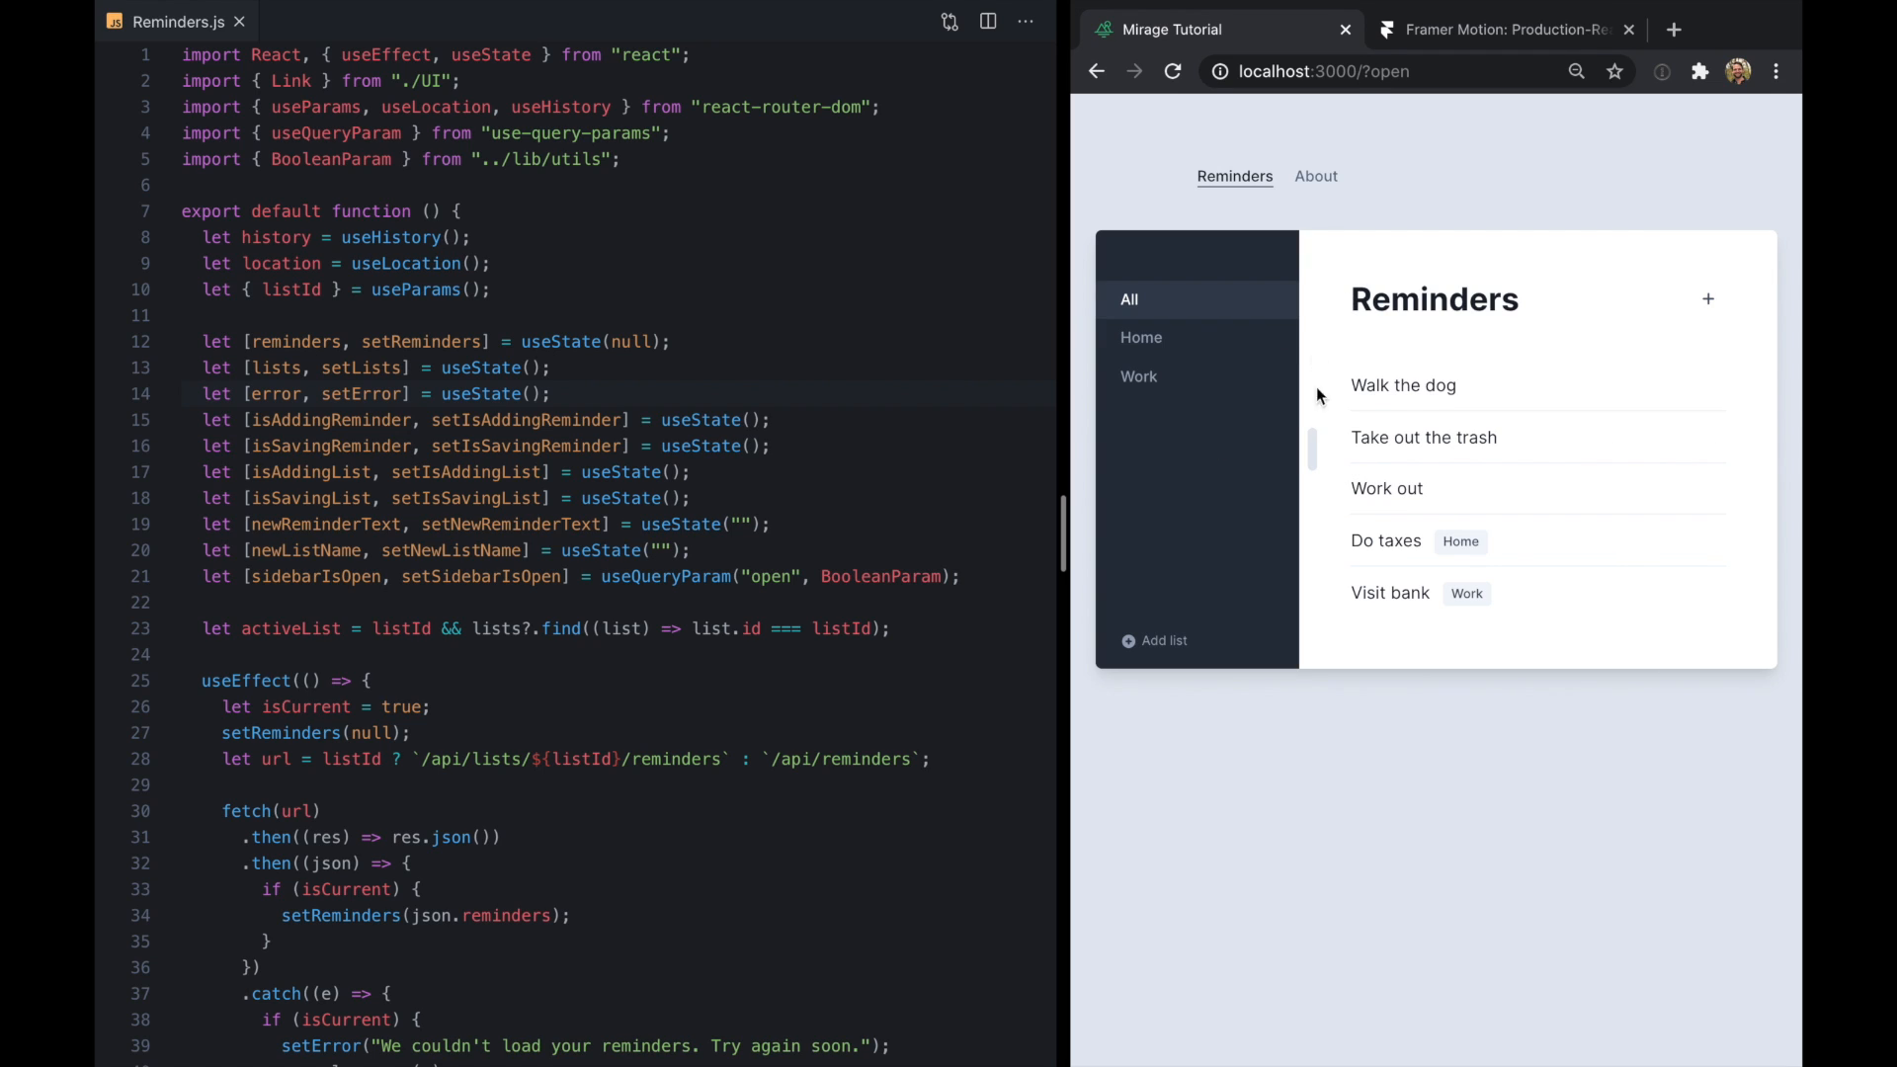
Wrap the sidebar block in AnimatePresence and turn its div into a motion.div
left_click(1141, 336)
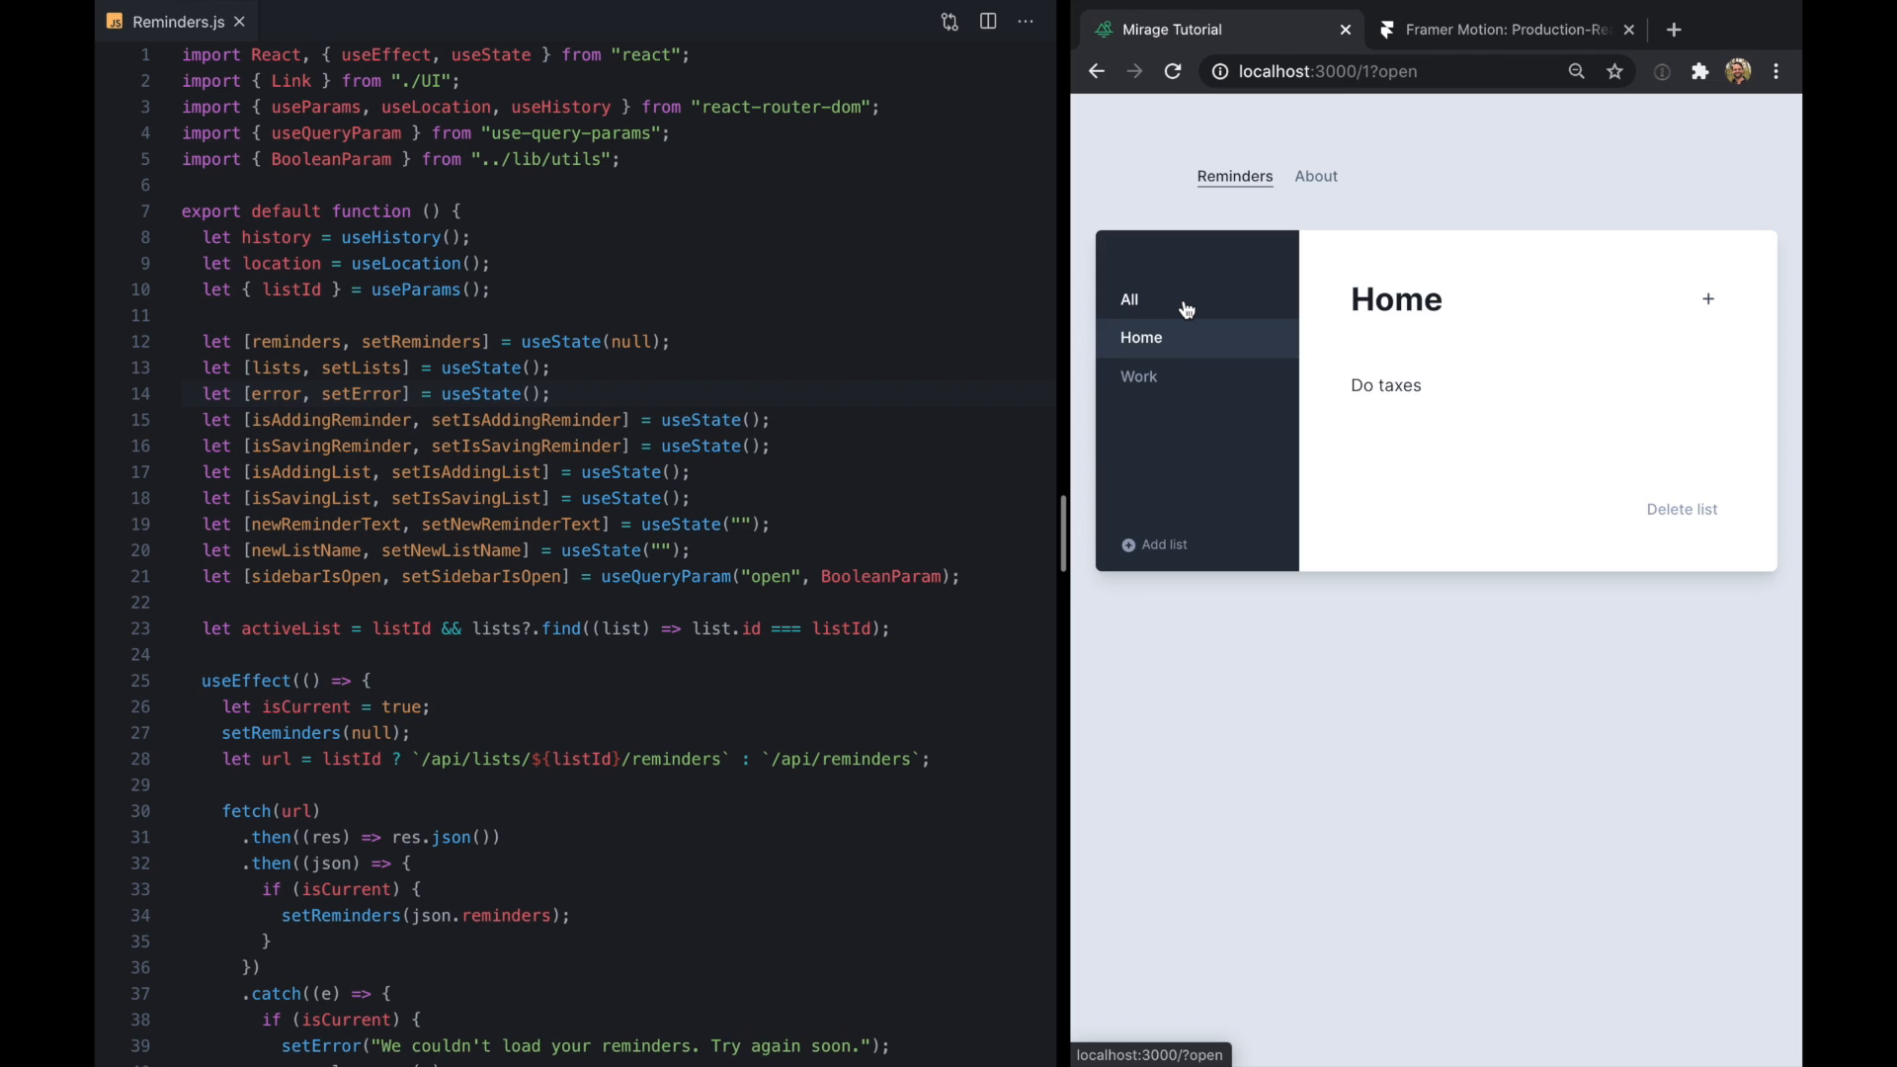
left_click(1127, 299)
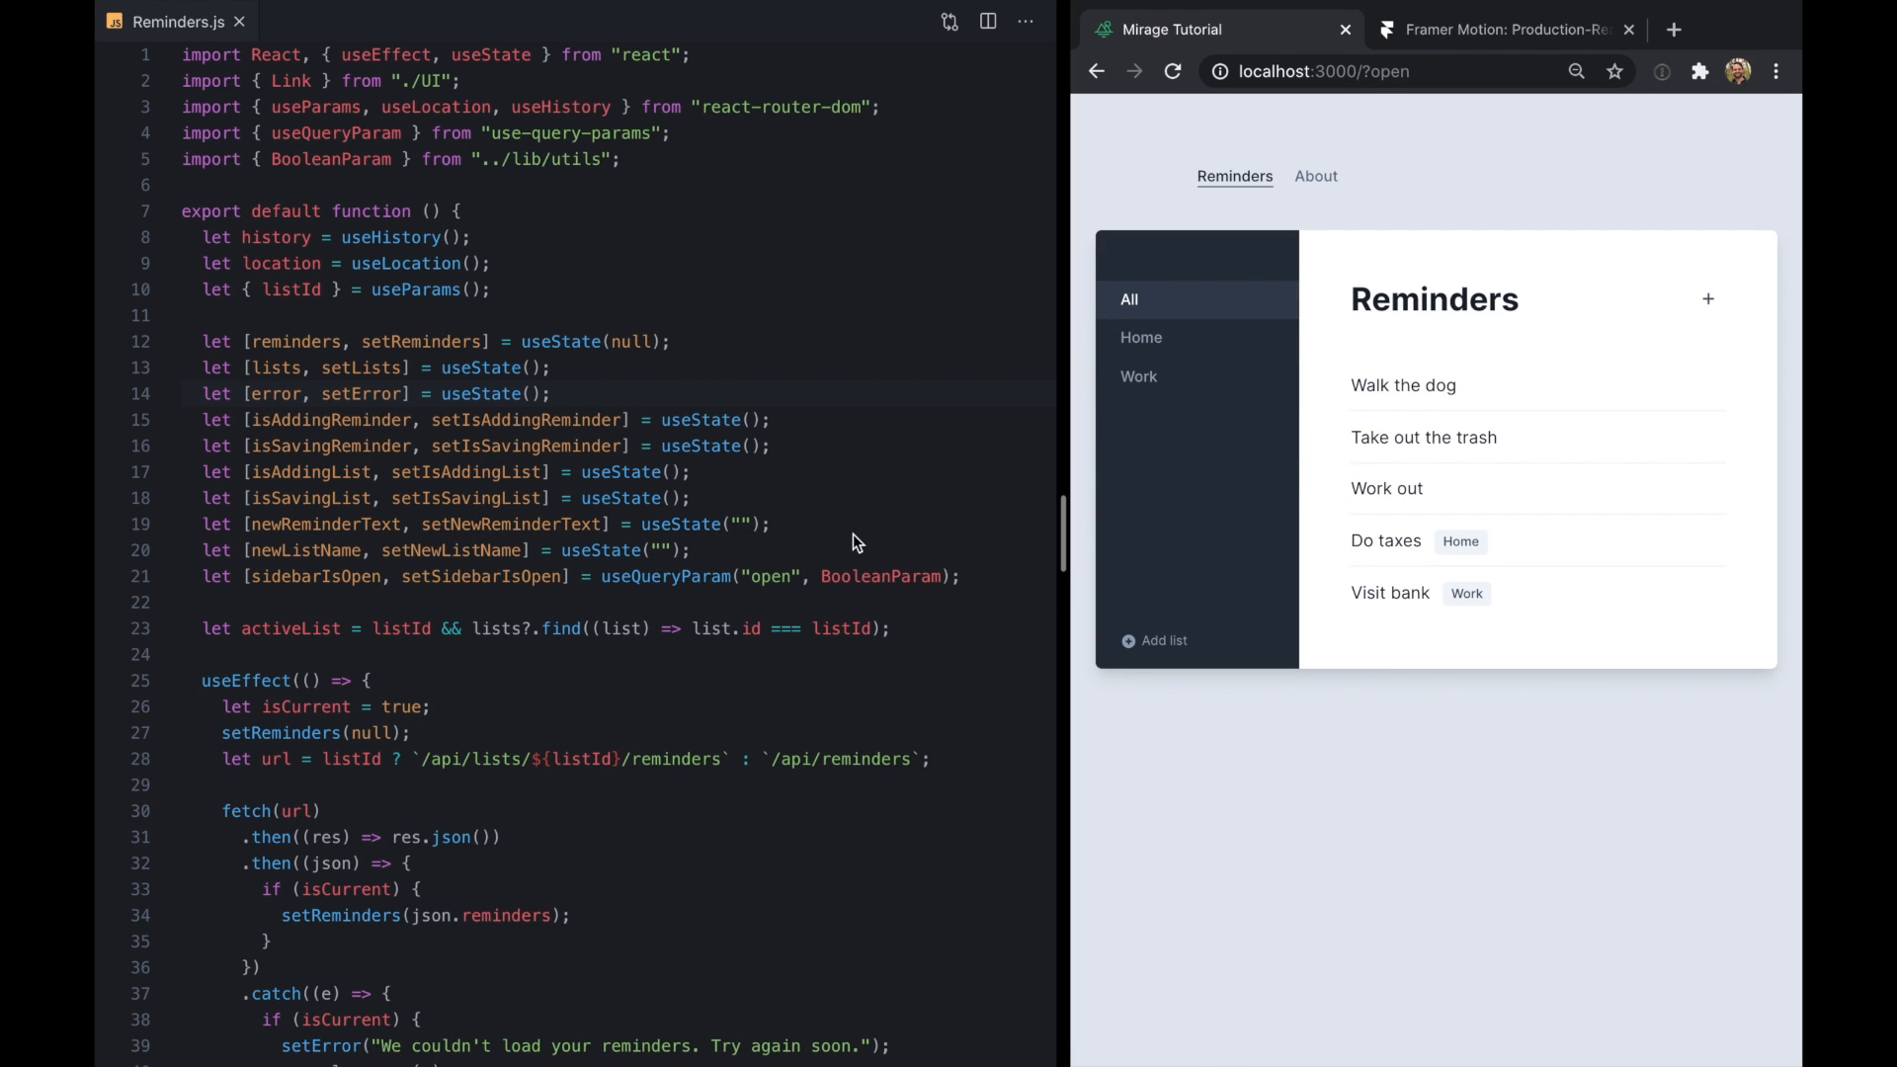
type("sidebarIsOpen && (")
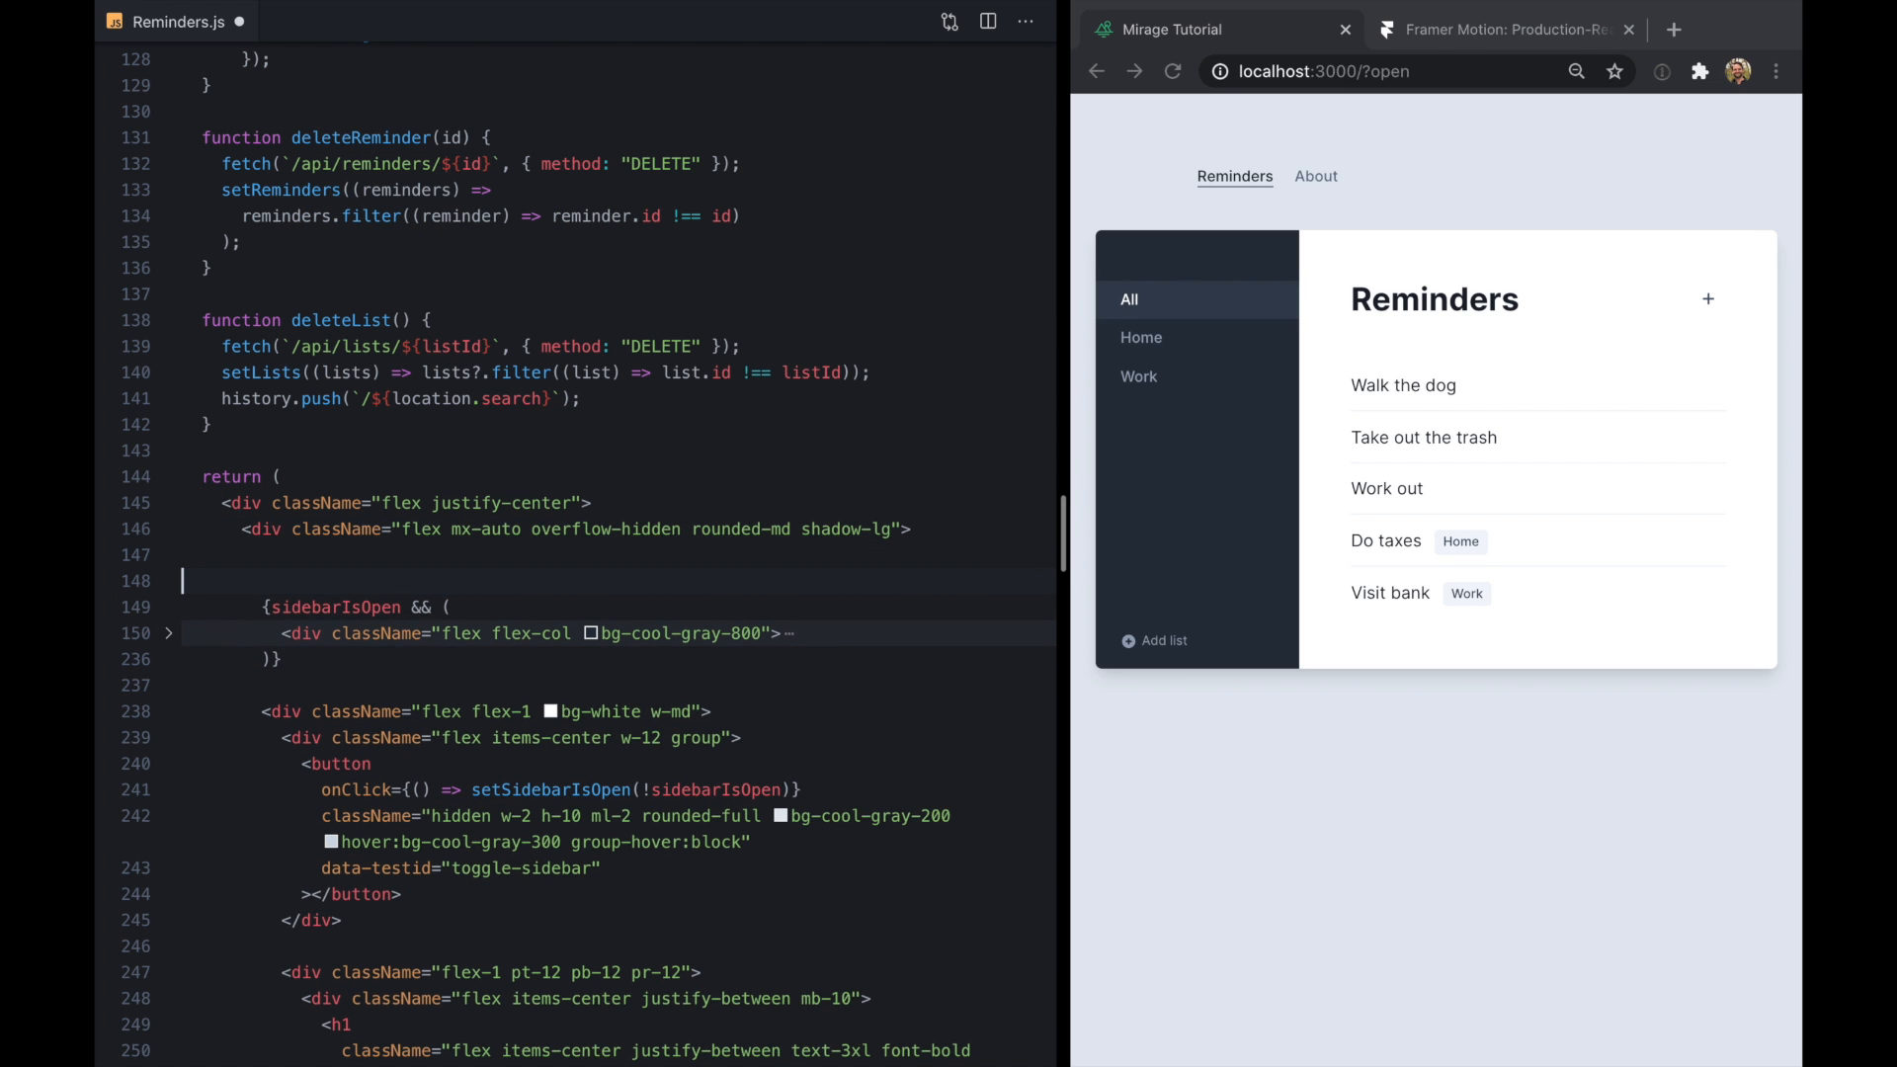
type("<AnimatePresence>")
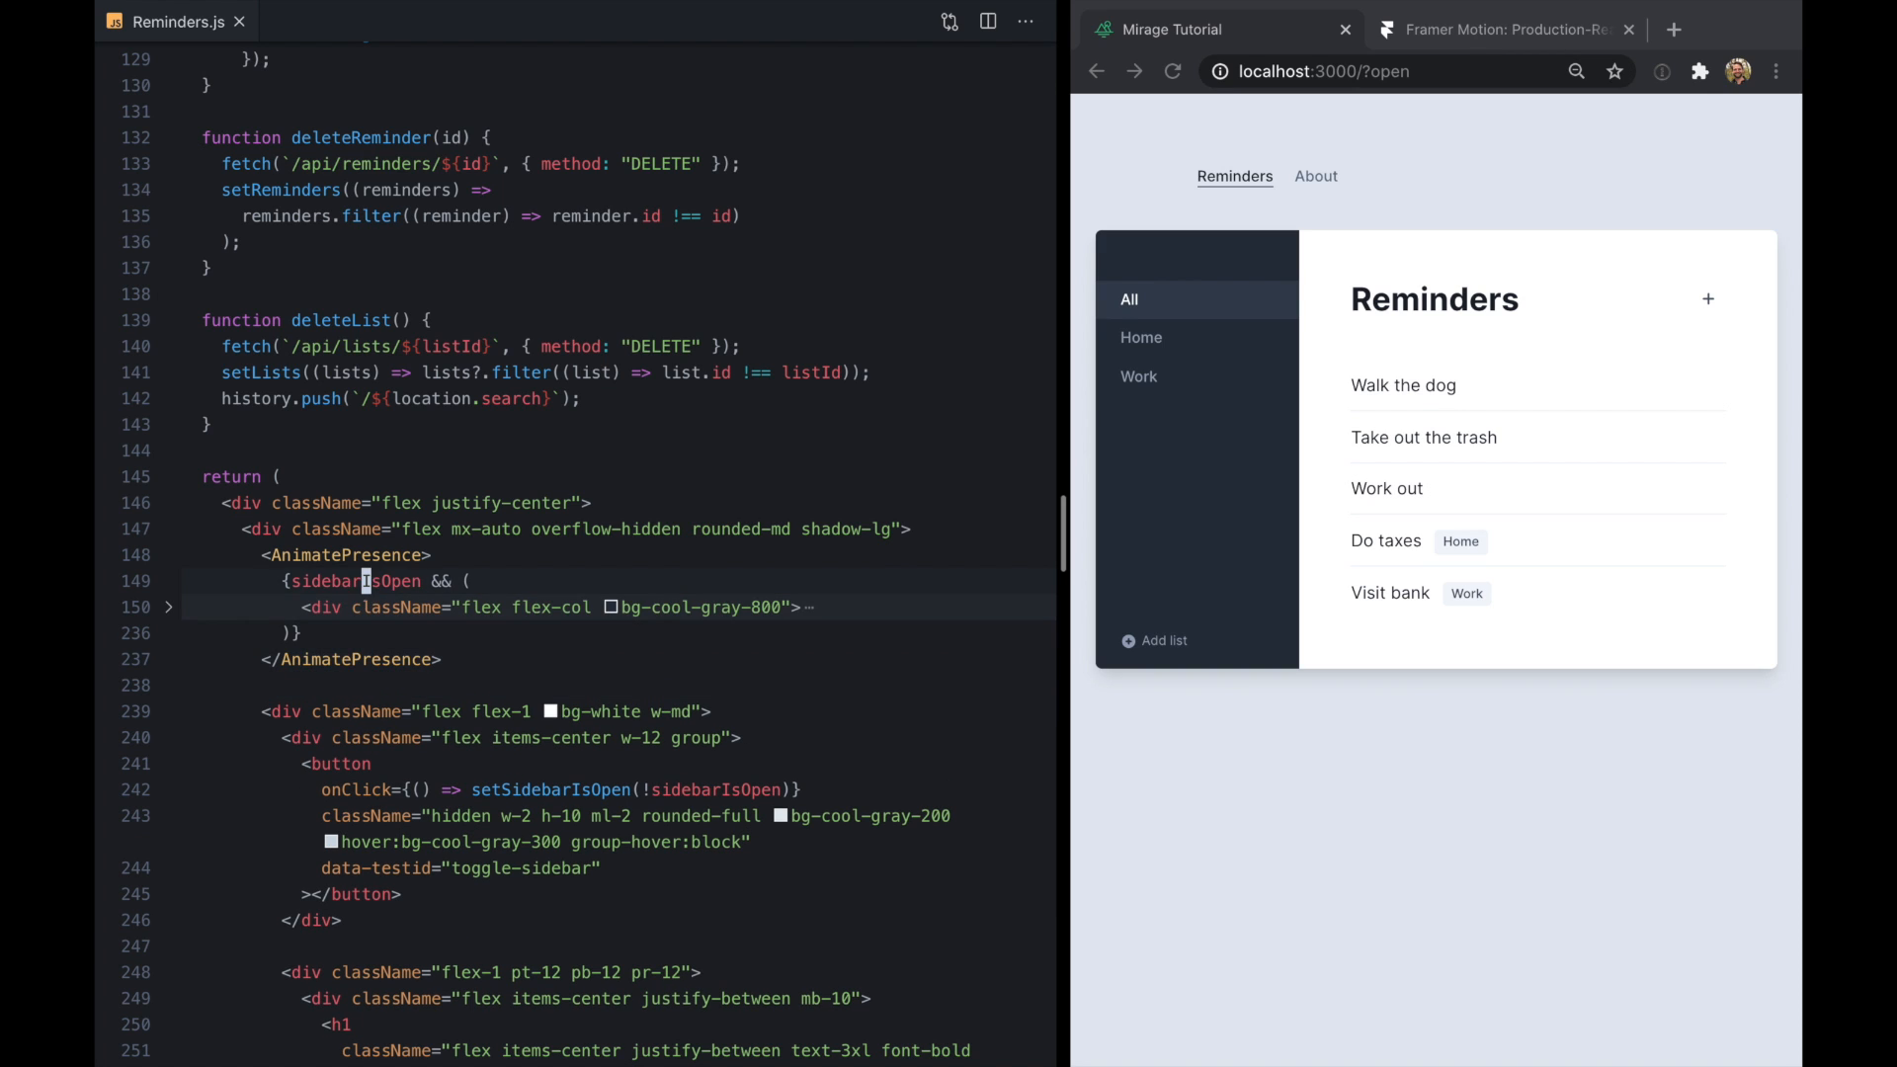
mouse_move(344, 555)
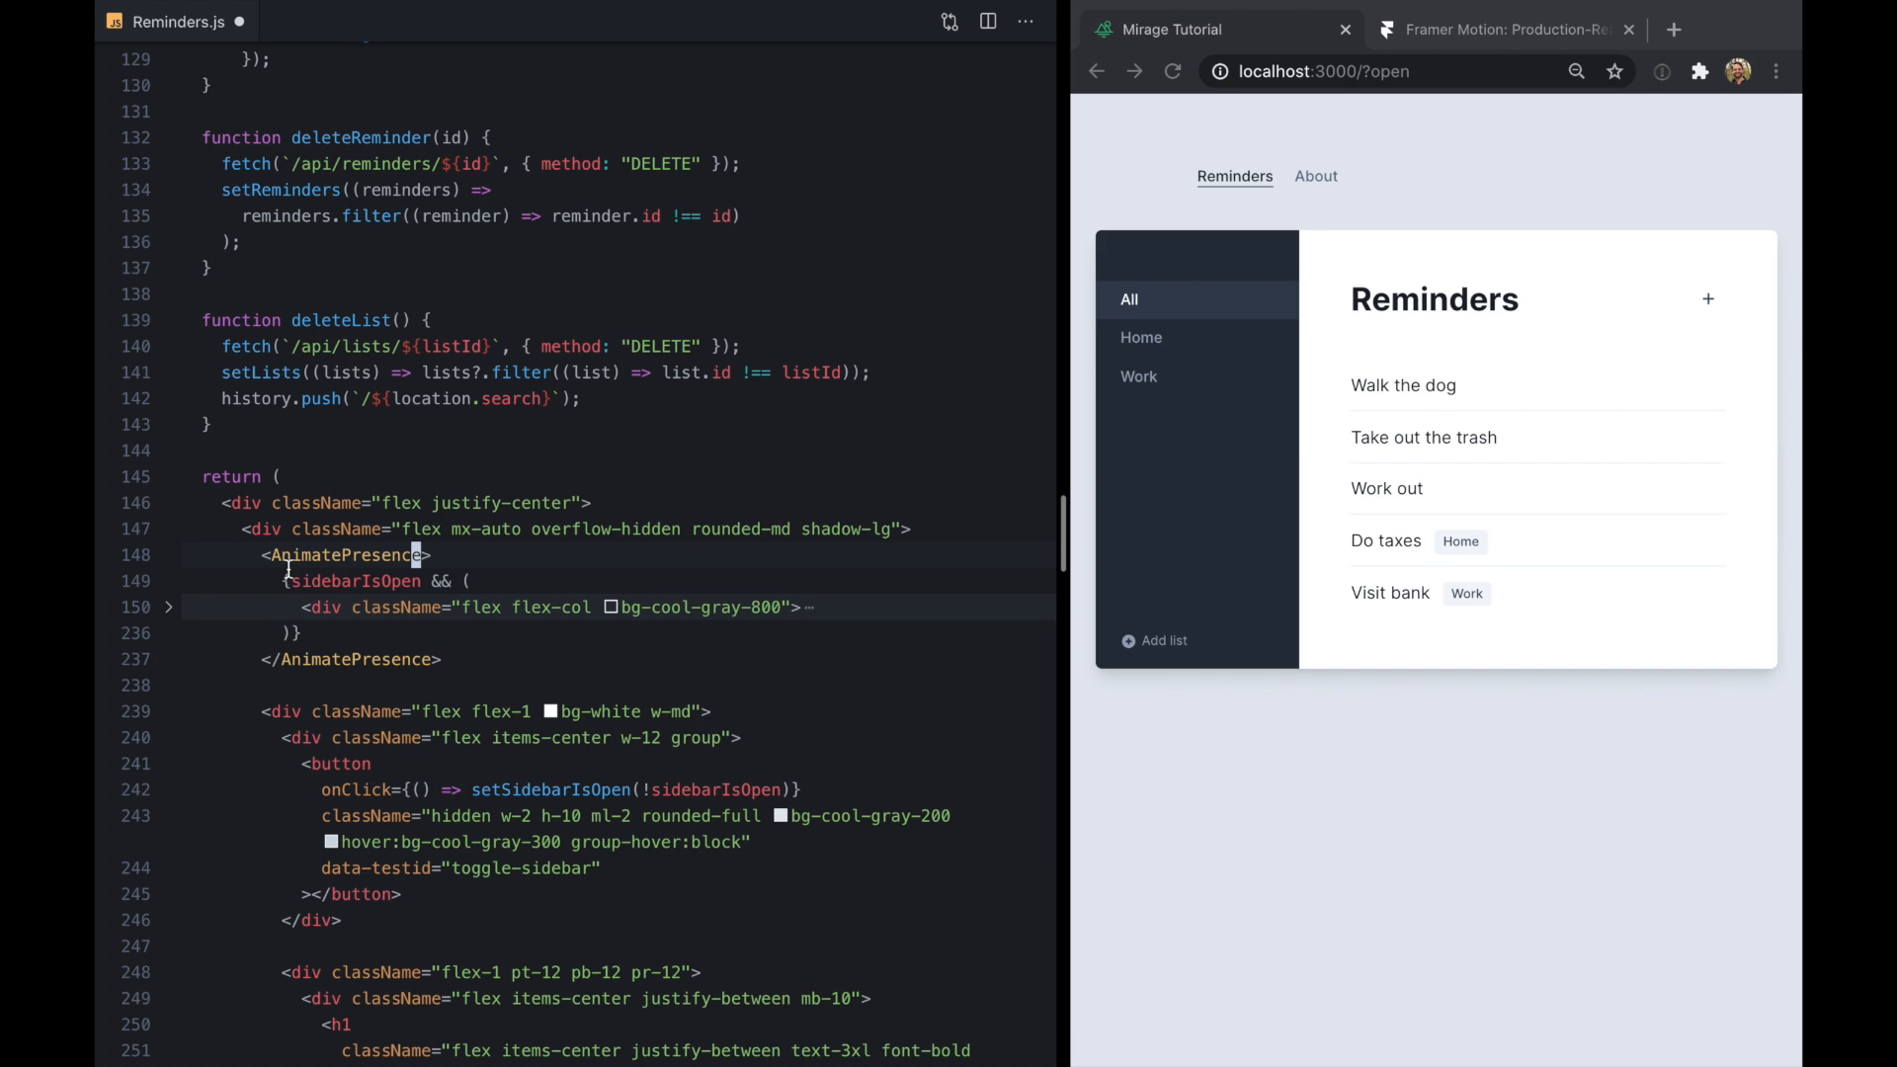
mouse_move(345, 555)
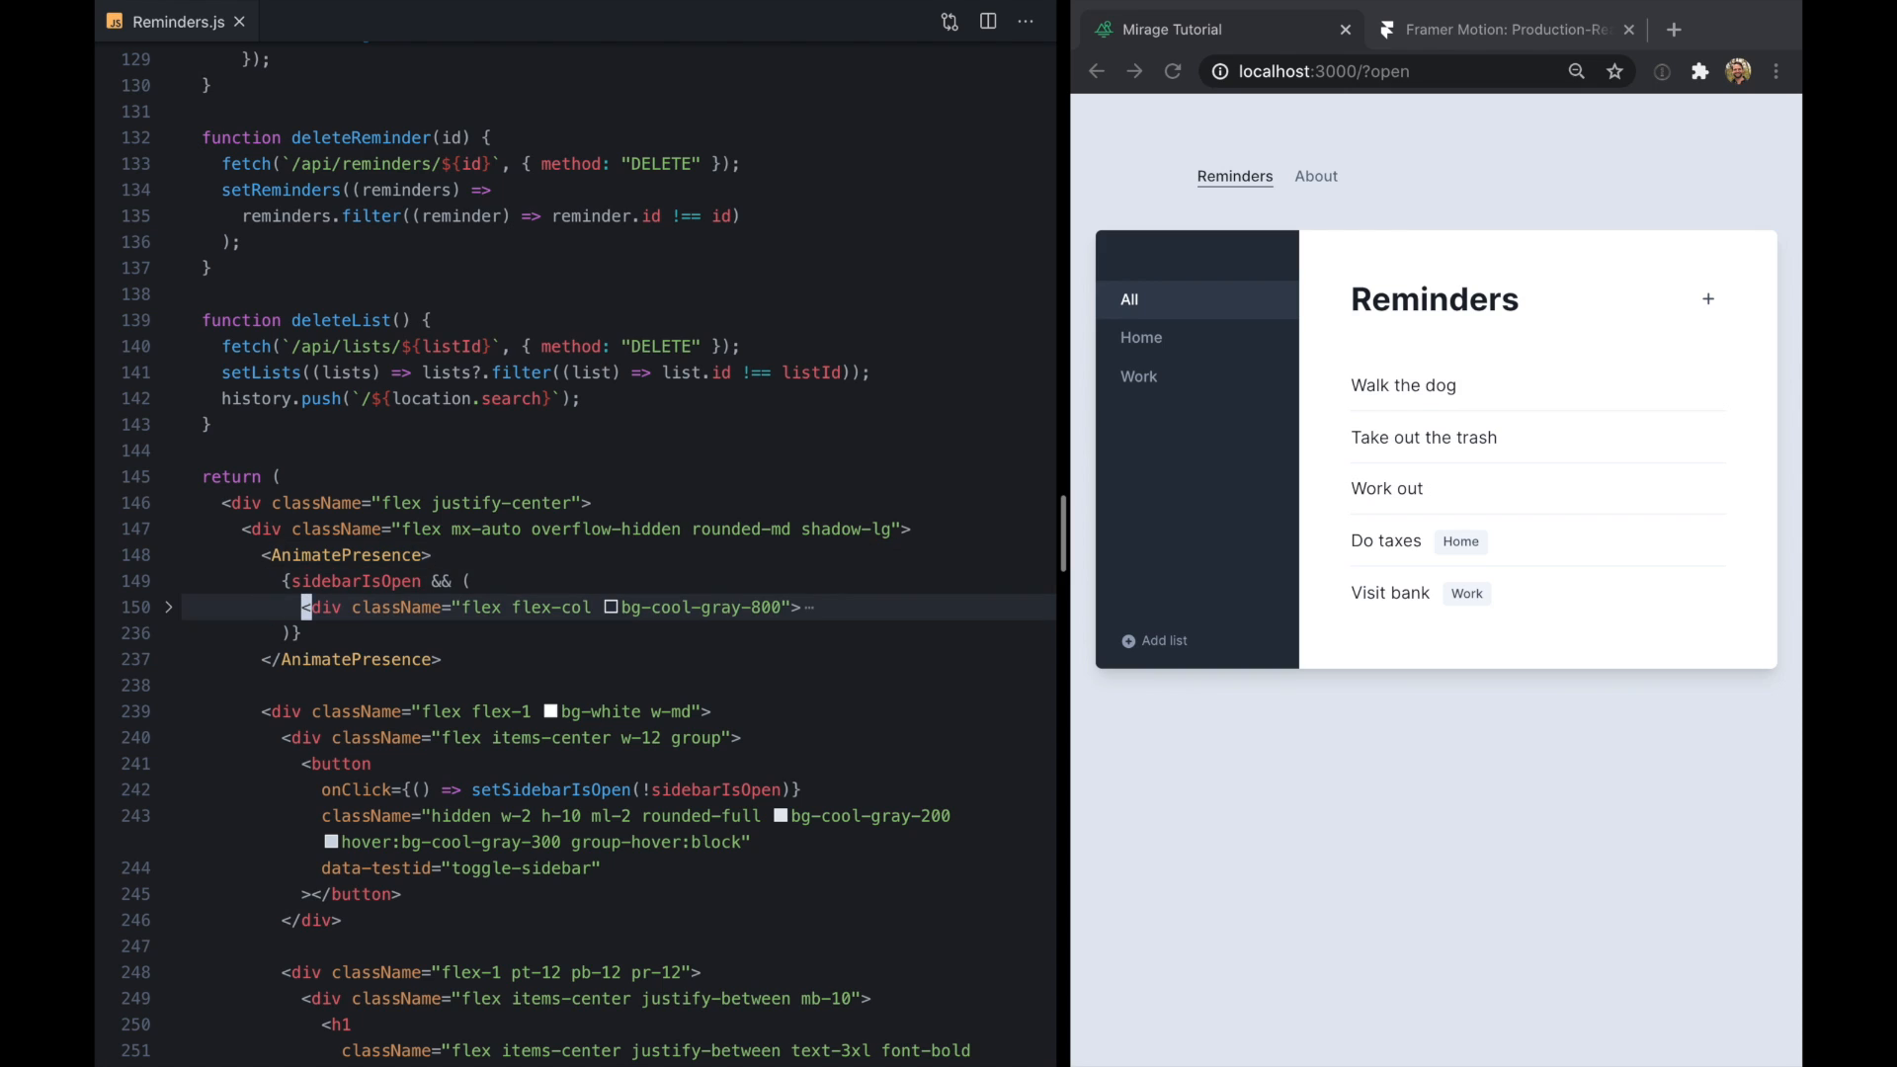
left_click(169, 606)
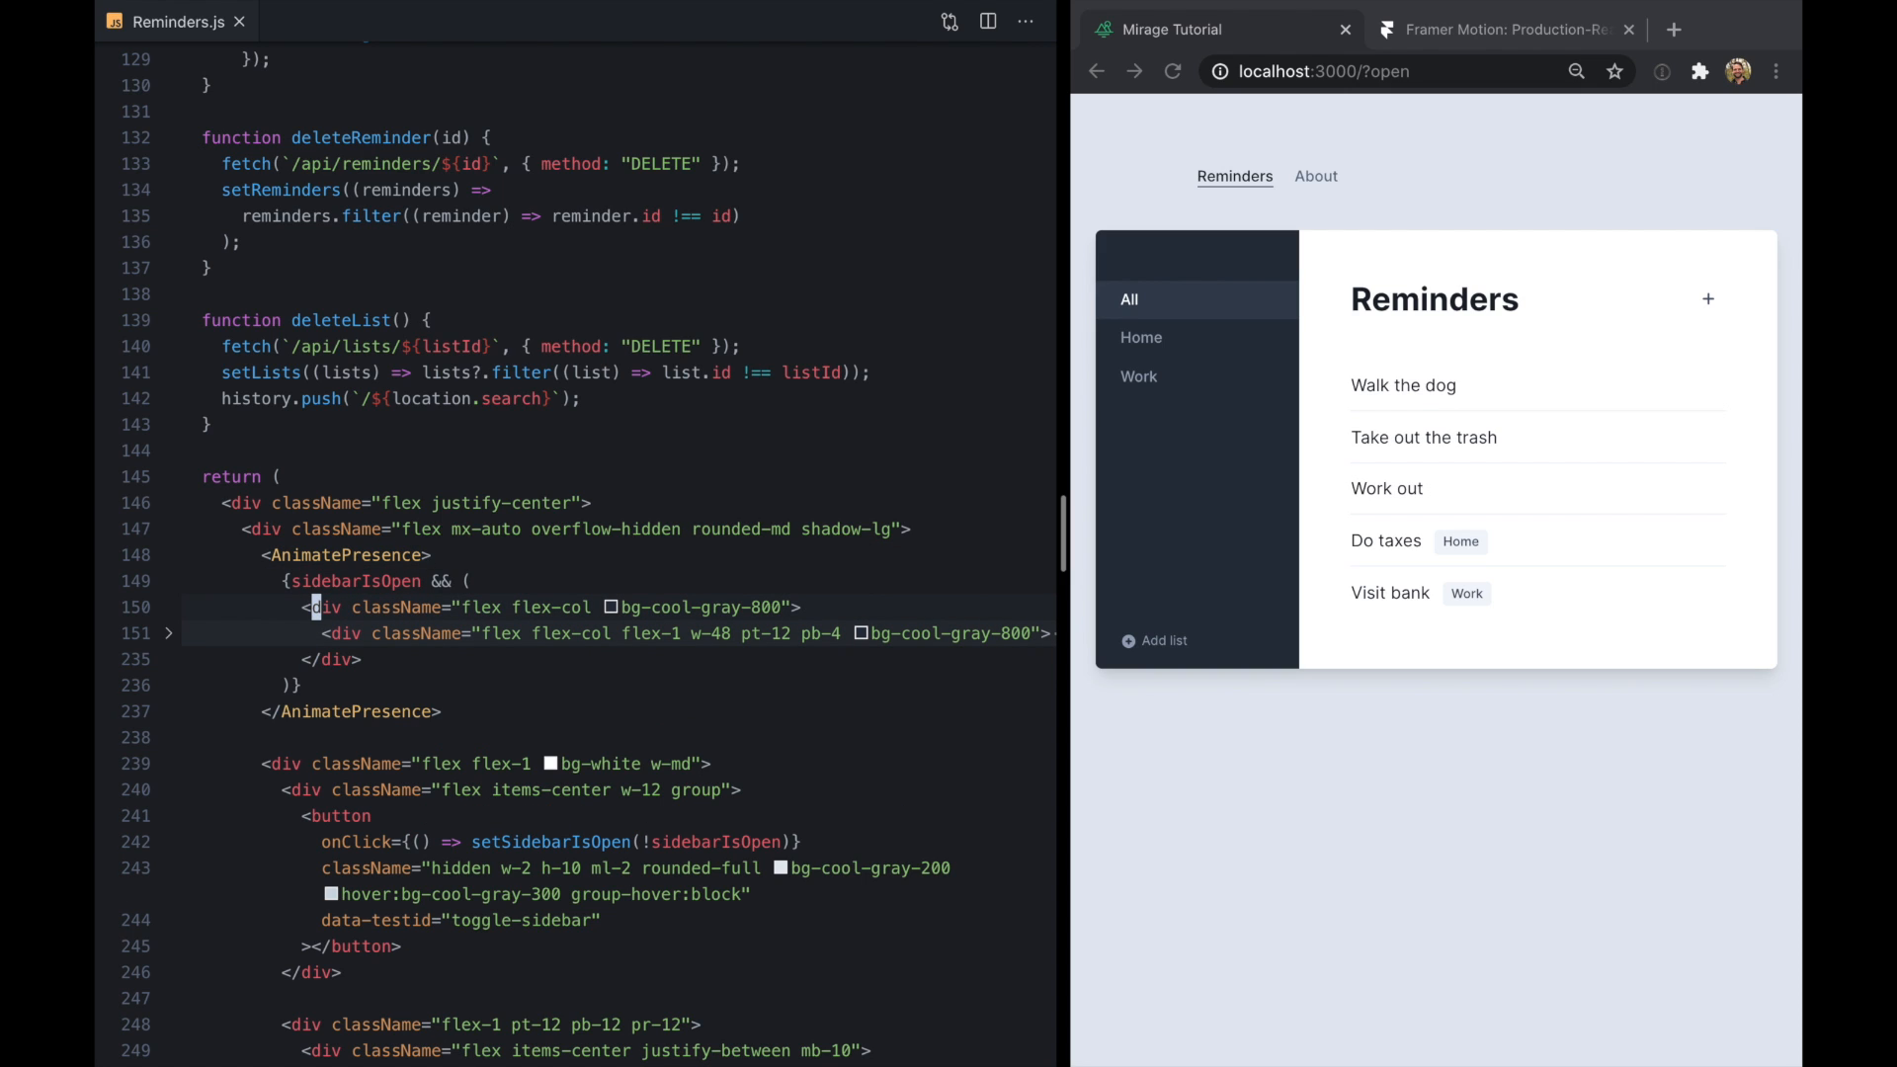
Animate the sidebar motion.div width to 192 from an initial width of 0
type("update")
type("motion.")
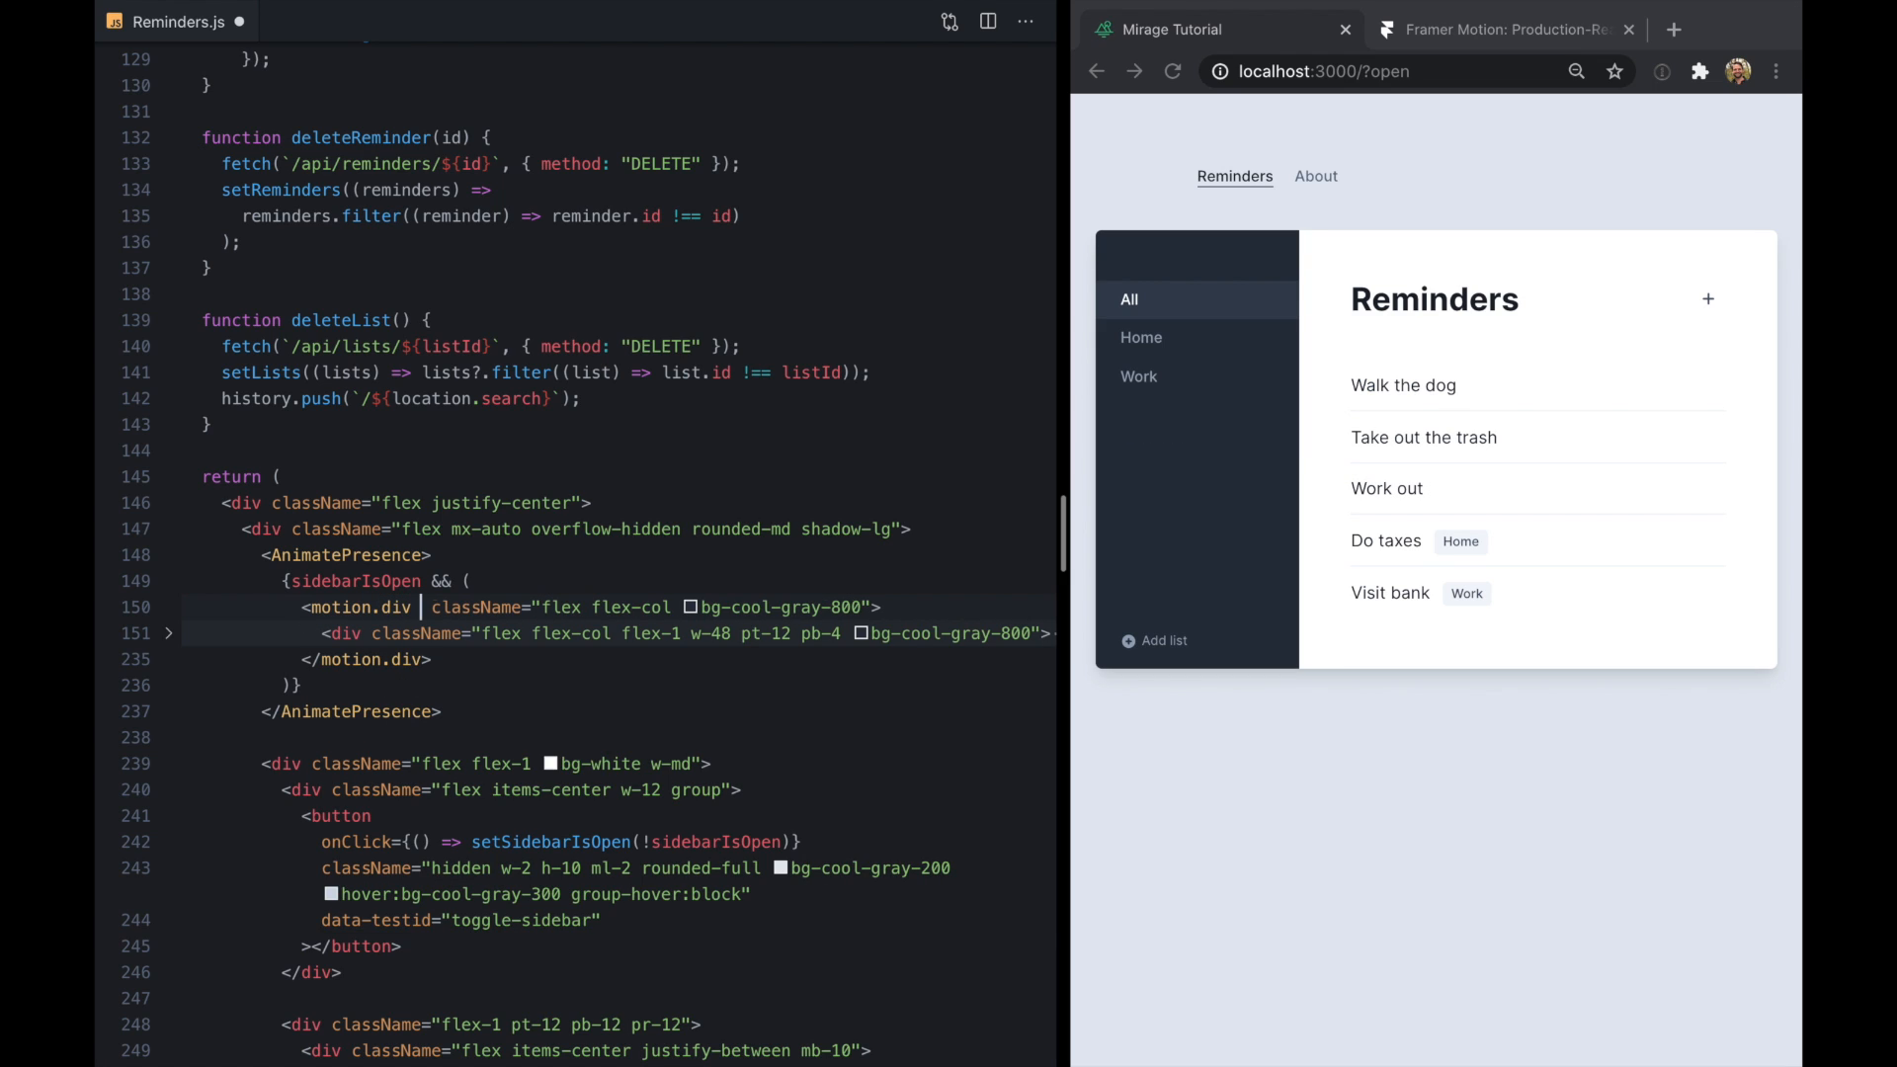
type("animate={{")
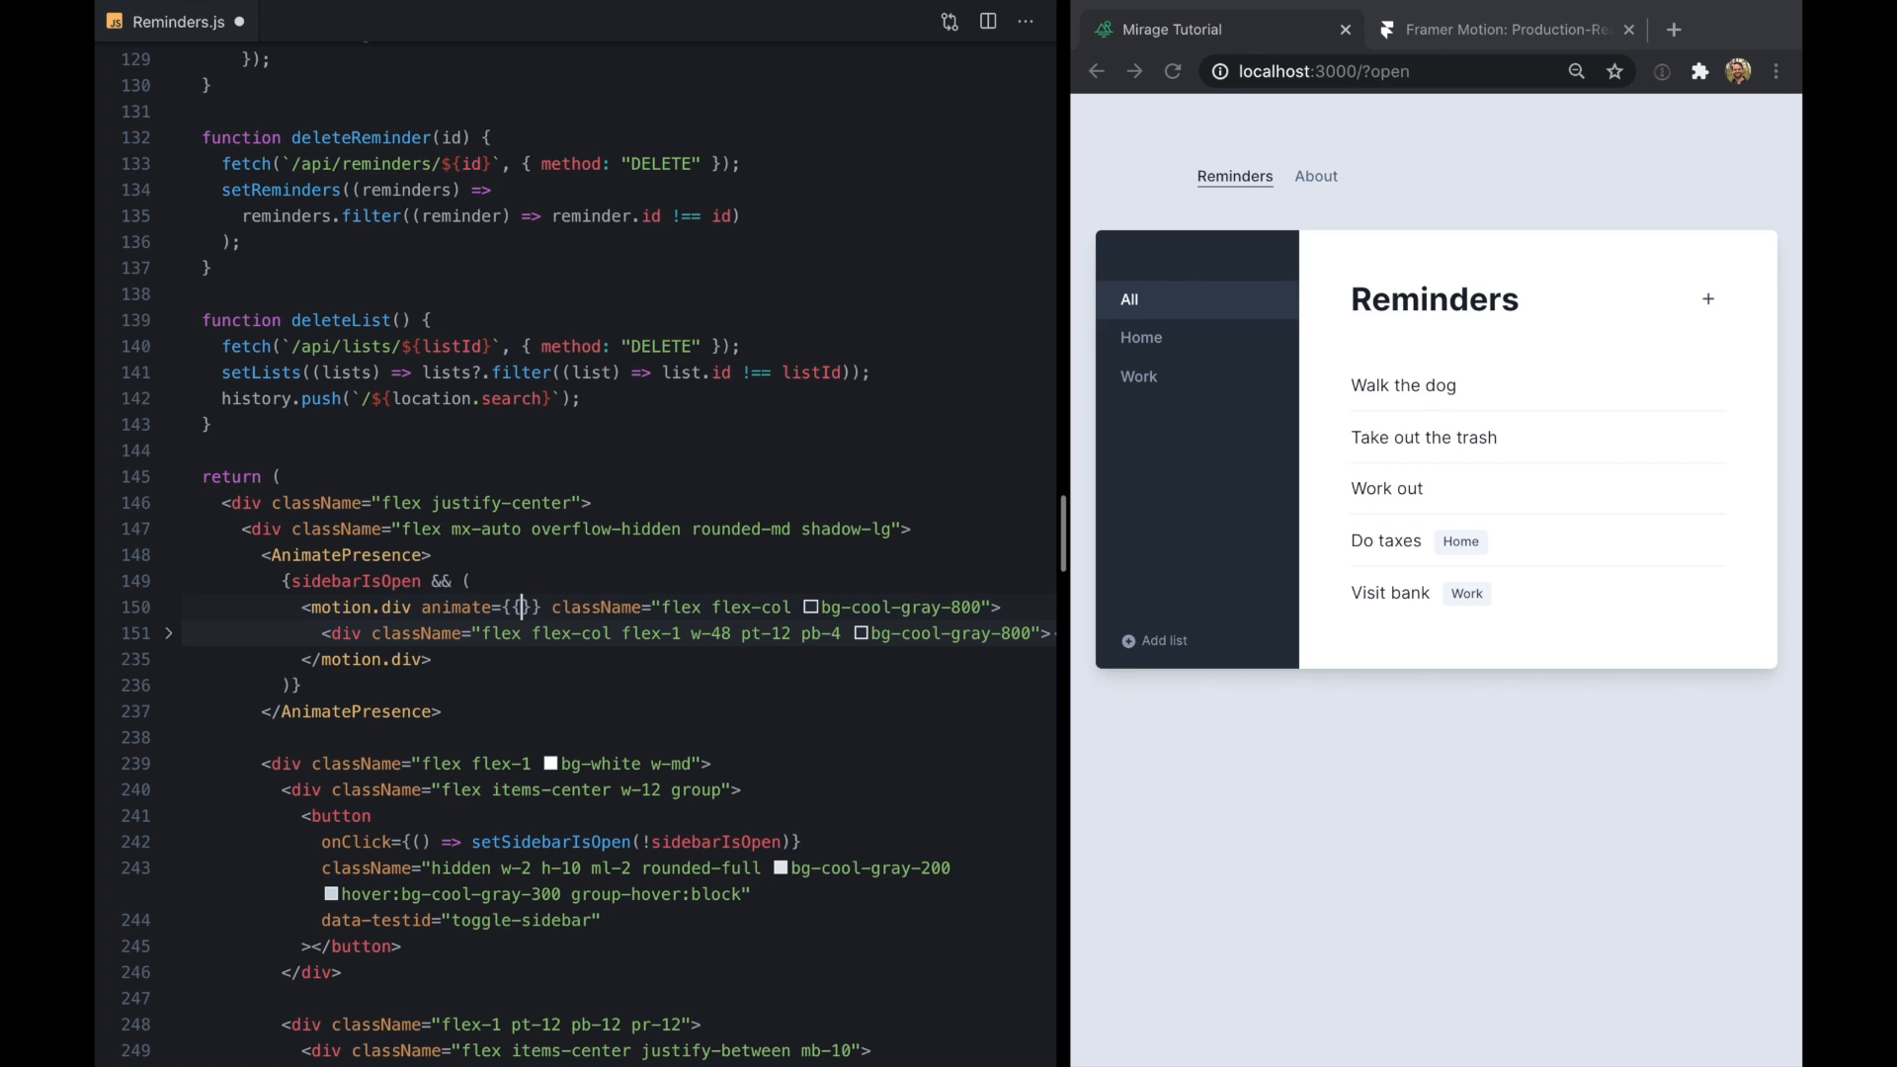
type("width:")
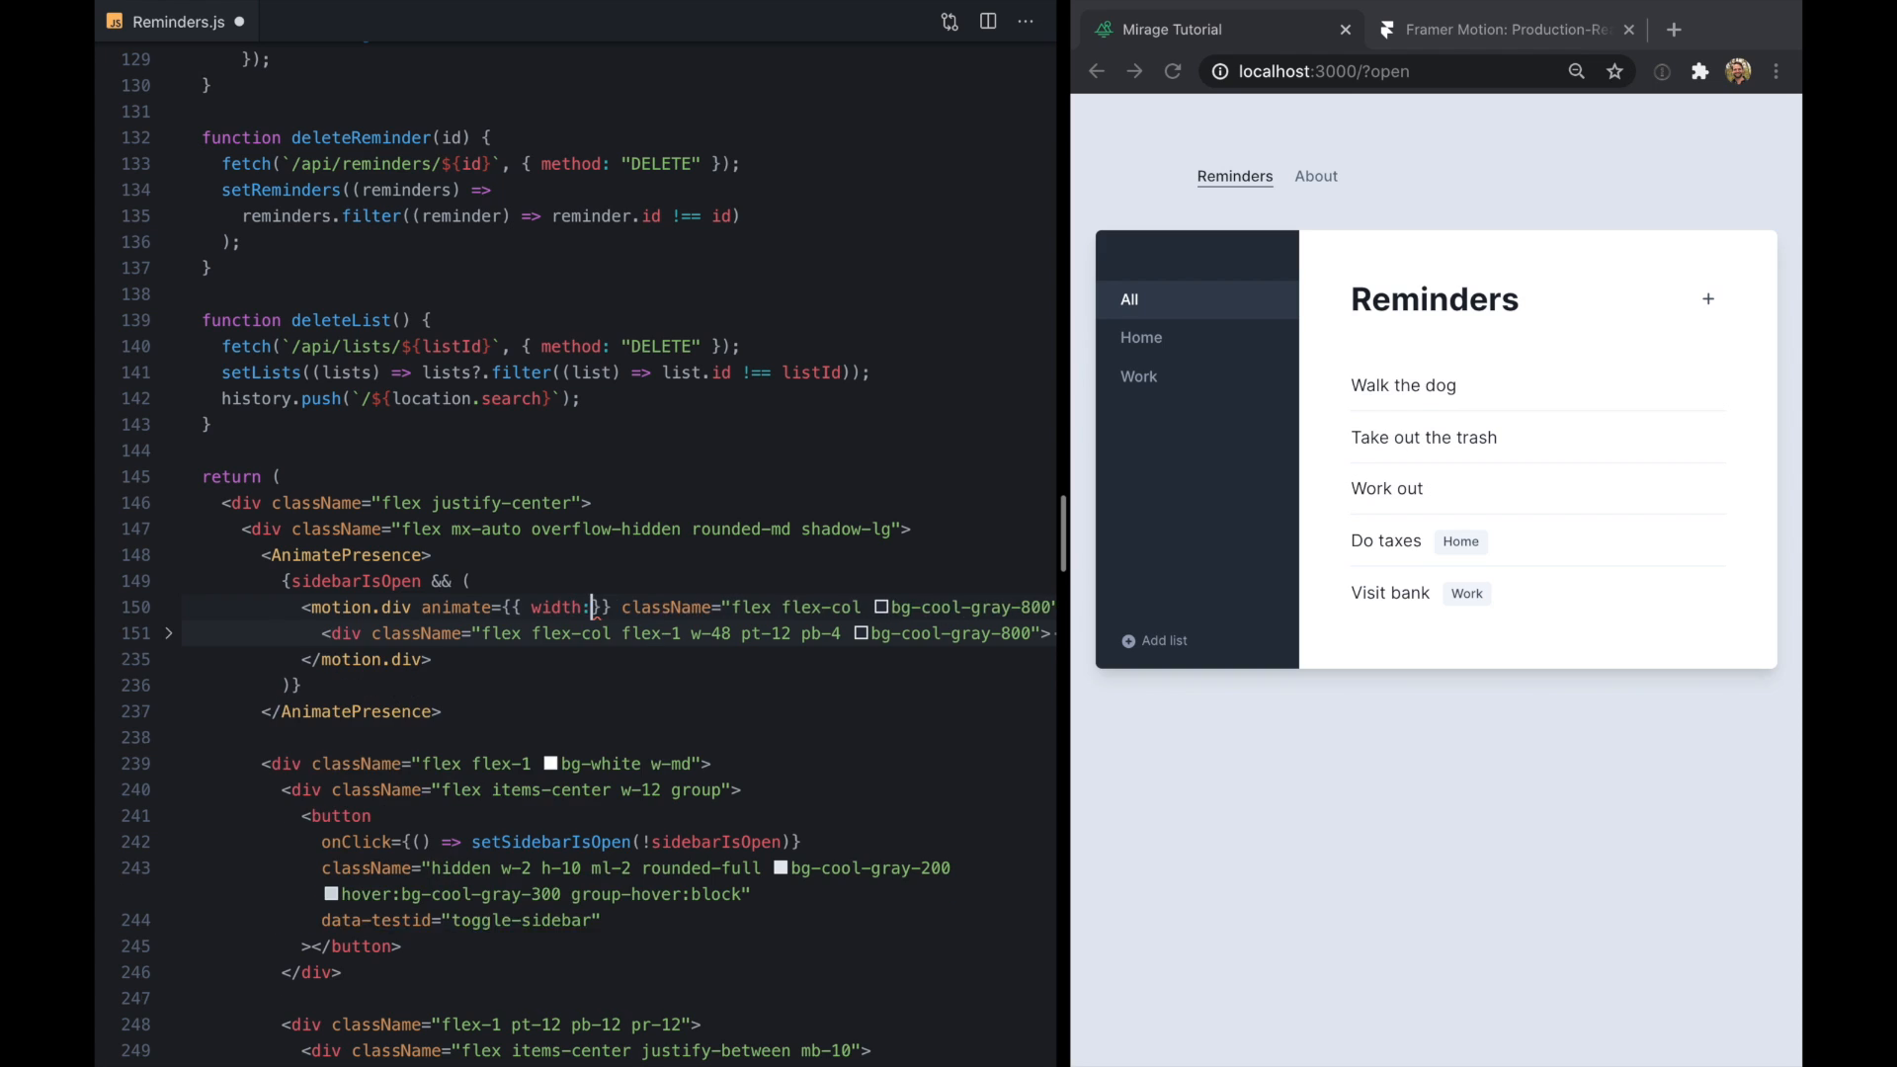
type("192")
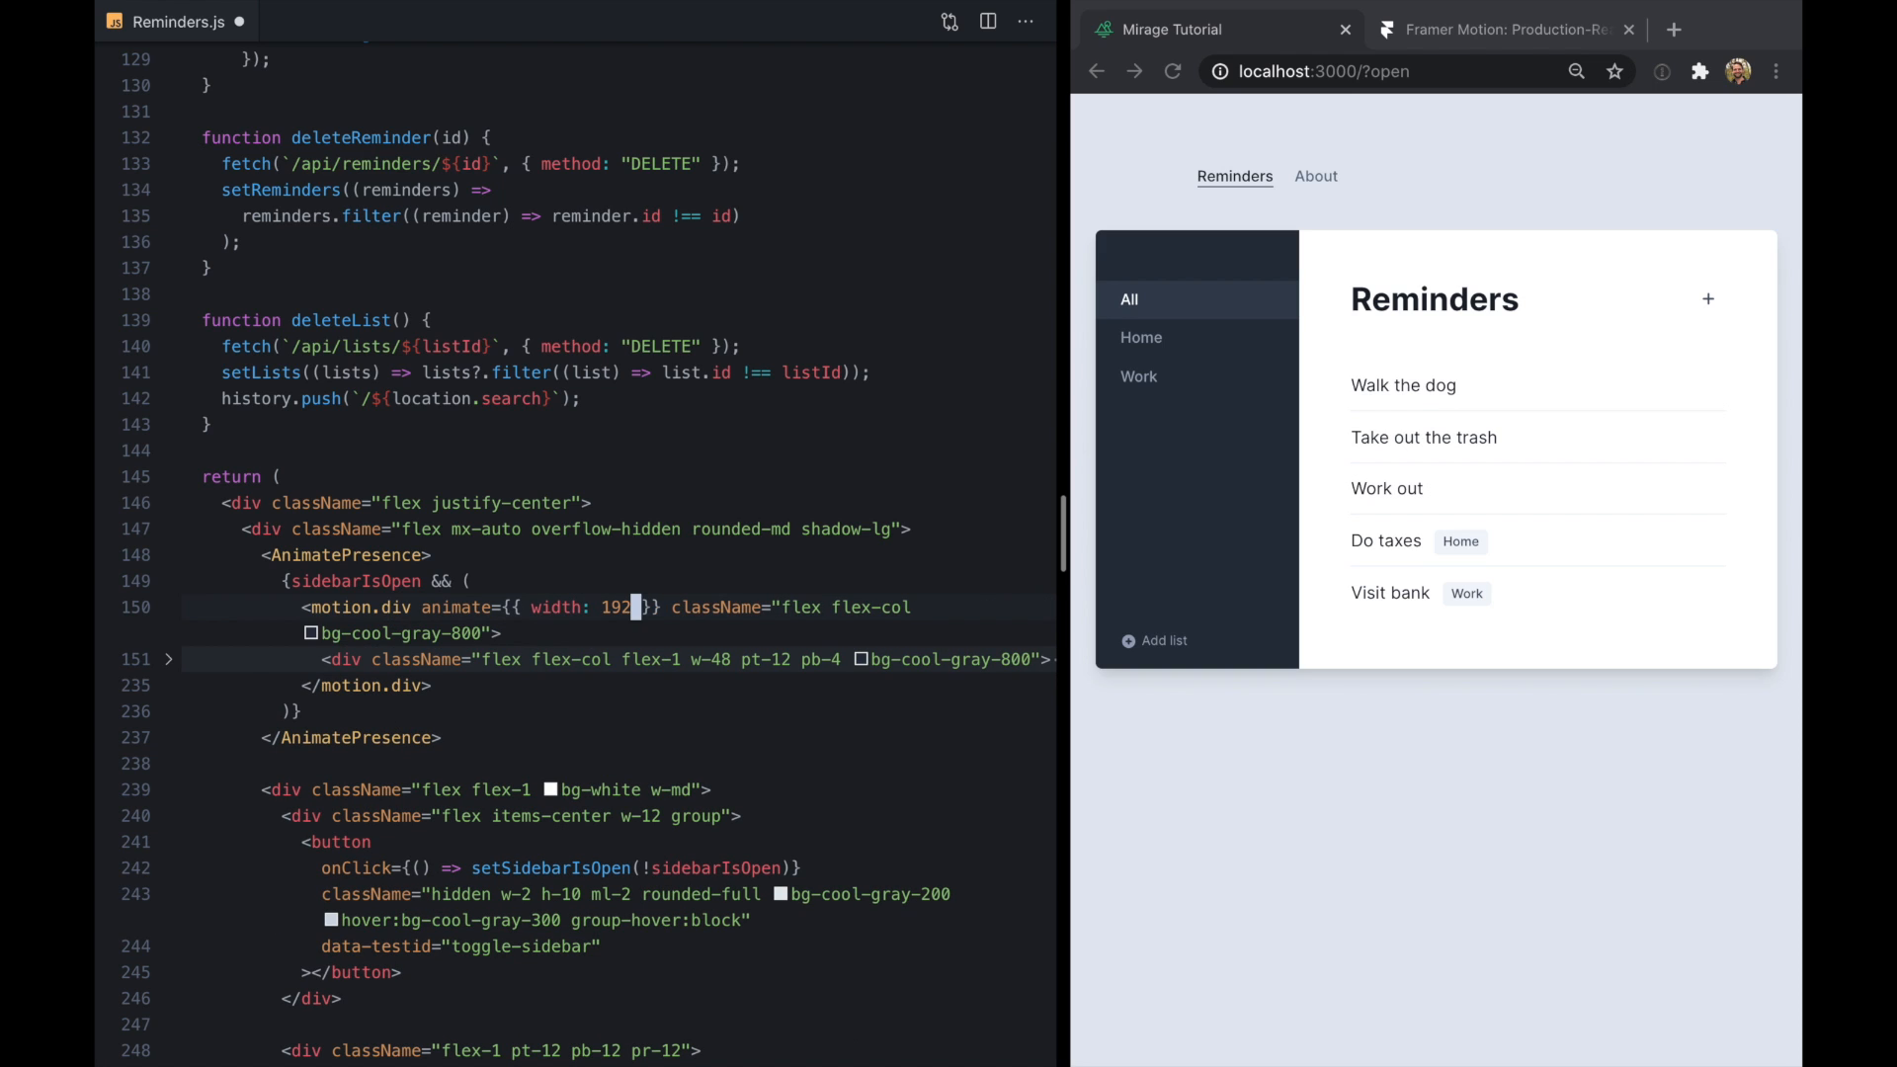
type("initial")
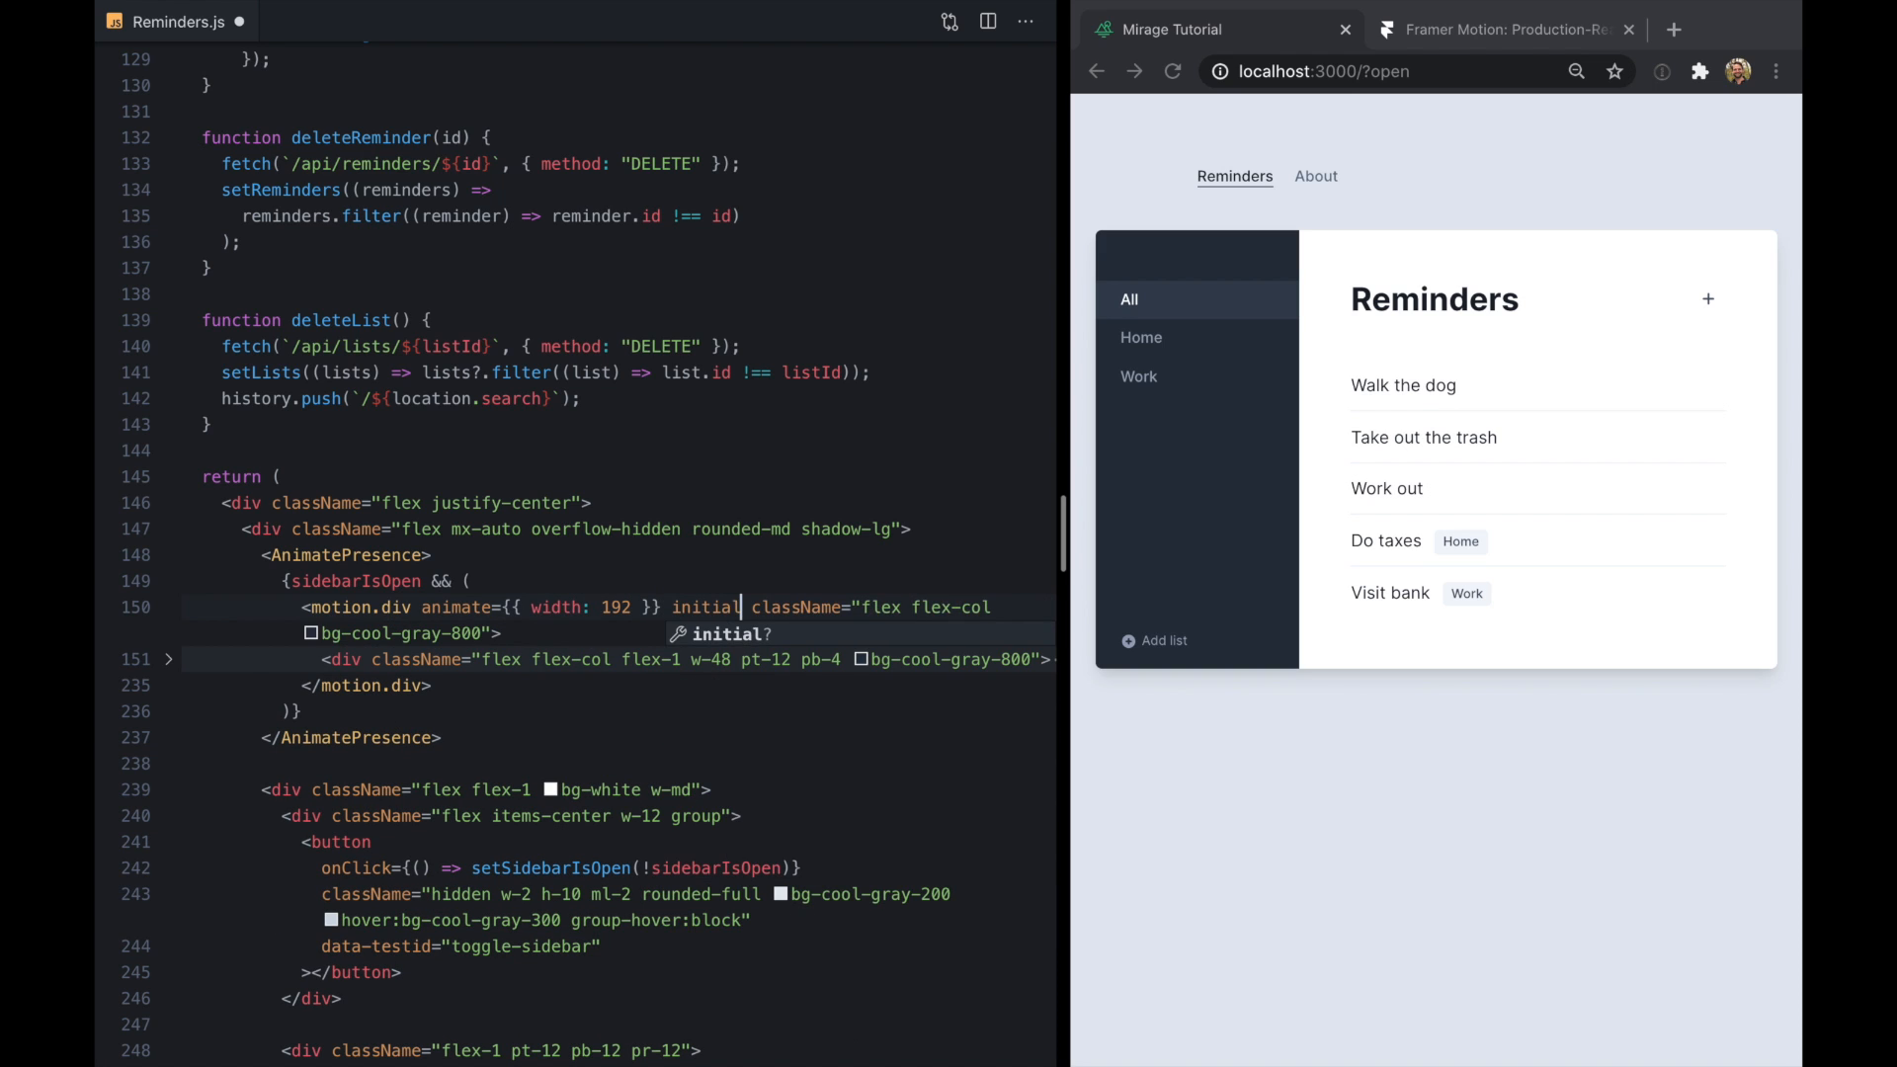
type("width: 0 }}")
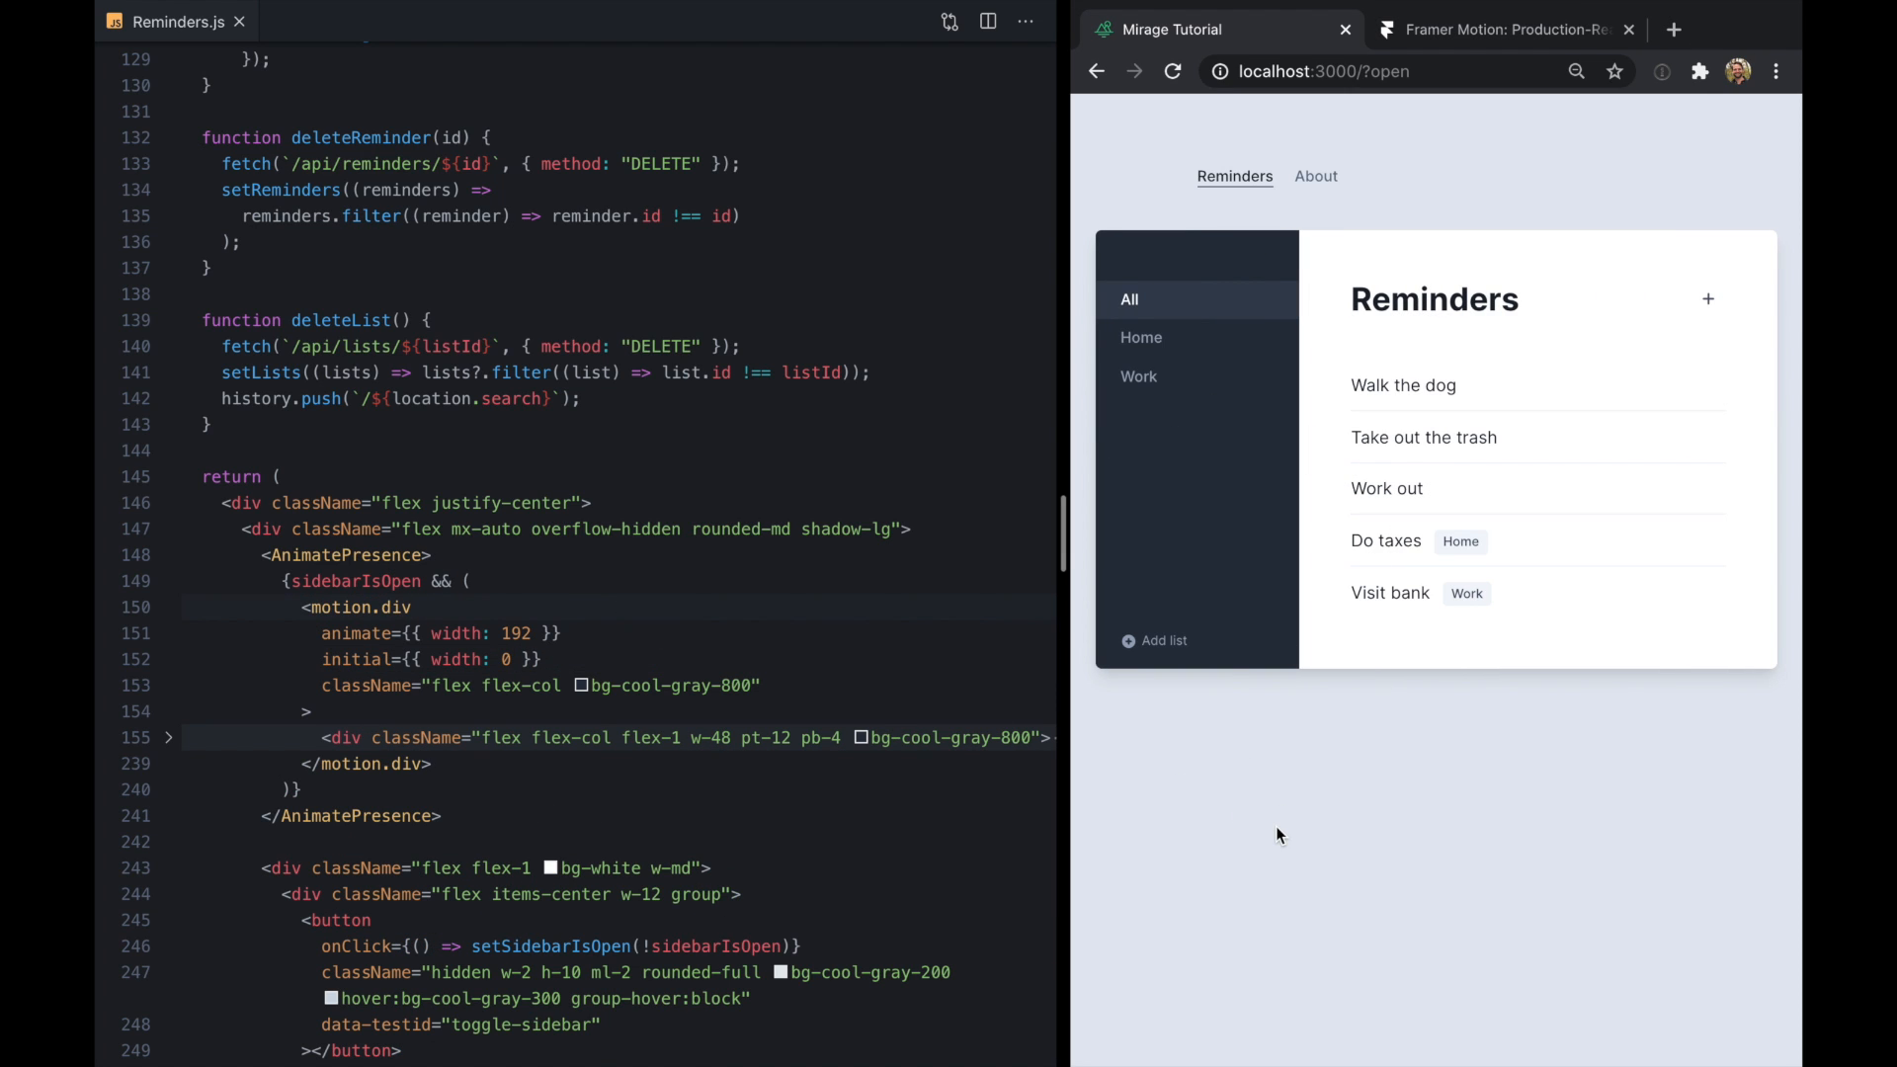
mouse_move(1244, 424)
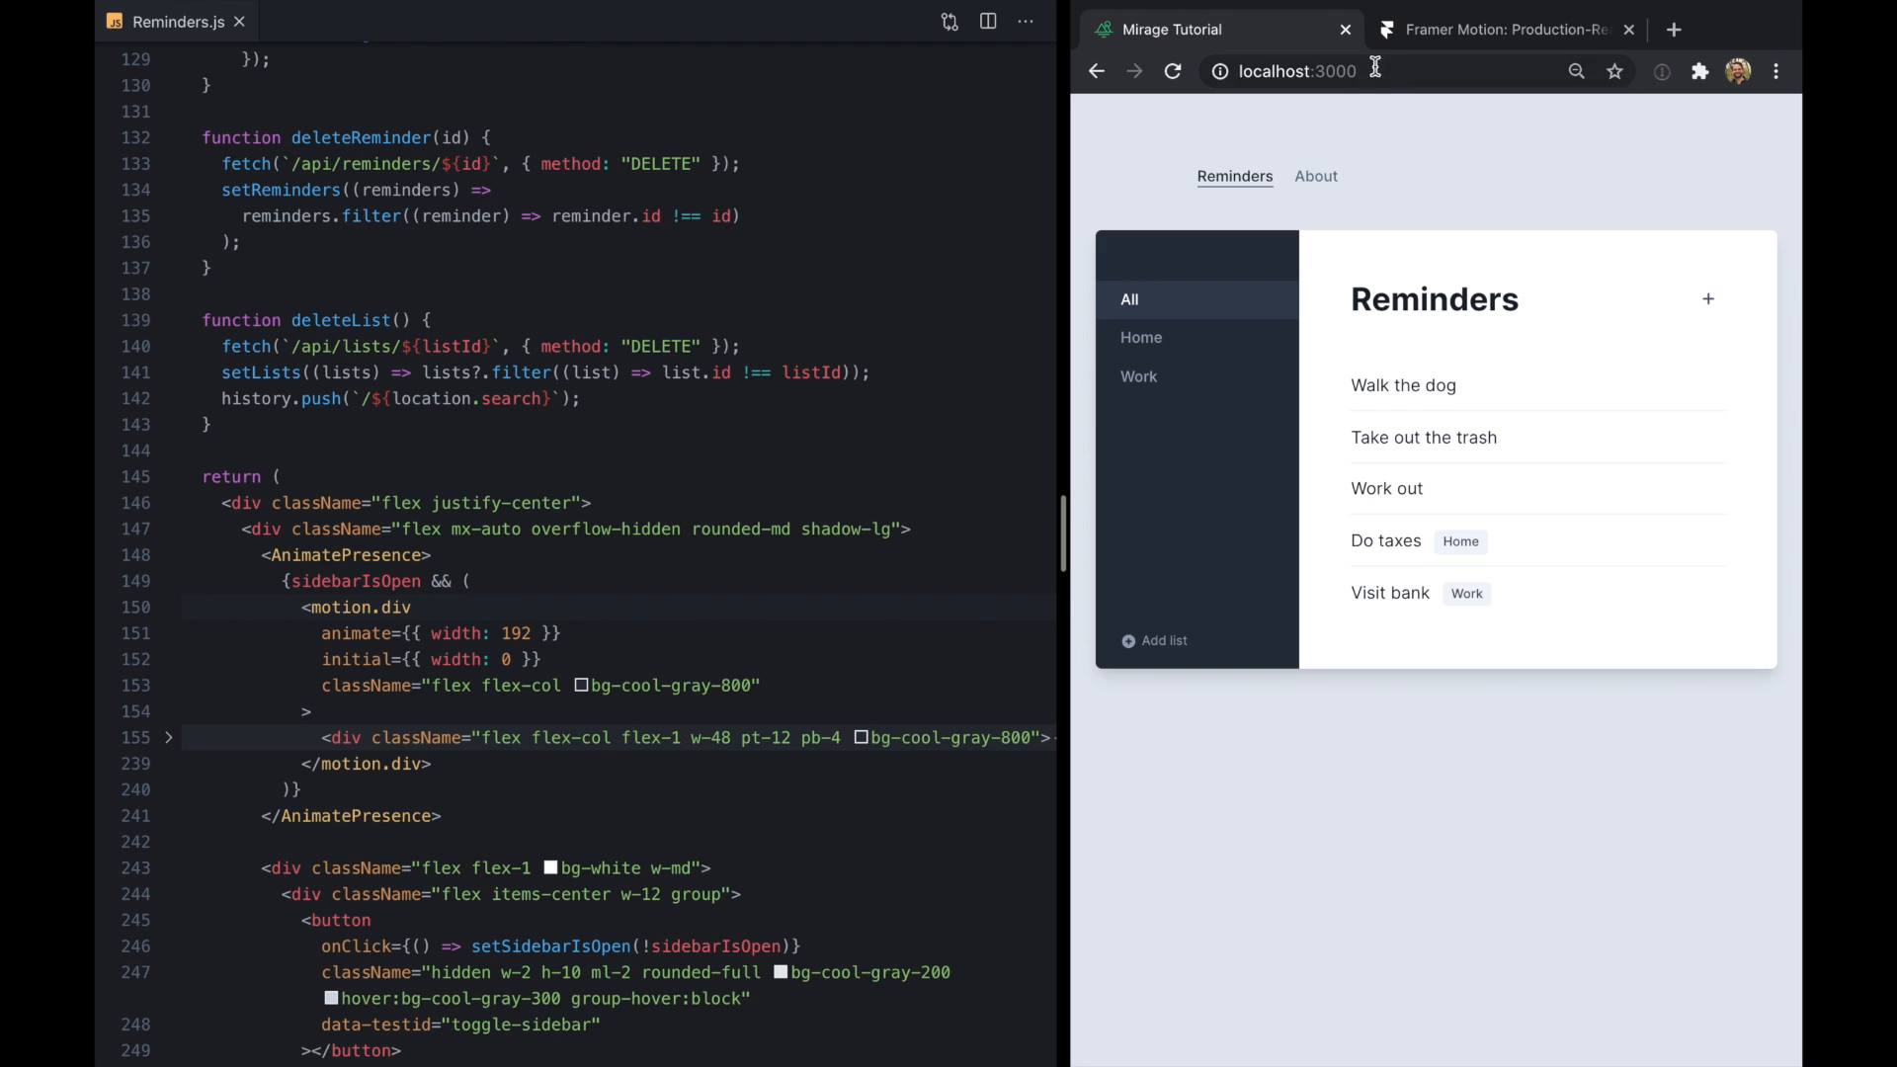
mouse_move(1311, 447)
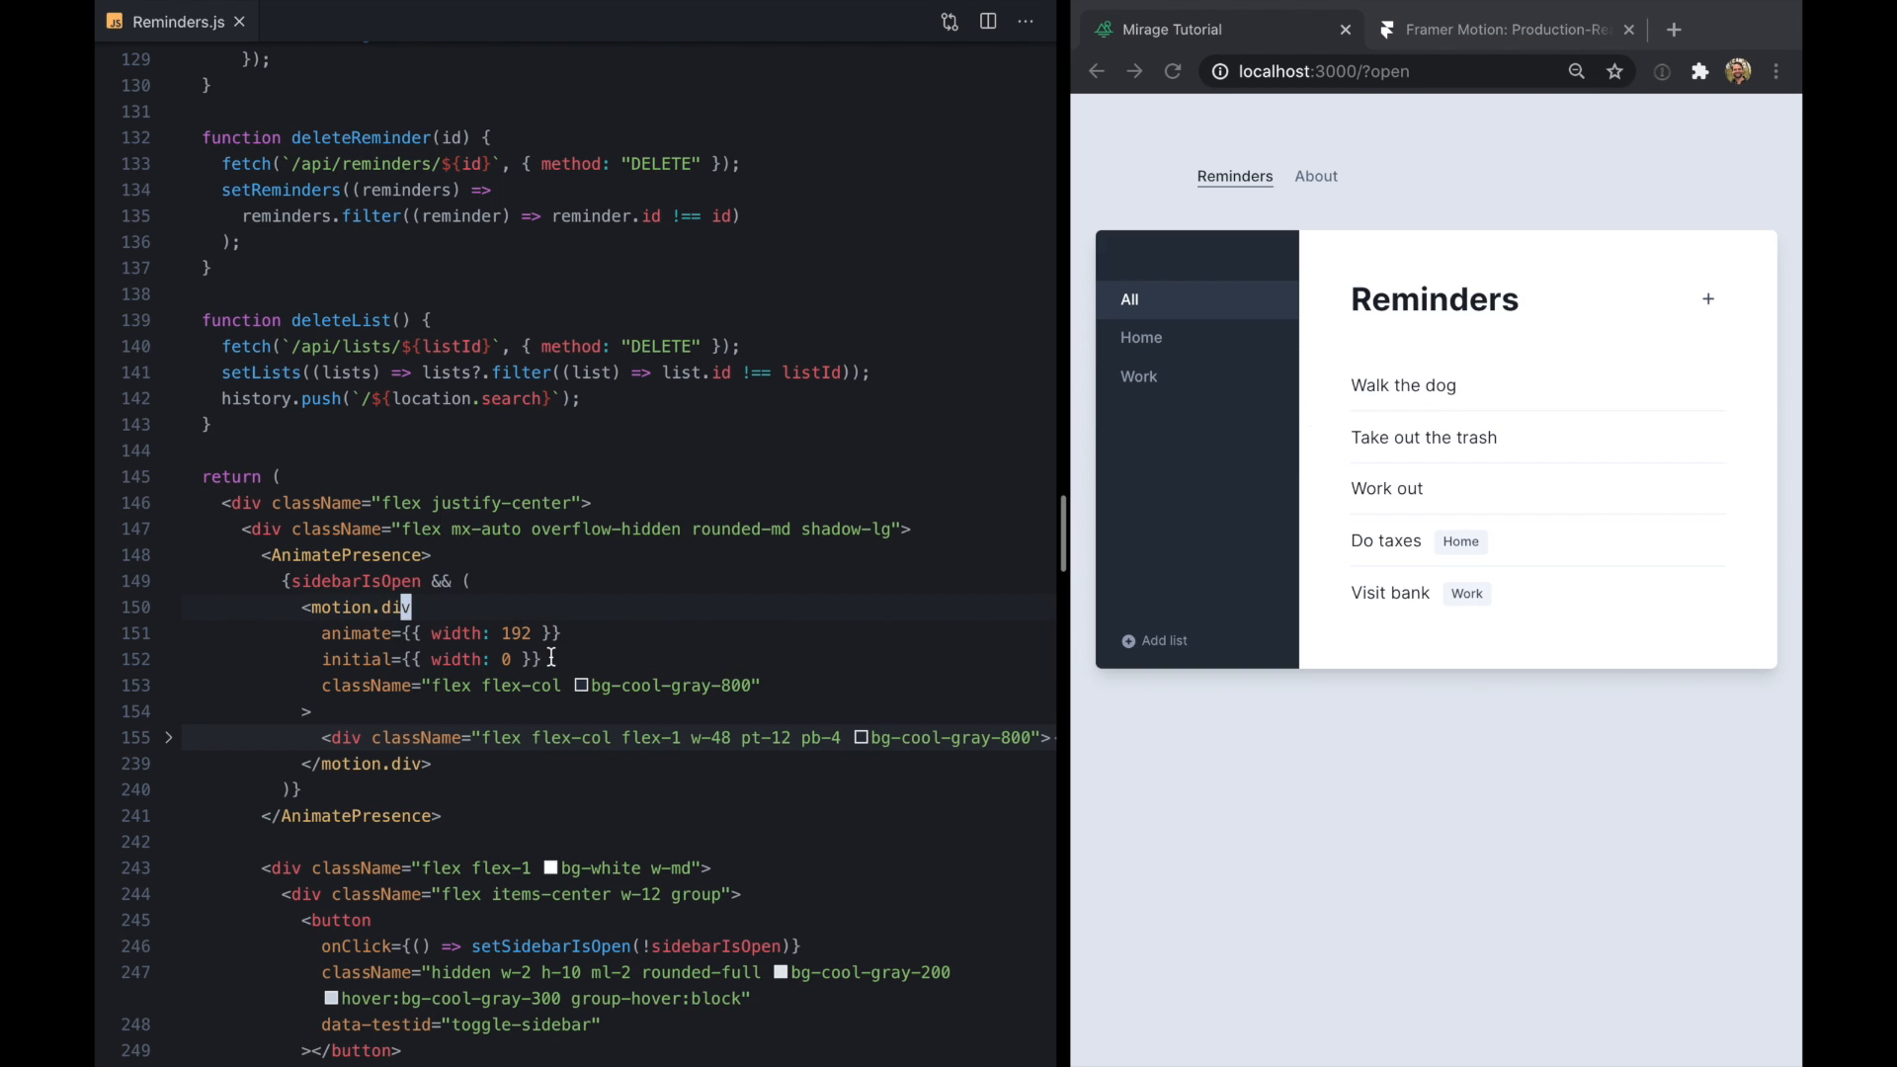
Add exit width 0, then test the sidebar toggle and About/Reminders switching
type("exit={{ width: 0")
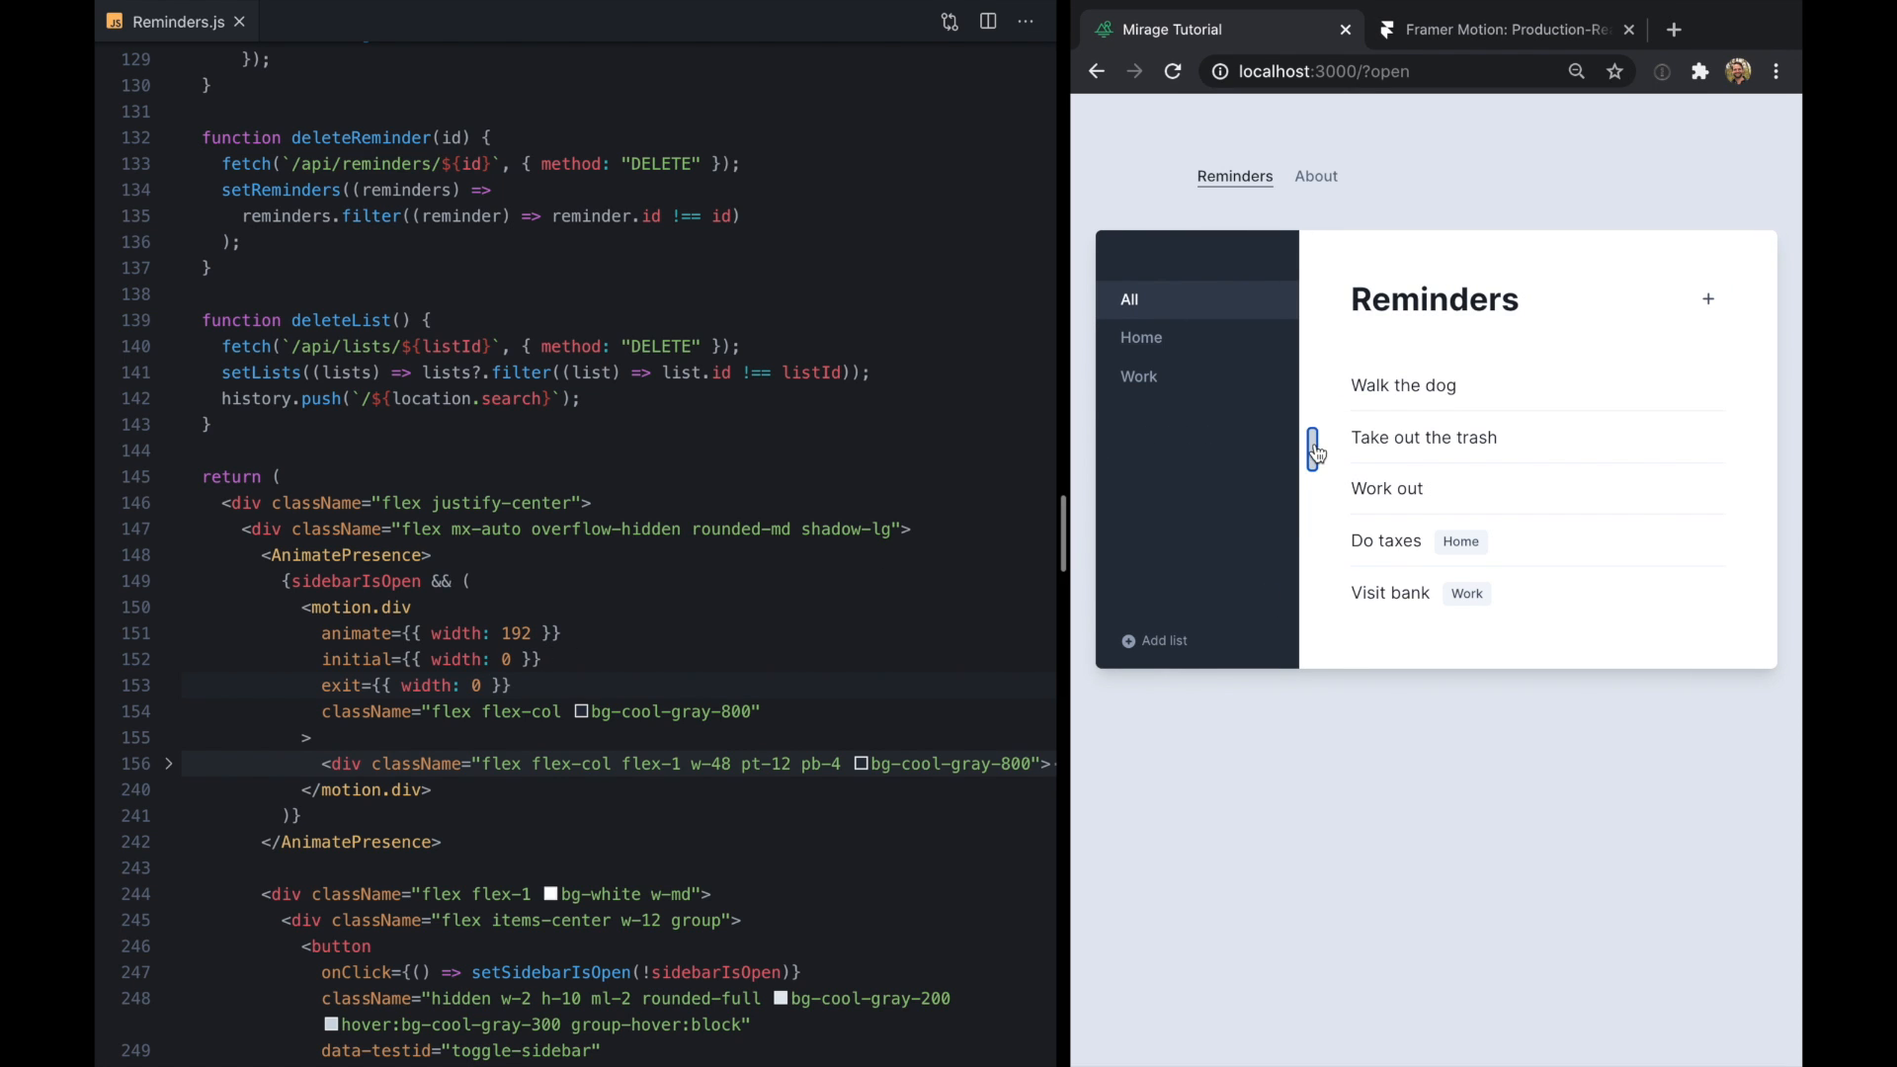
left_click(1314, 445)
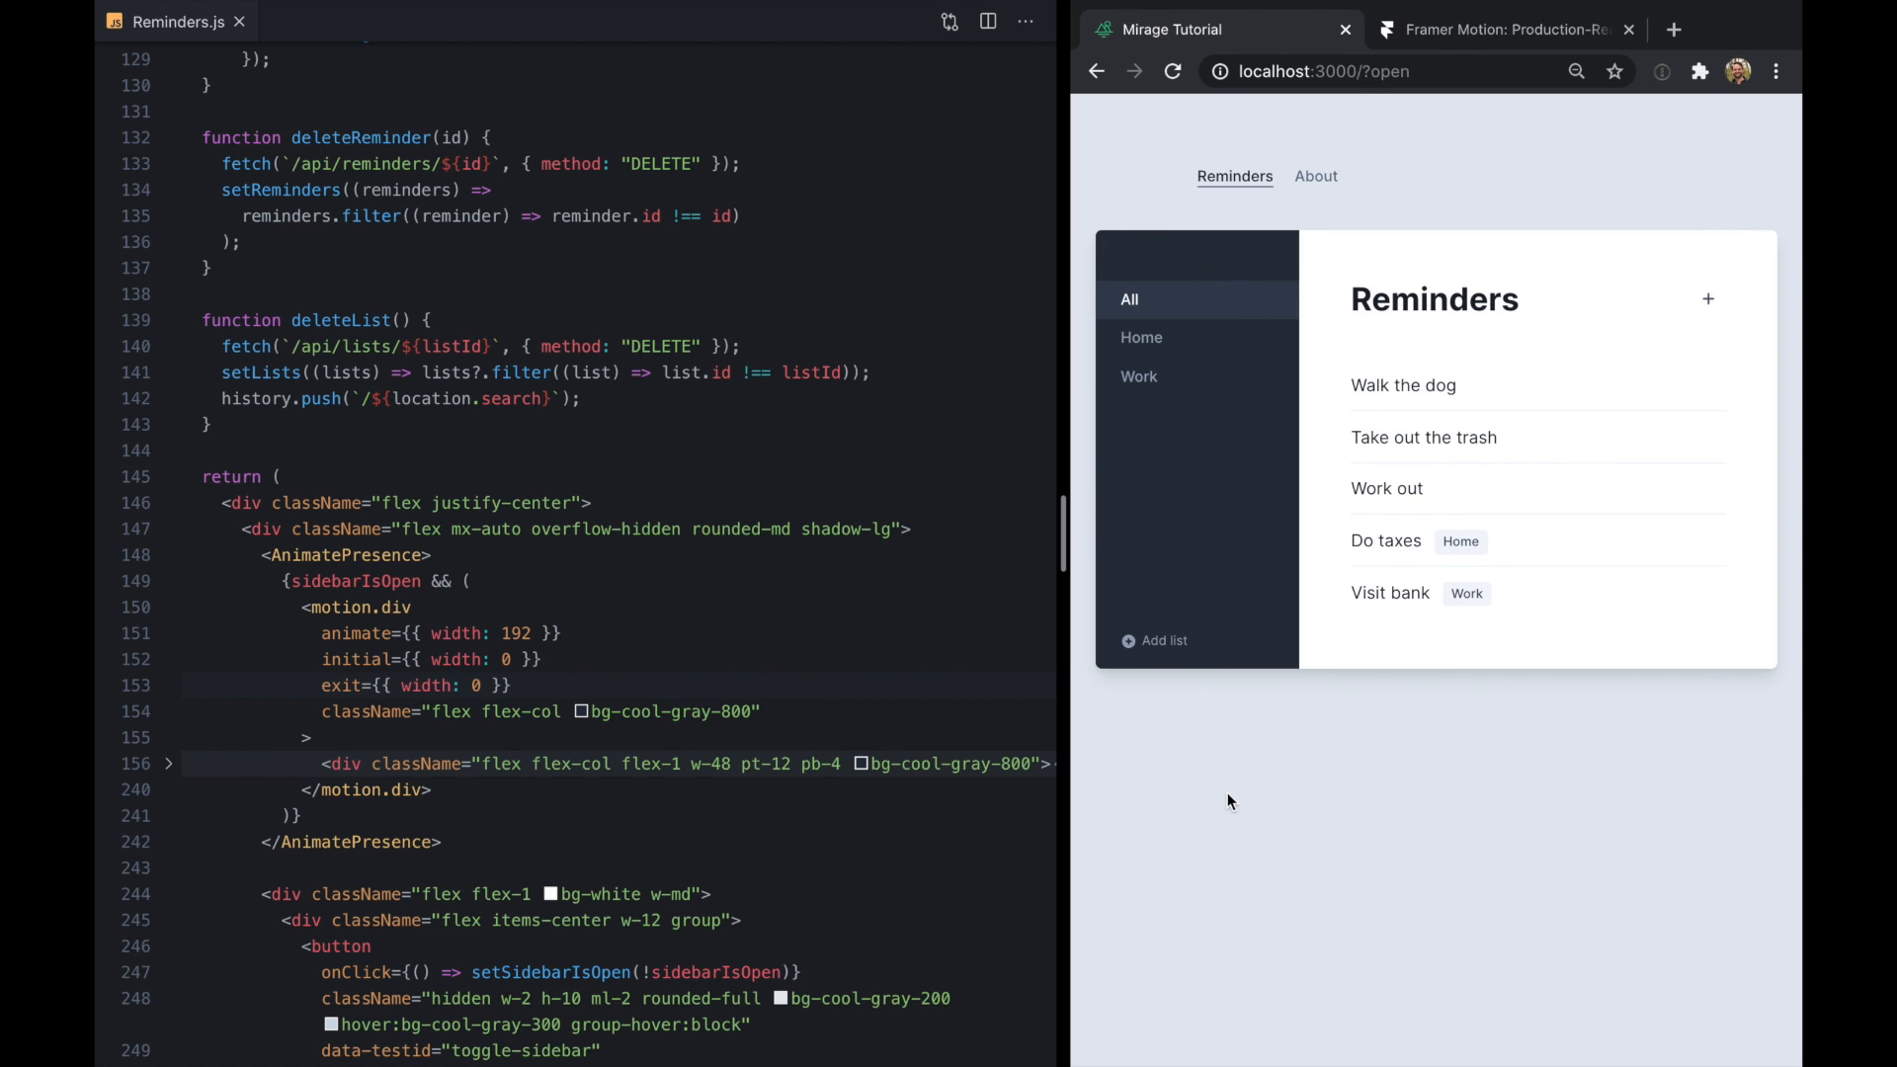
mouse_move(1080, 250)
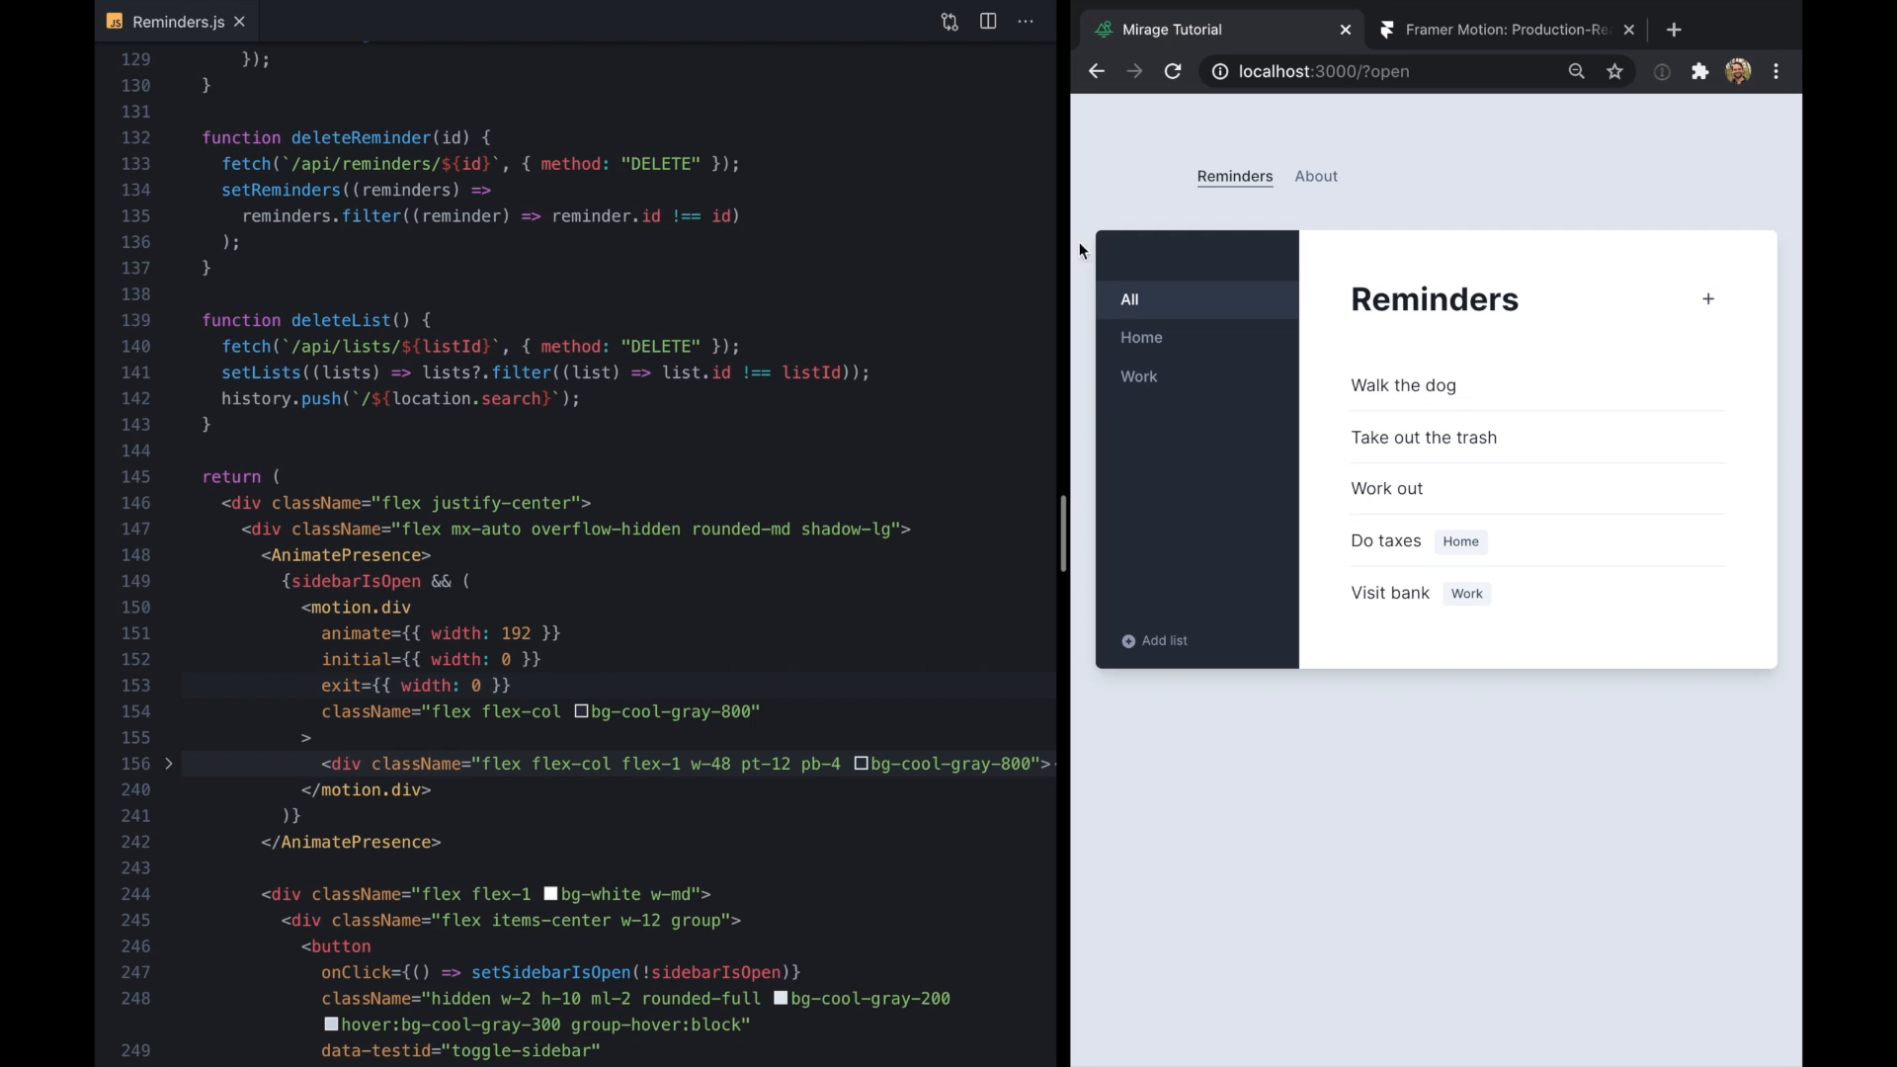
left_click(1315, 175)
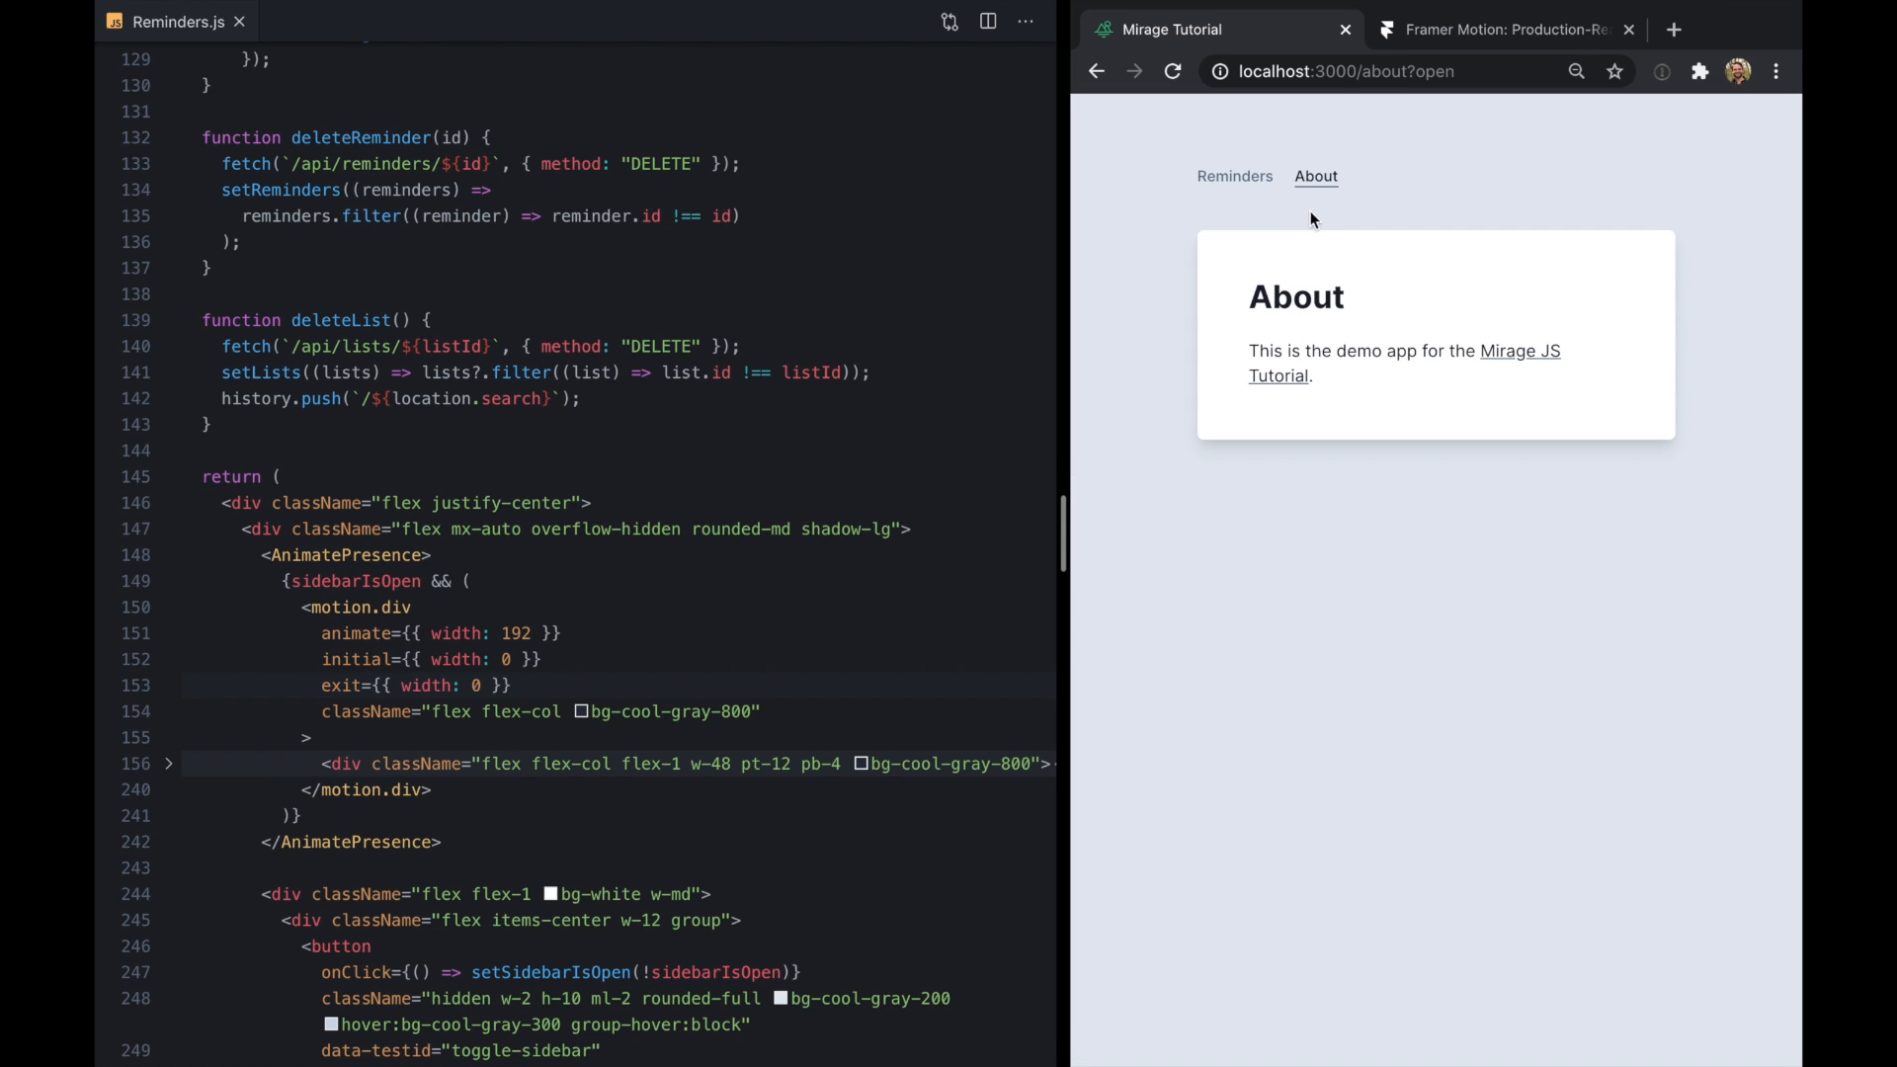
left_click(1234, 176)
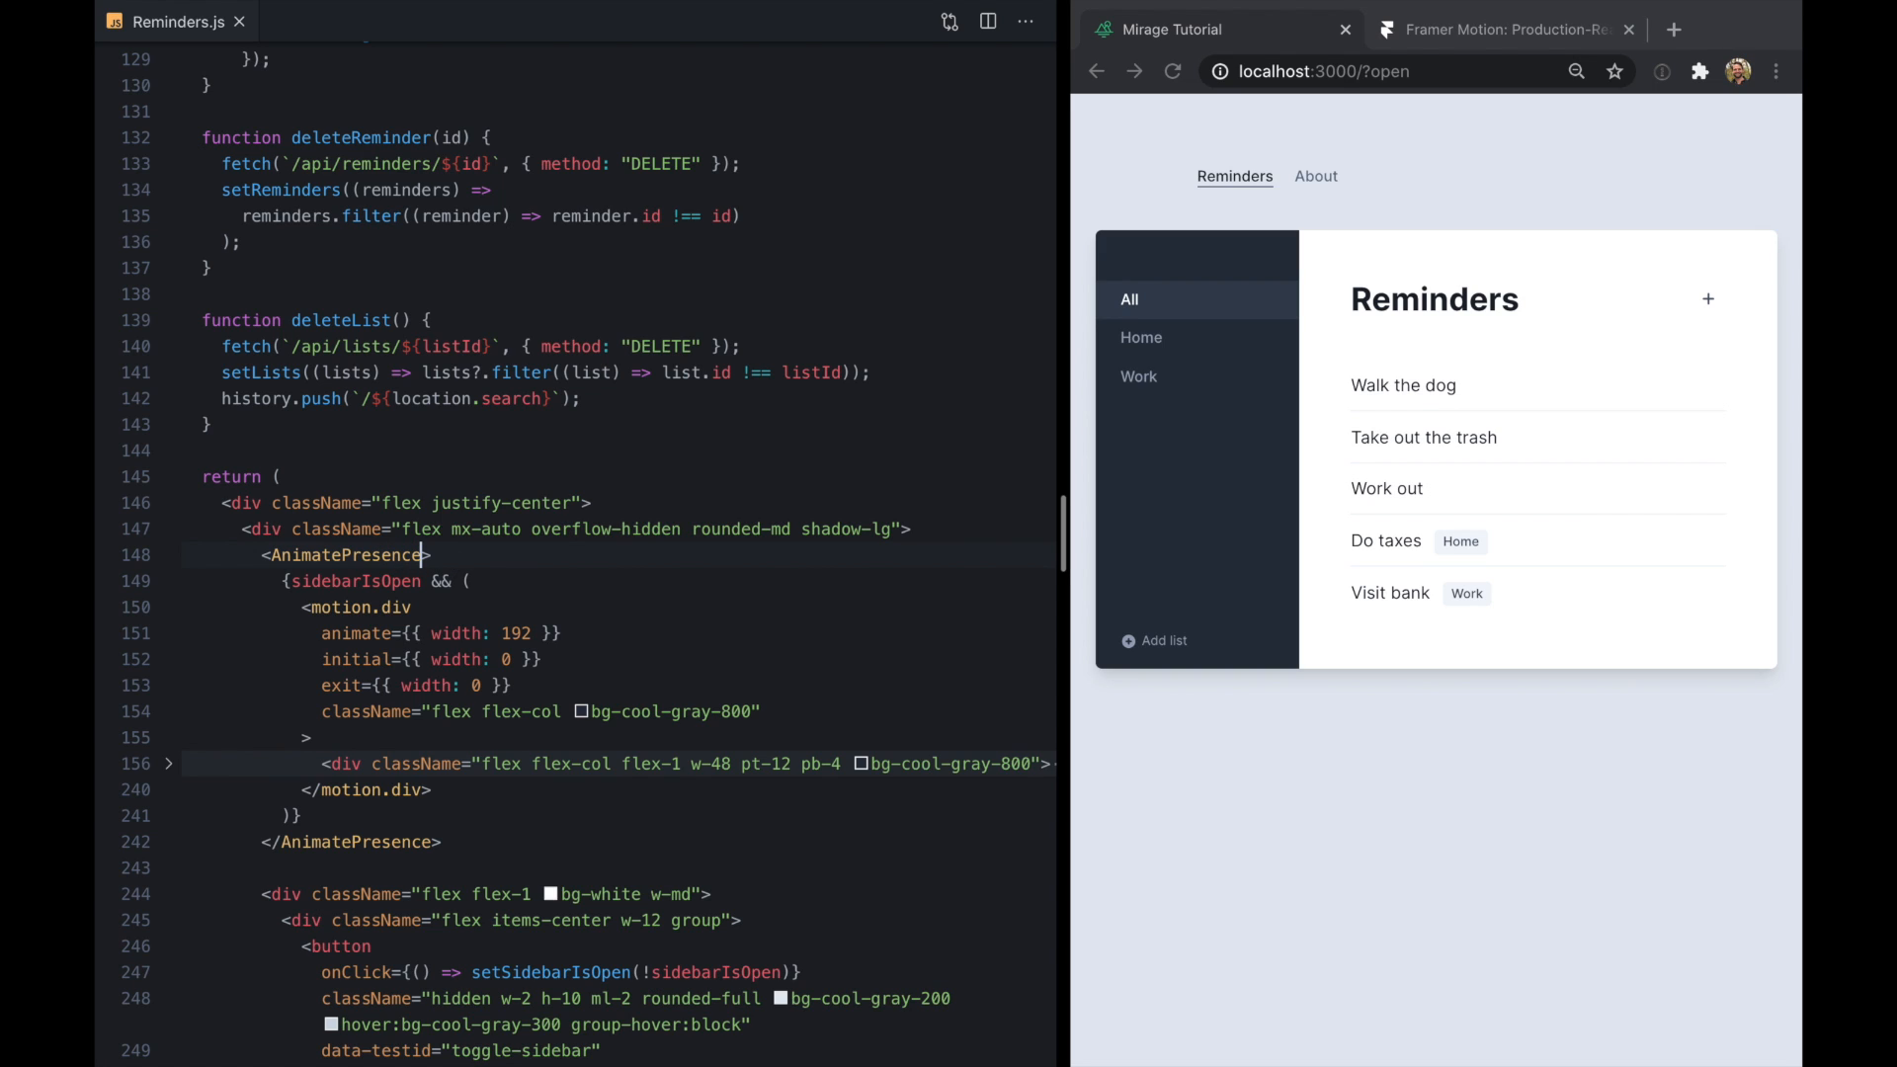
Add initial={false} to the AnimatePresence tag and save Reminders.js
type("initial=")
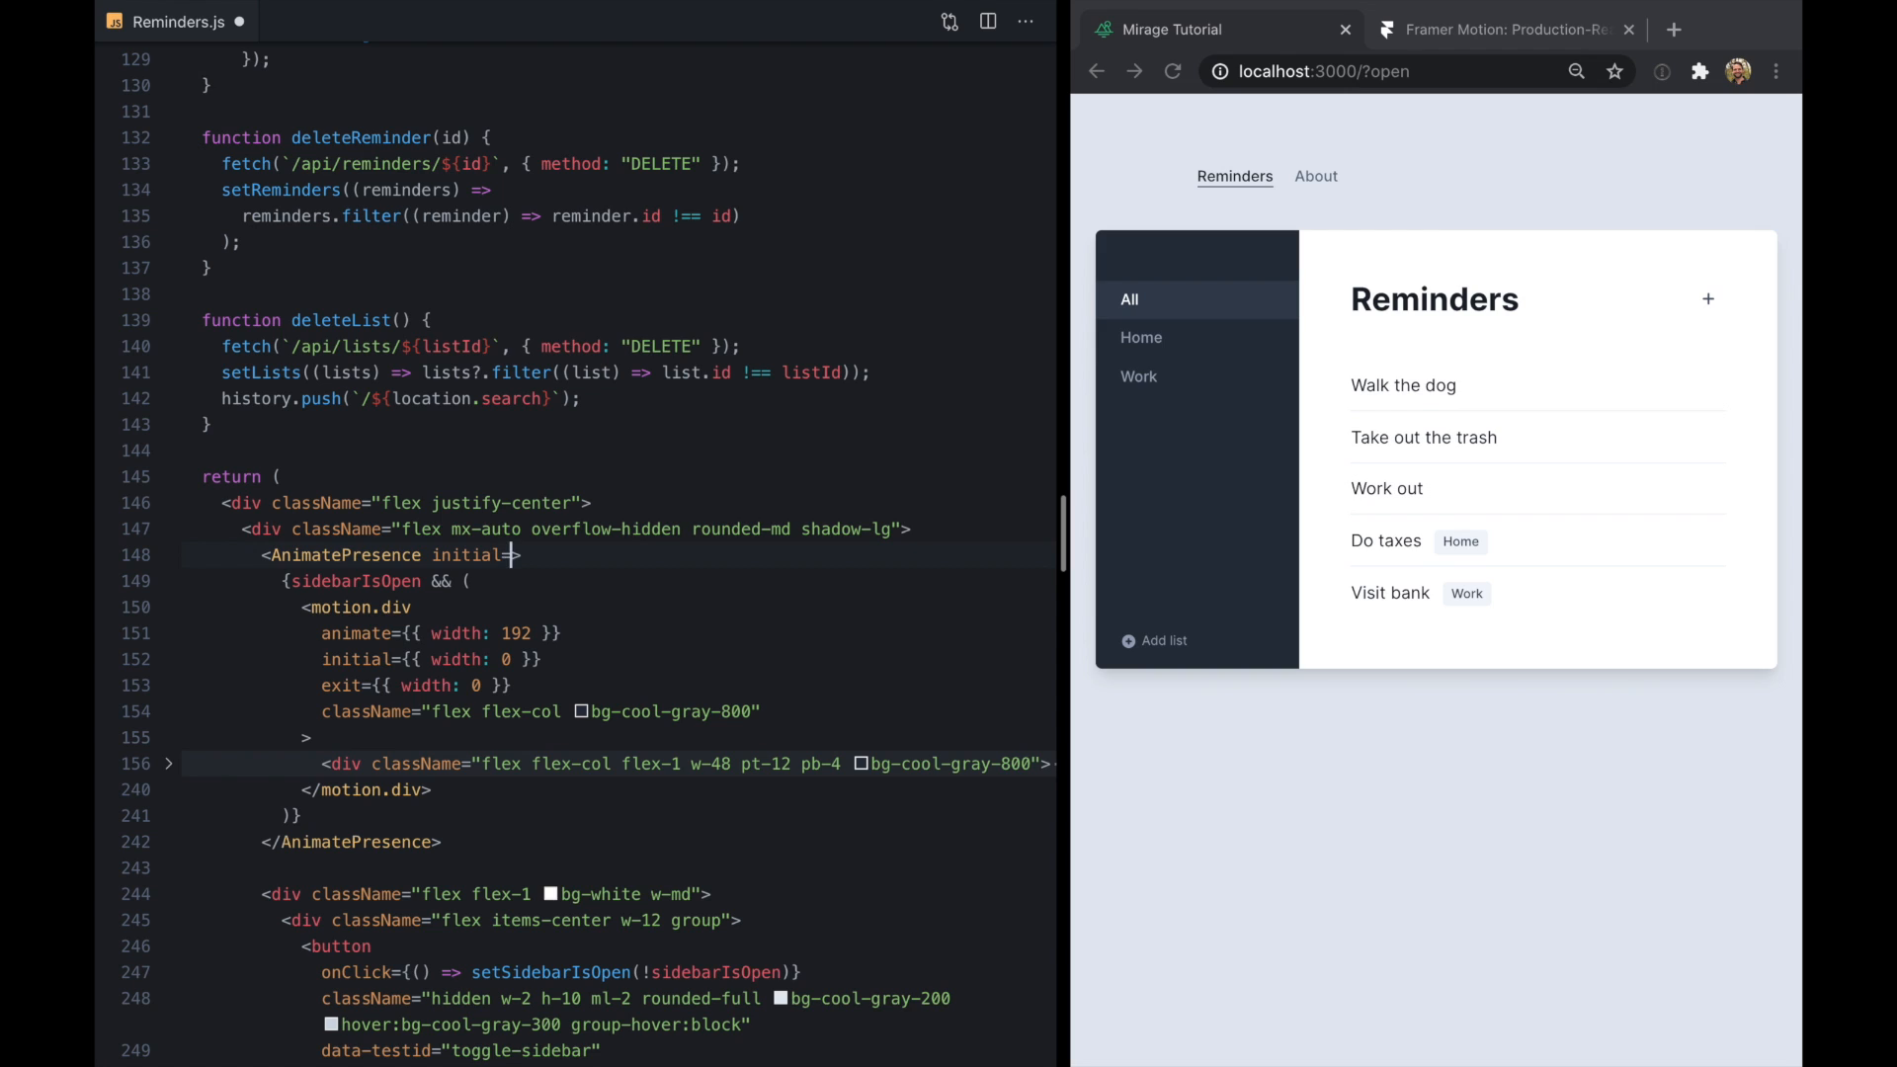
type("{false}>")
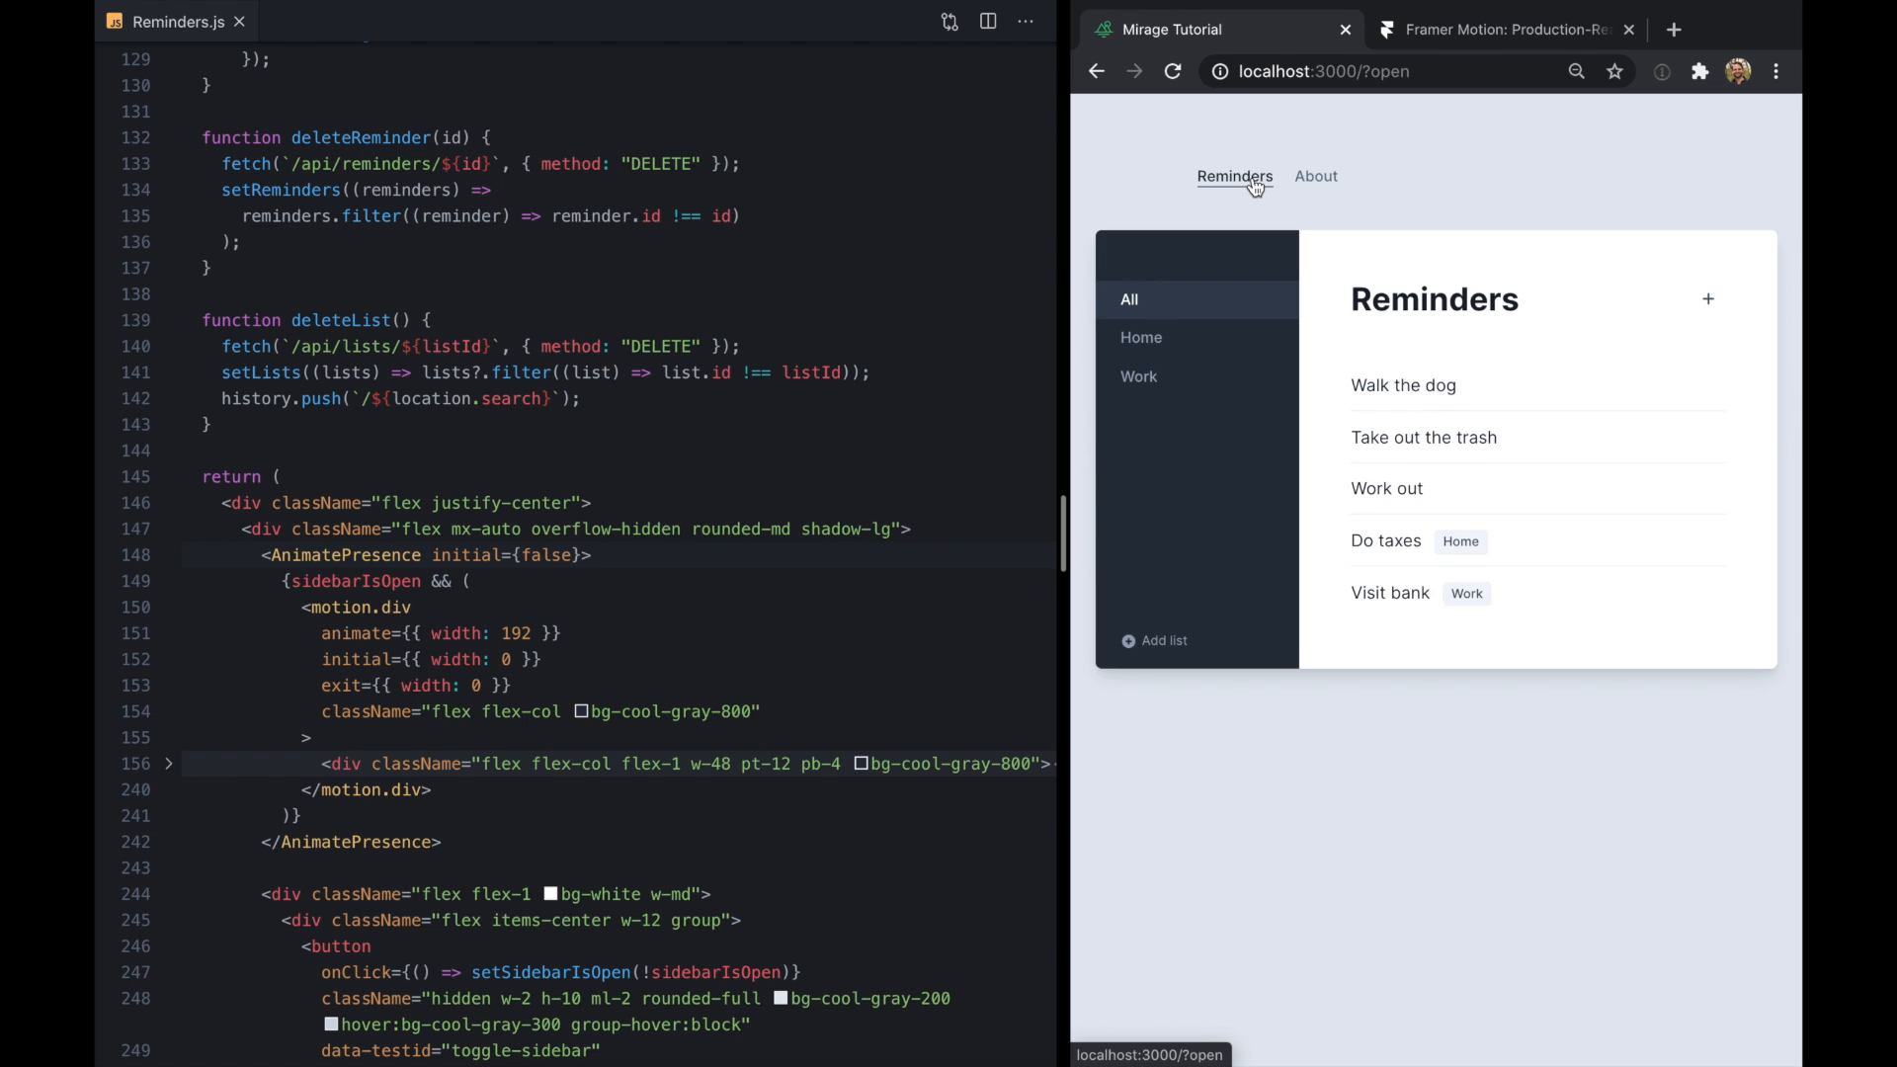
mouse_move(1273, 203)
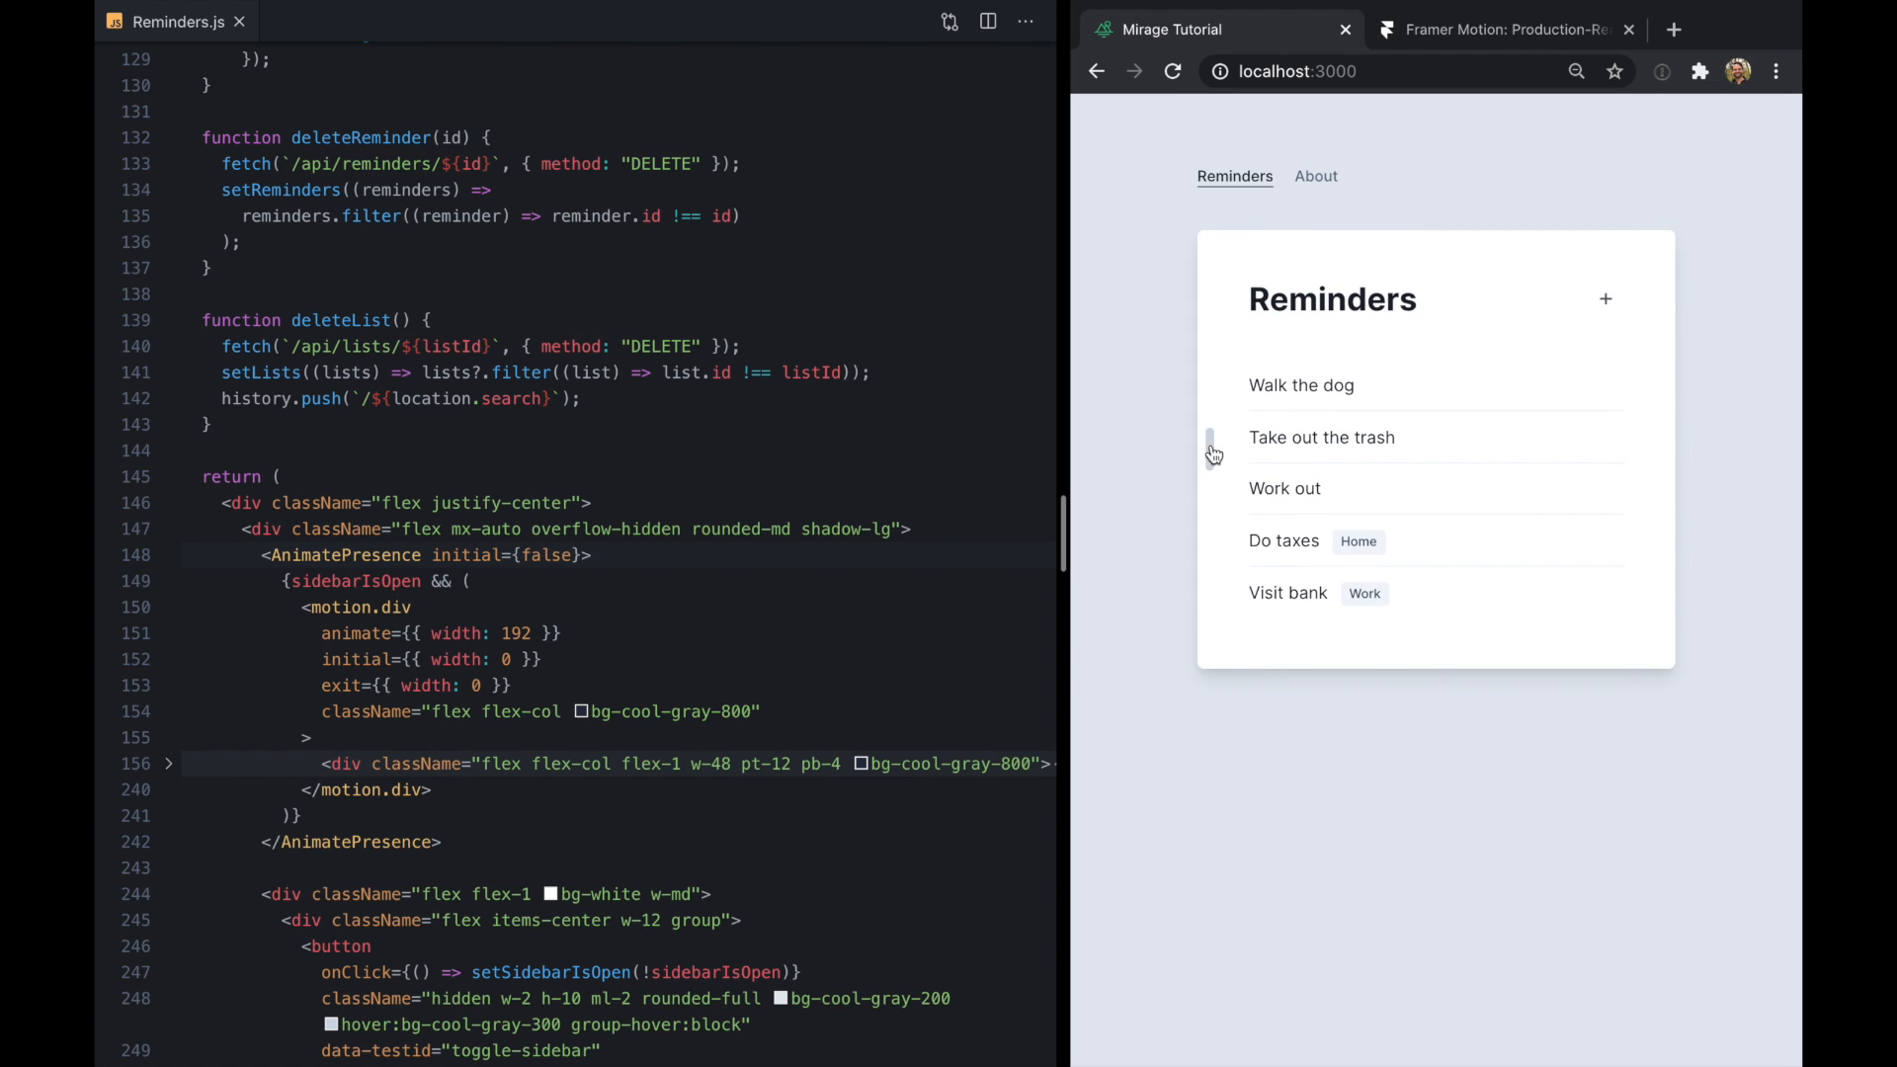
mouse_move(1317, 464)
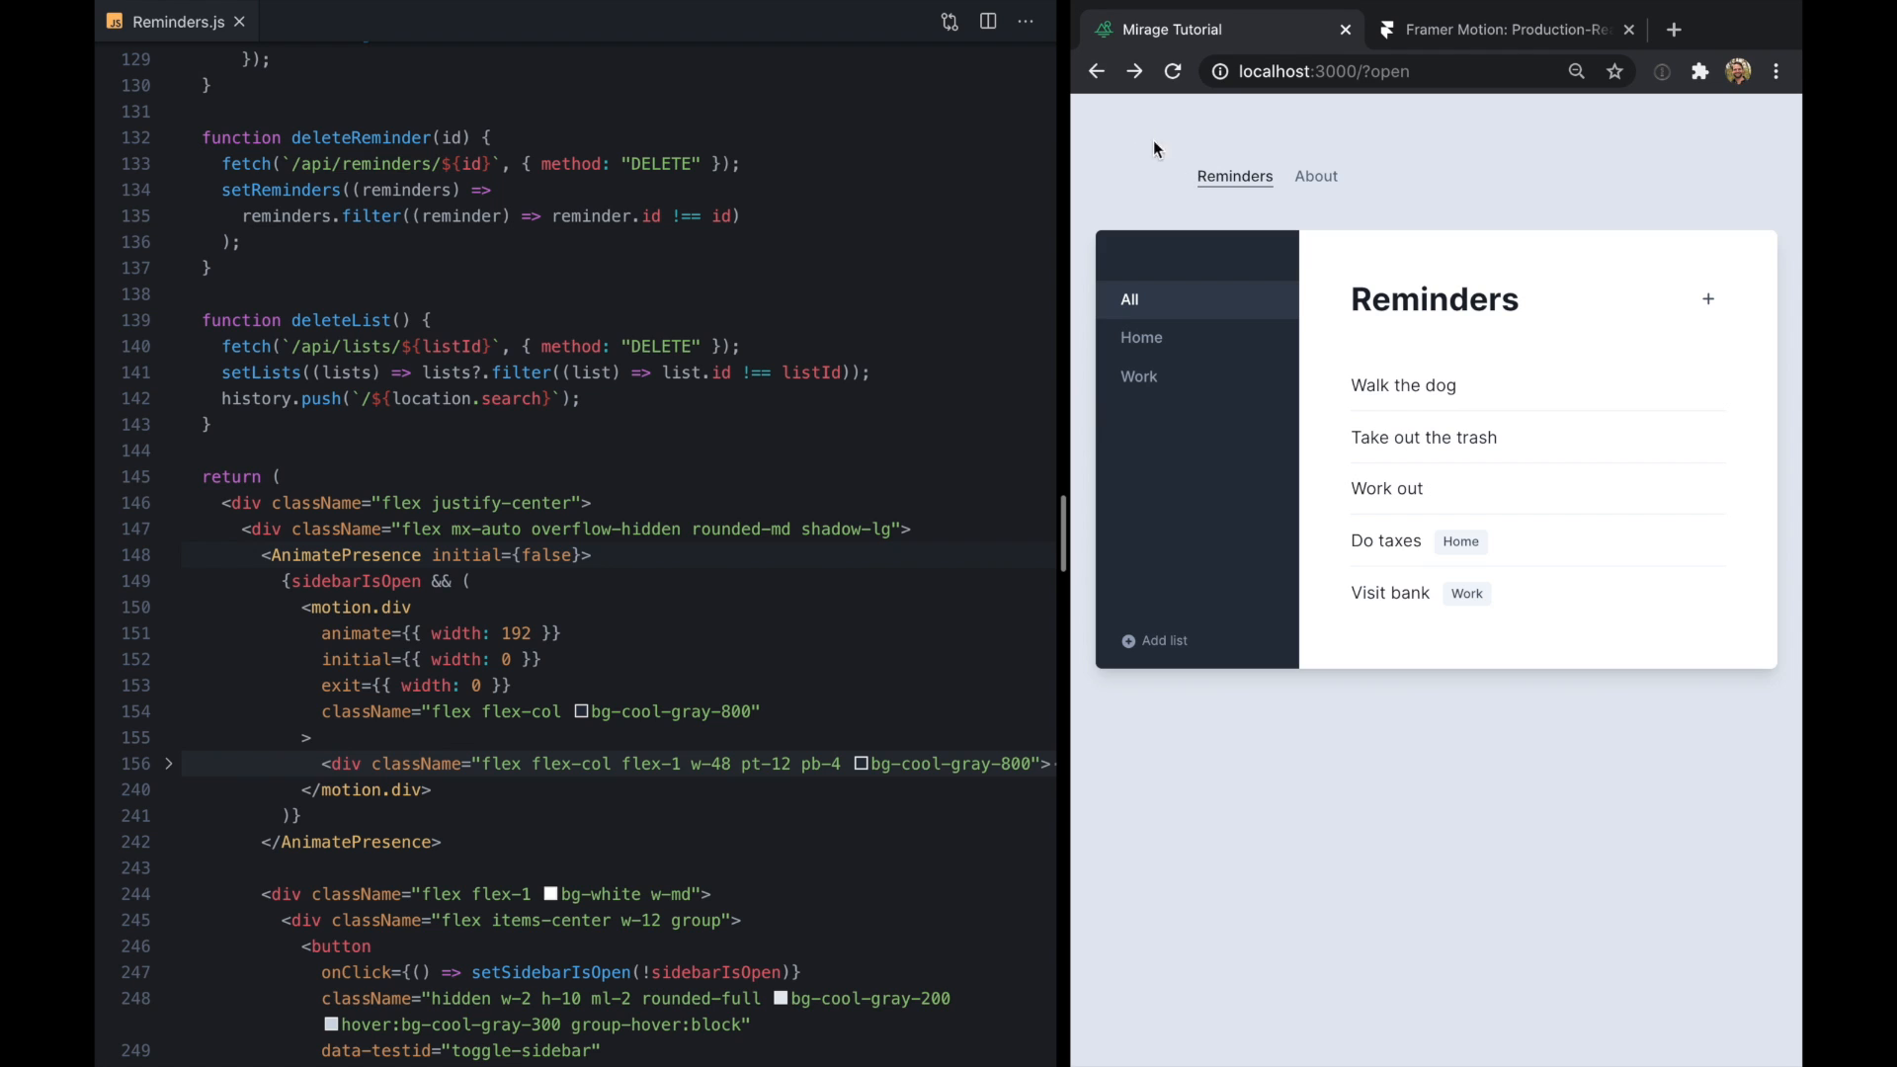
left_click(1095, 71)
type("reminders.map")
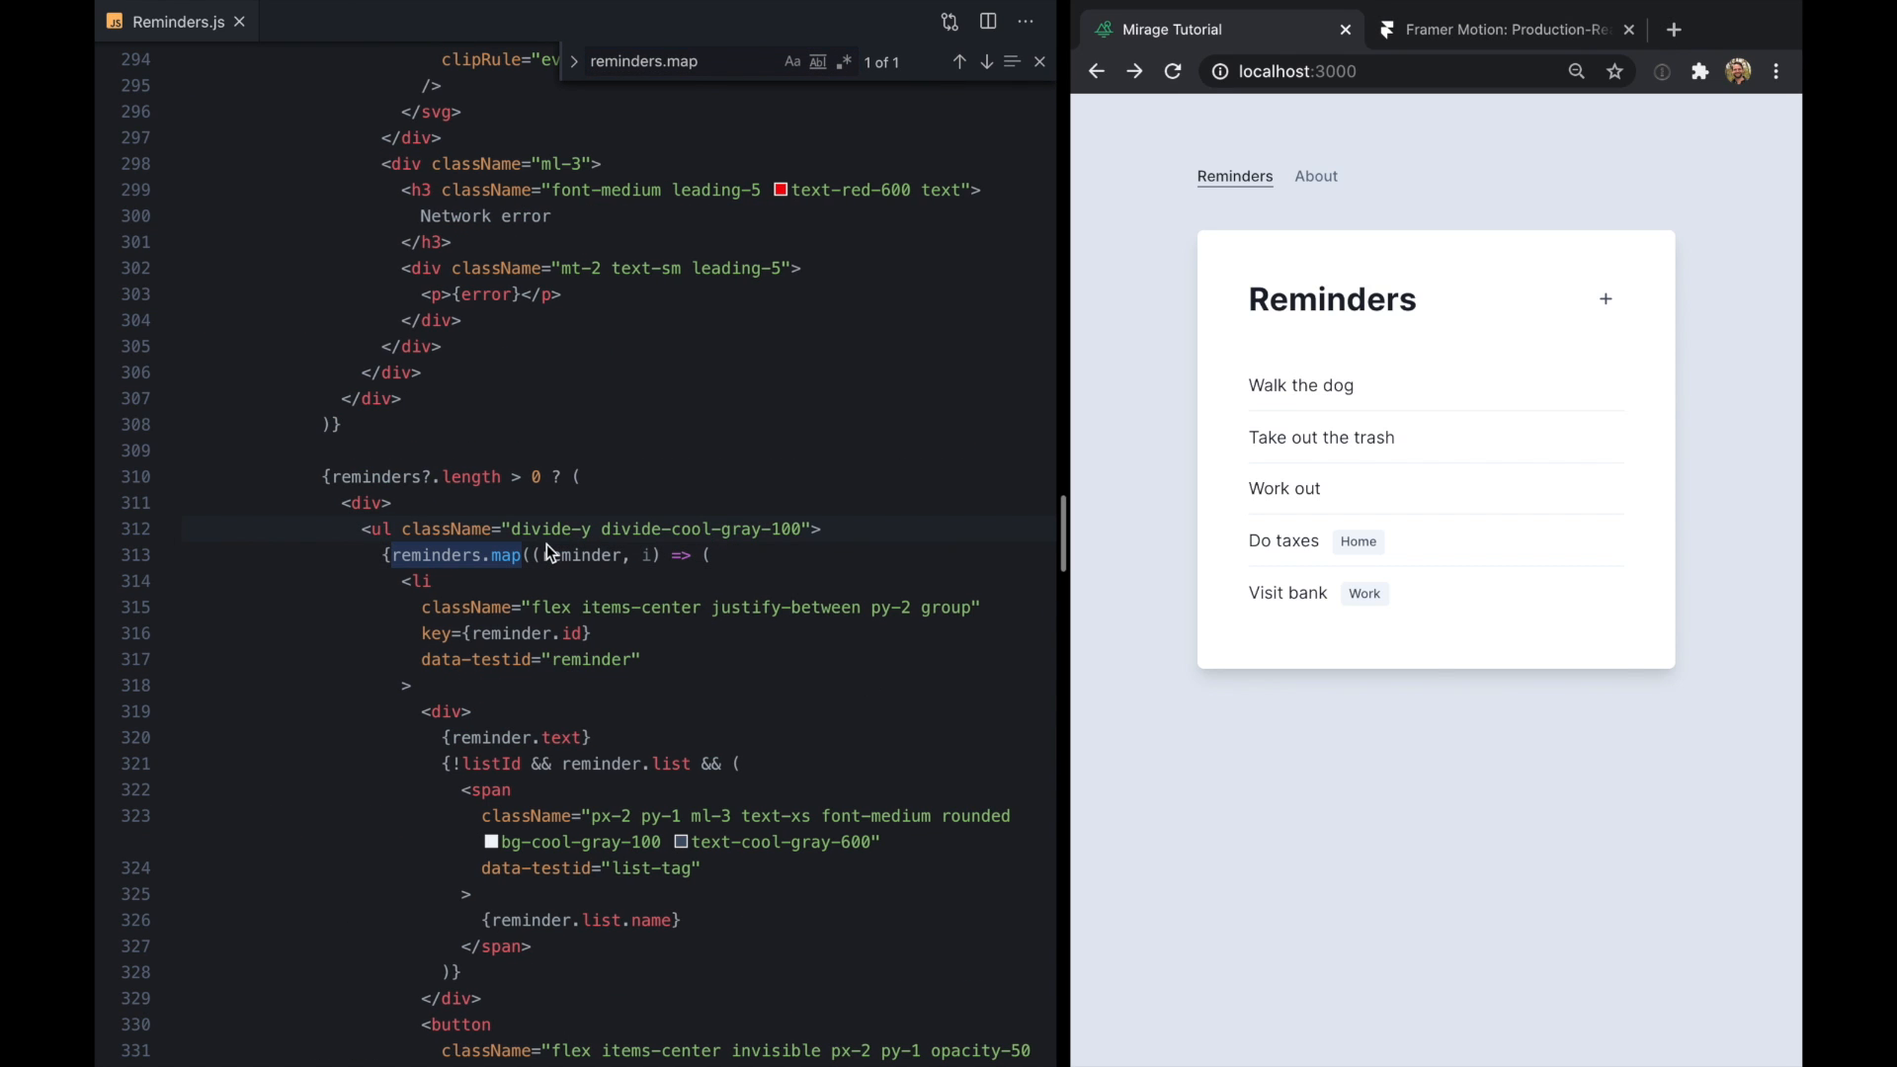
Wrap the reminders map in AnimatePresence; make items motion.li fading opacity 0 to 1
left_click(169, 581)
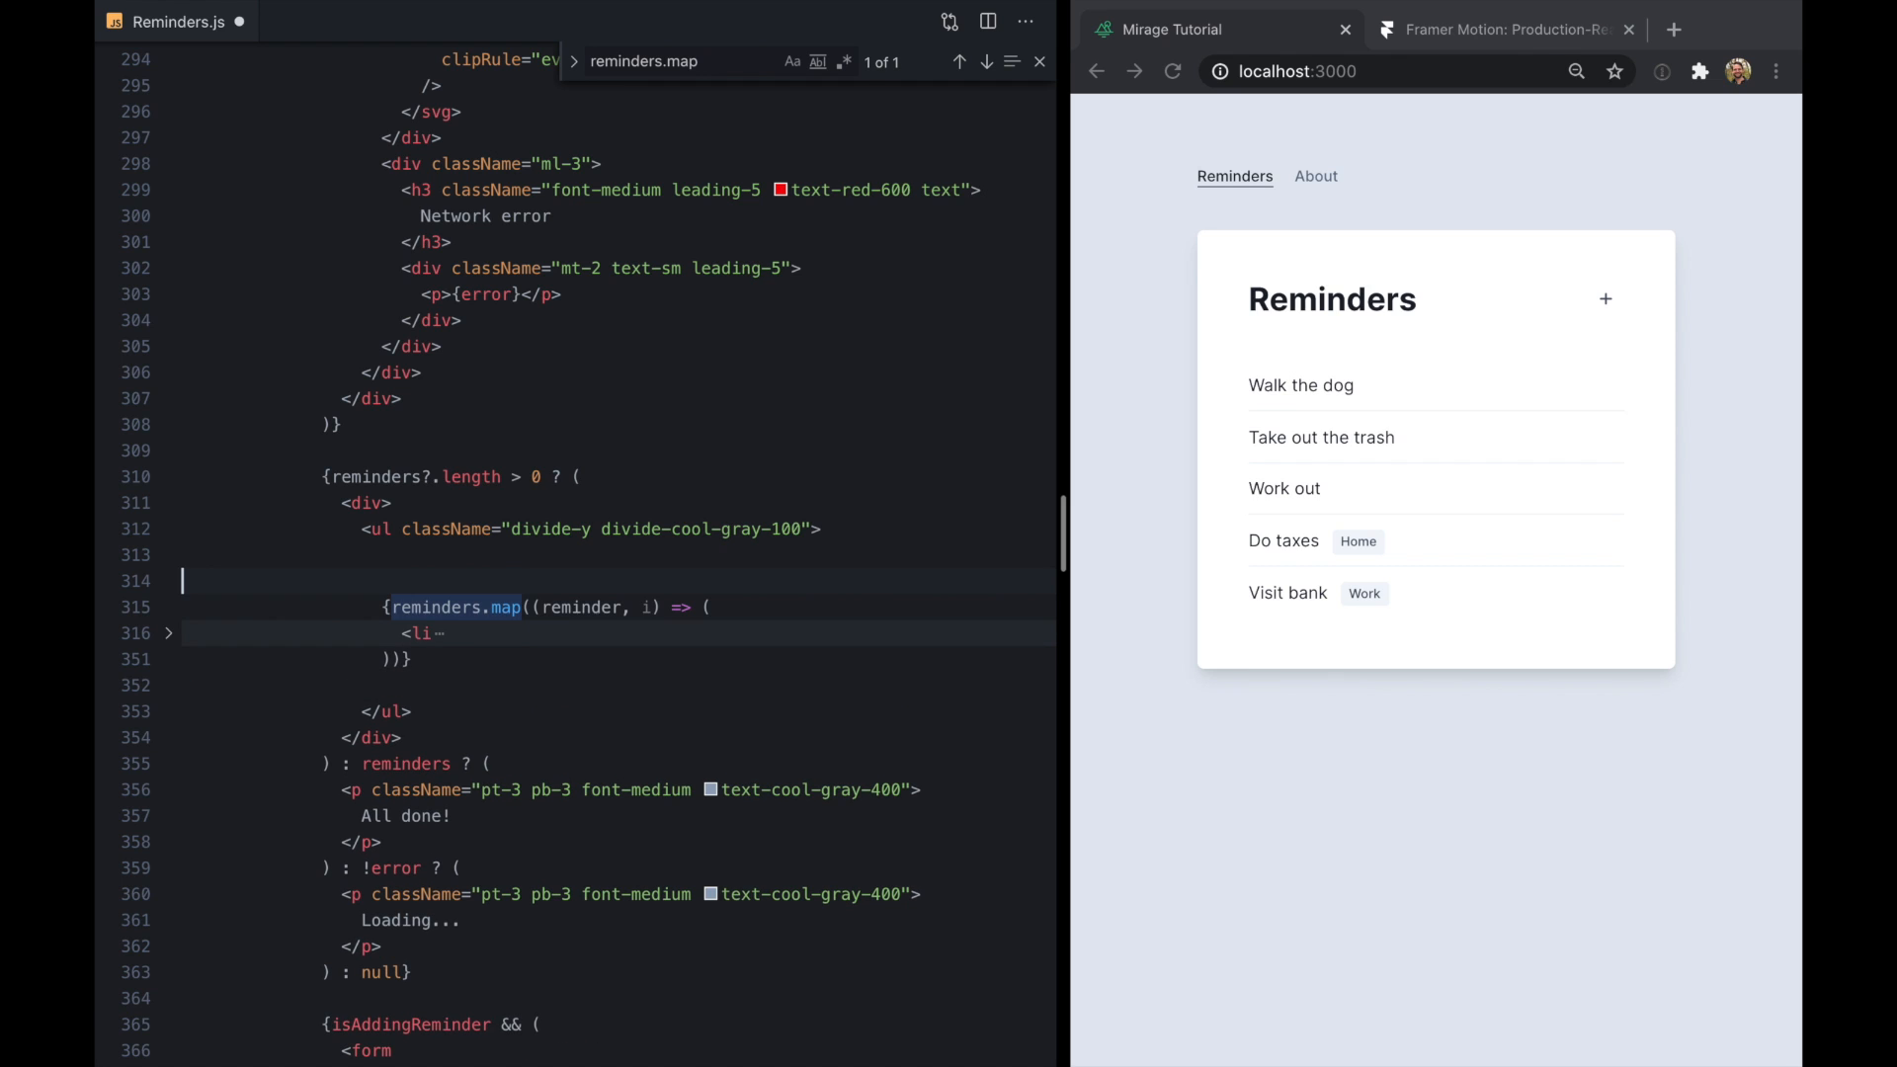
type("<AnimatePresence>")
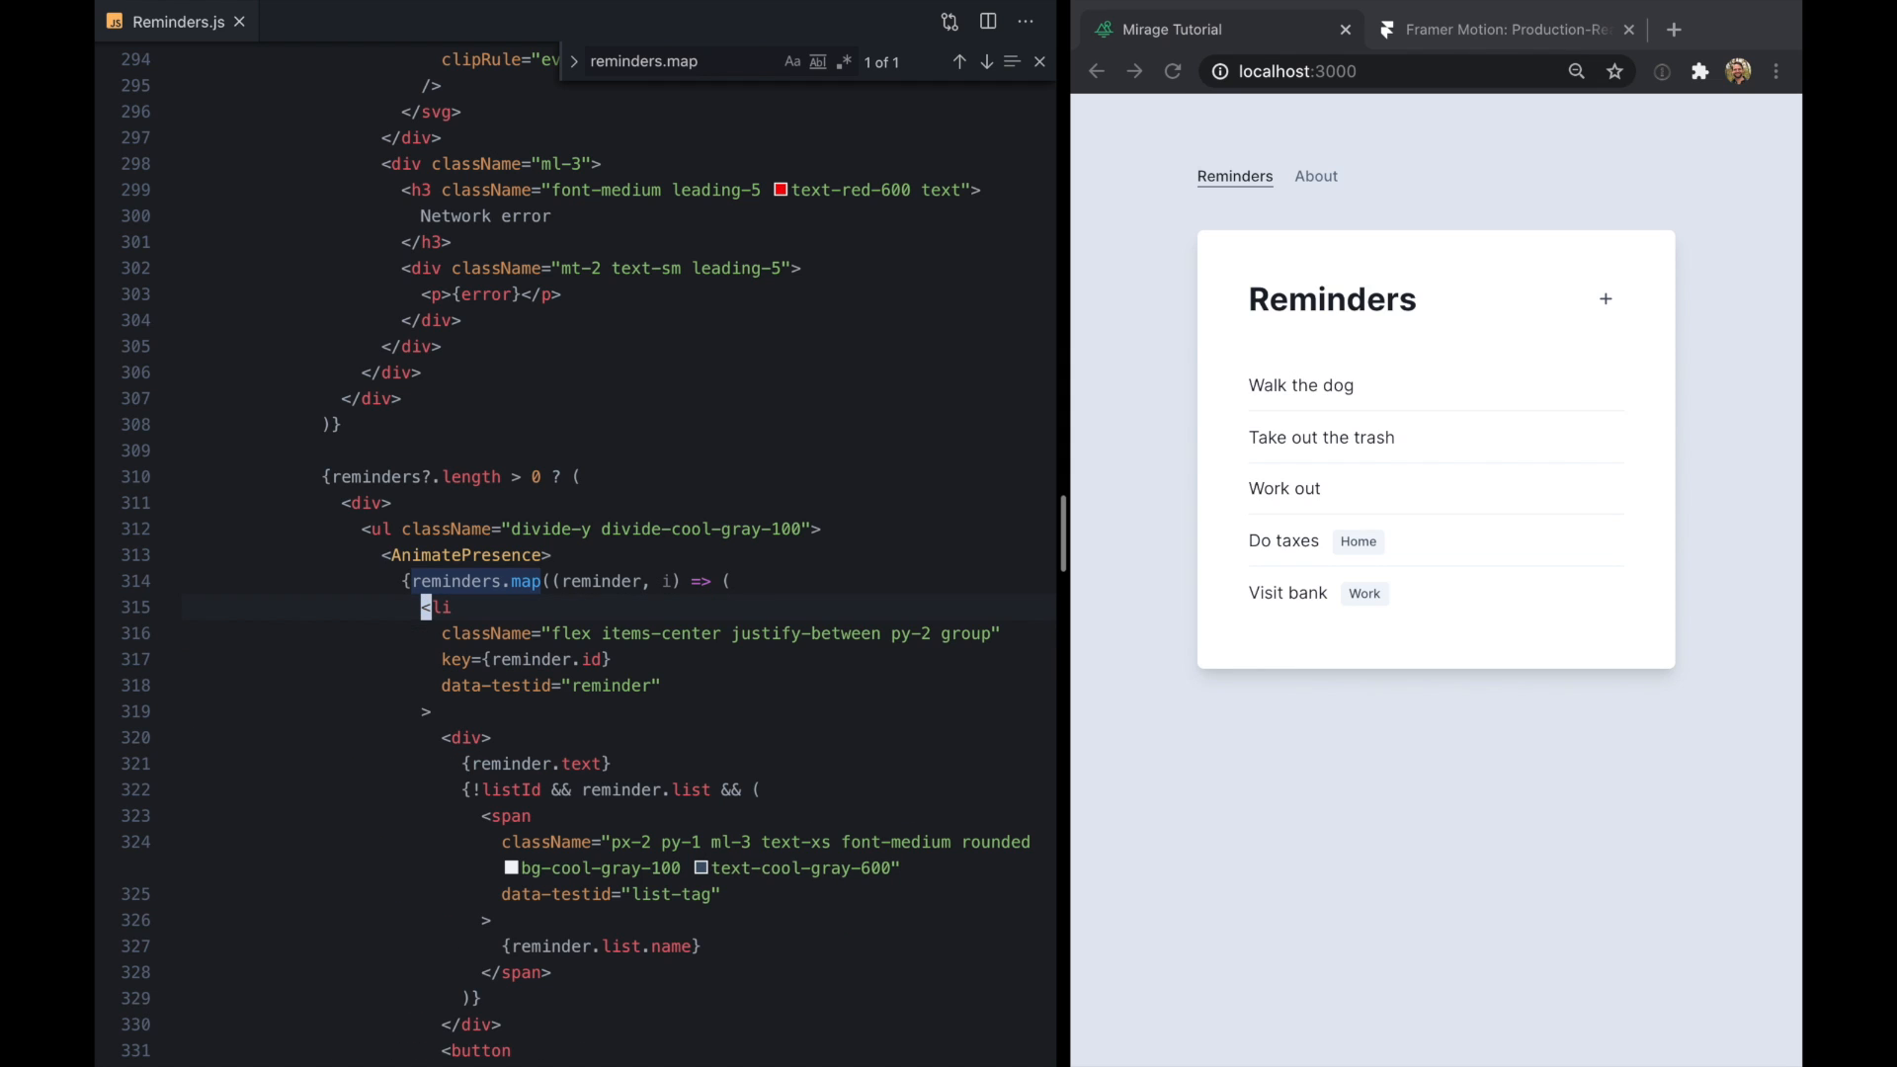
left_click(168, 738)
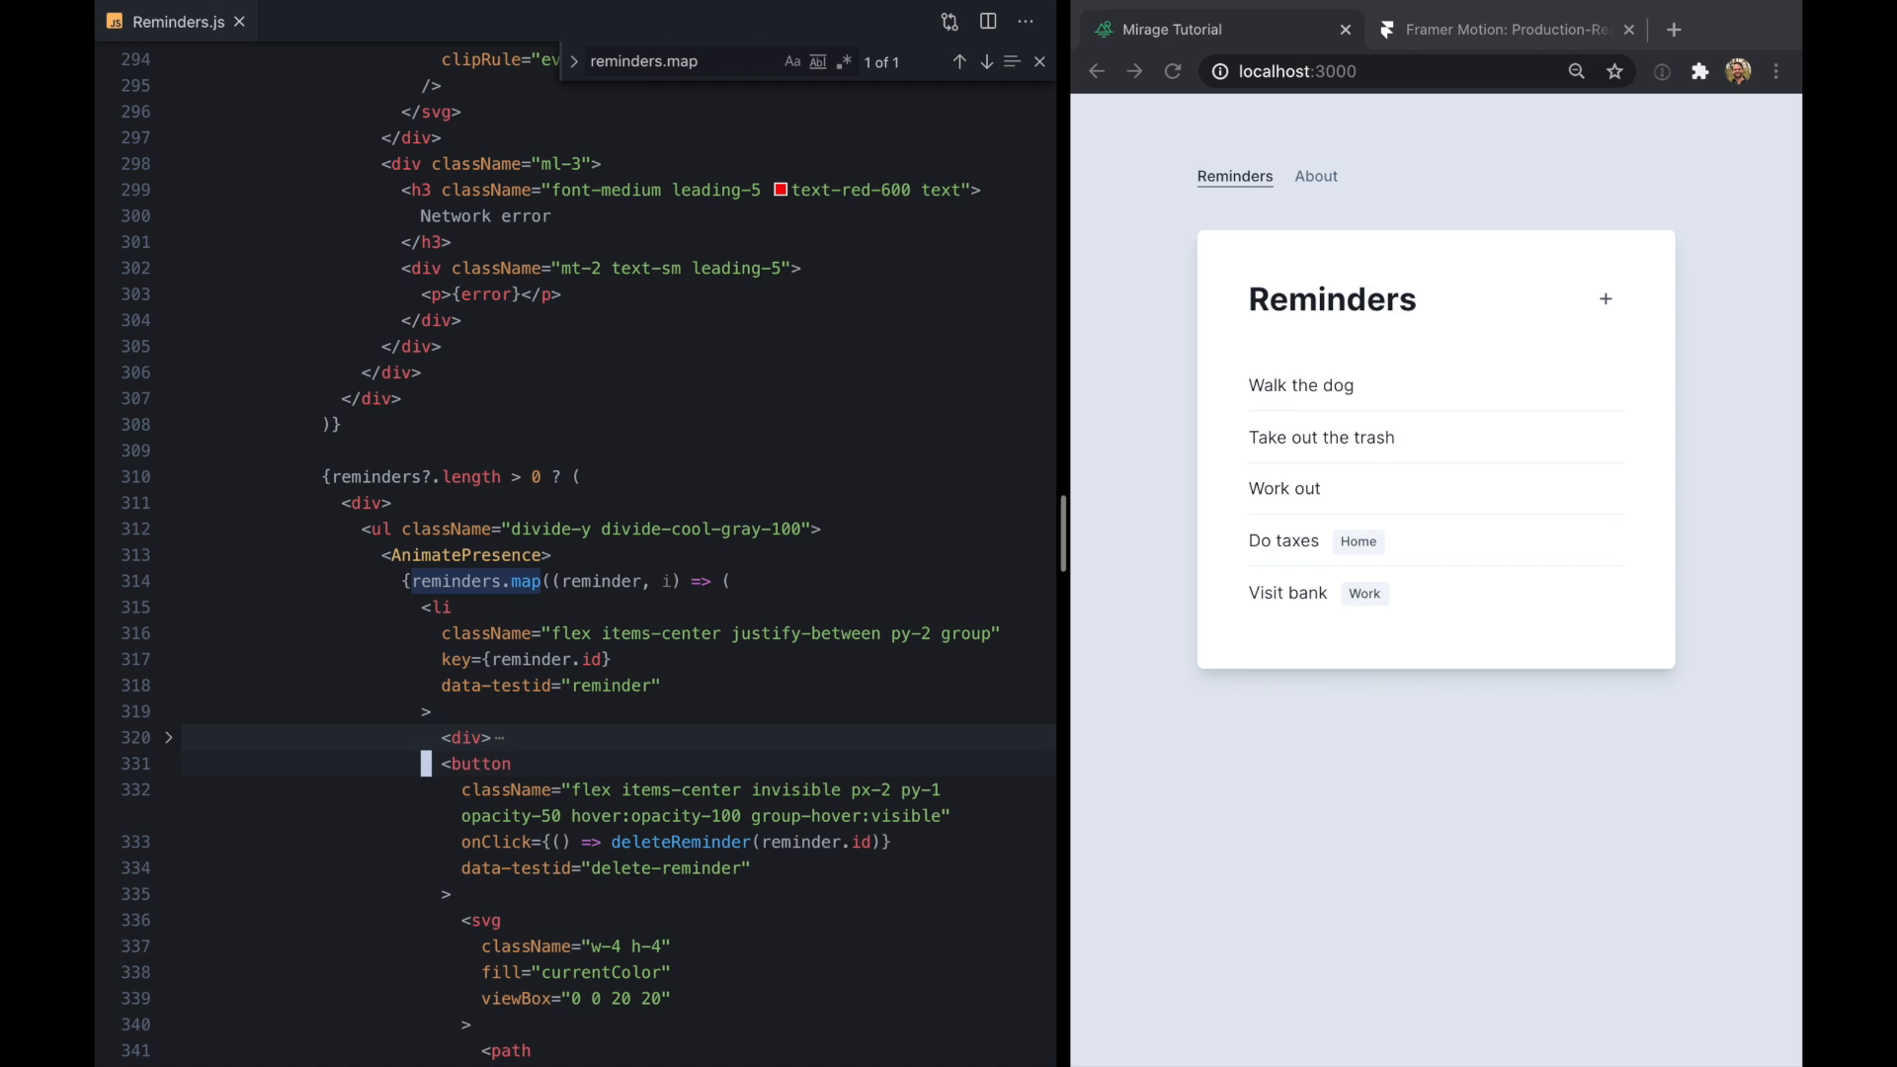
left_click(168, 764)
type("motion.")
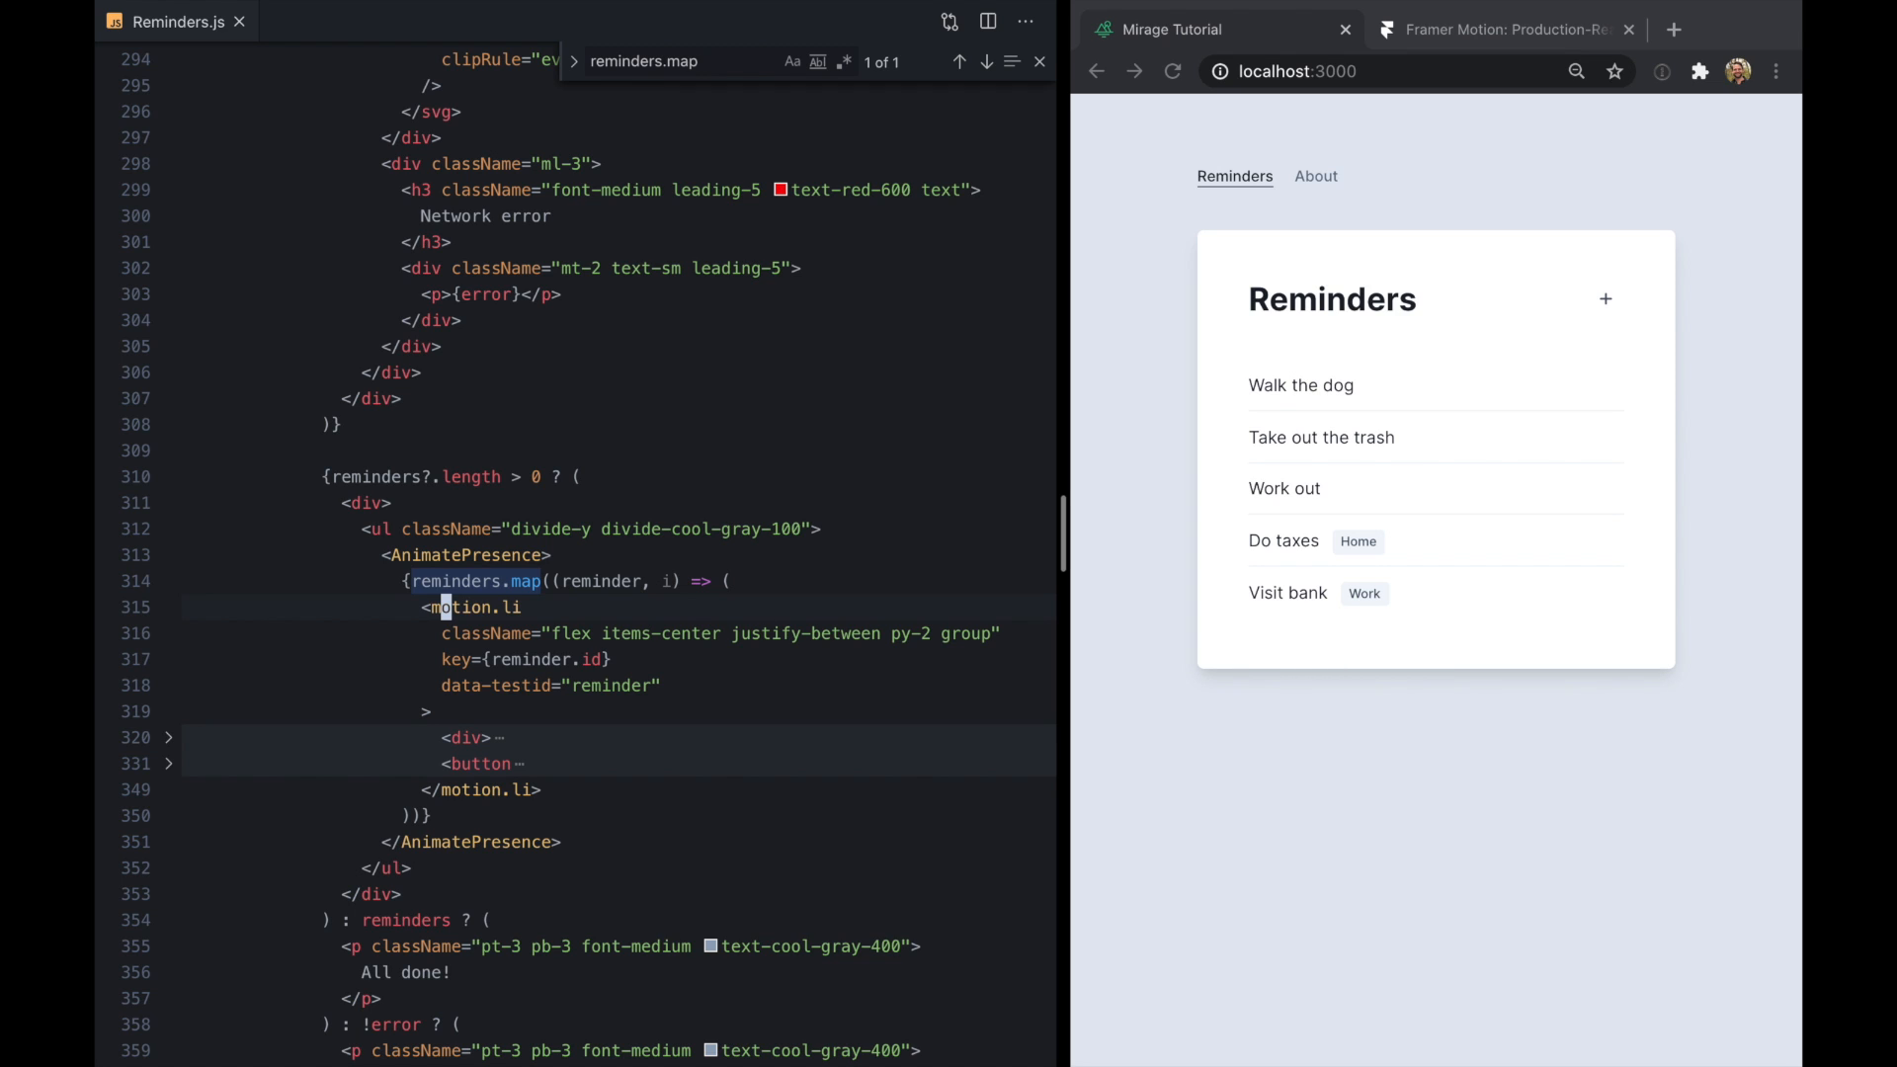
type("animate={{ opacity:")
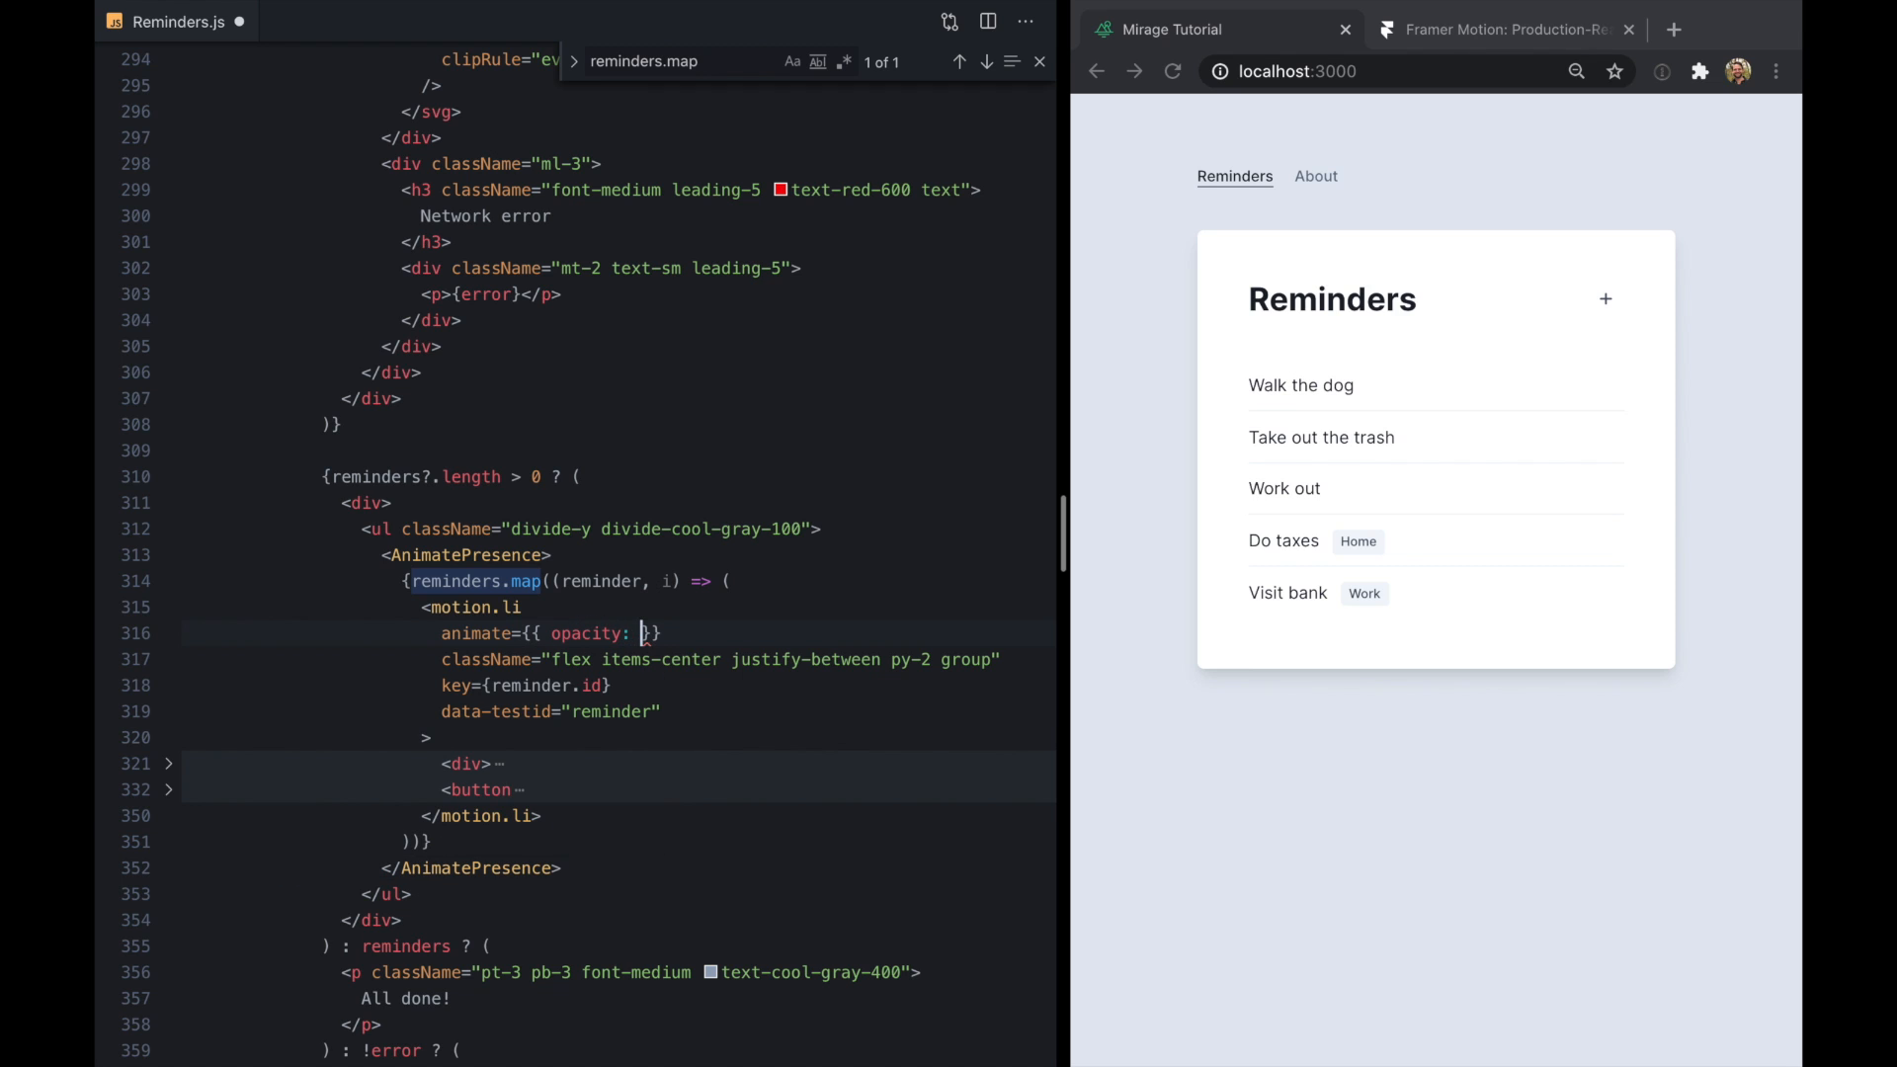
type("initial={{")
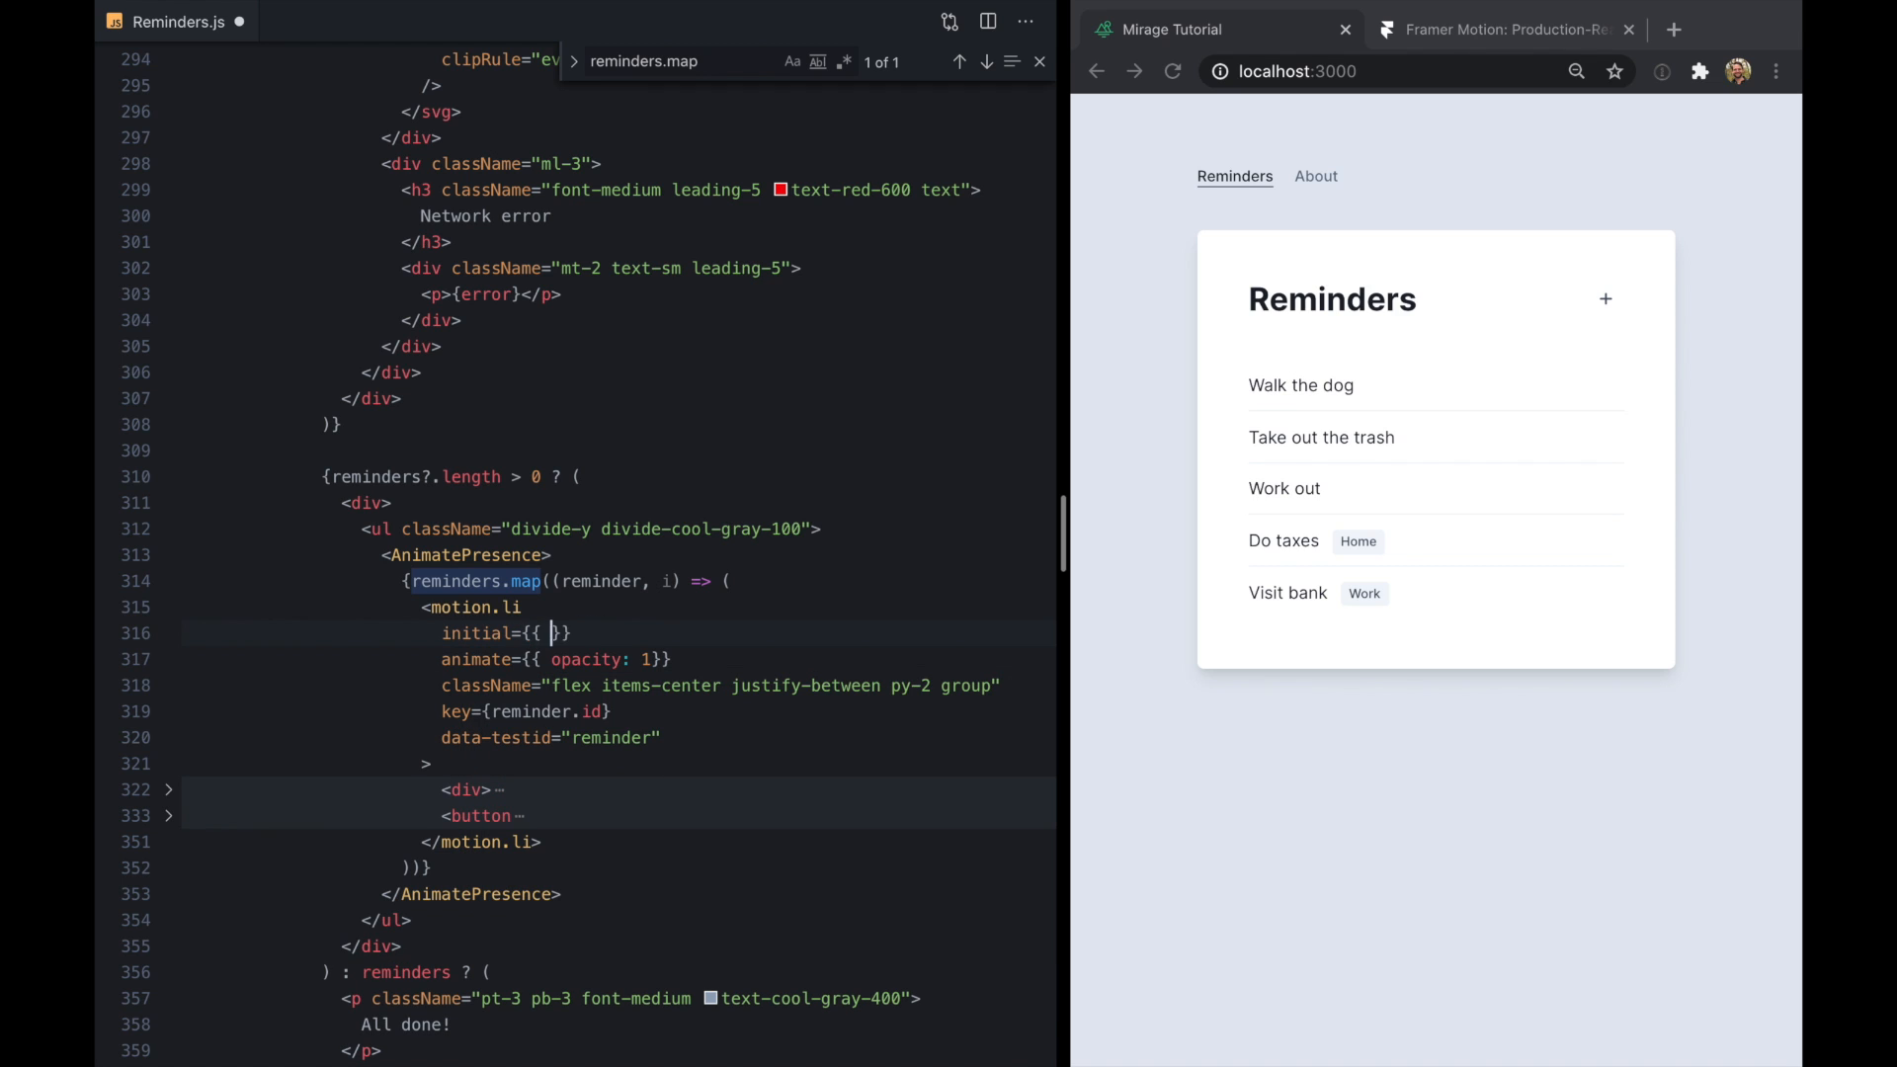
type("opacity: 0")
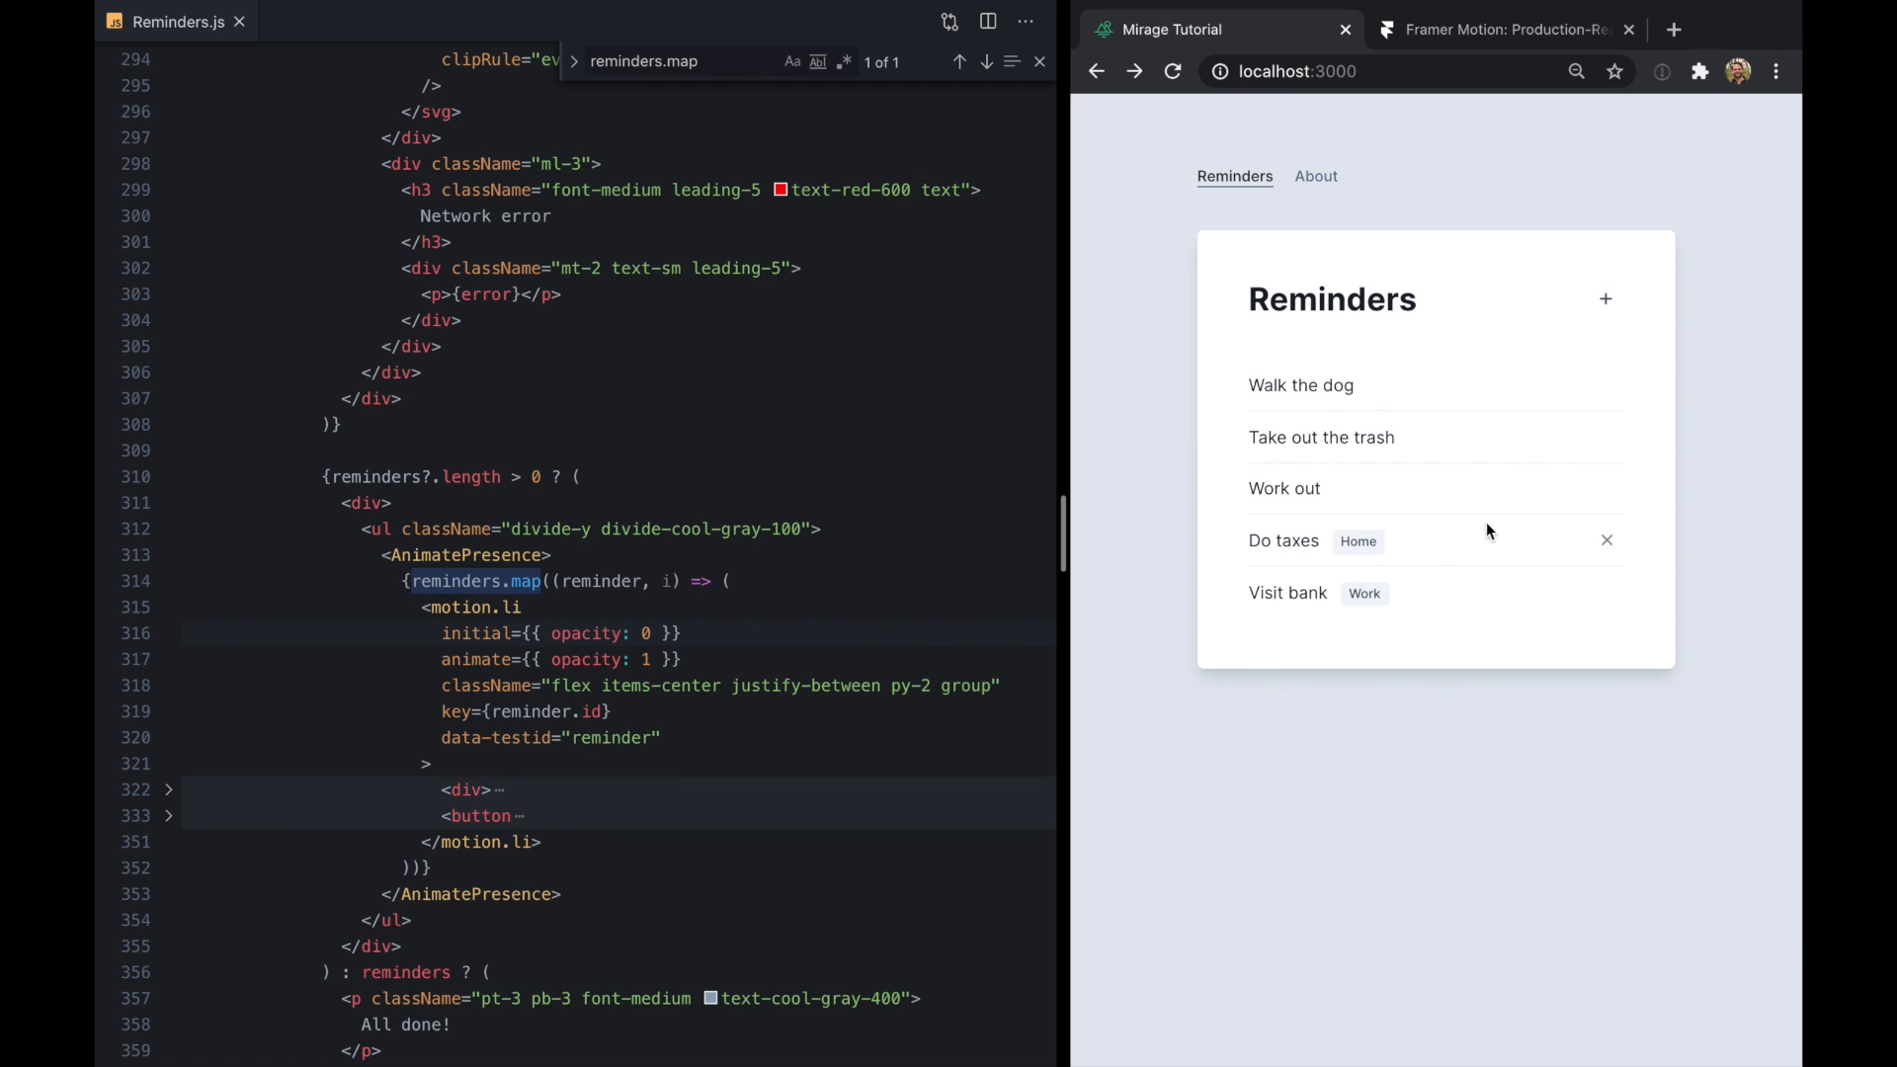
left_click(1234, 176)
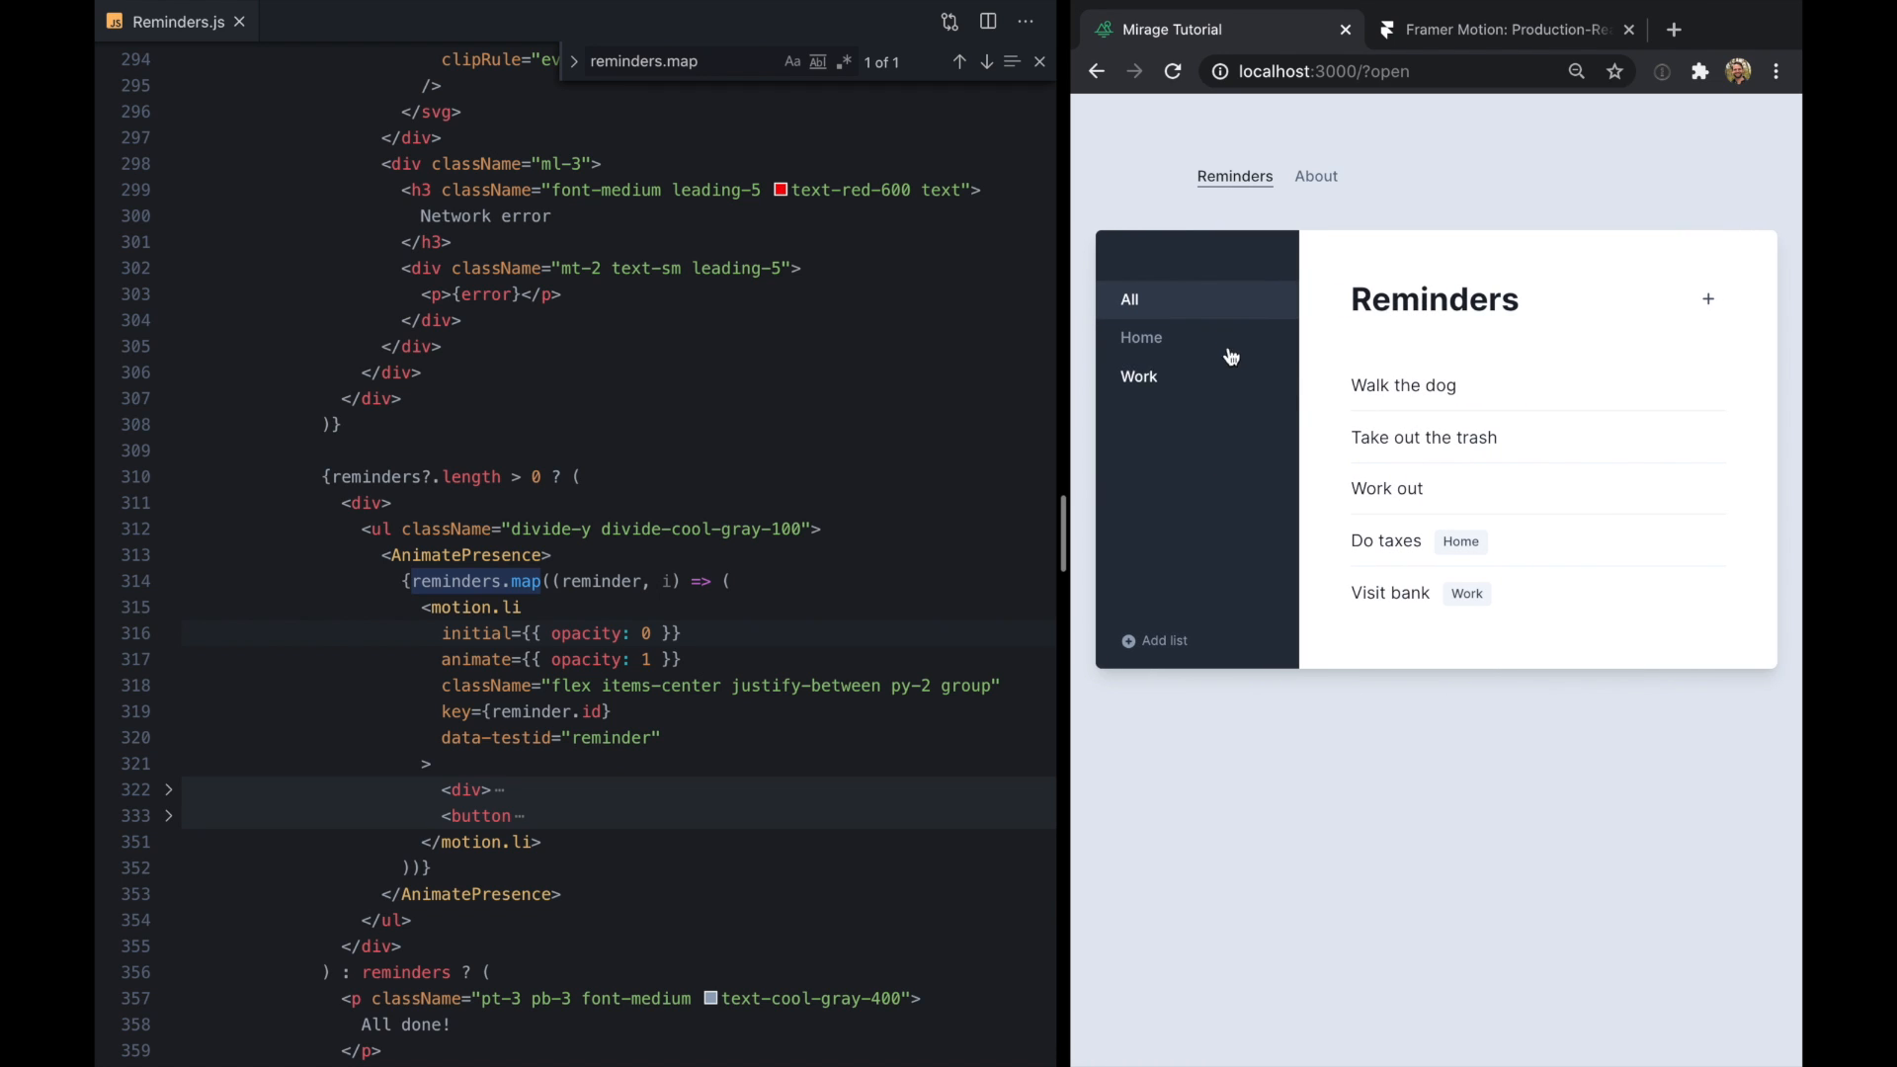
left_click(1138, 377)
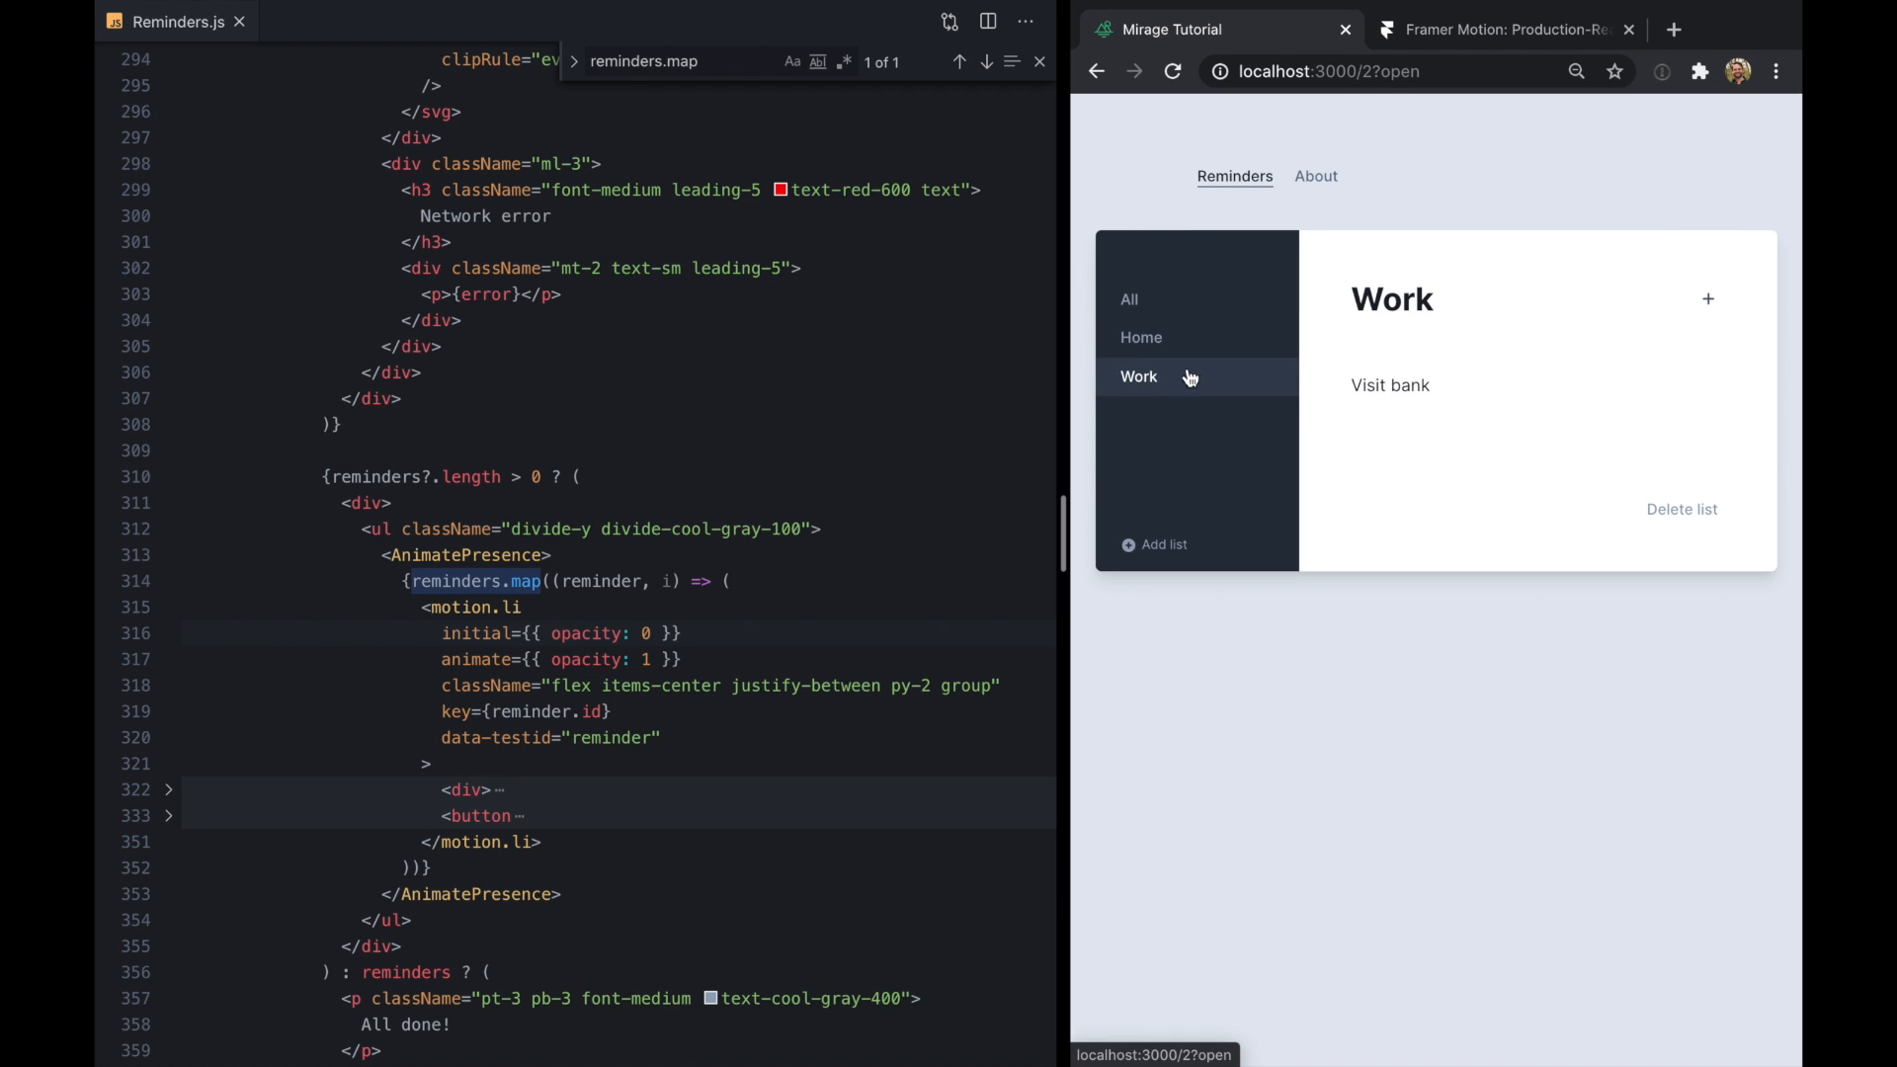
left_click(1128, 298)
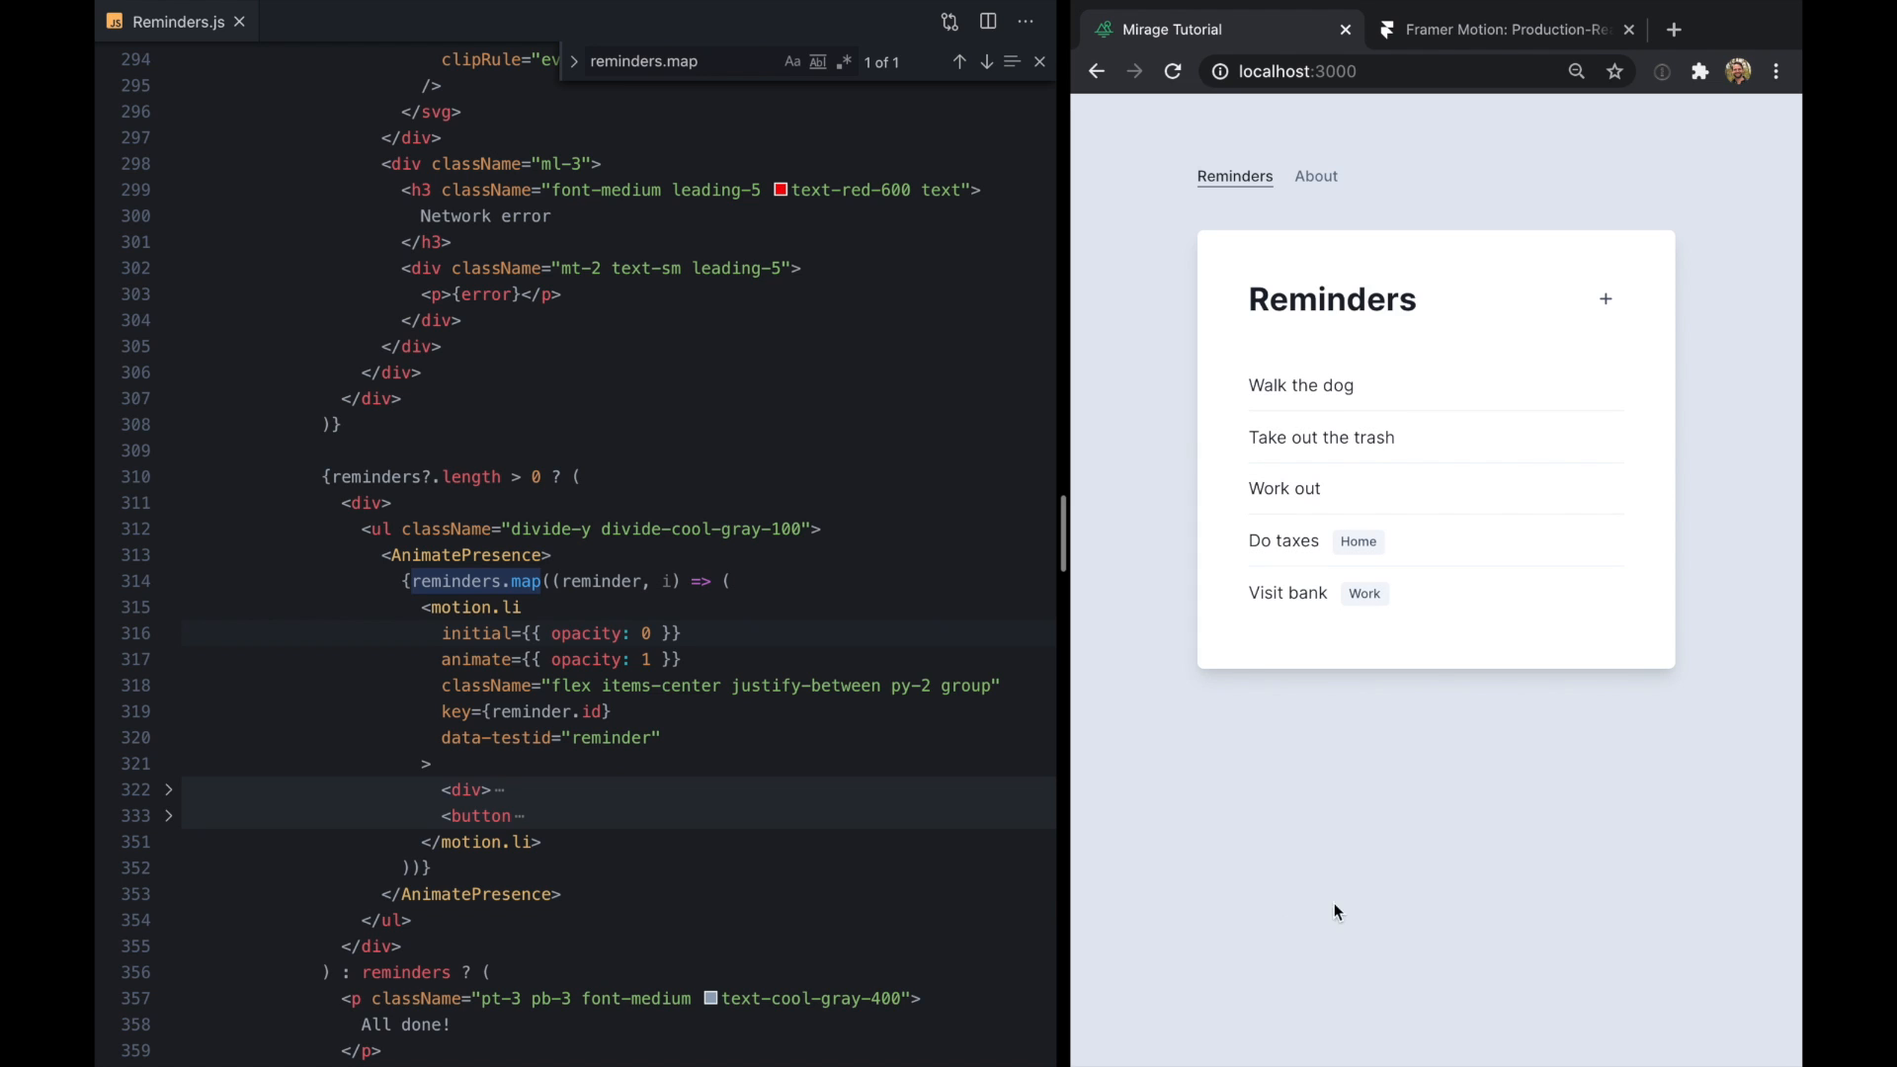
Pass custom={i} and define hidden and visible opacity variants on the reminder item
type("custom")
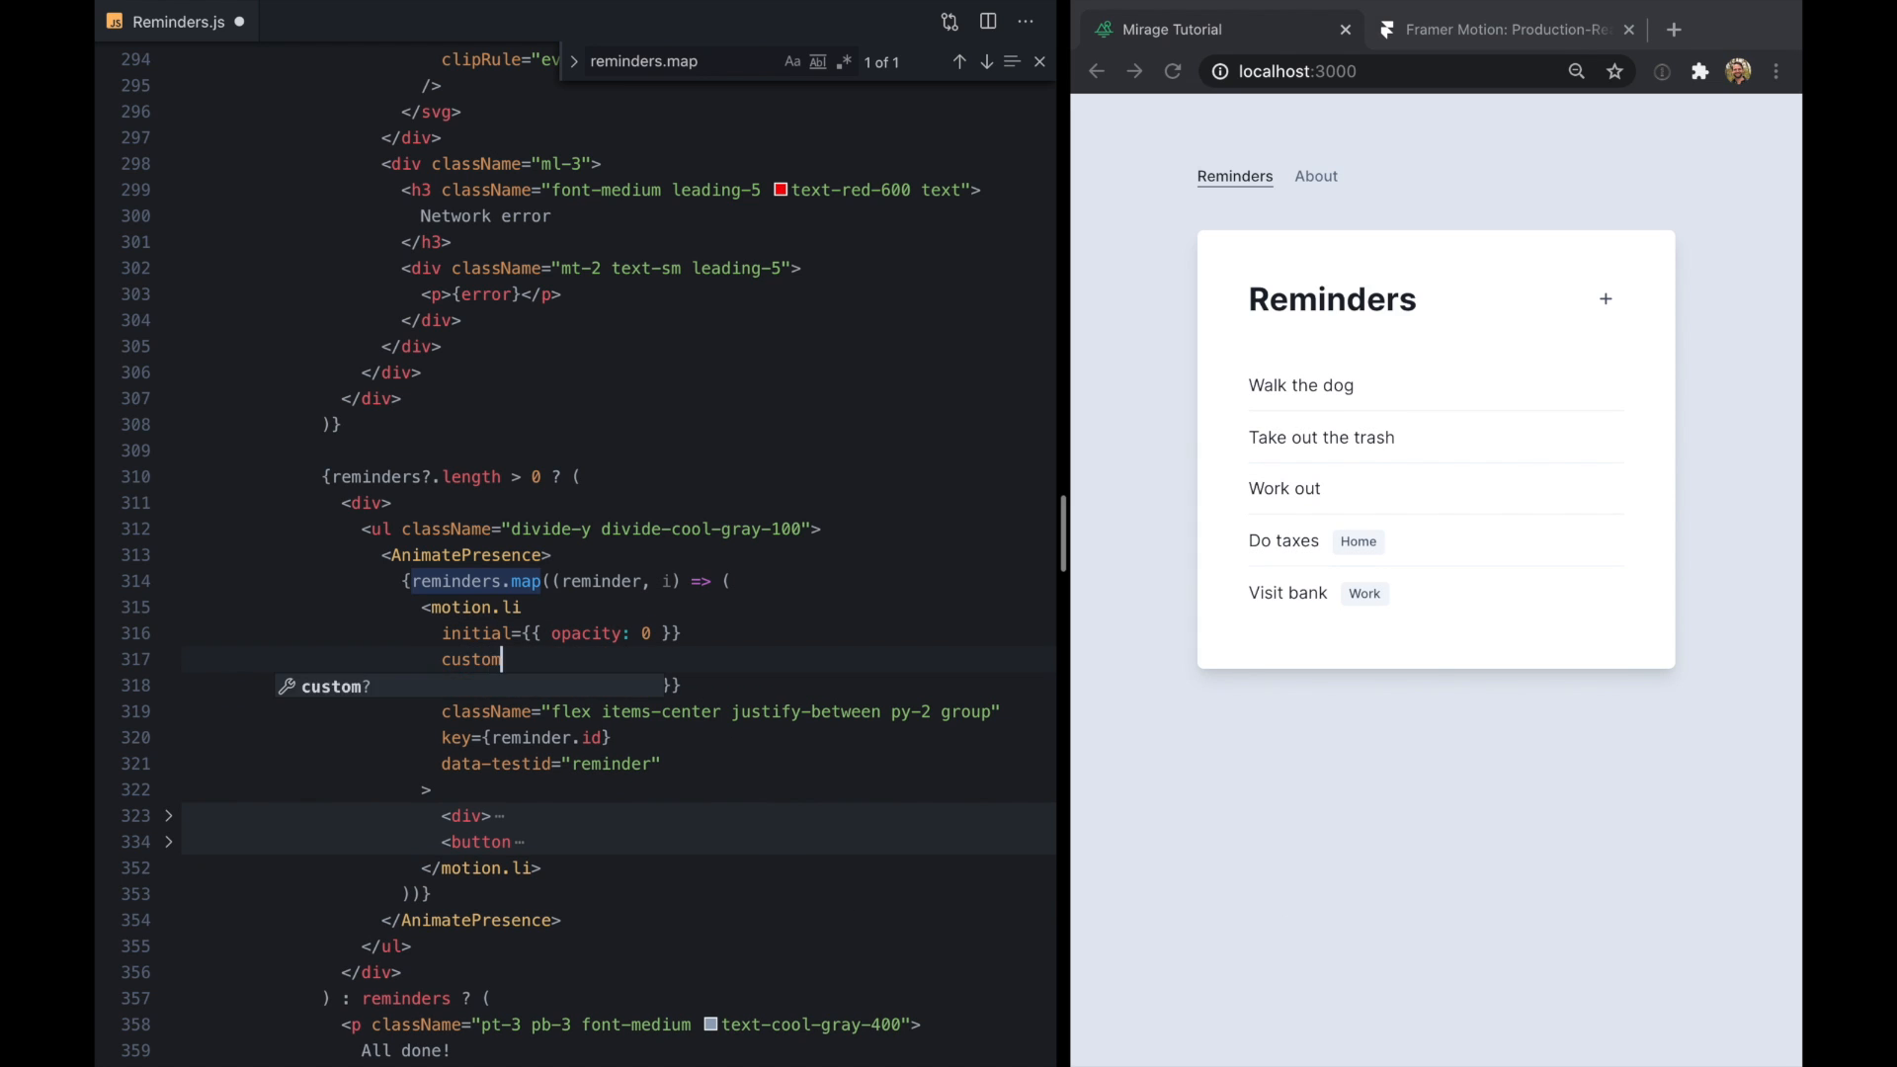
type("={i}")
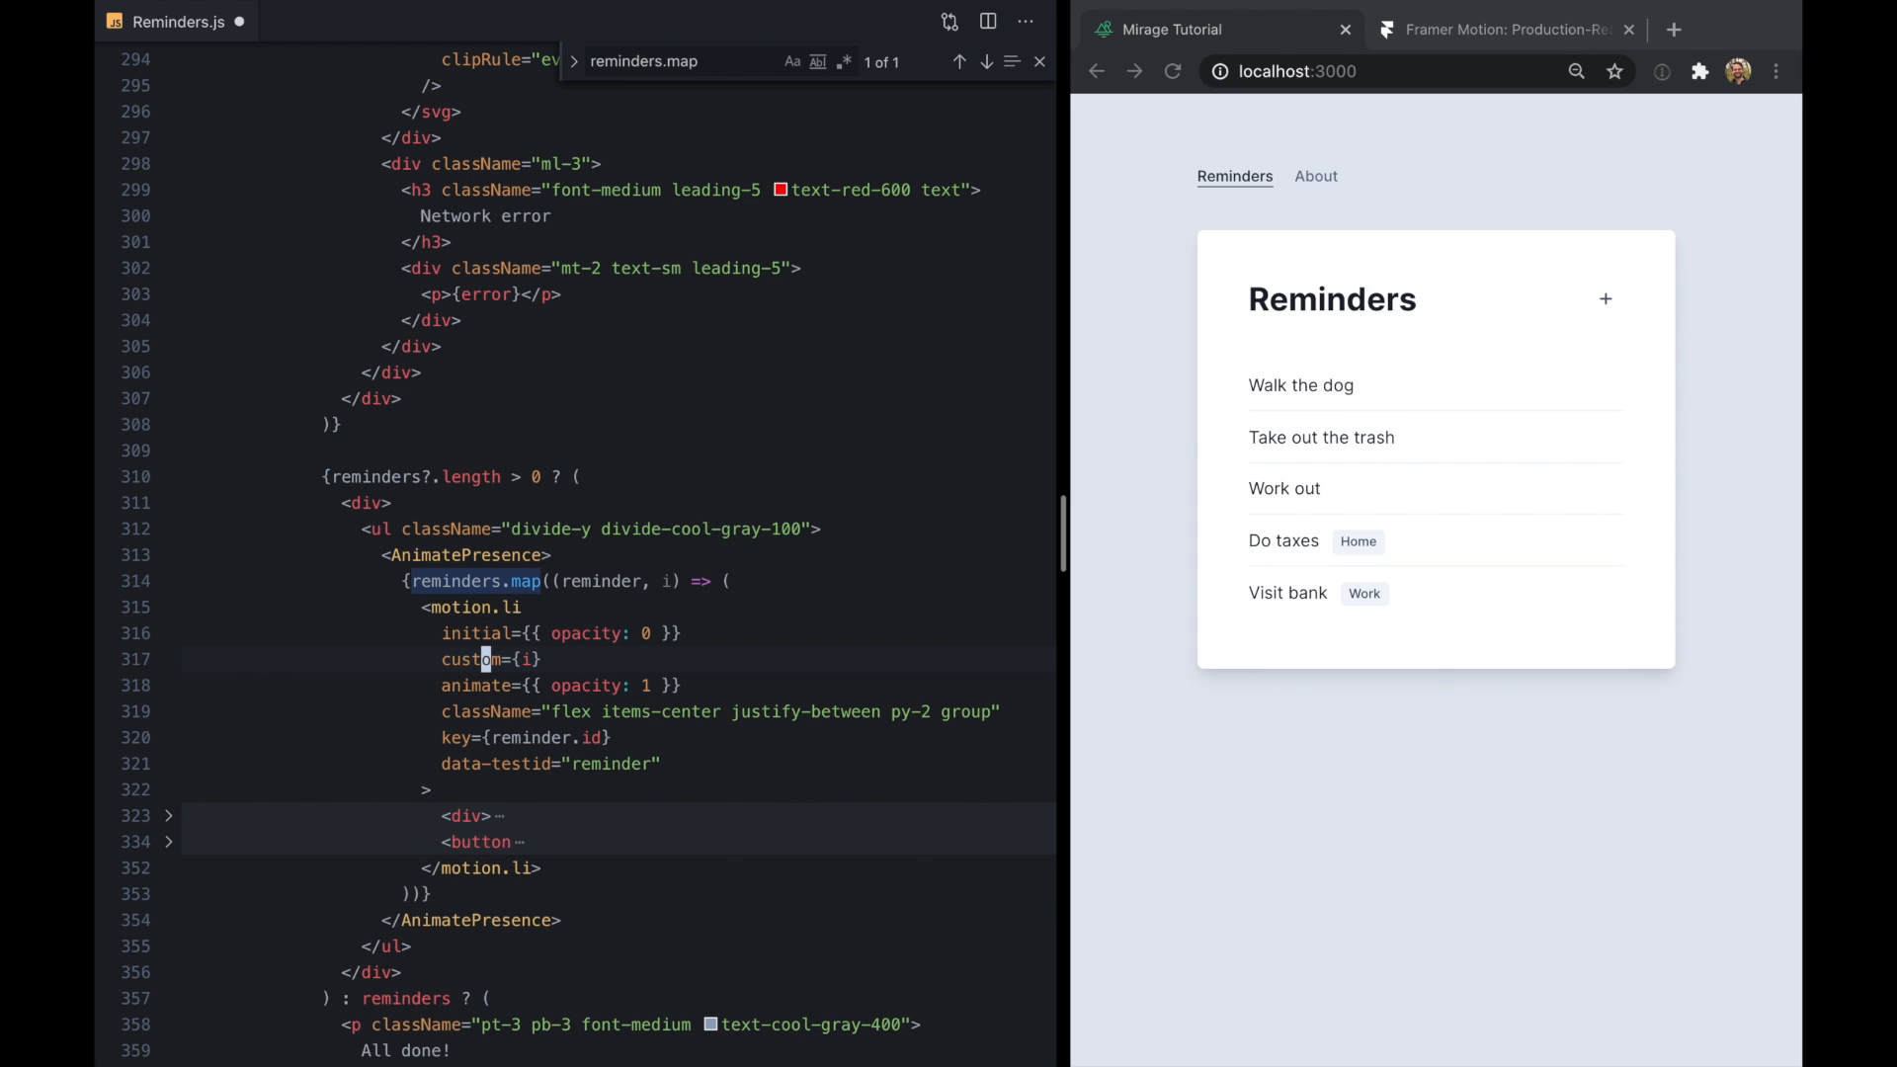
mouse_move(481, 658)
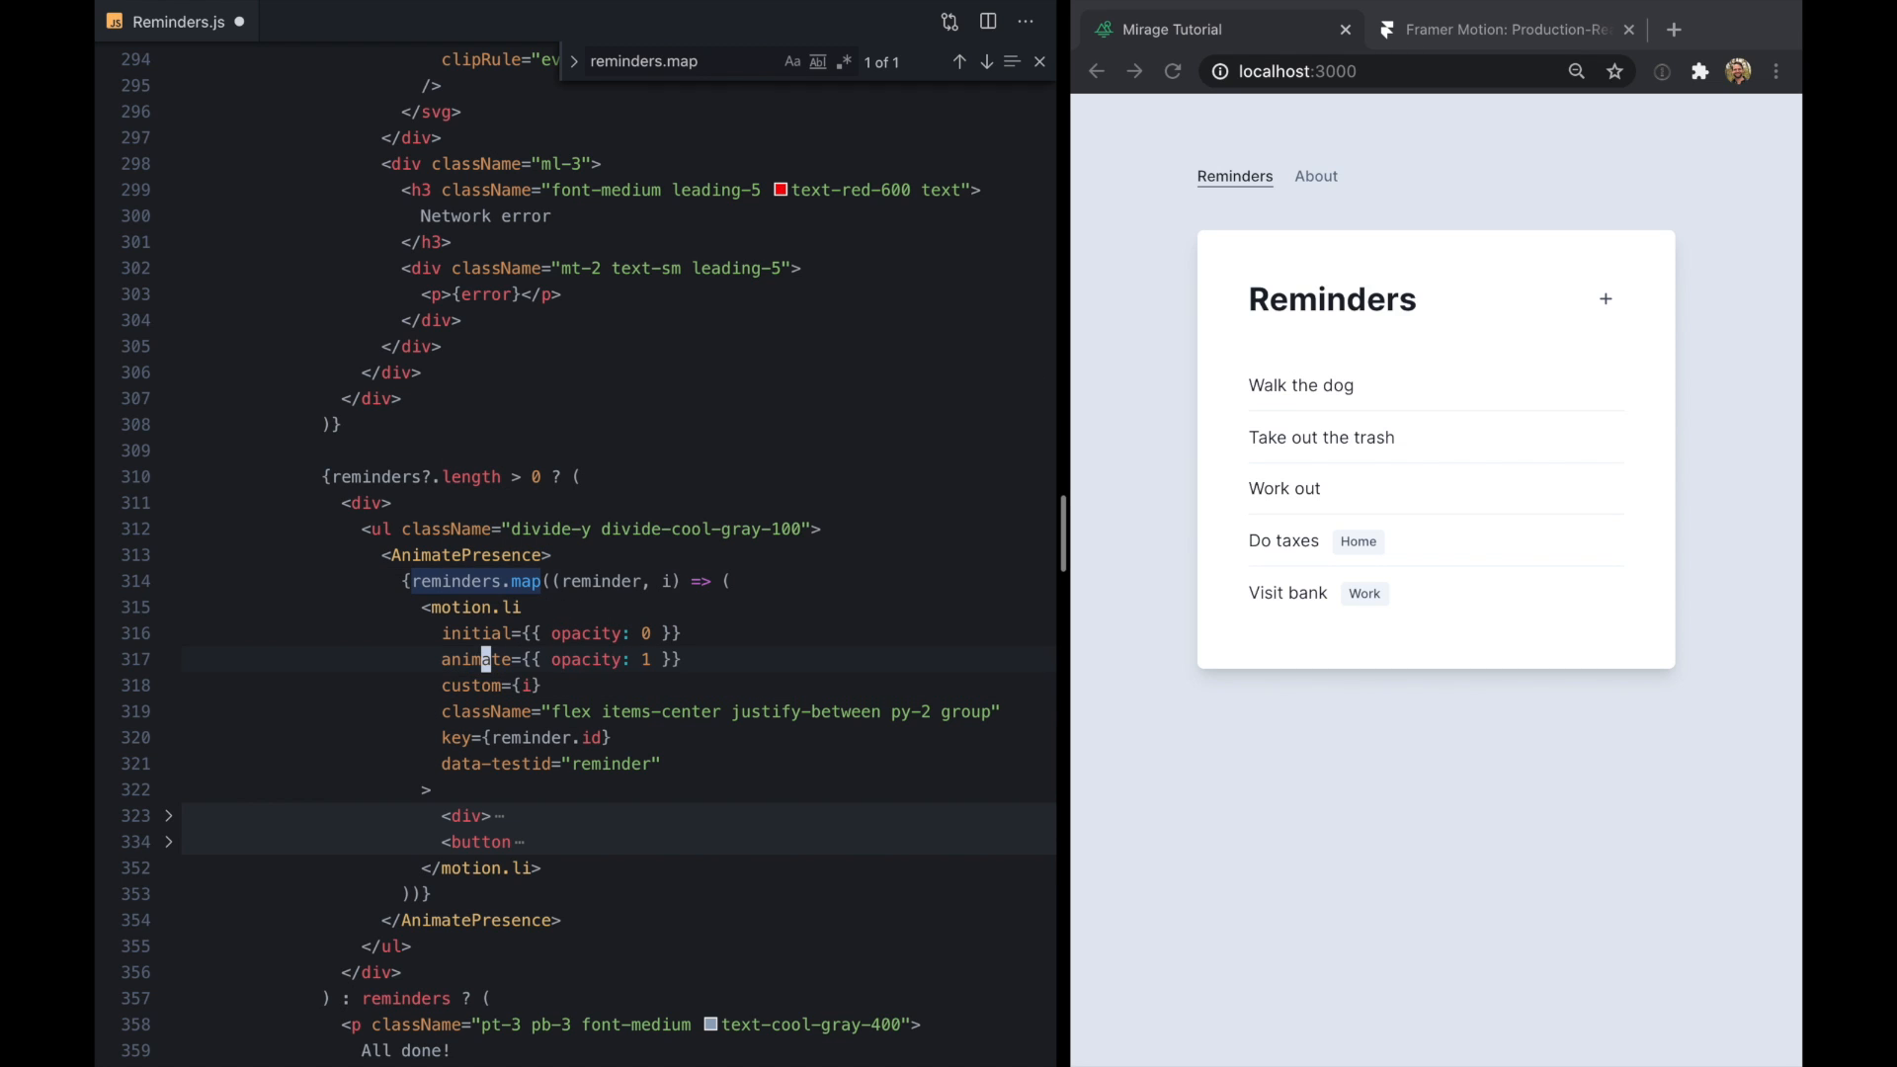
left_click_drag(442, 632, 681, 658)
type("variants={{")
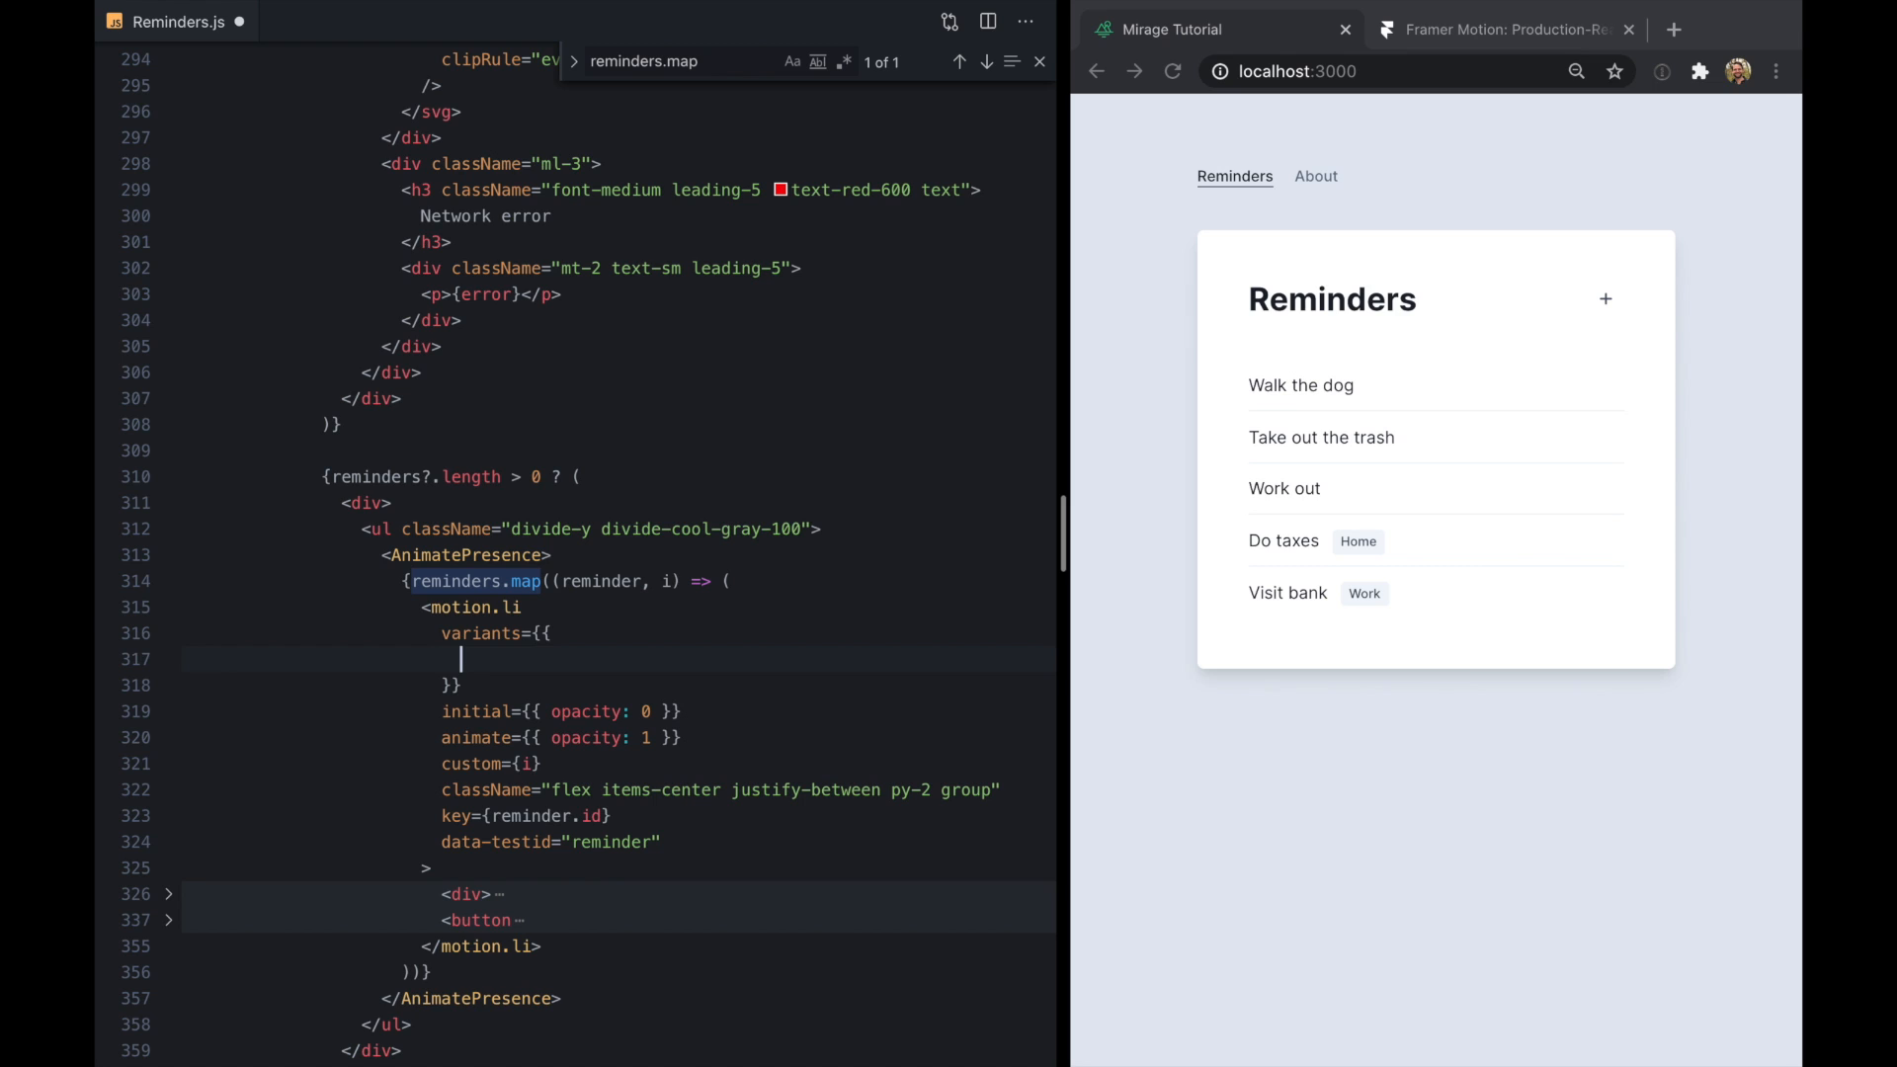
type("hidden: {")
type("visible: {")
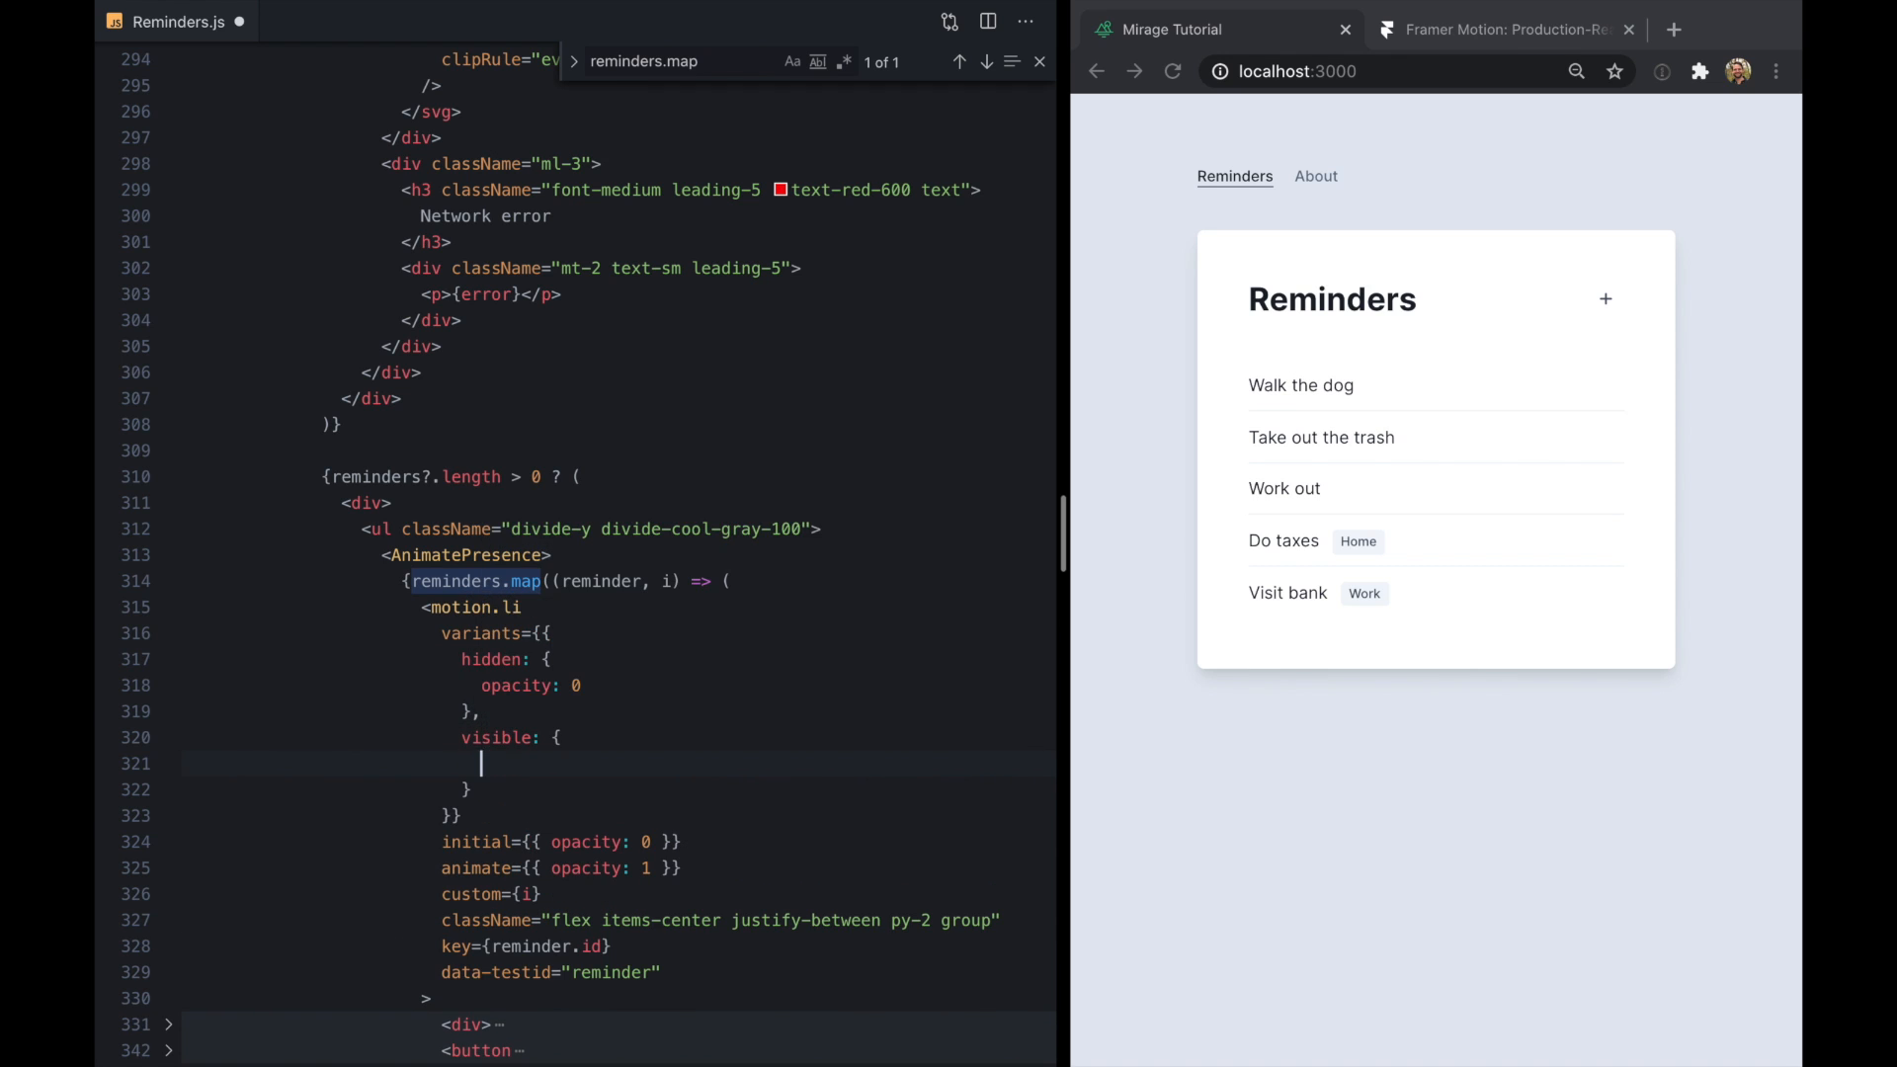
type("opacity: 1")
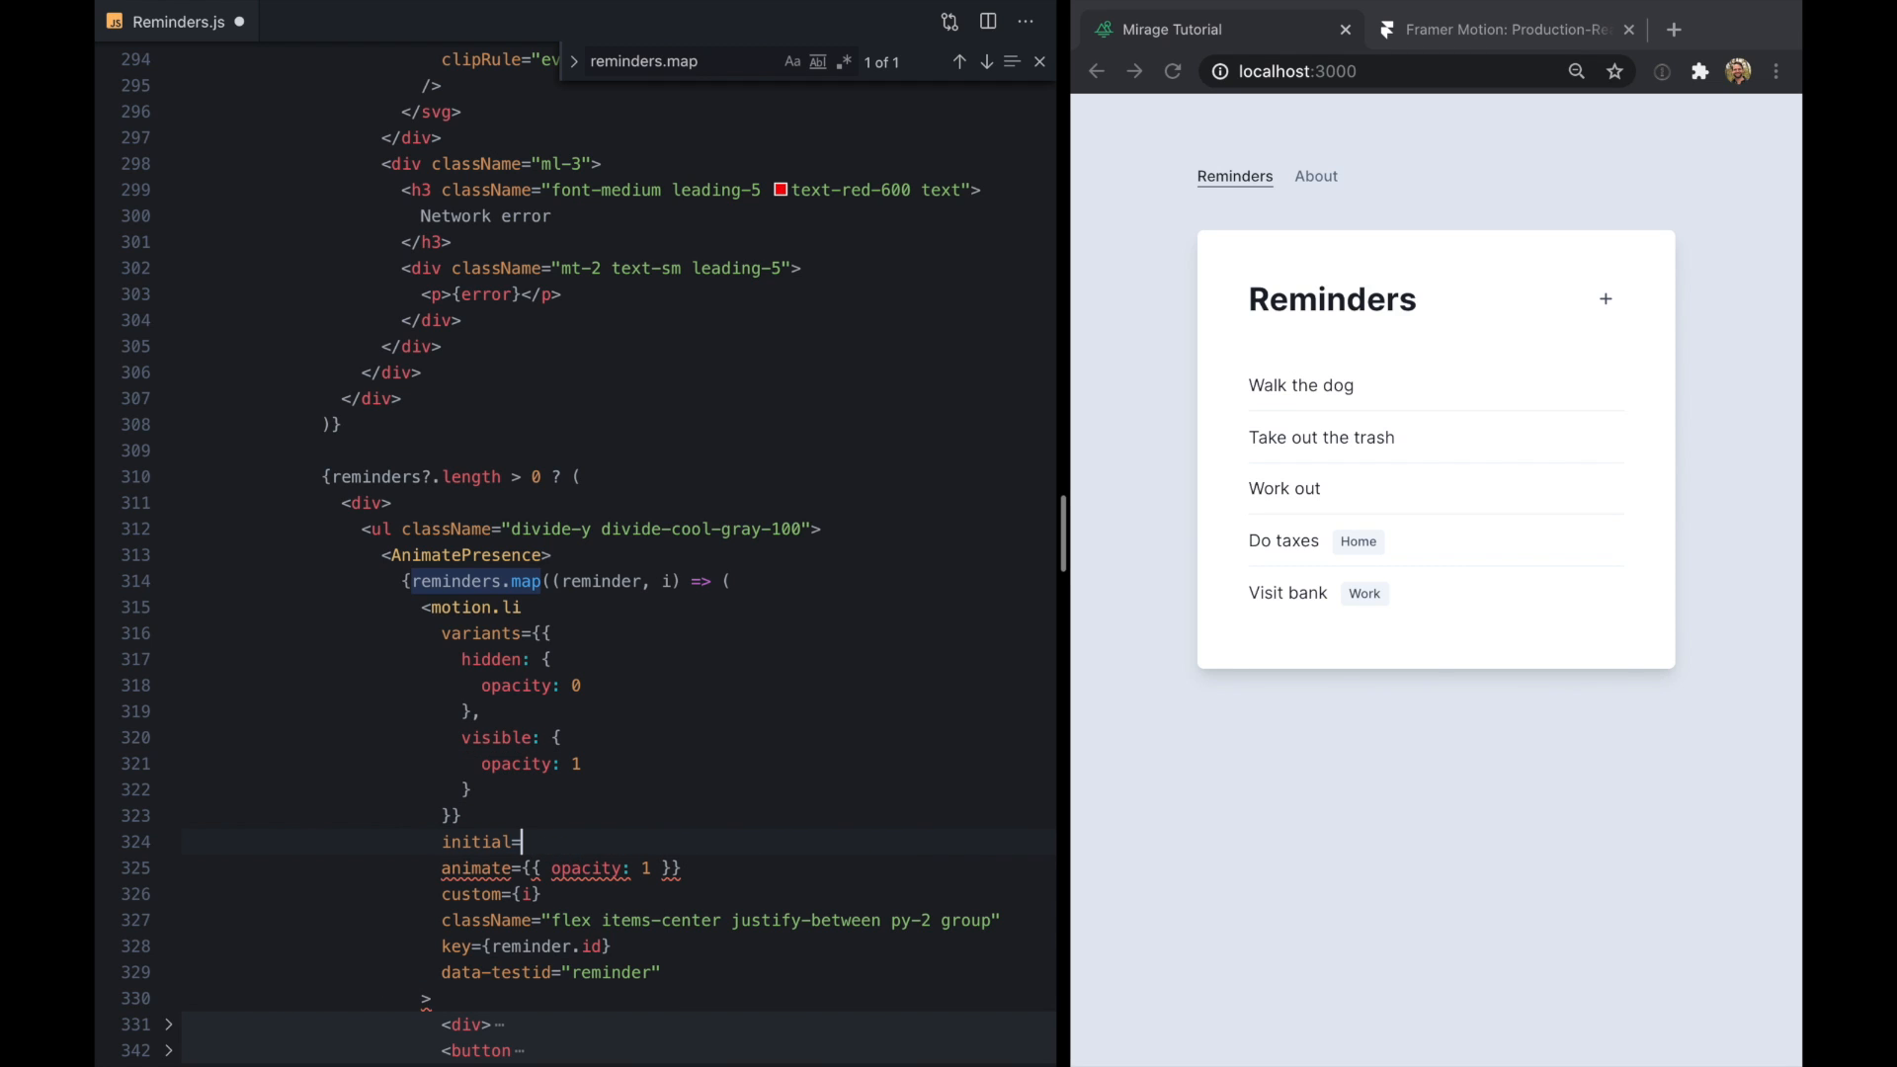
Set the item's initial state to 'hidden' and animate state to 'visible'
type("='hidden'")
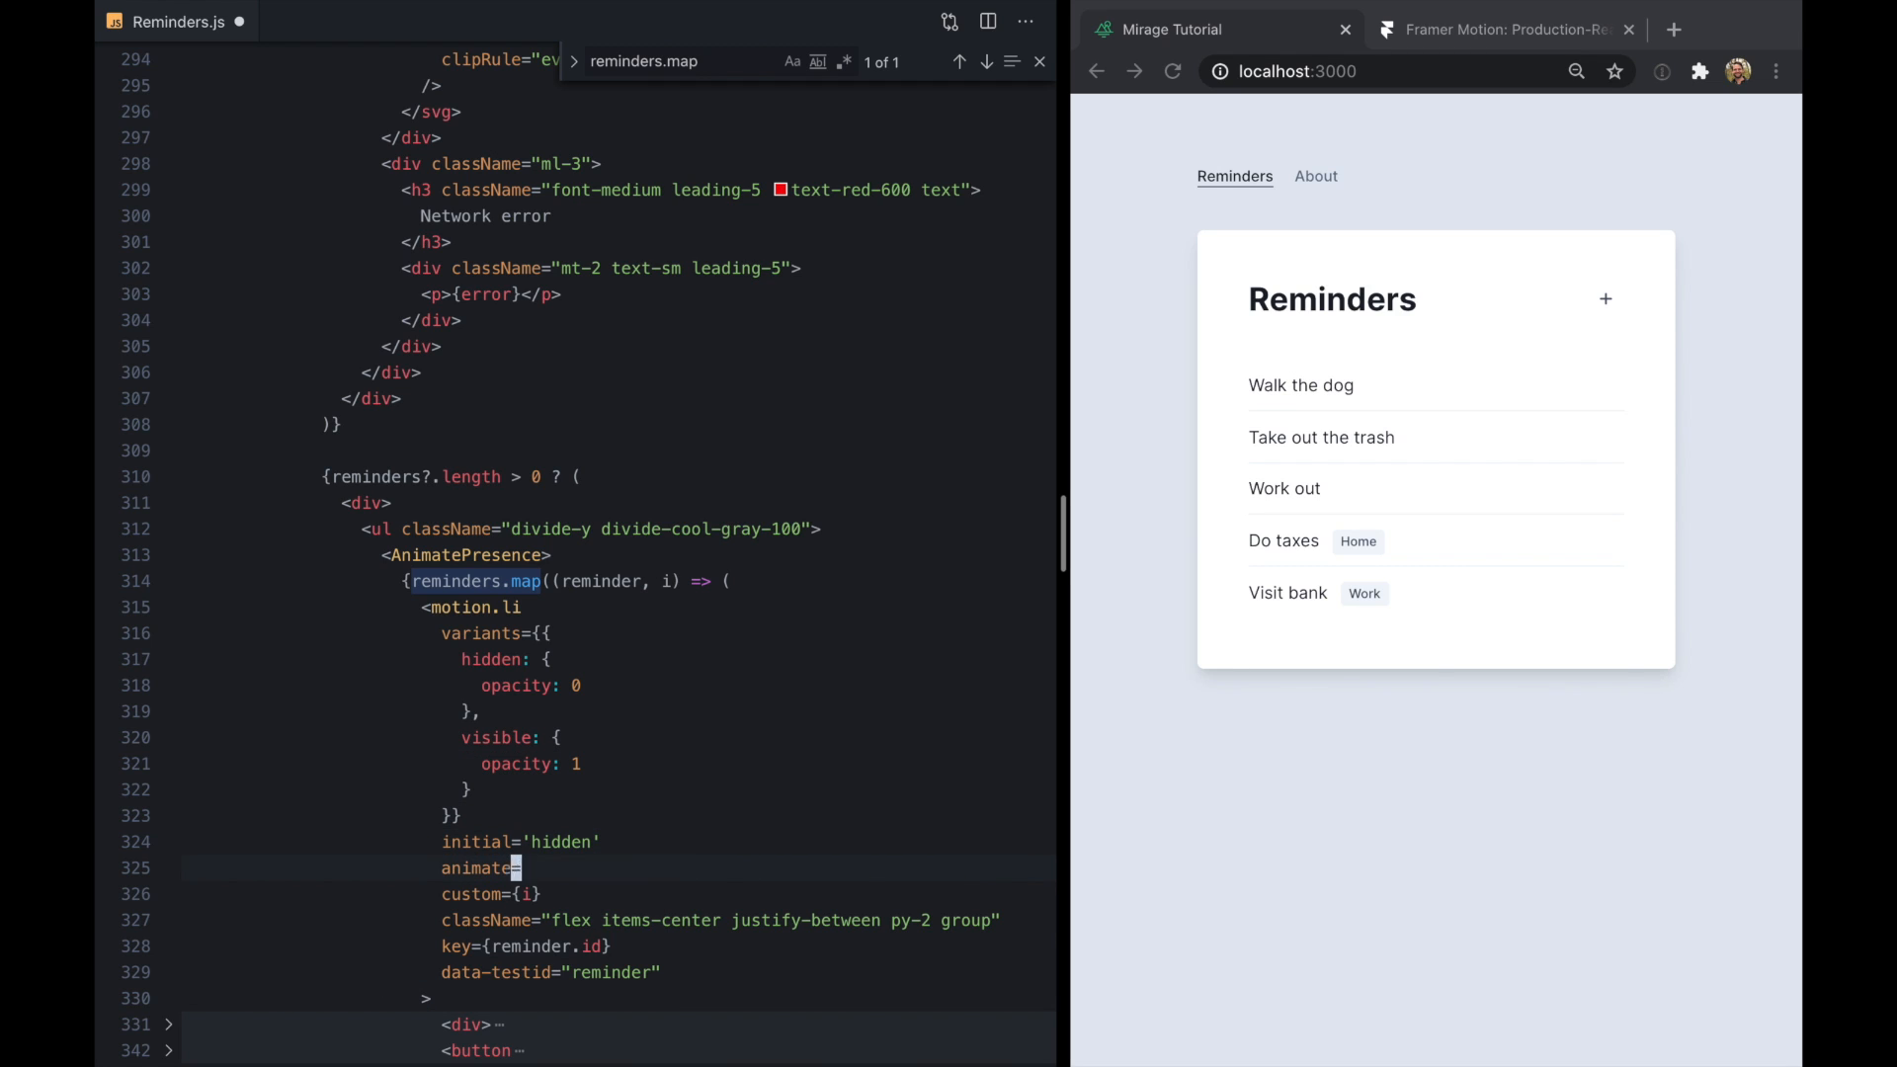
type("='visible'")
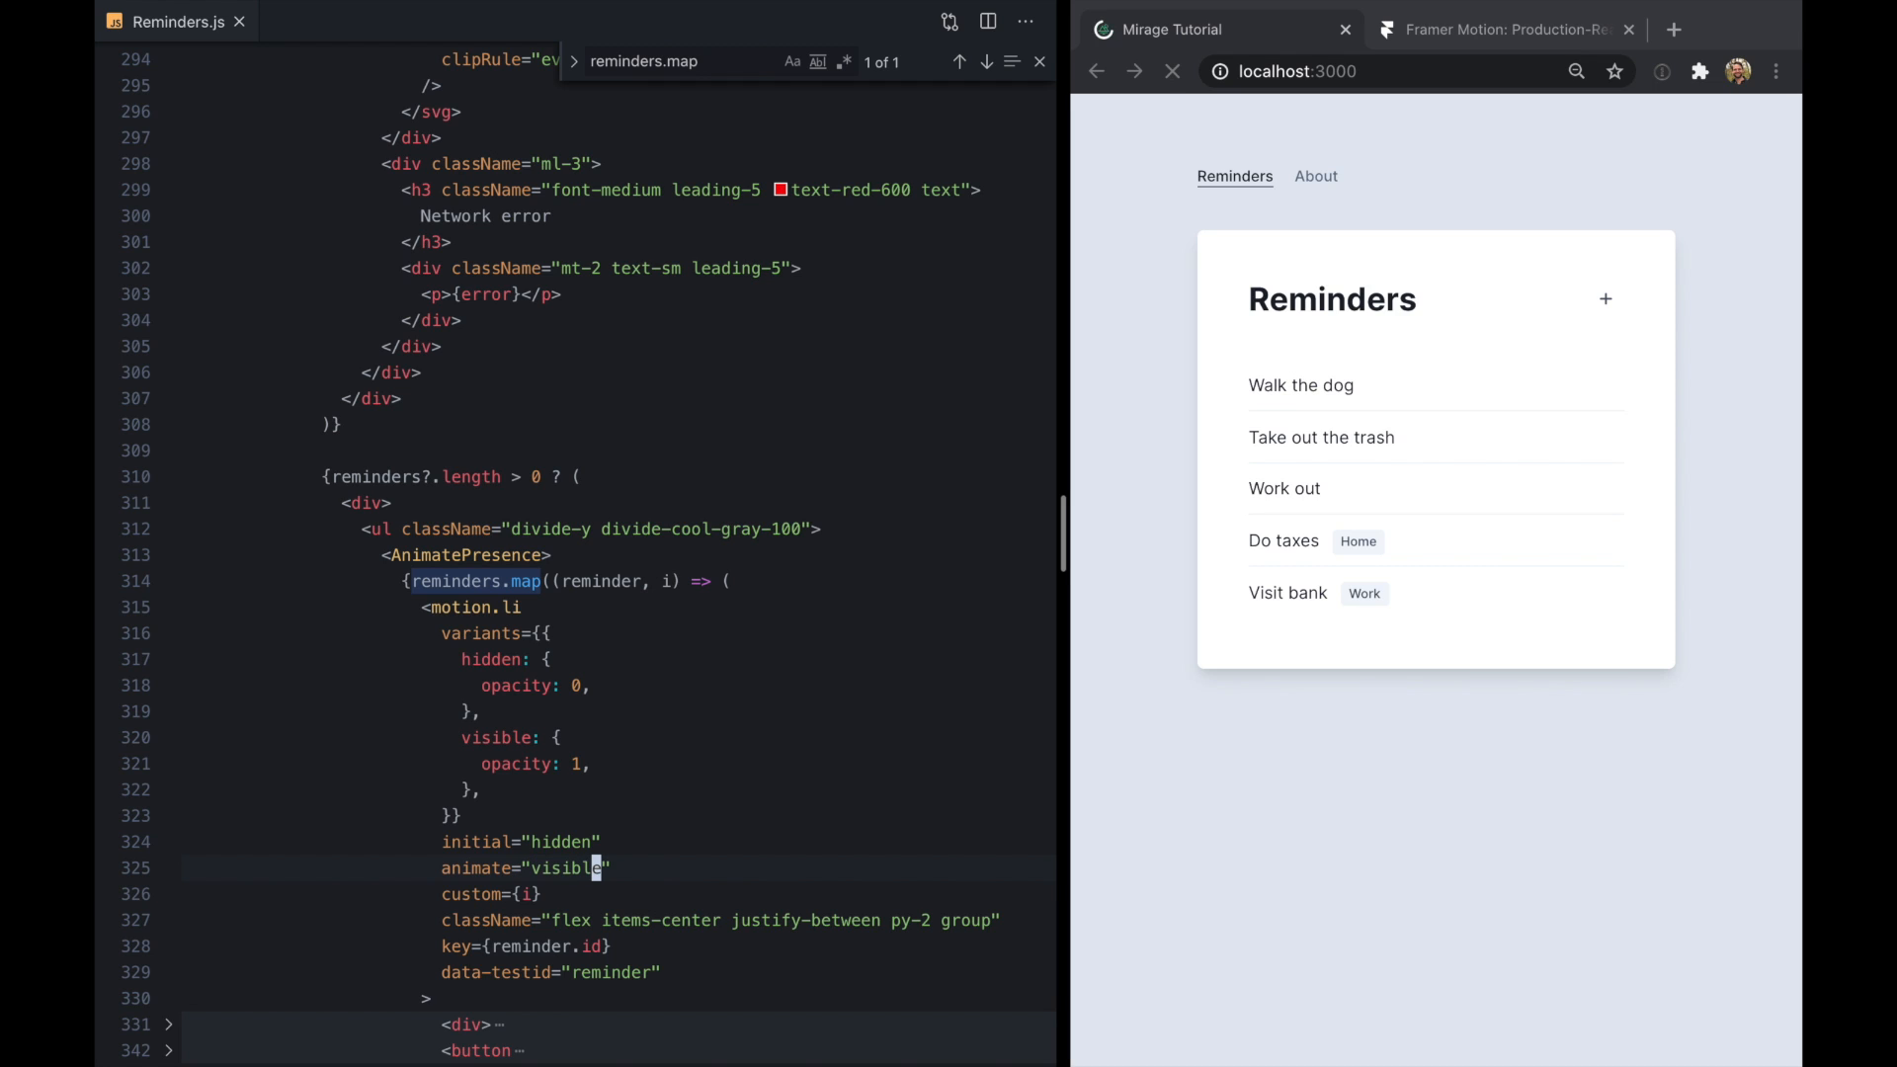
left_click(1171, 70)
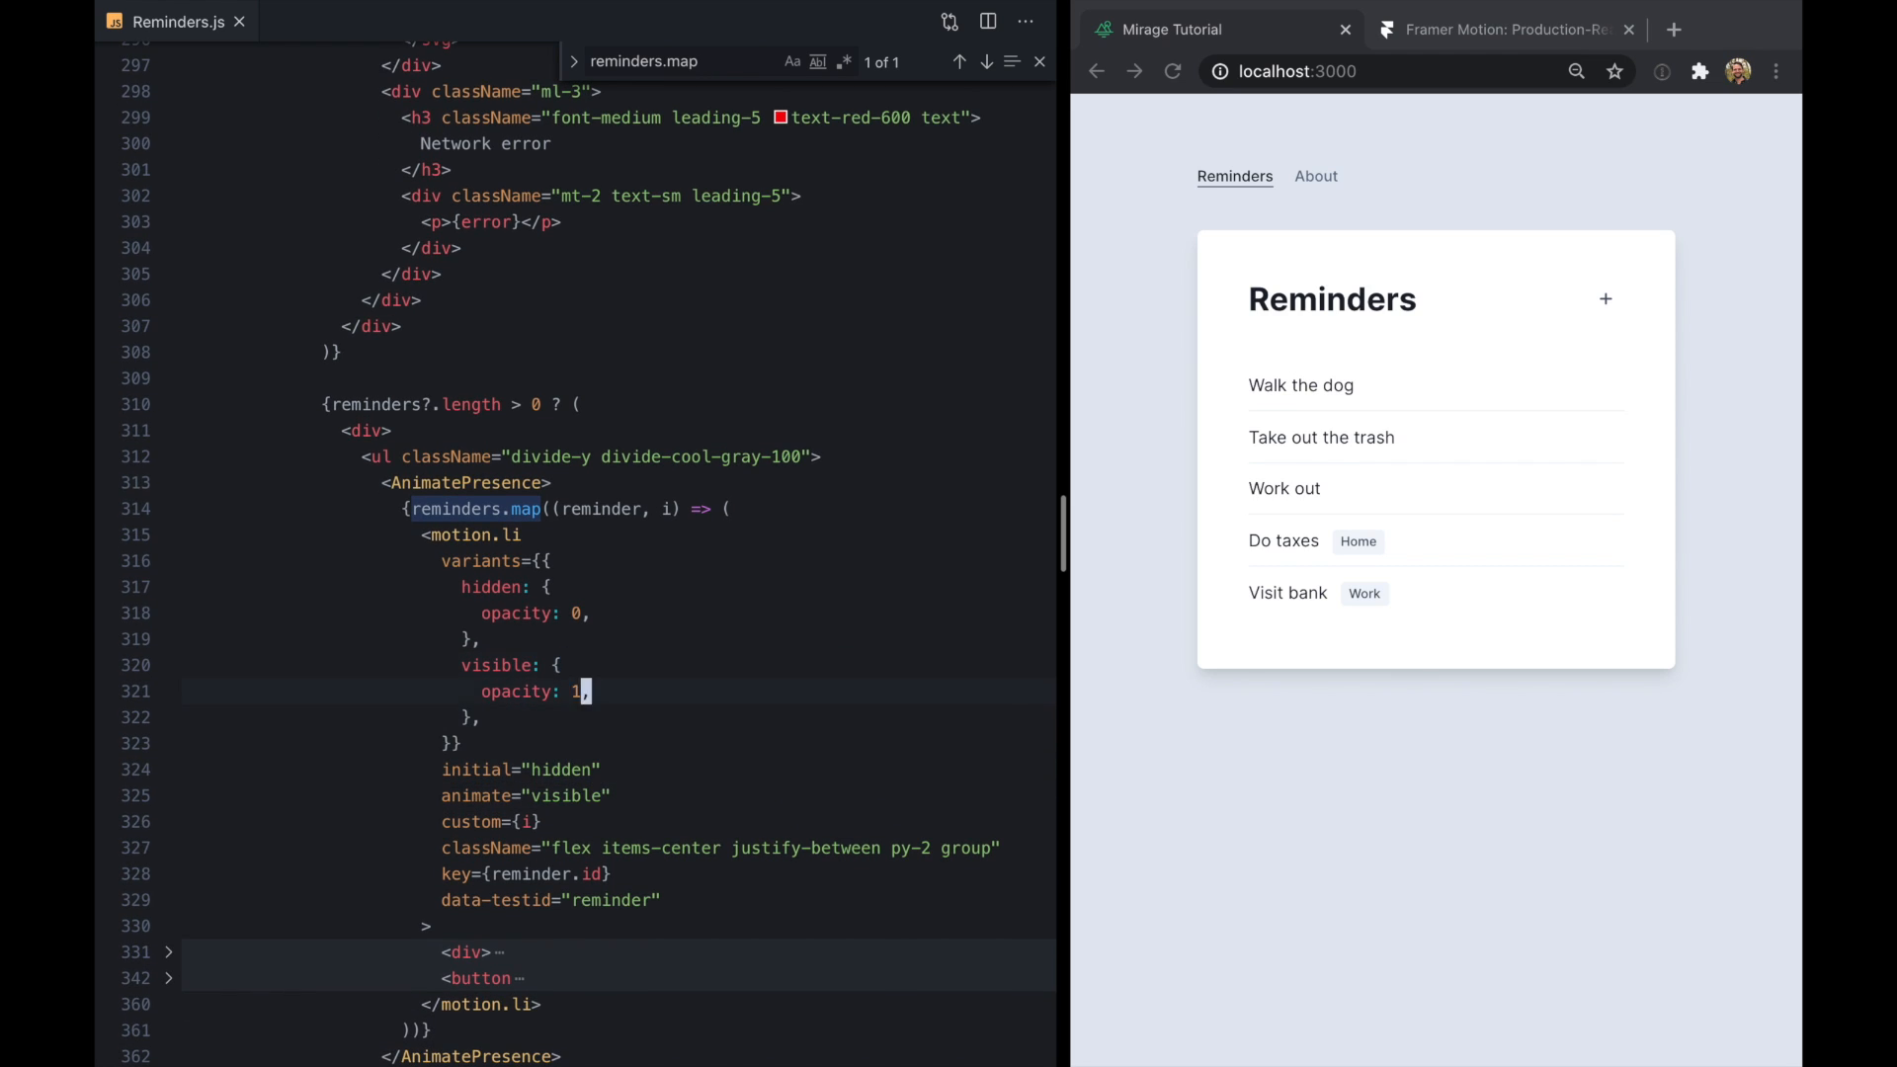
Make the visible variant a function of i with transition delay i * 0.05
type("i) => (")
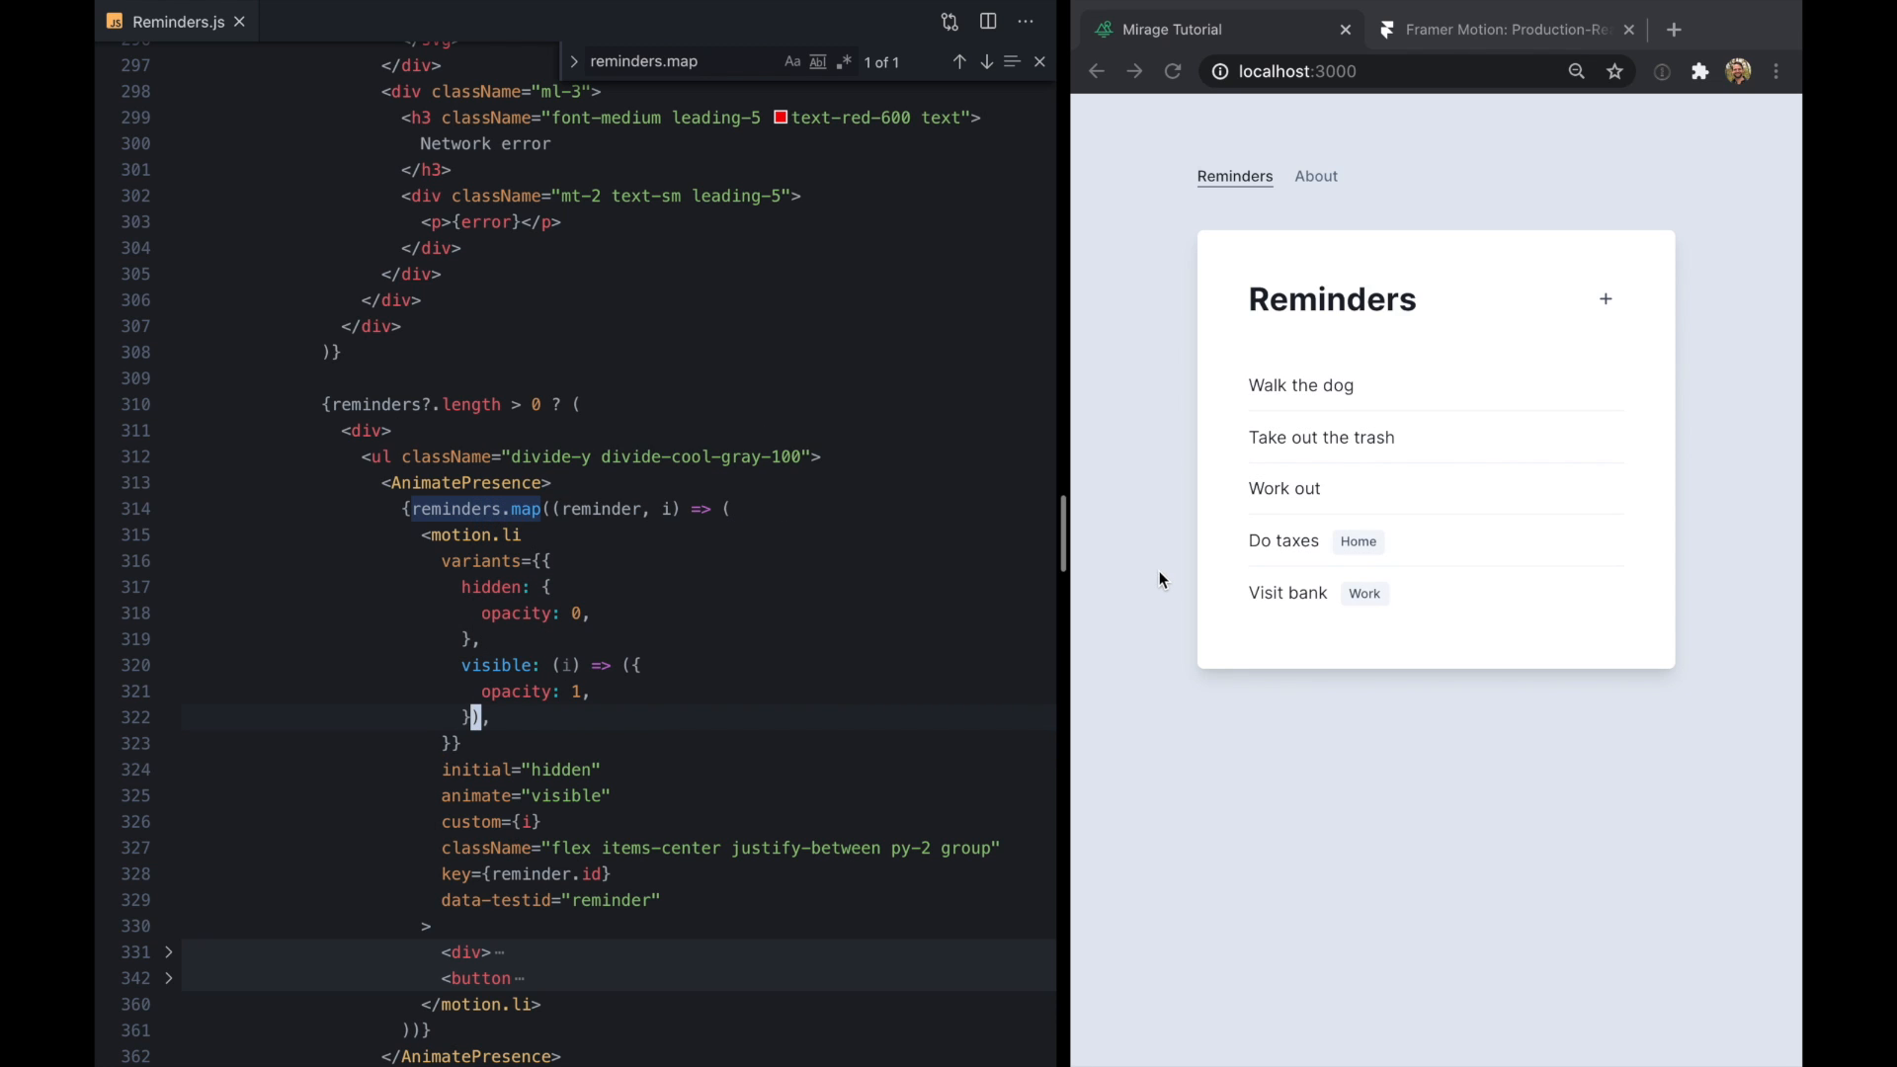
left_click(1171, 70)
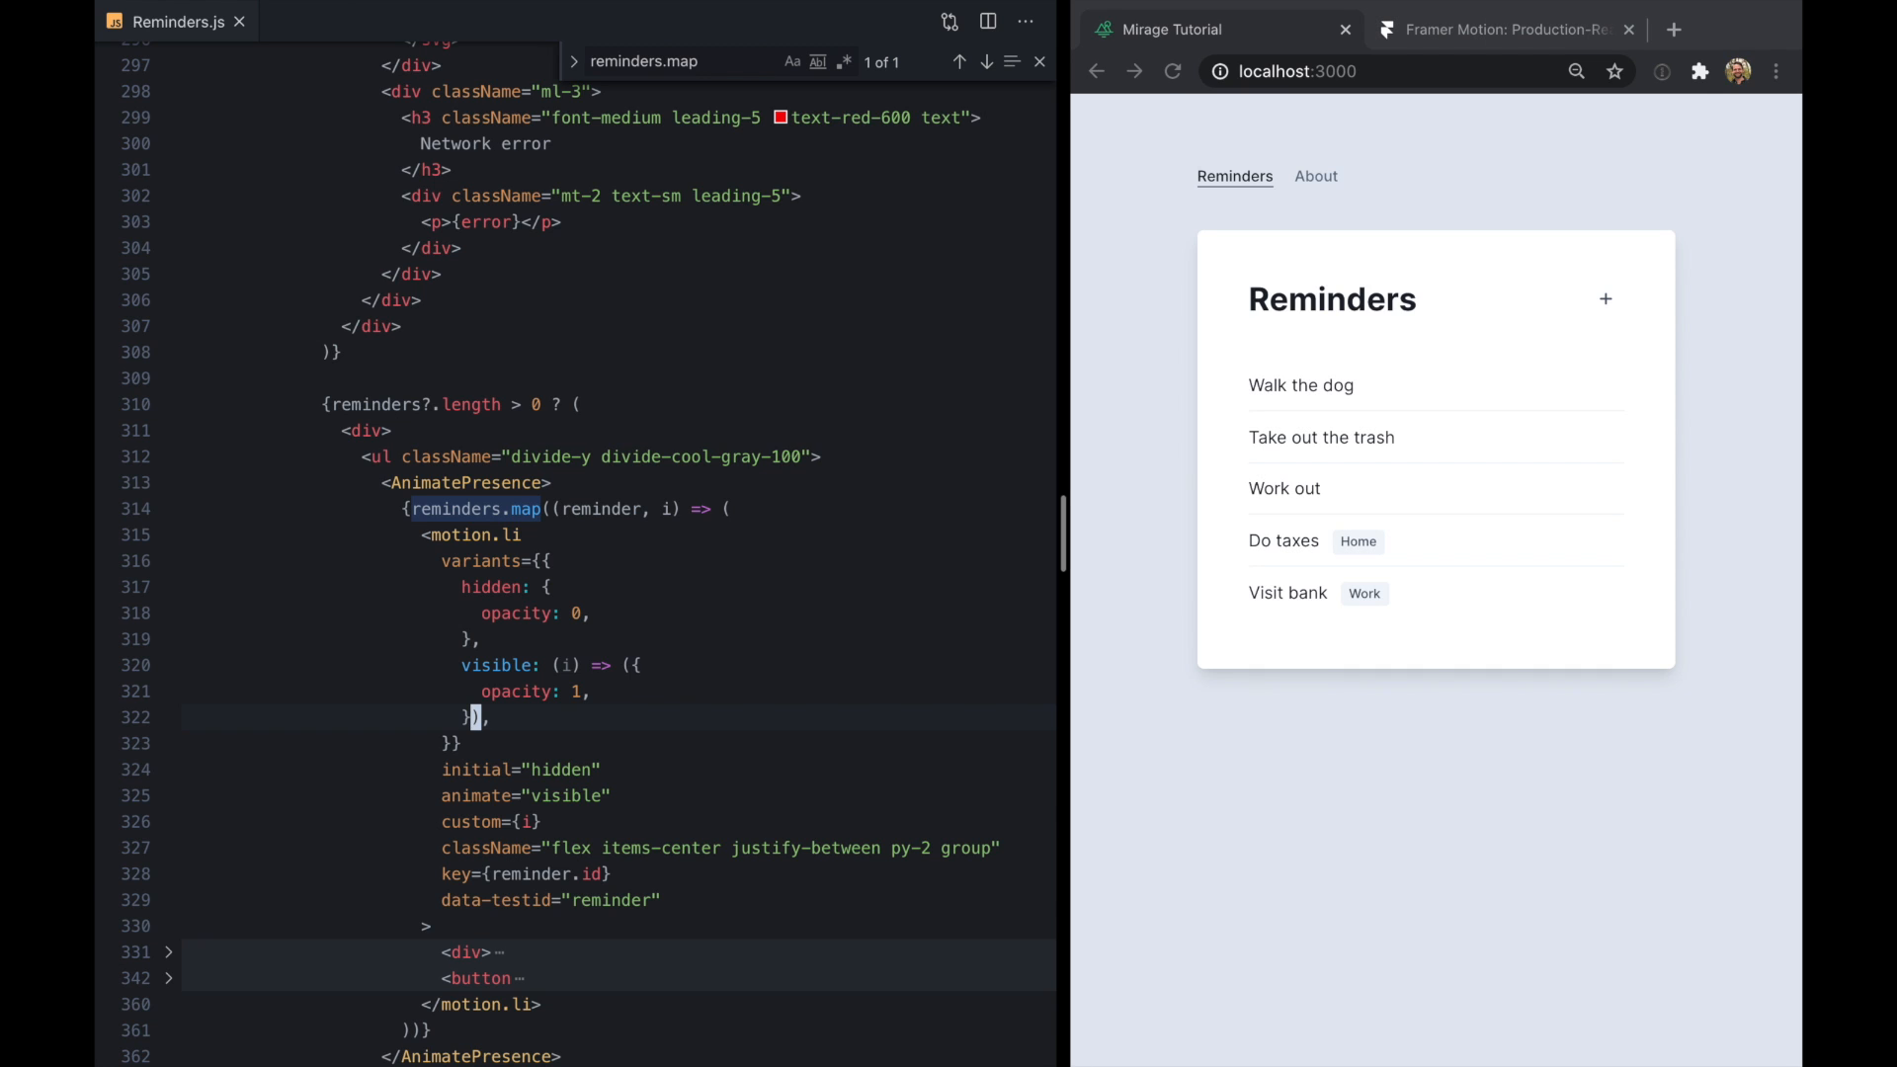
type("transition: {")
type("delay:")
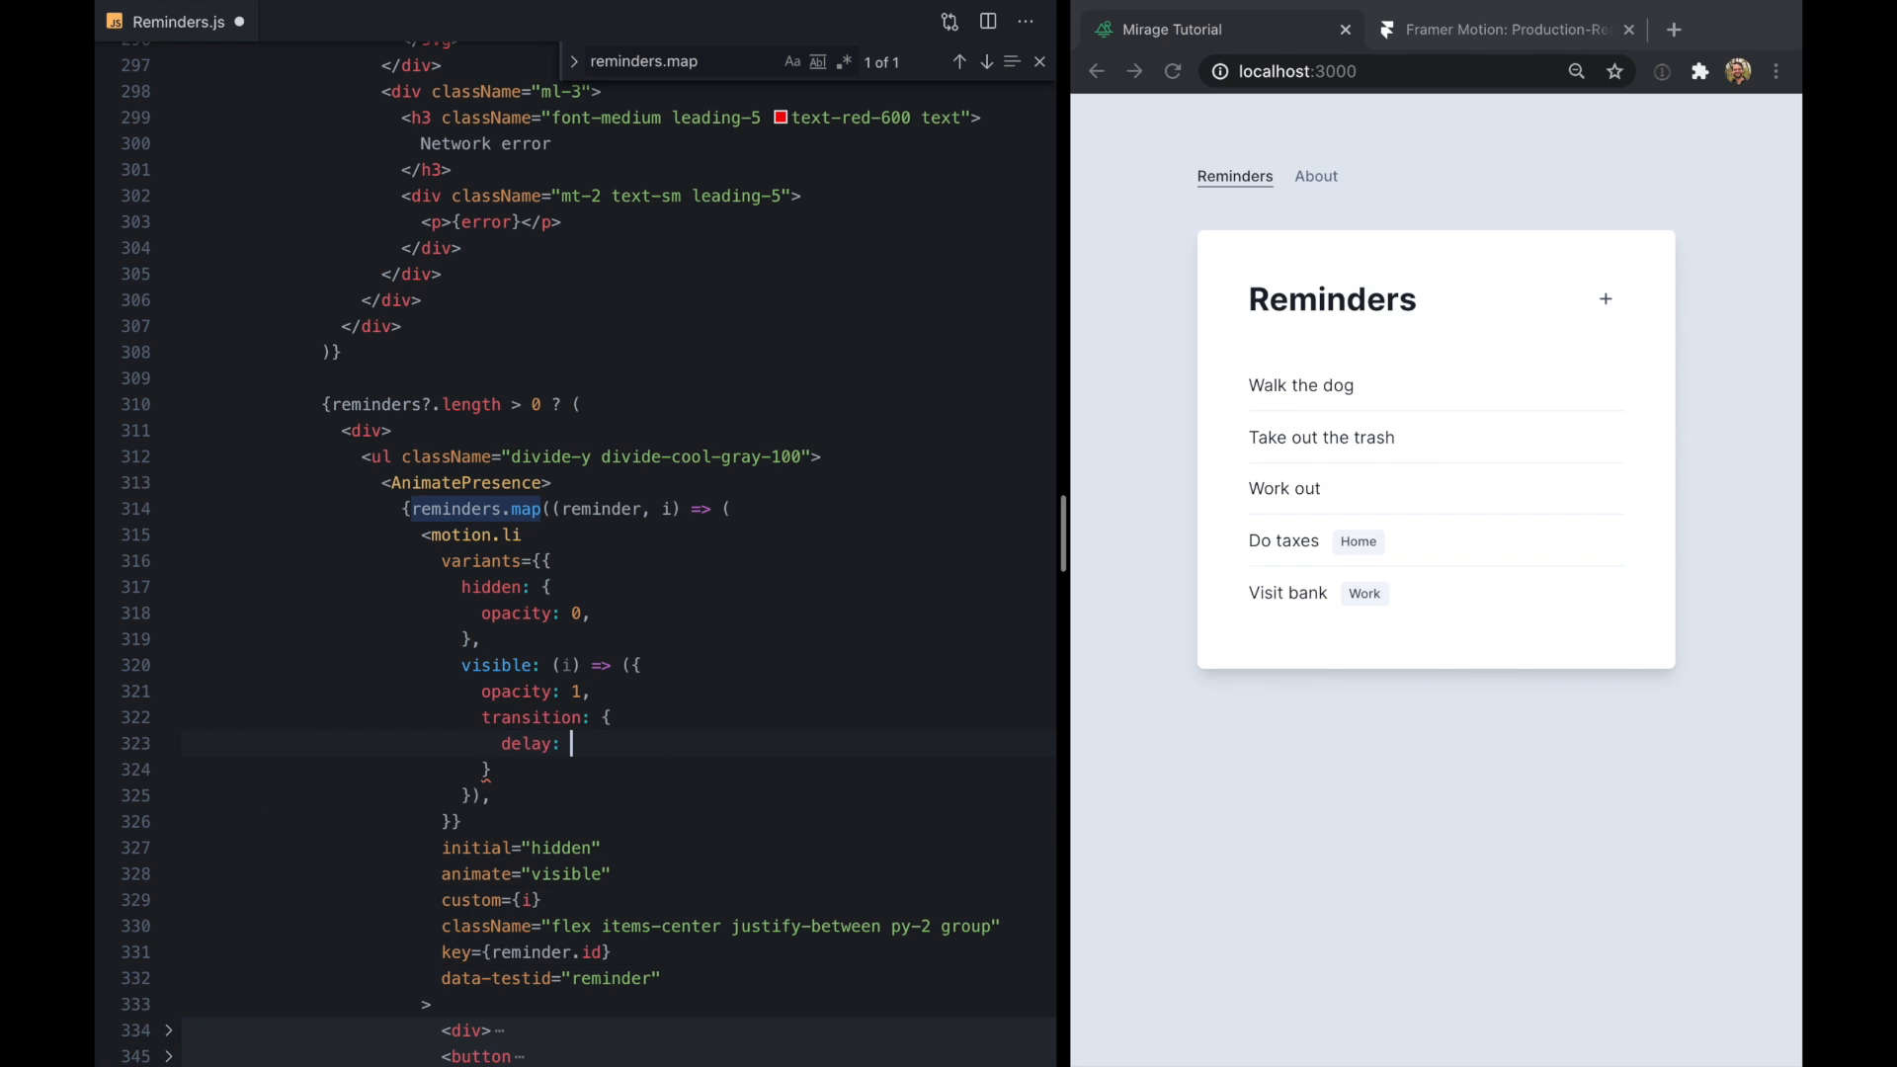
type("i * .05,")
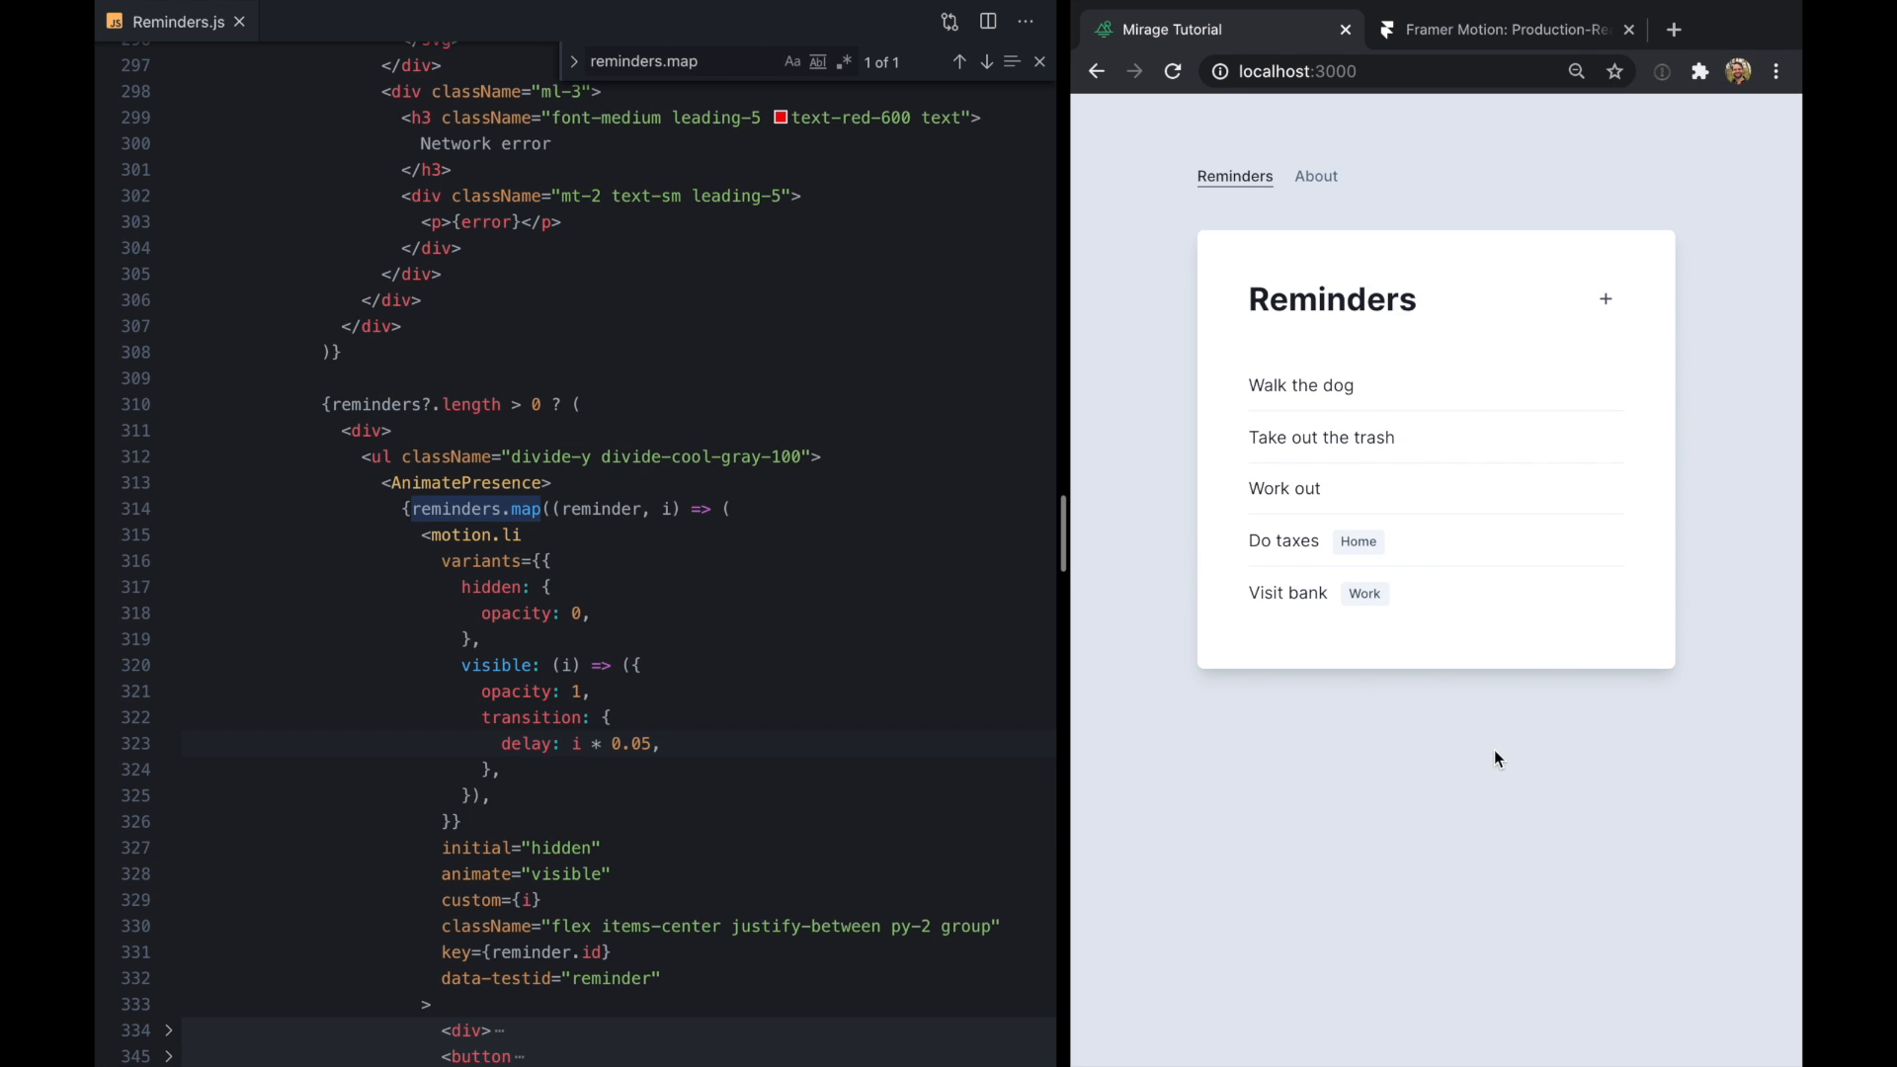
left_click(1170, 70)
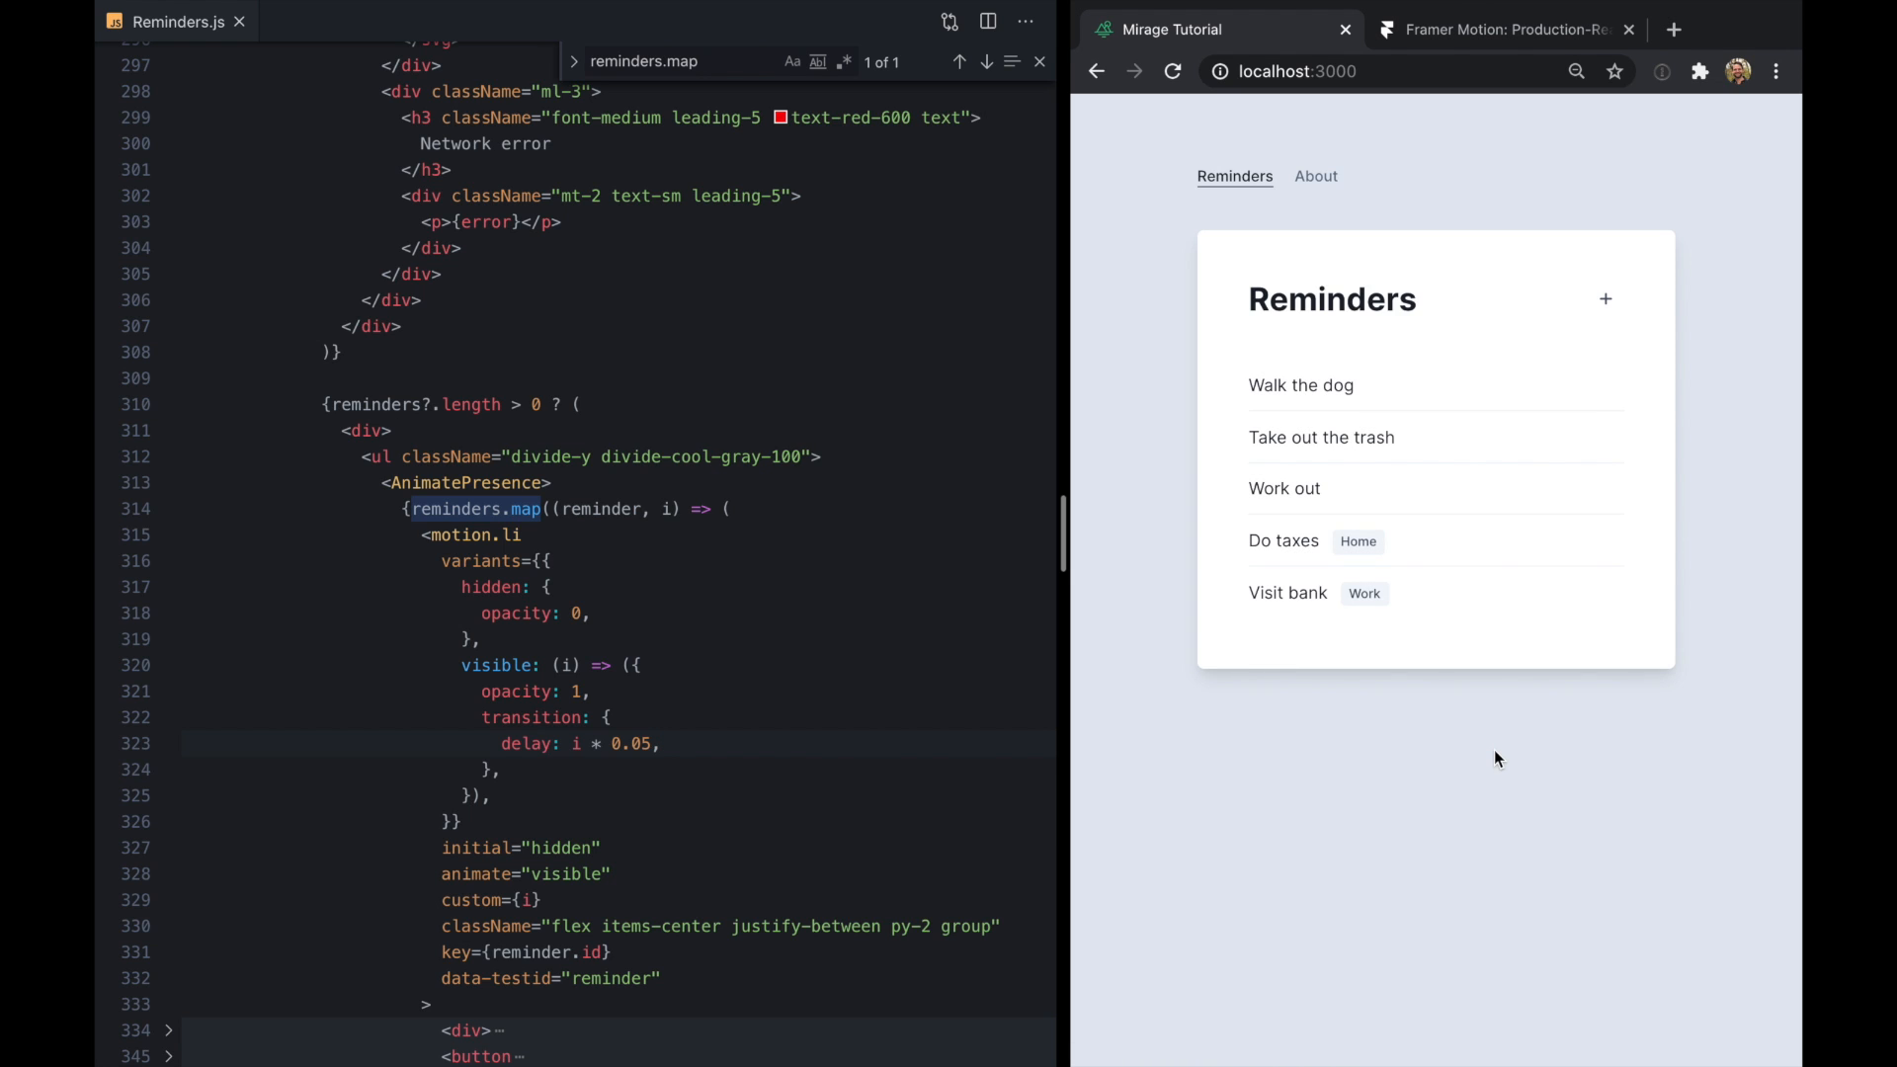
left_click(583, 613)
type("y:")
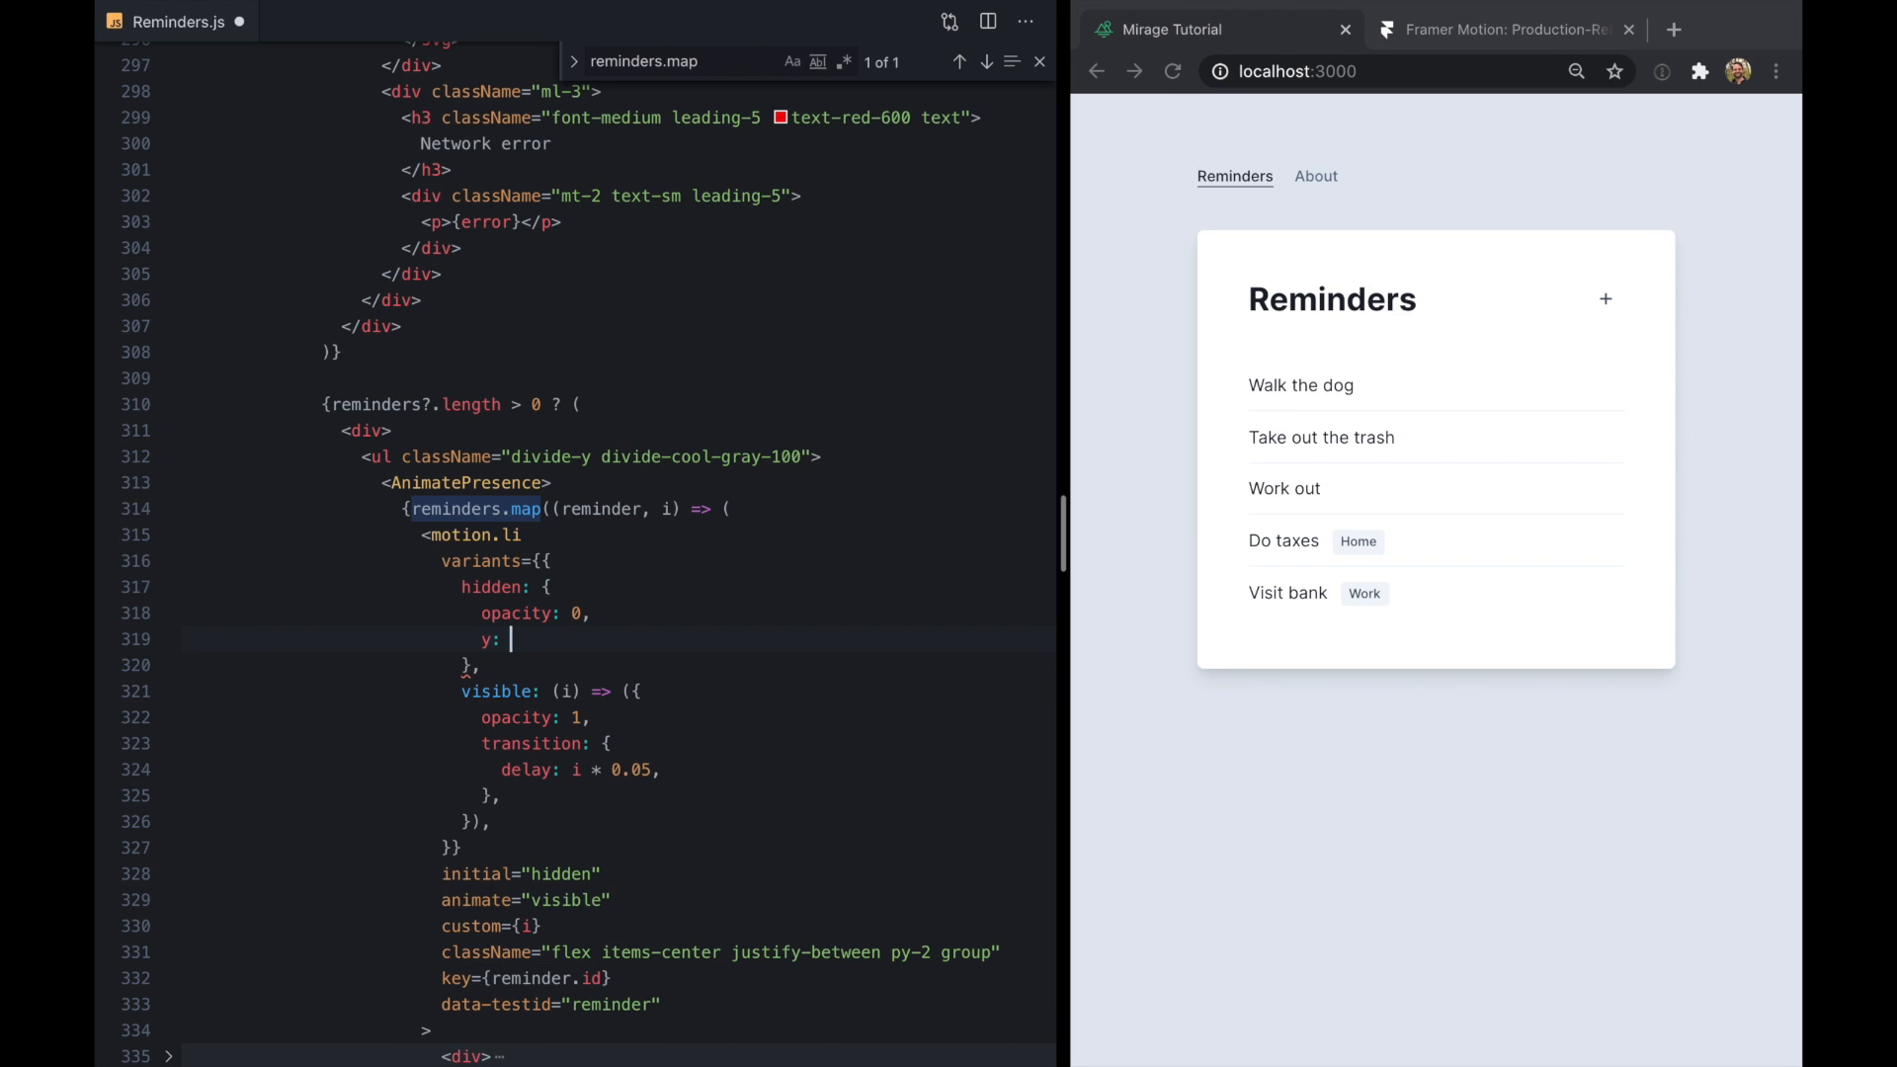
Give the hidden variant y -50, then preview the Work, All and Home lists
type("-50,")
type("y: 0,")
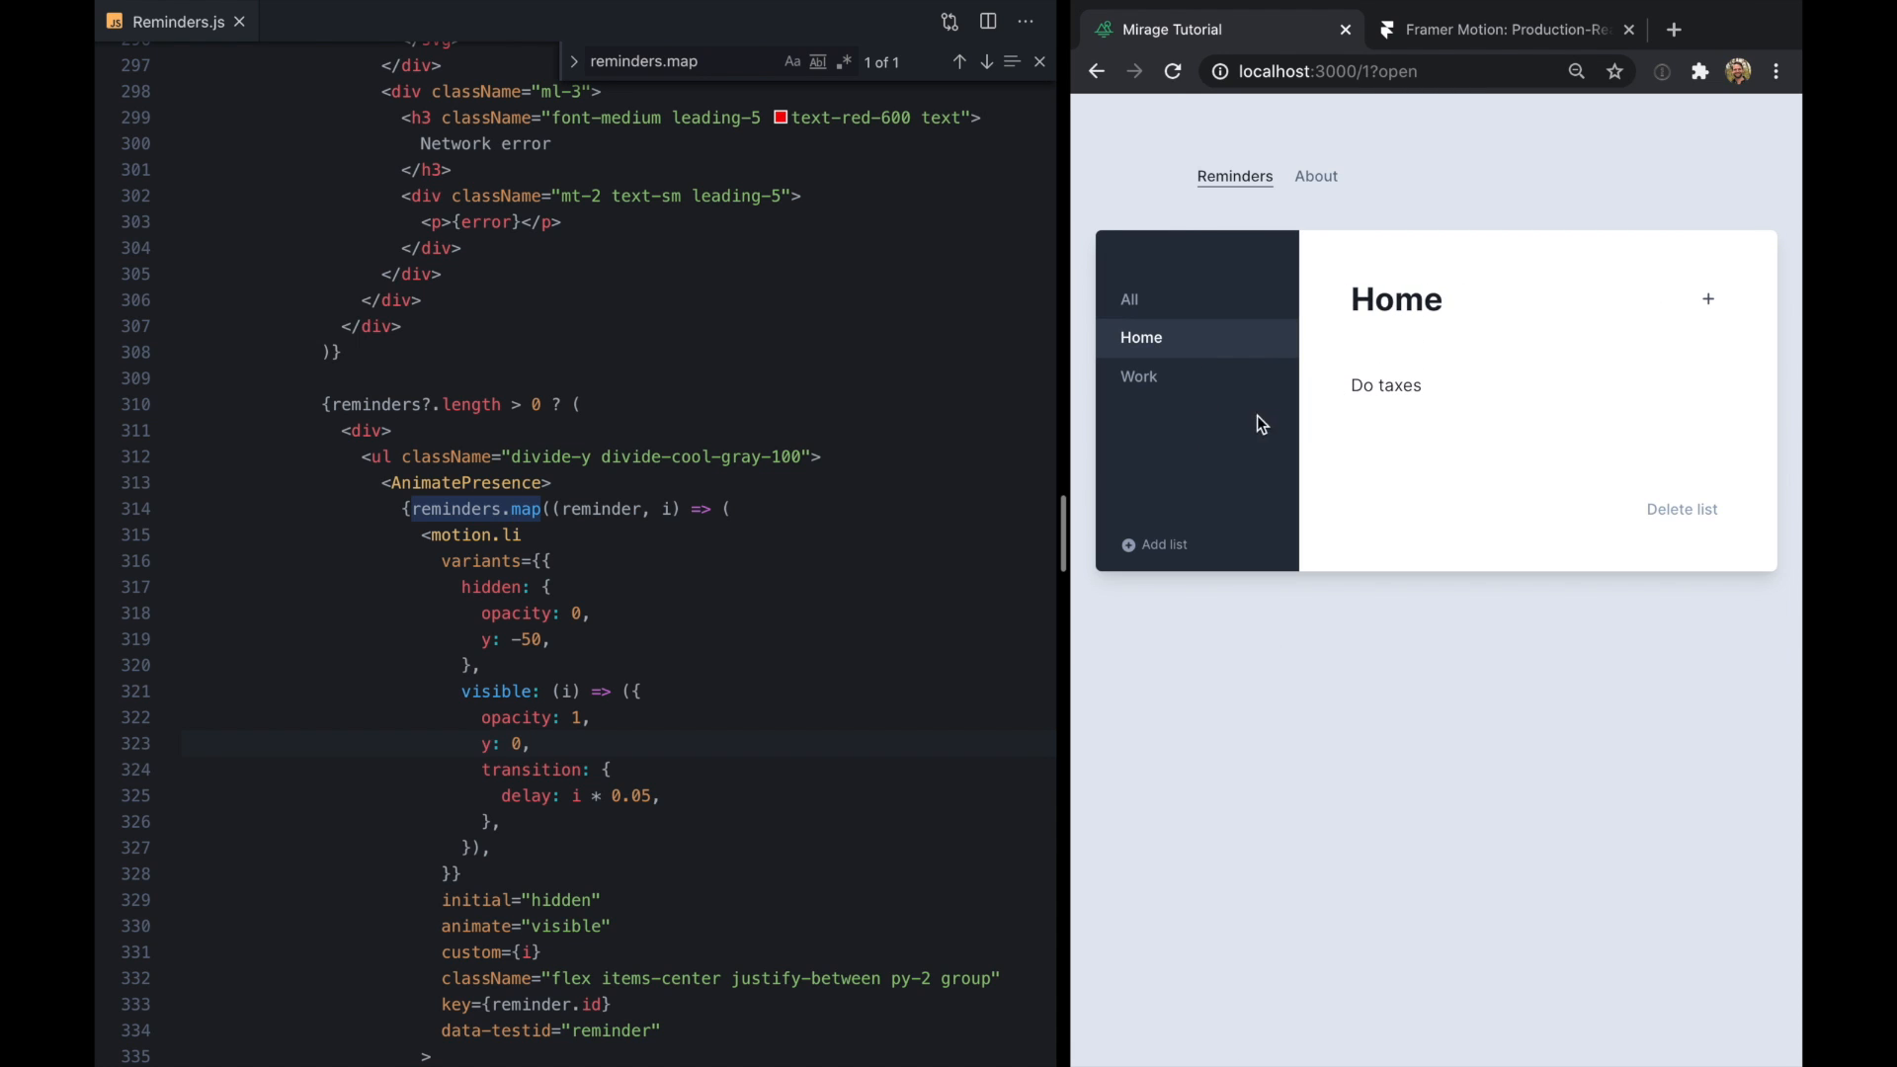
left_click(1138, 377)
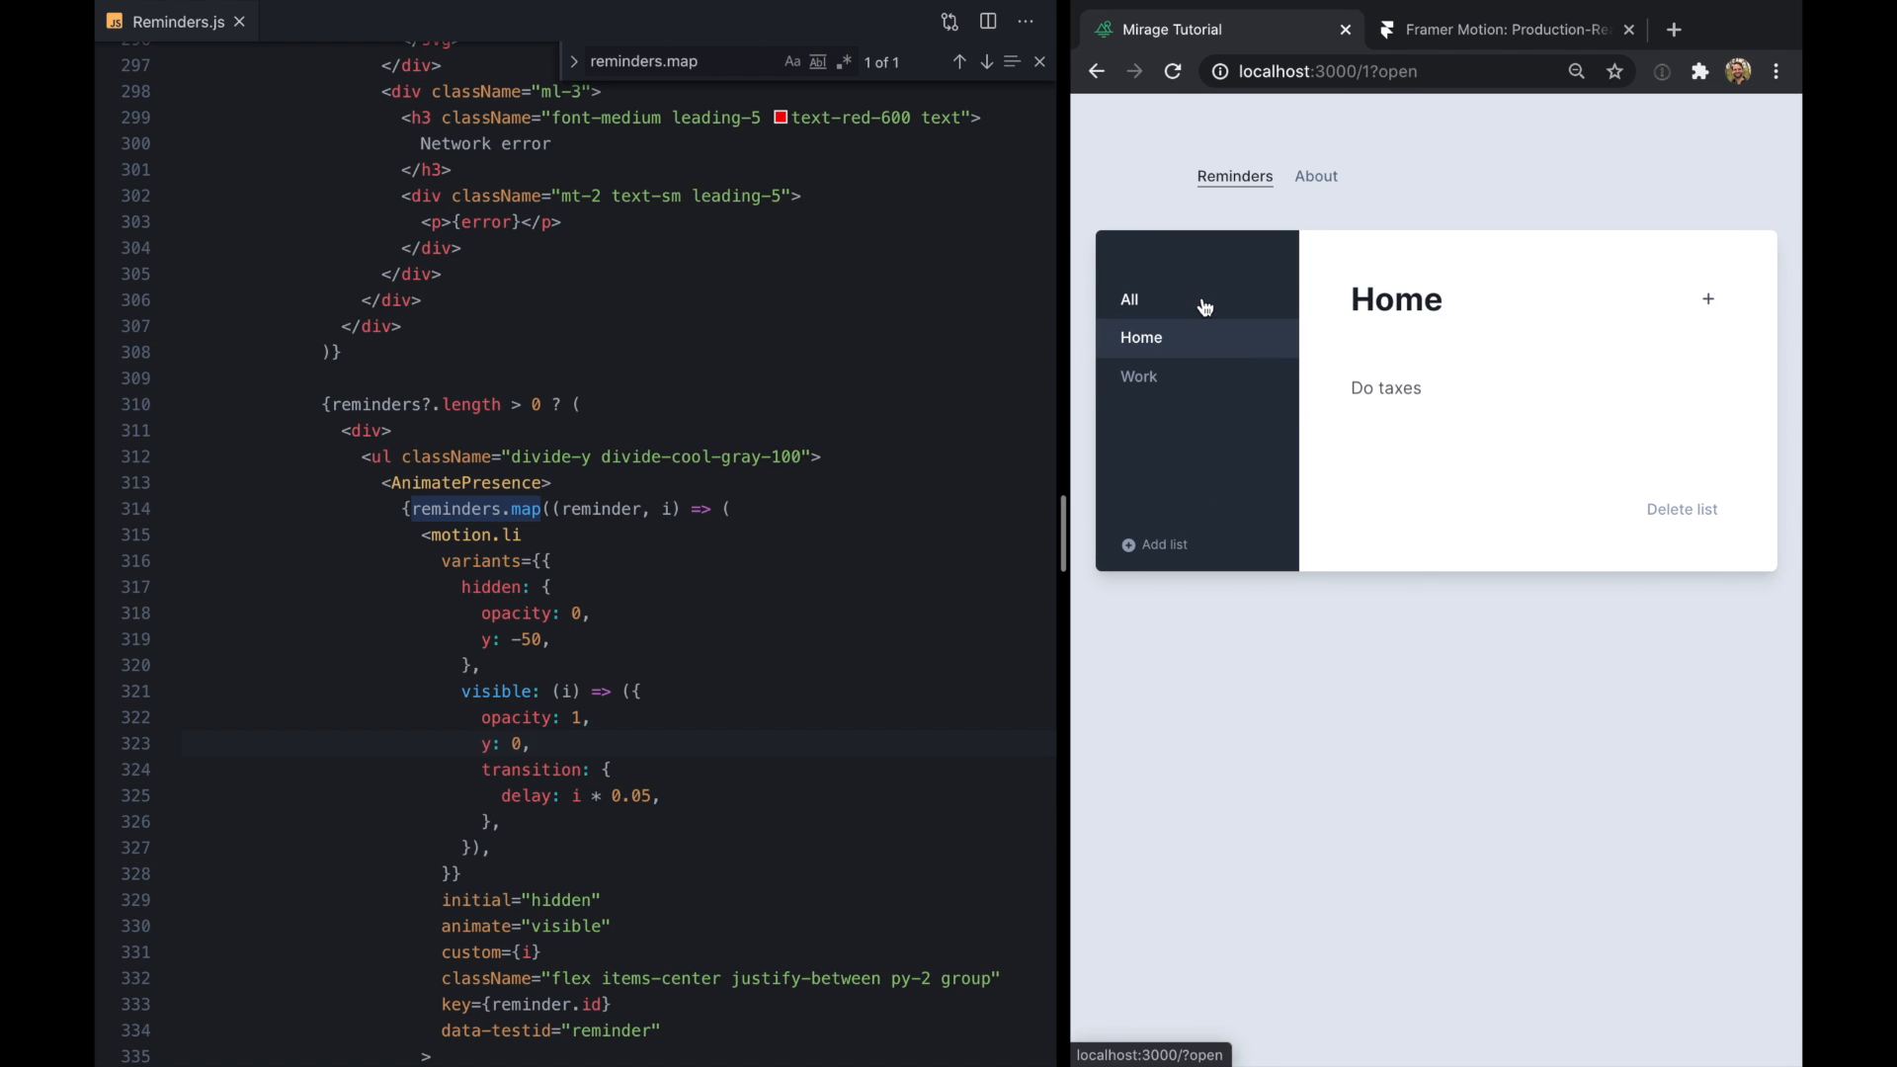
left_click(1128, 299)
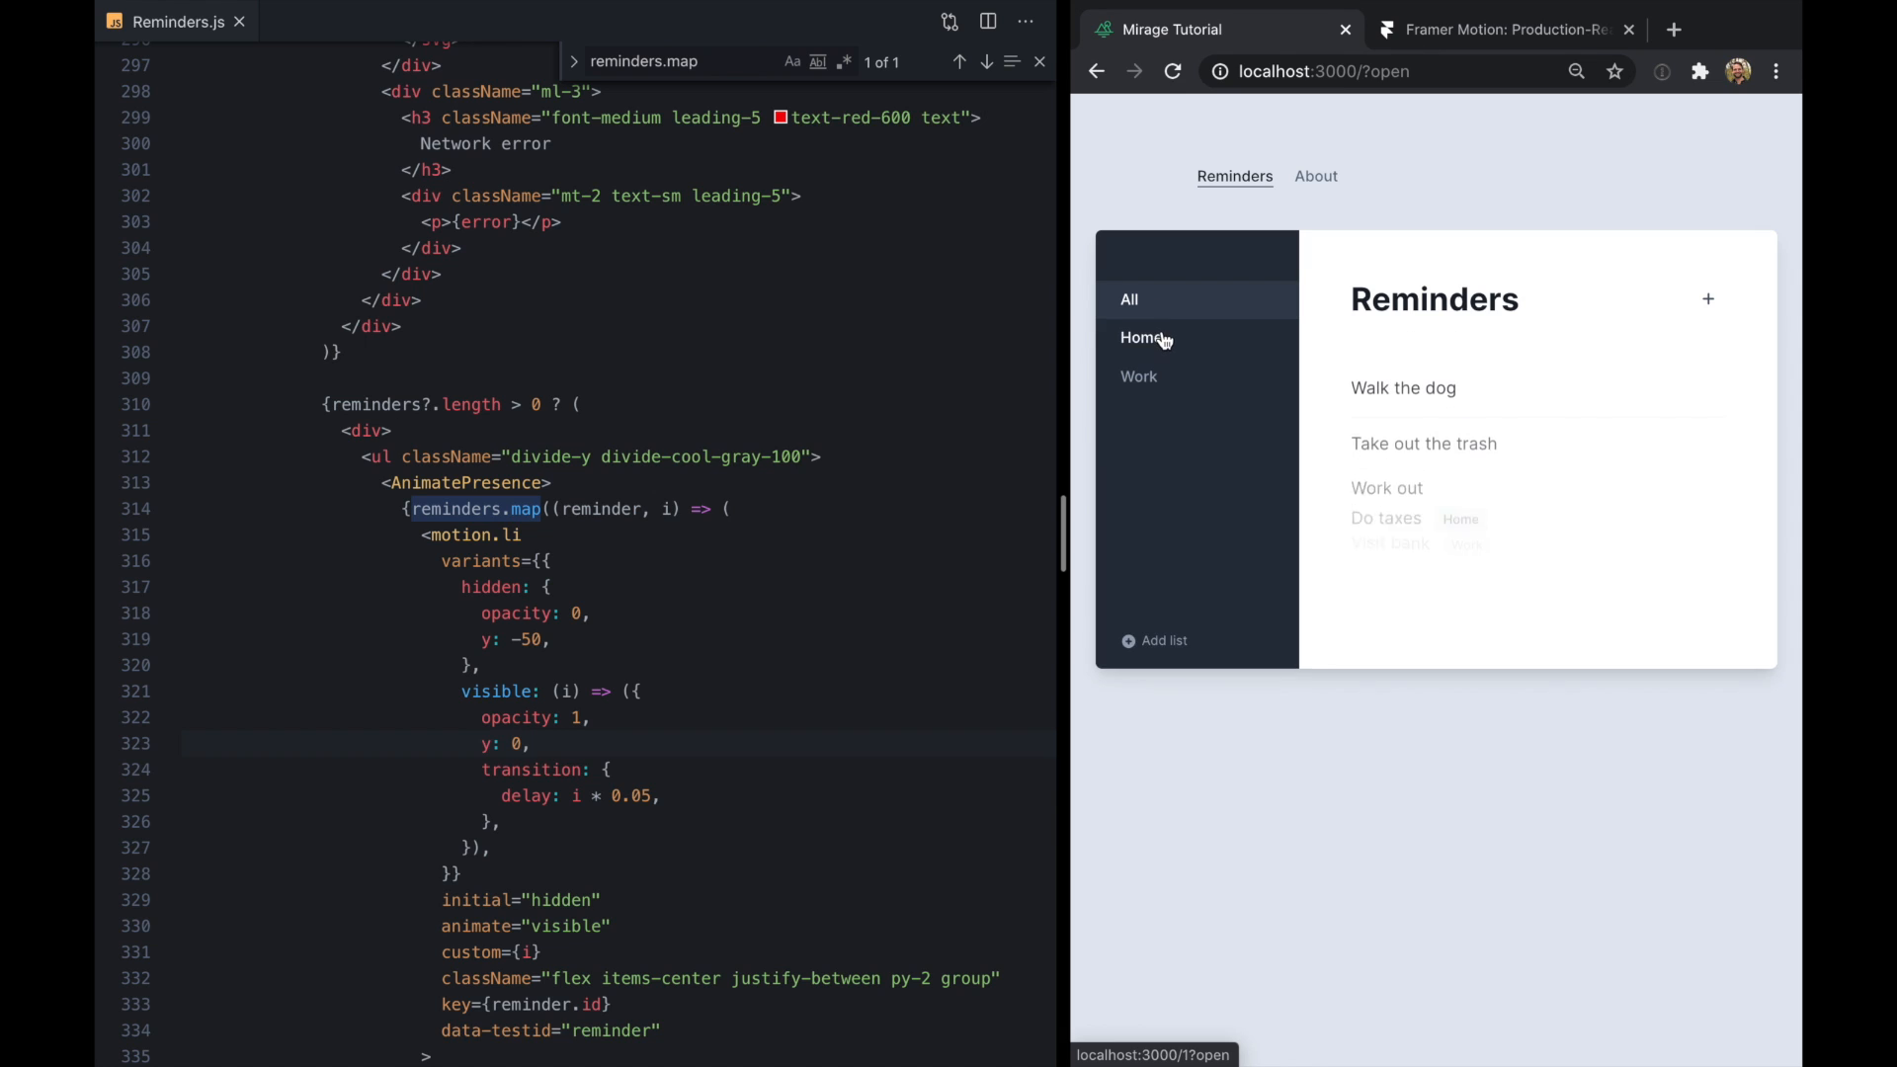
left_click(1141, 338)
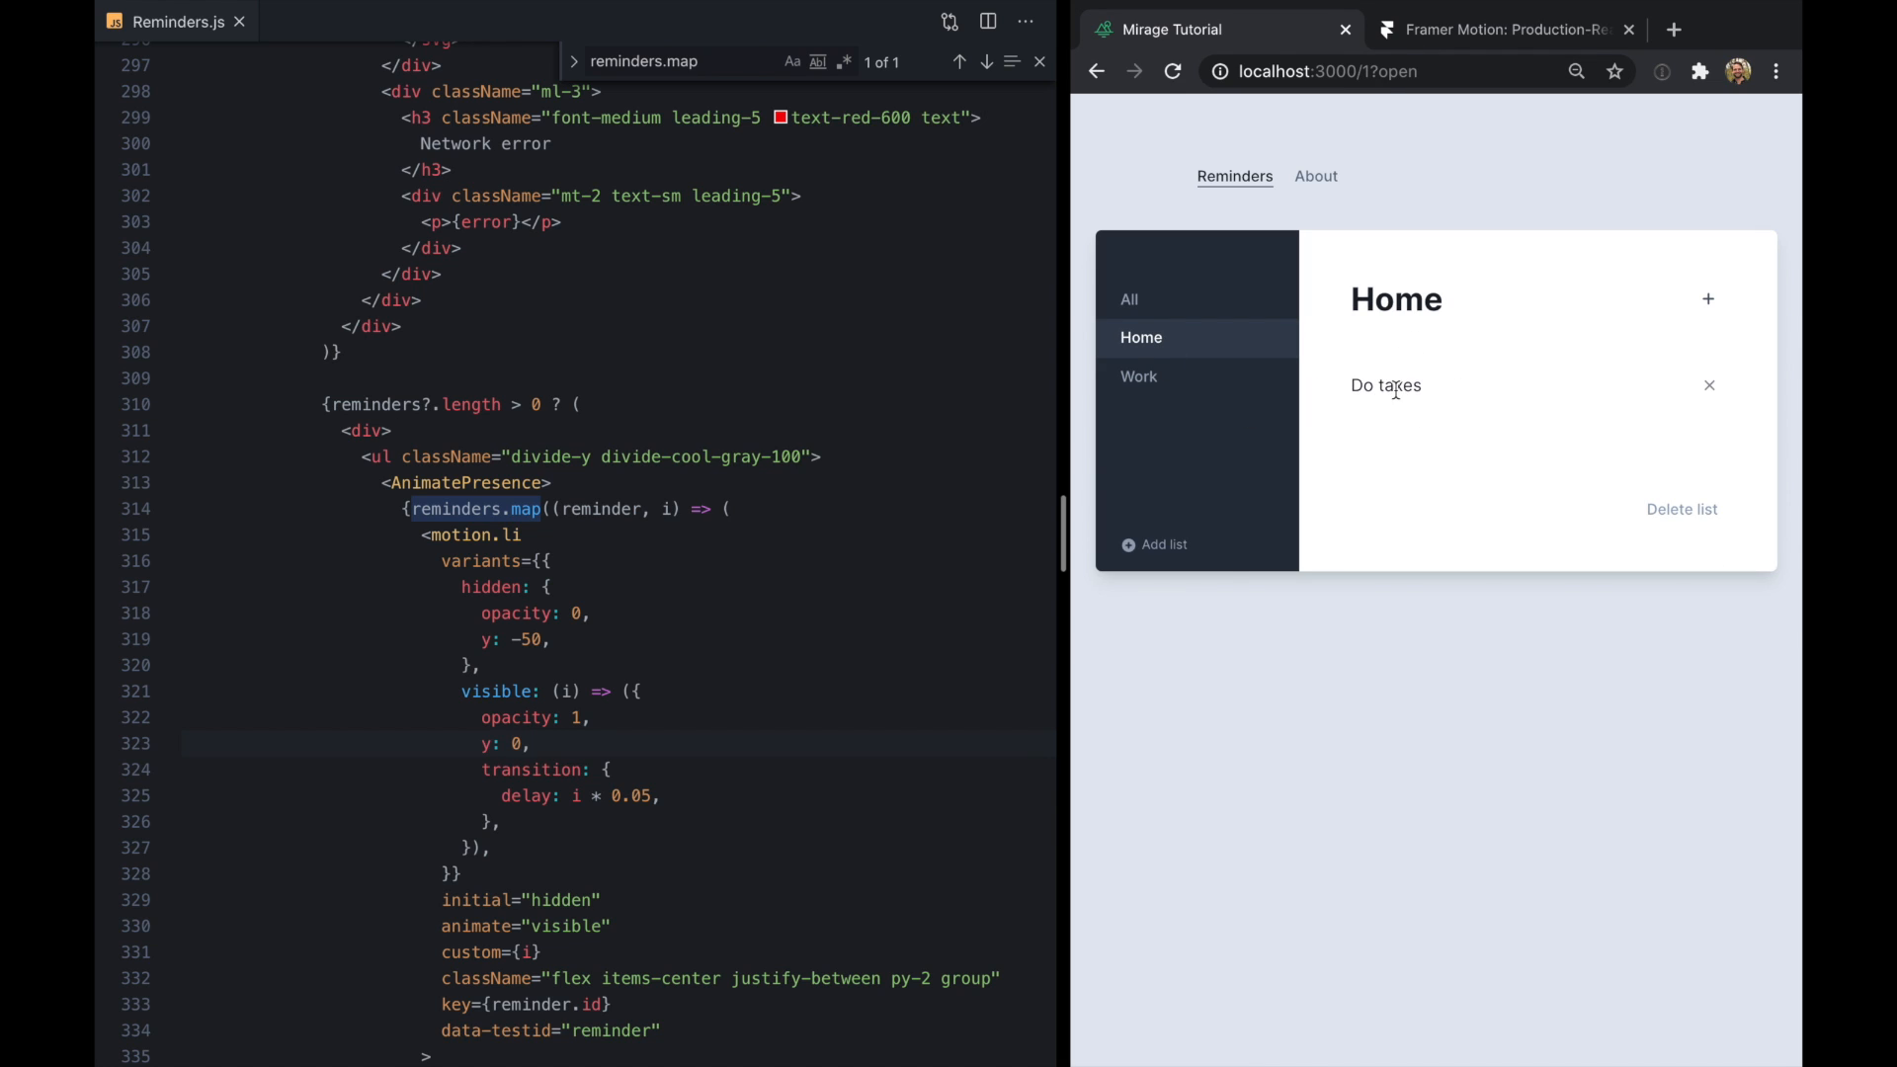
left_click(1139, 377)
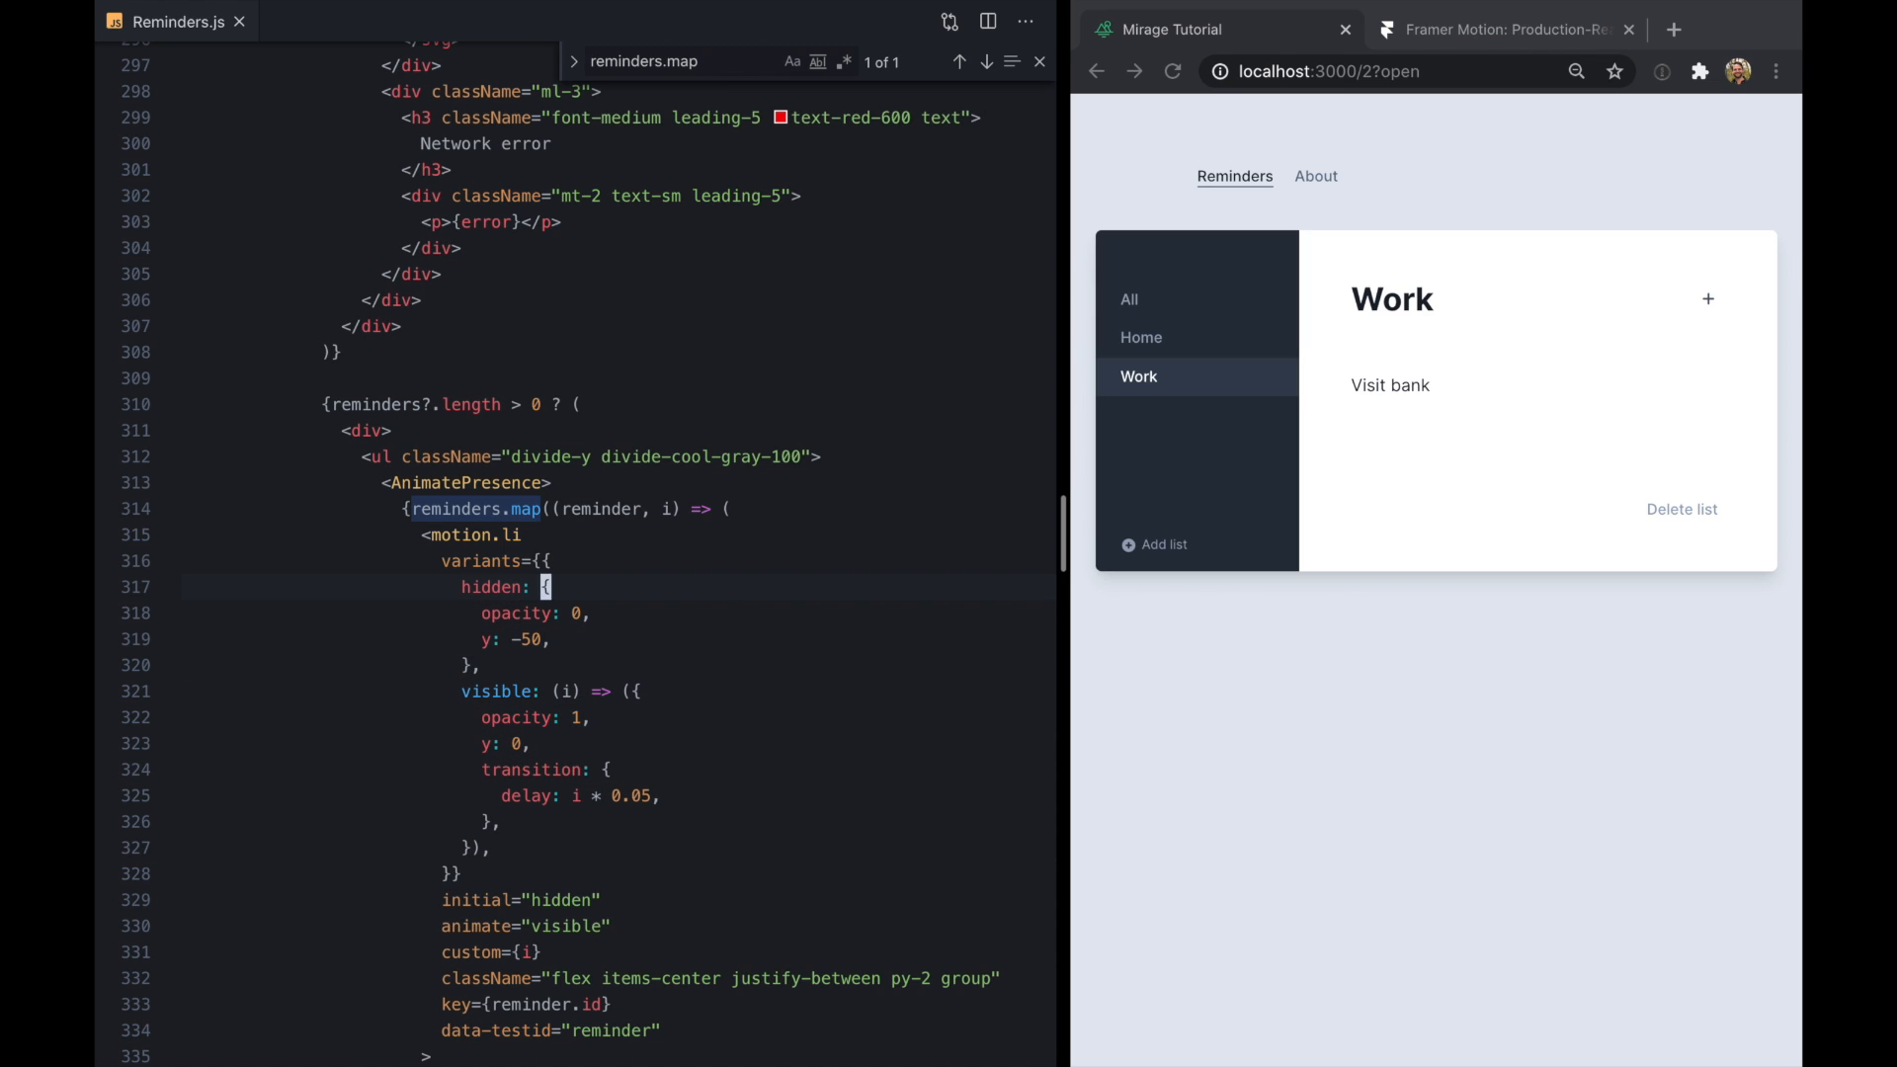
Make hidden a function of i starting at y -50 * i, then preview Home and All
type("i => (j")
left_click(616, 638)
type(" * i")
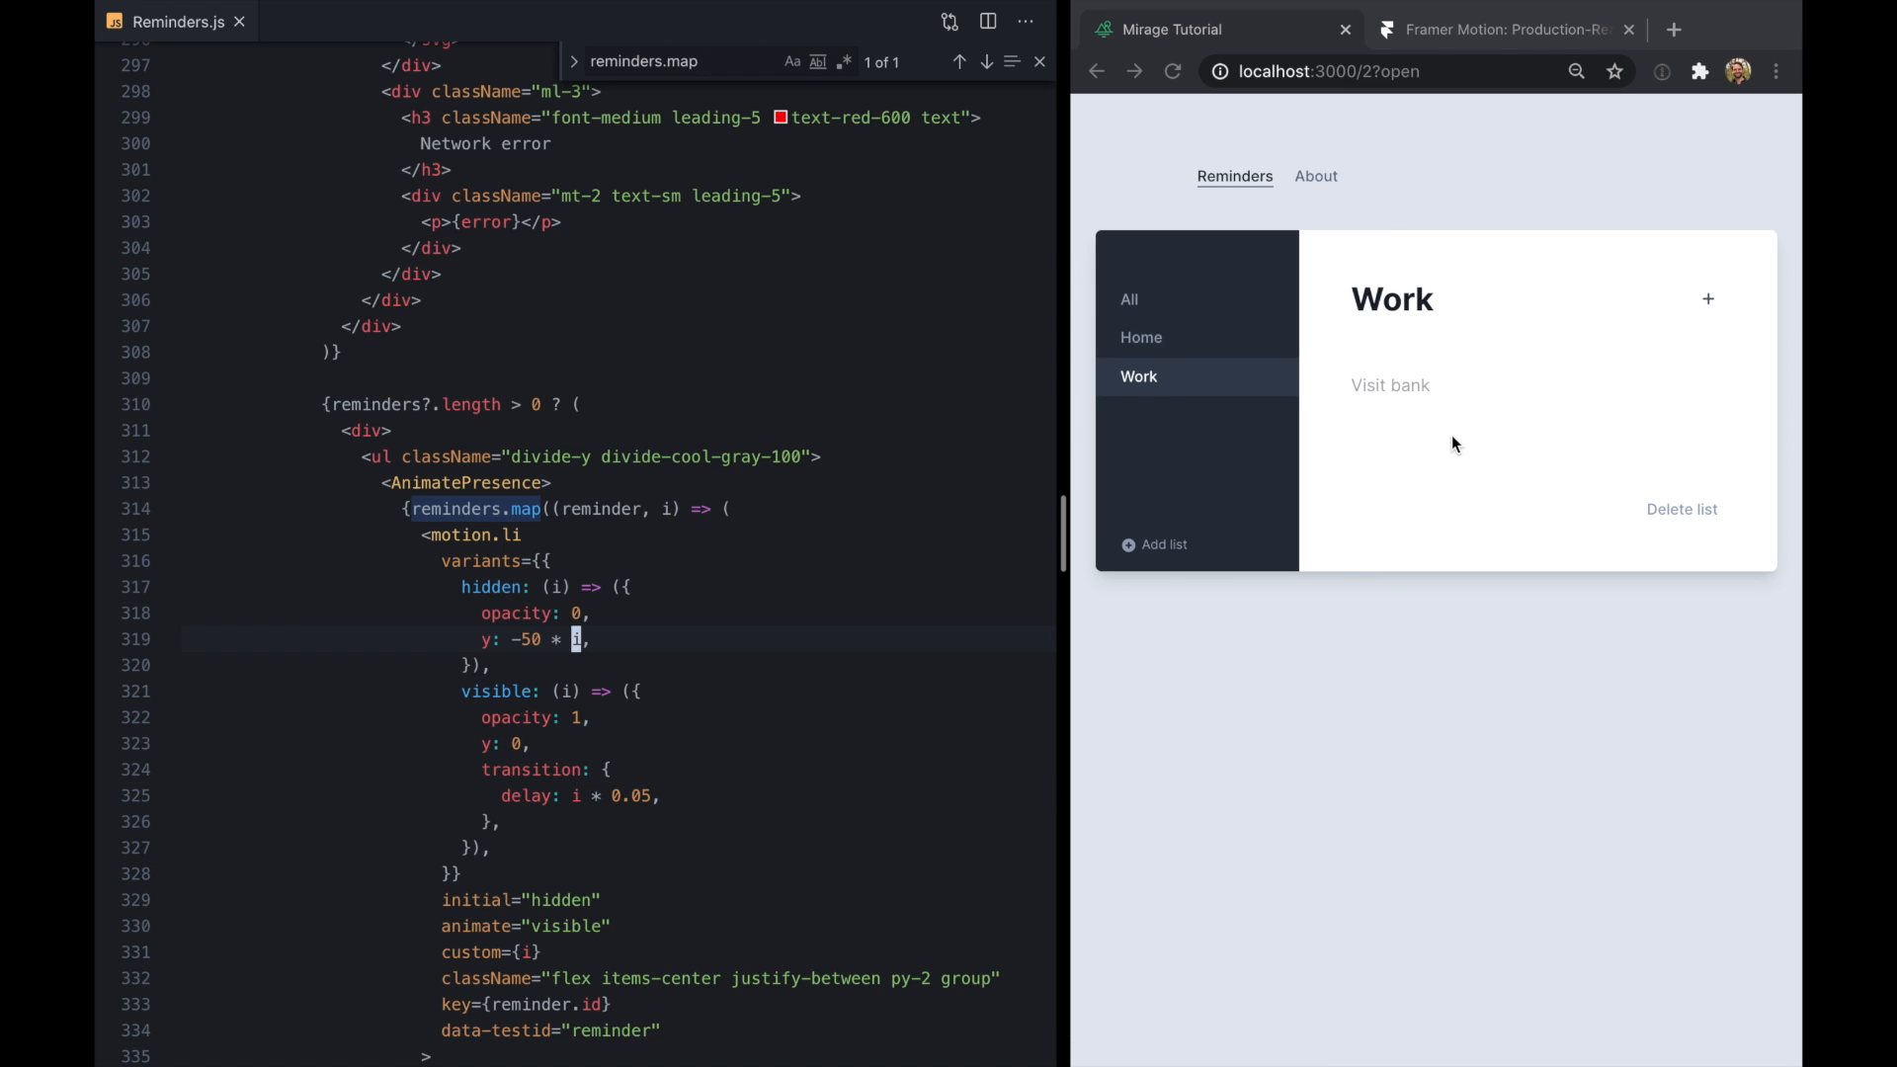
left_click(1141, 338)
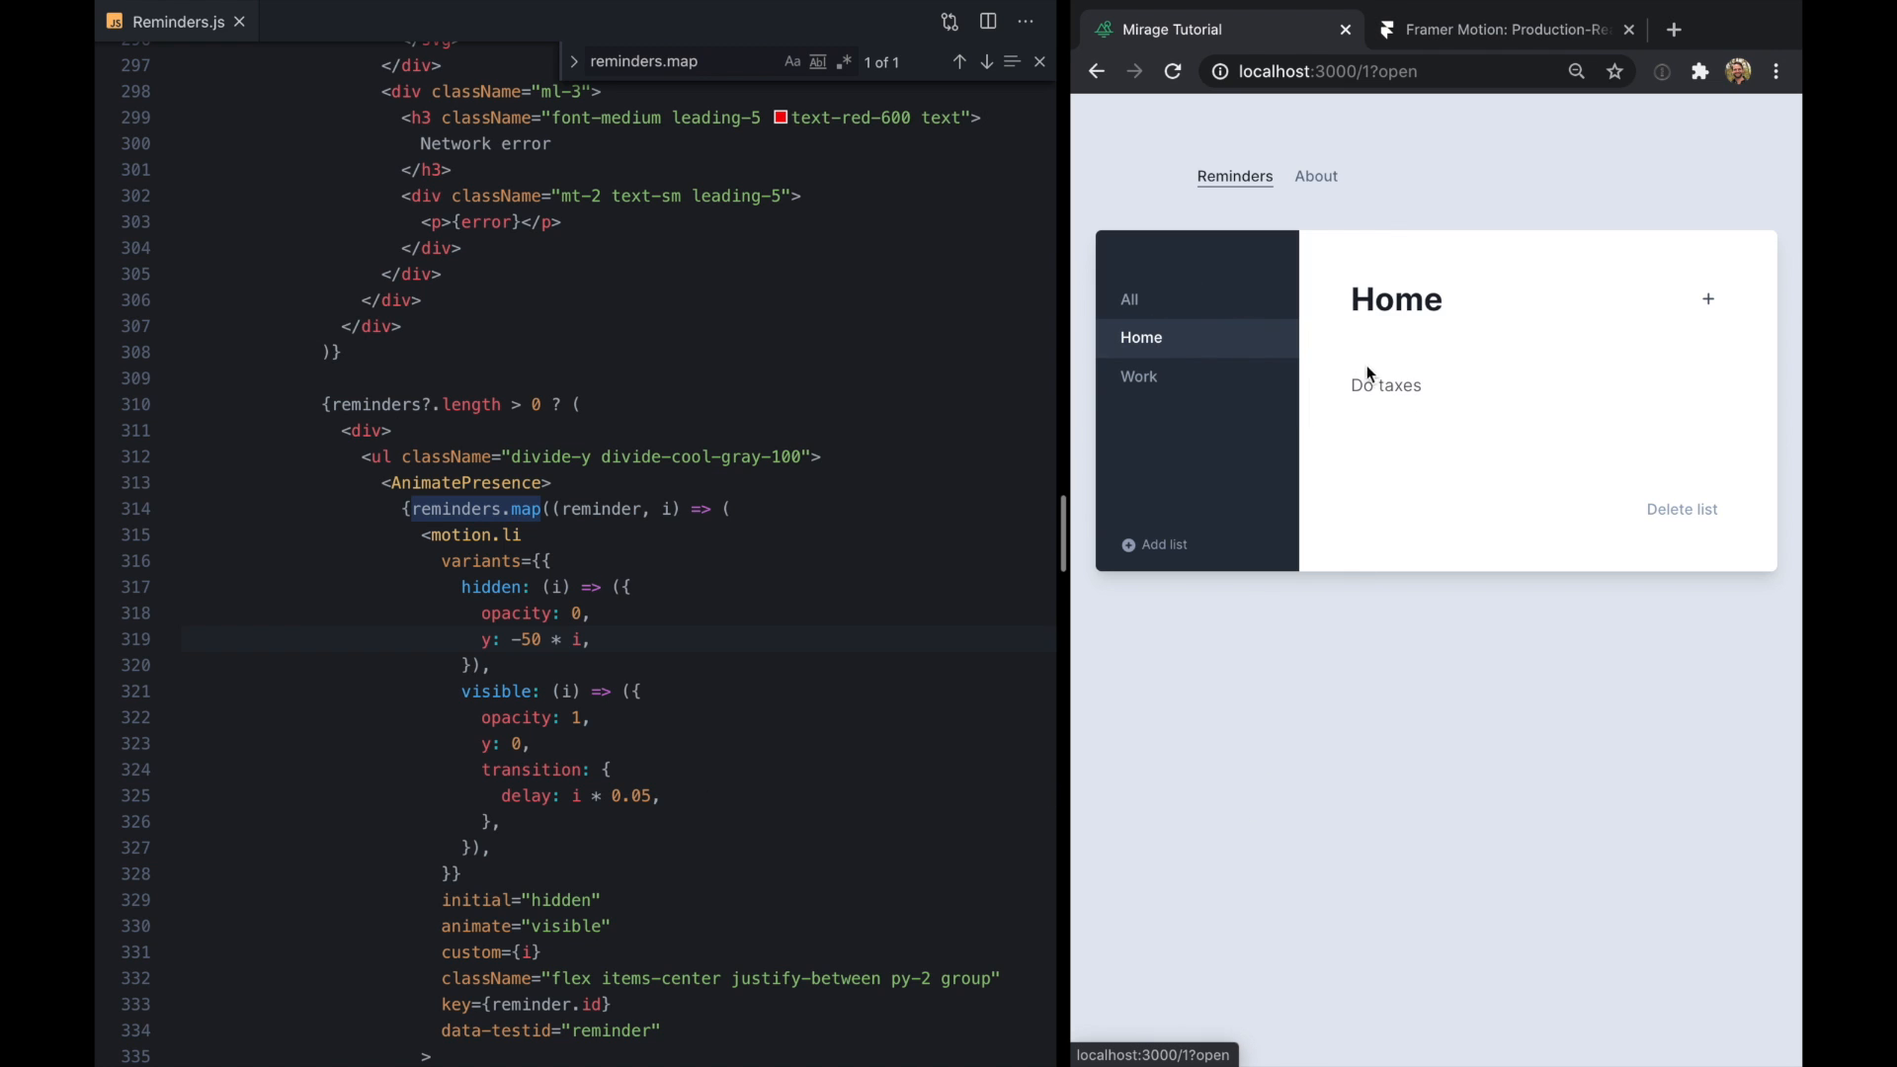
left_click(1129, 298)
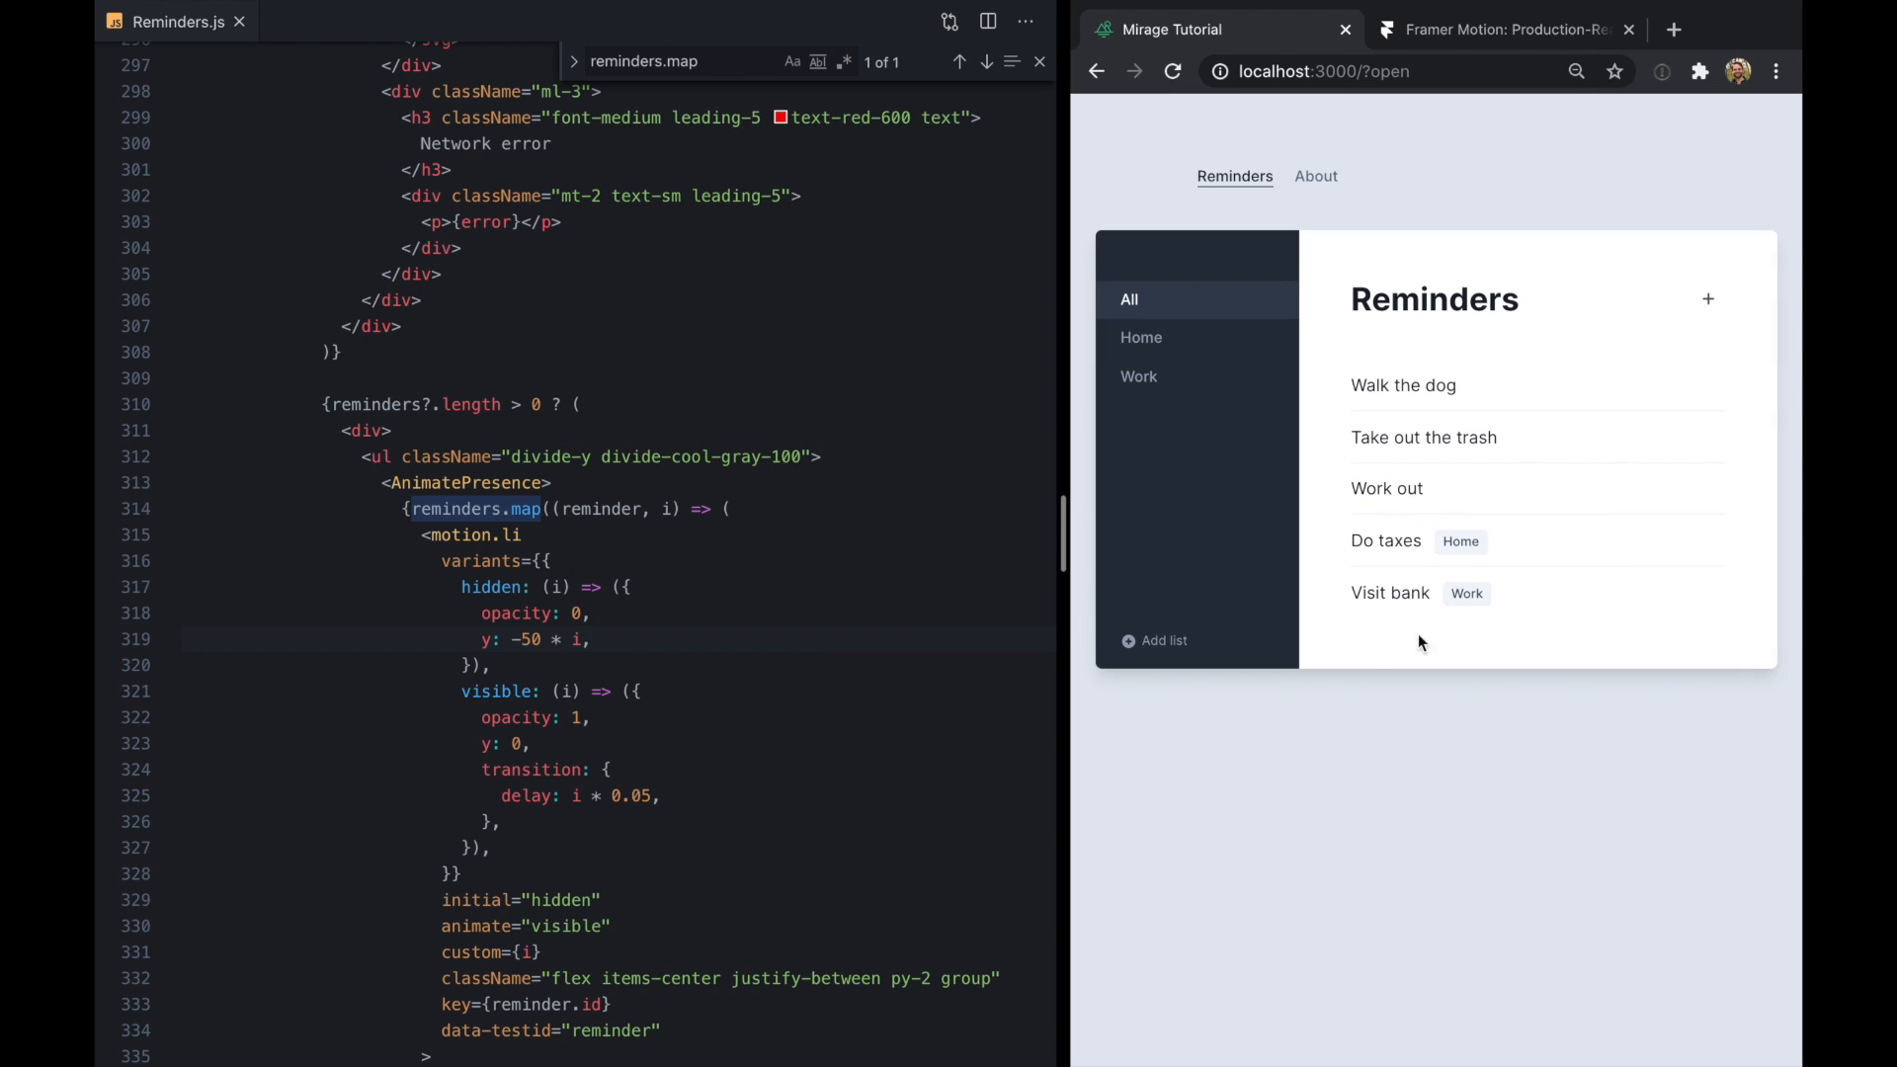
left_click(1129, 298)
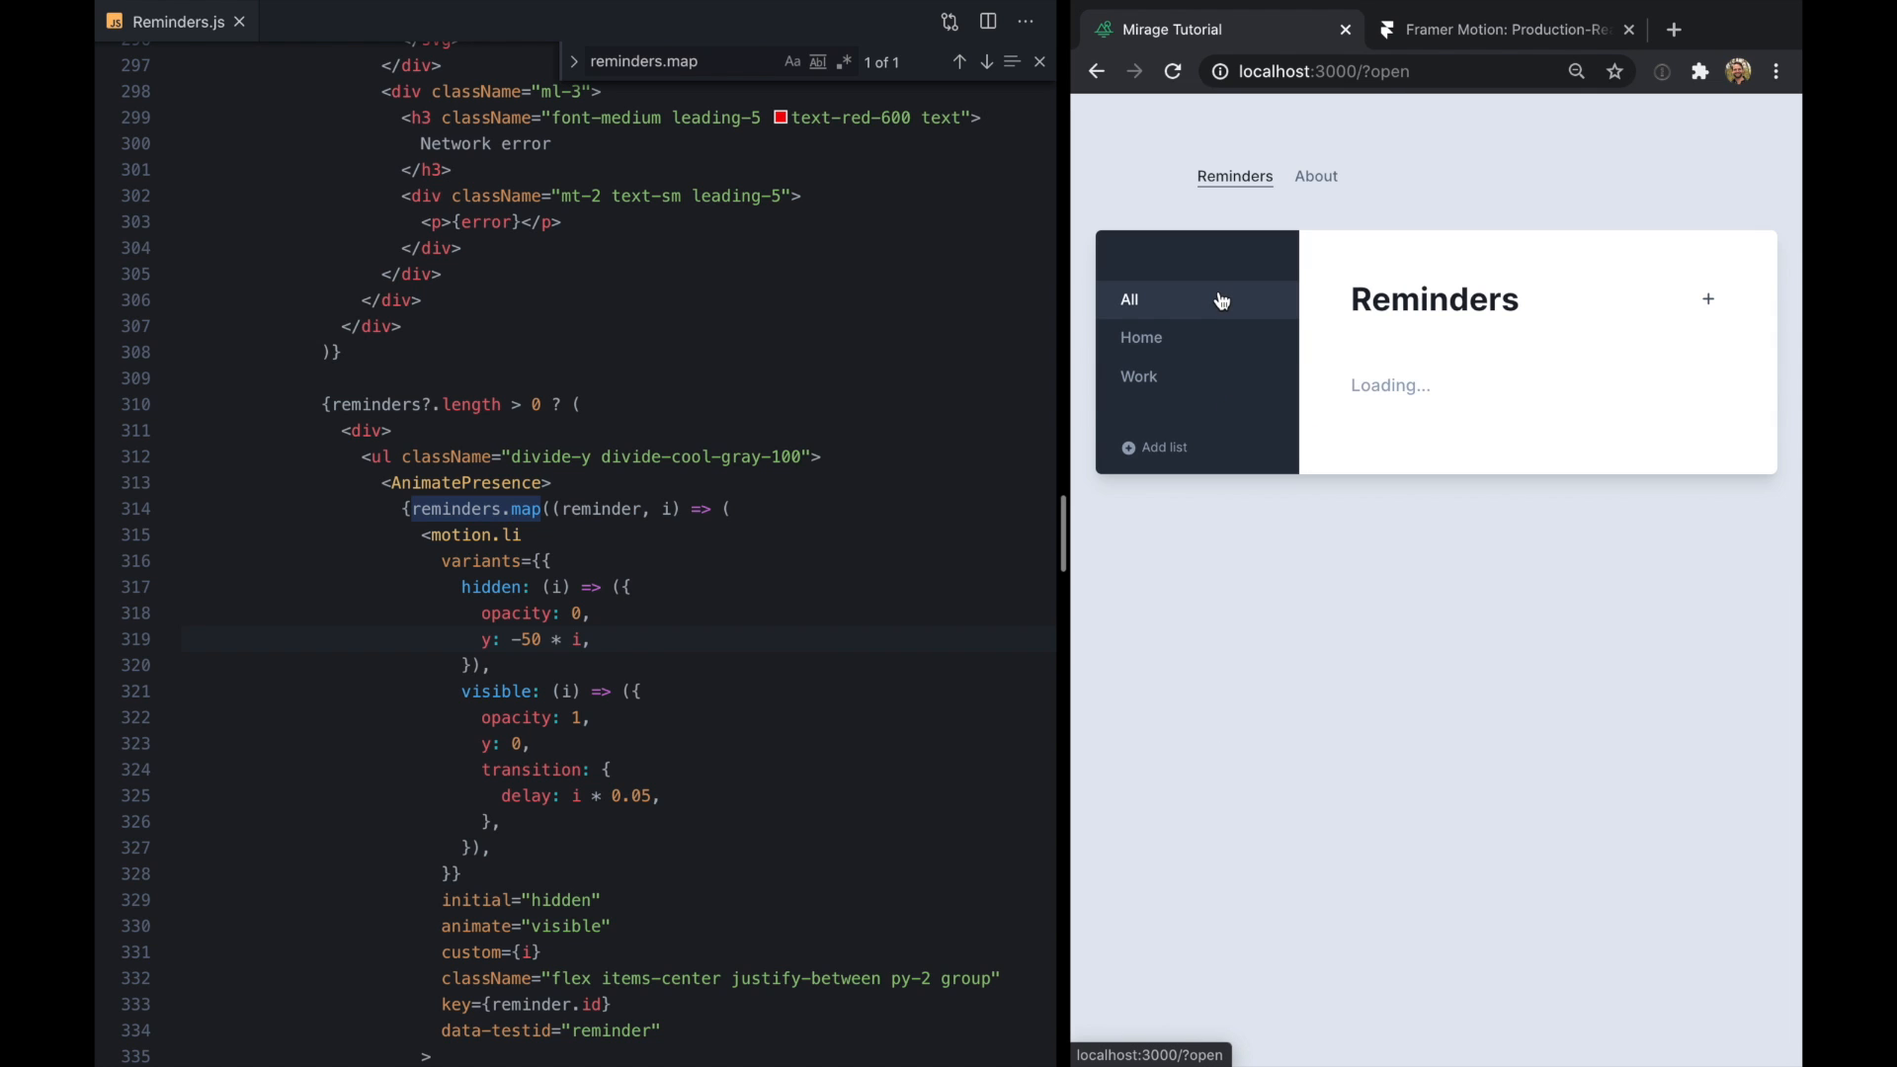
left_click(1139, 338)
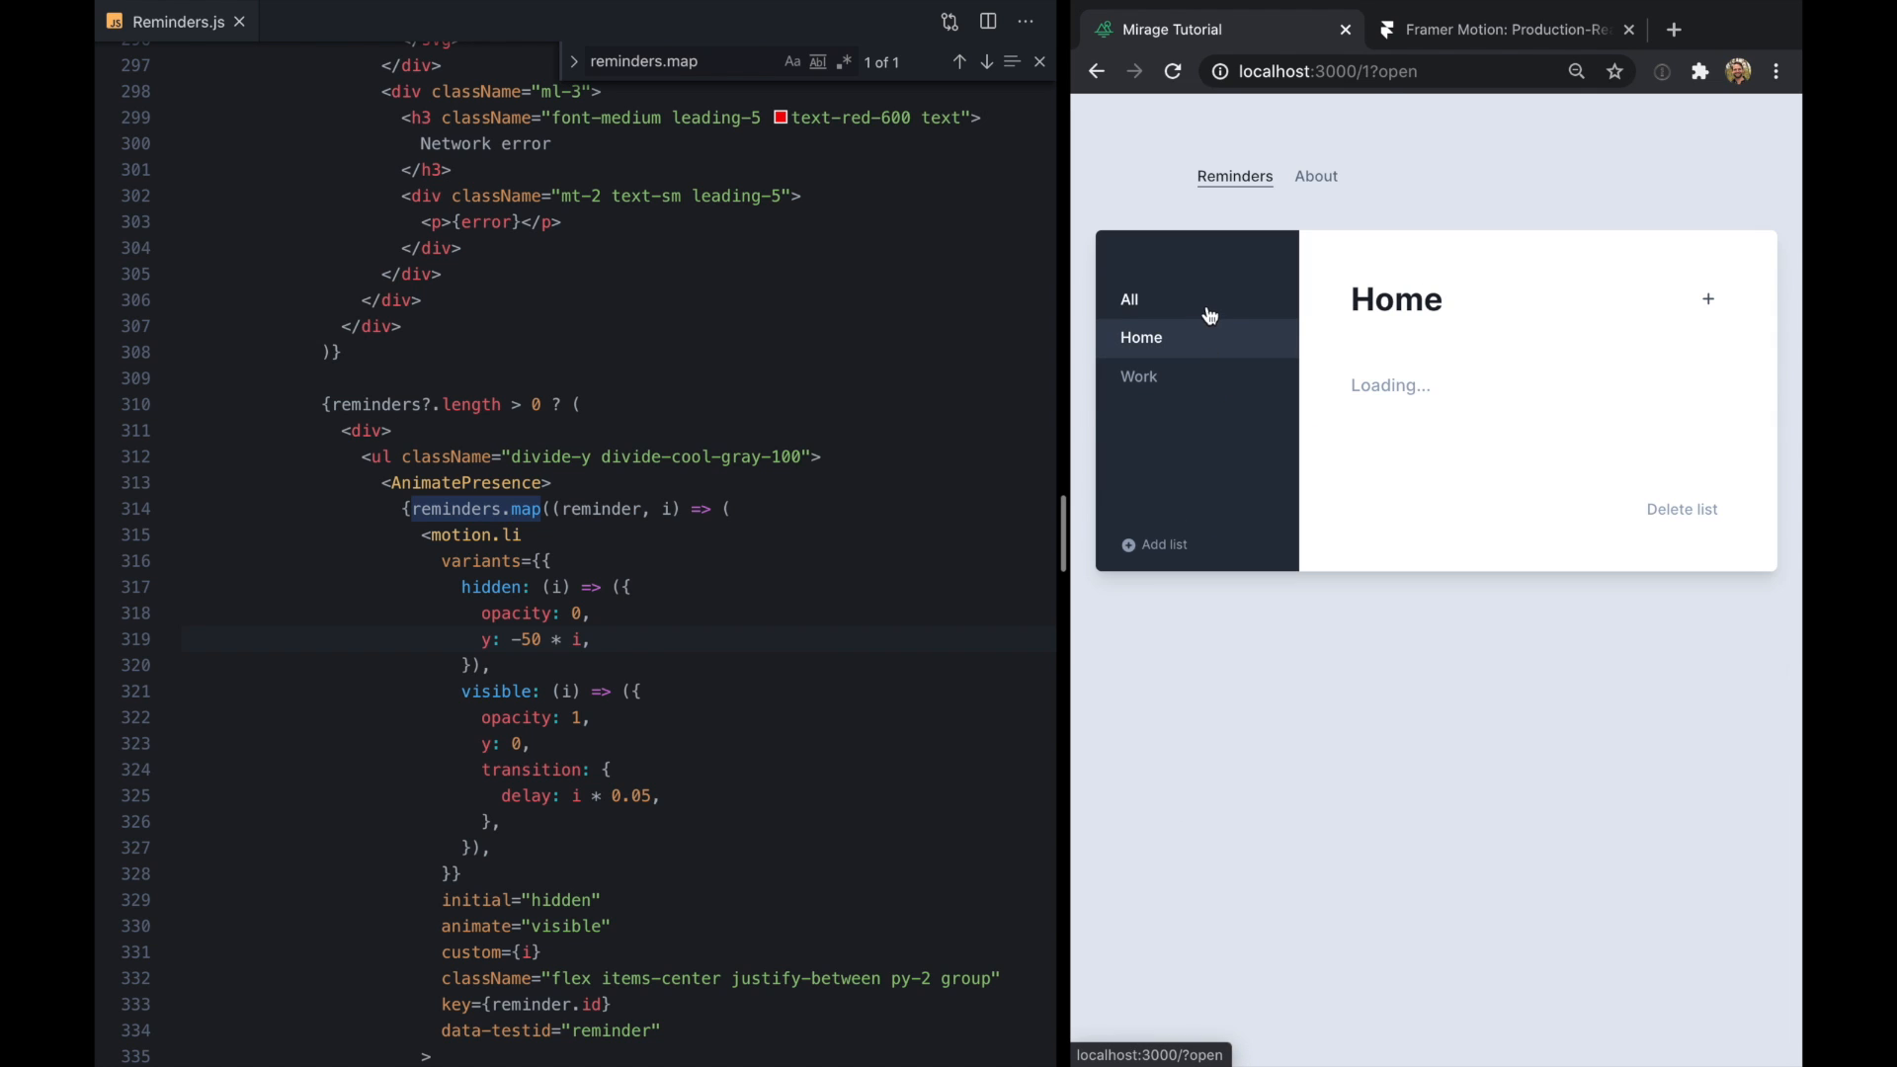
left_click(1128, 298)
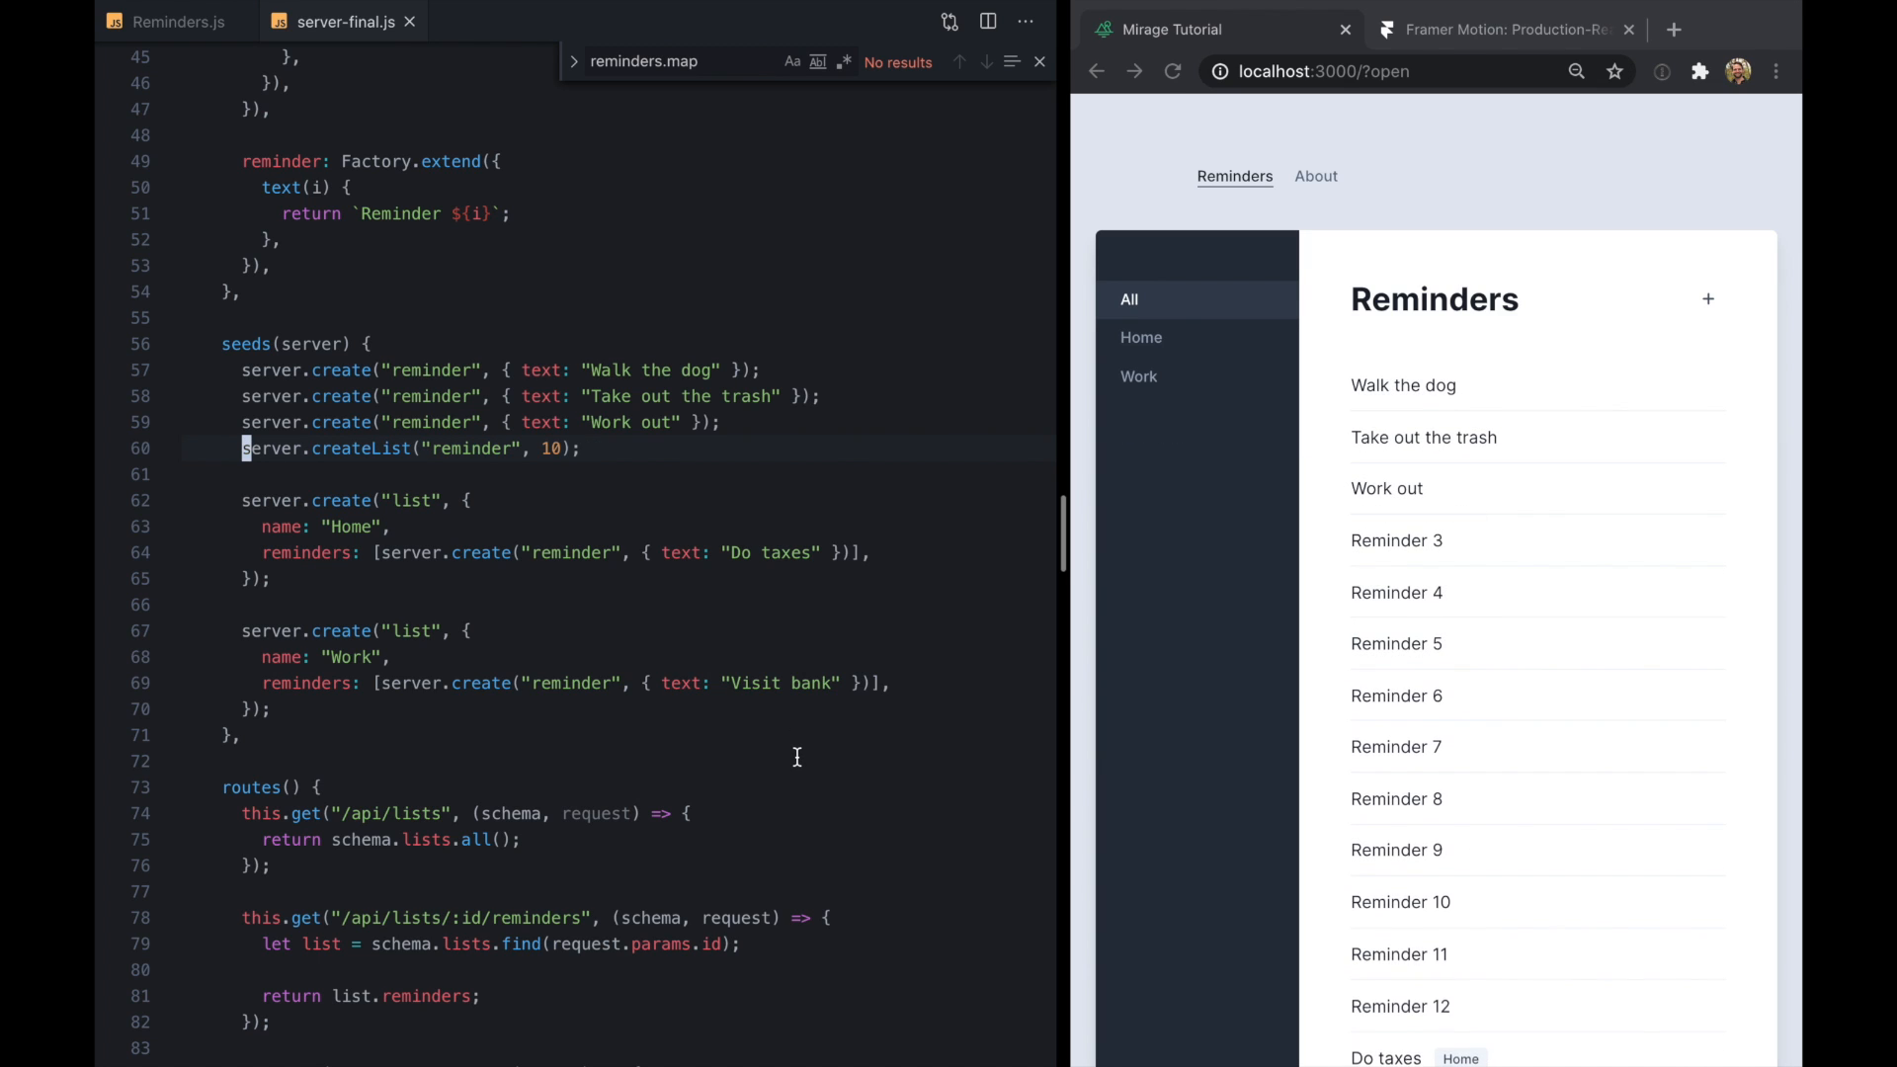
Check About and Reminders pages, set the delay to i * 0.025, and recheck the stagger
left_click(1315, 176)
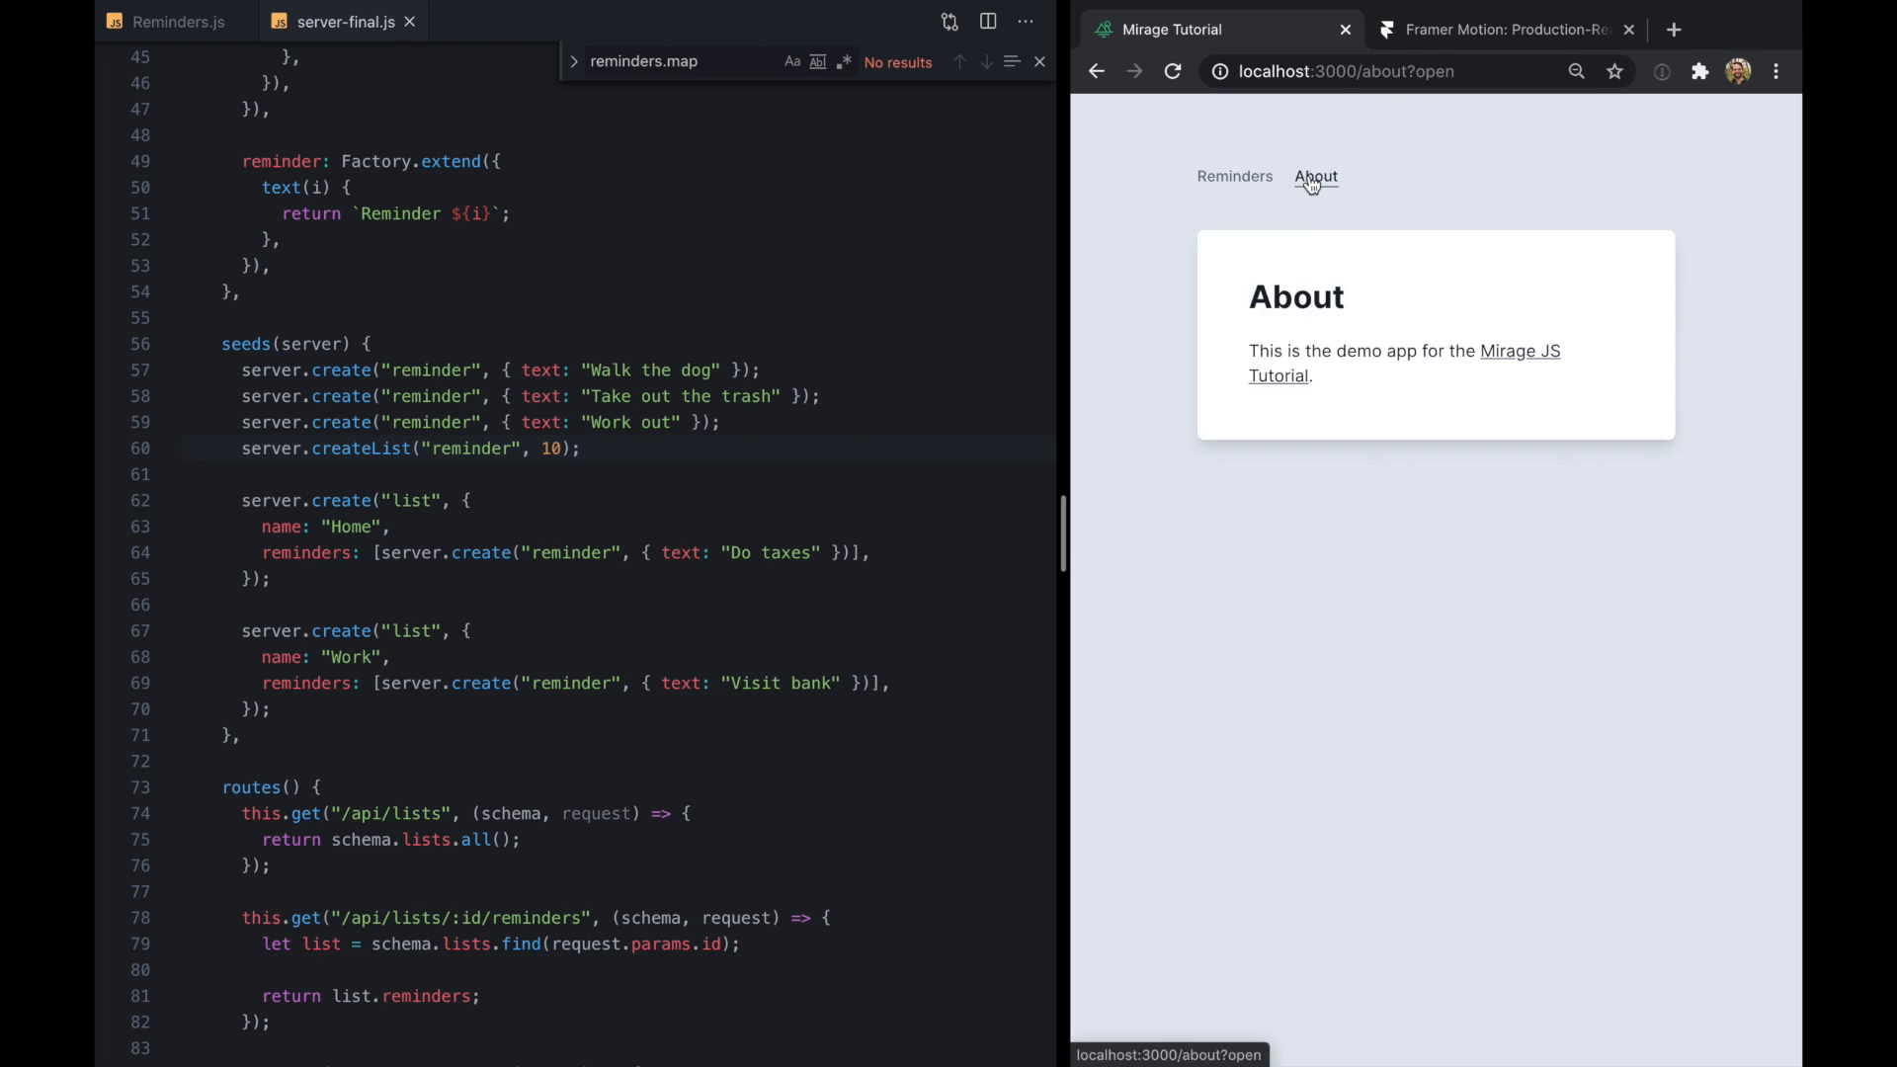
left_click(1234, 176)
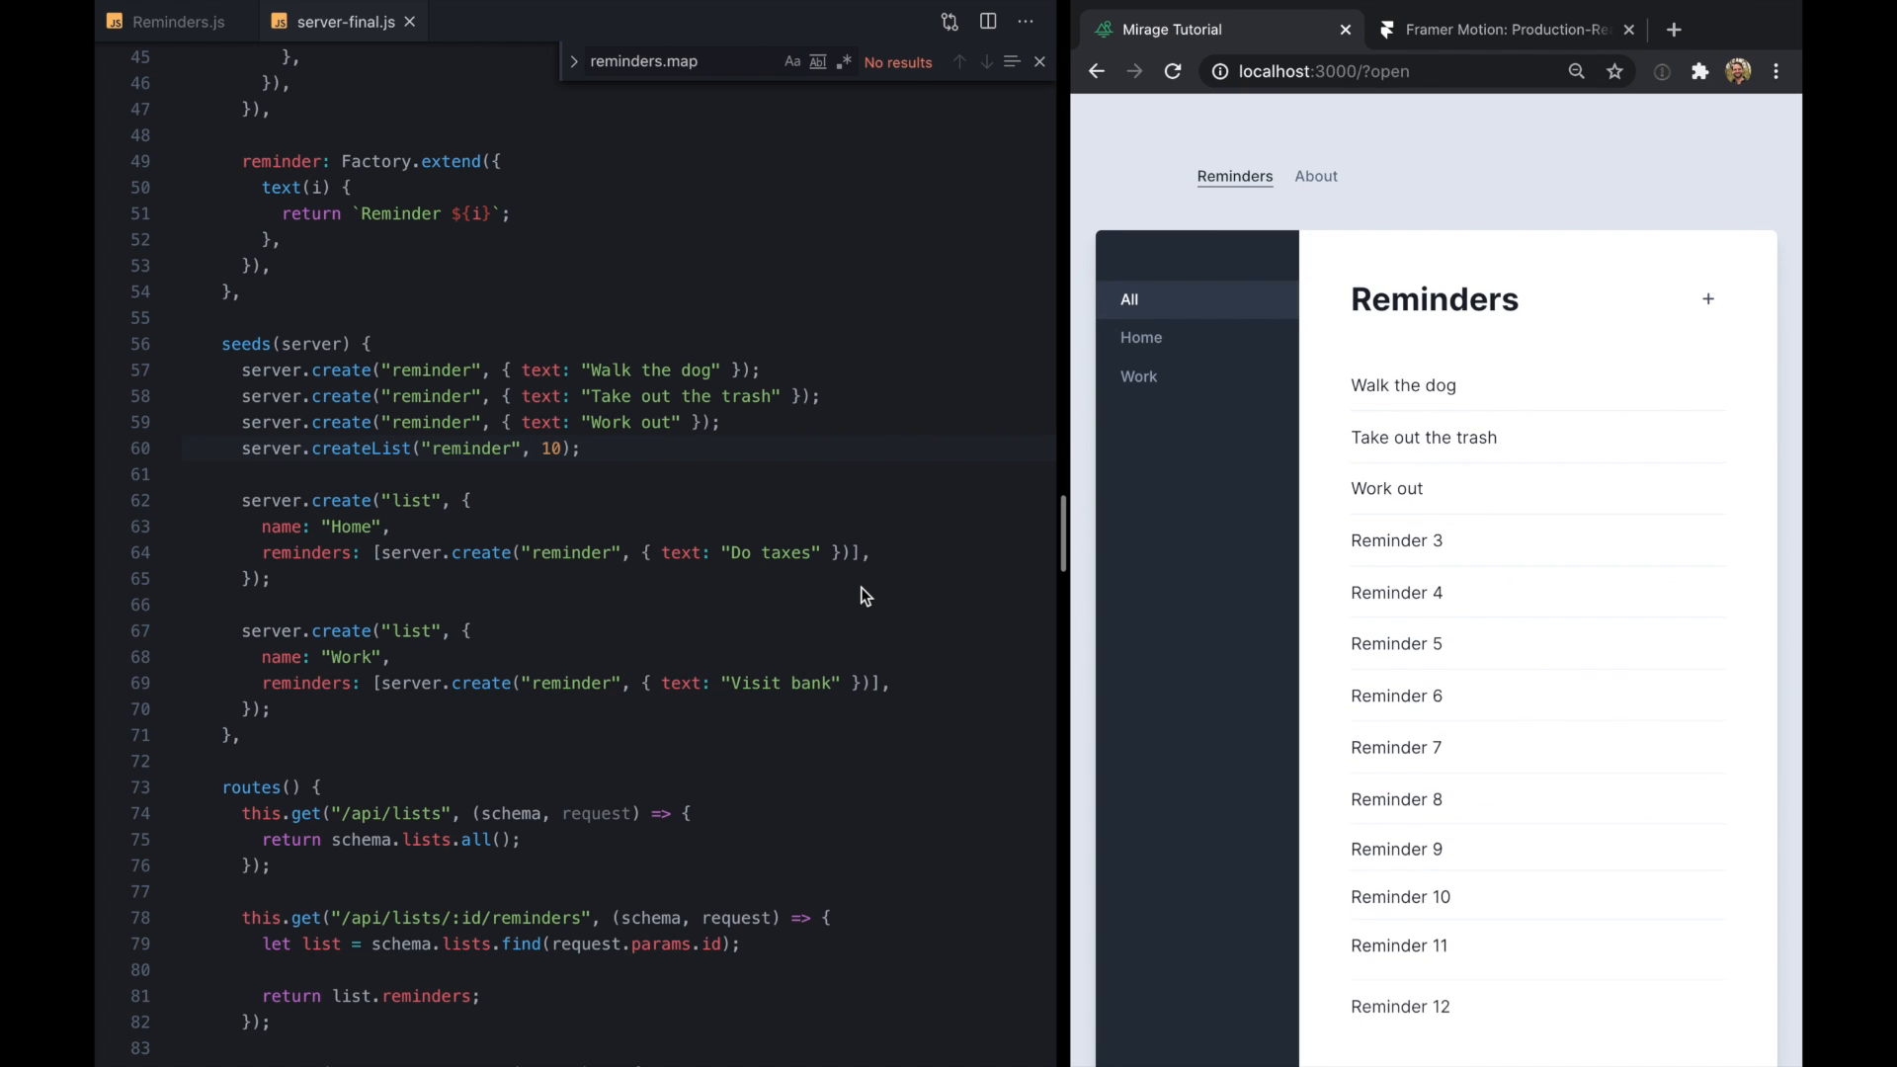
left_click(178, 21)
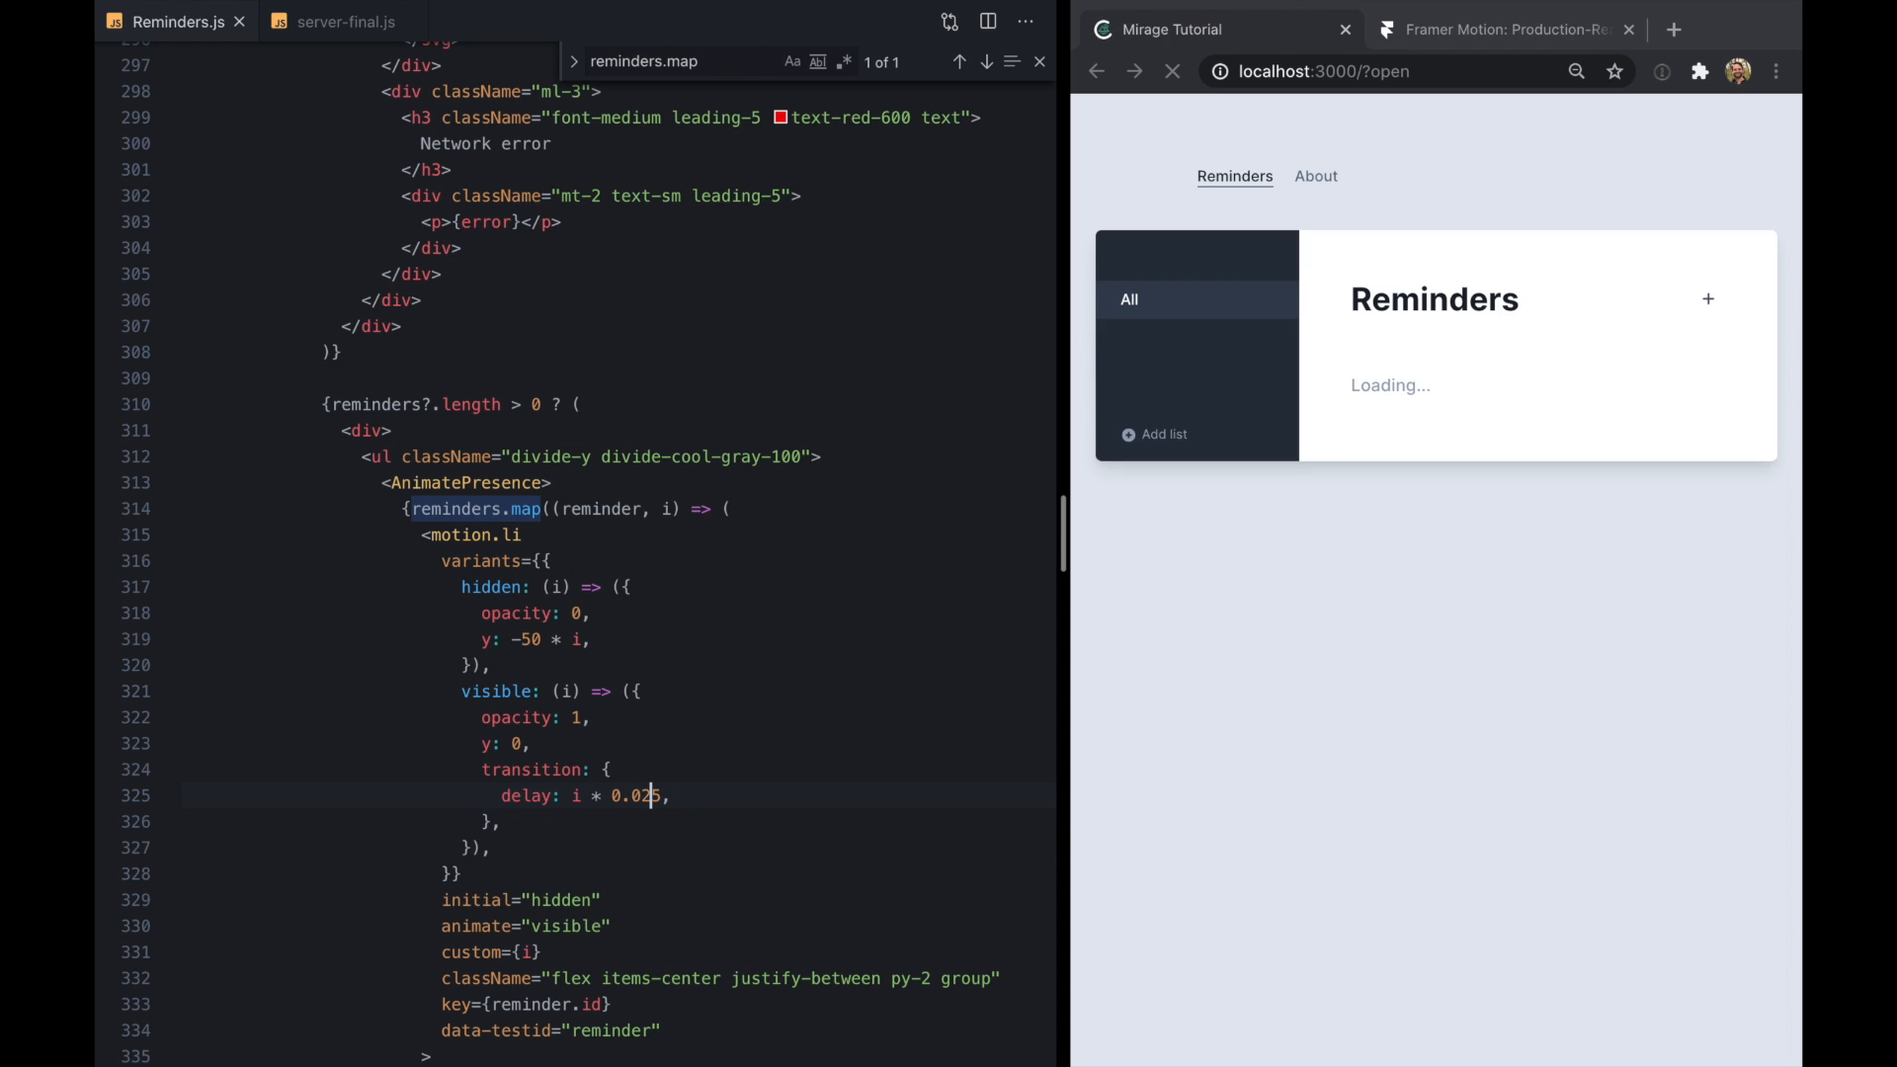
left_click(1139, 337)
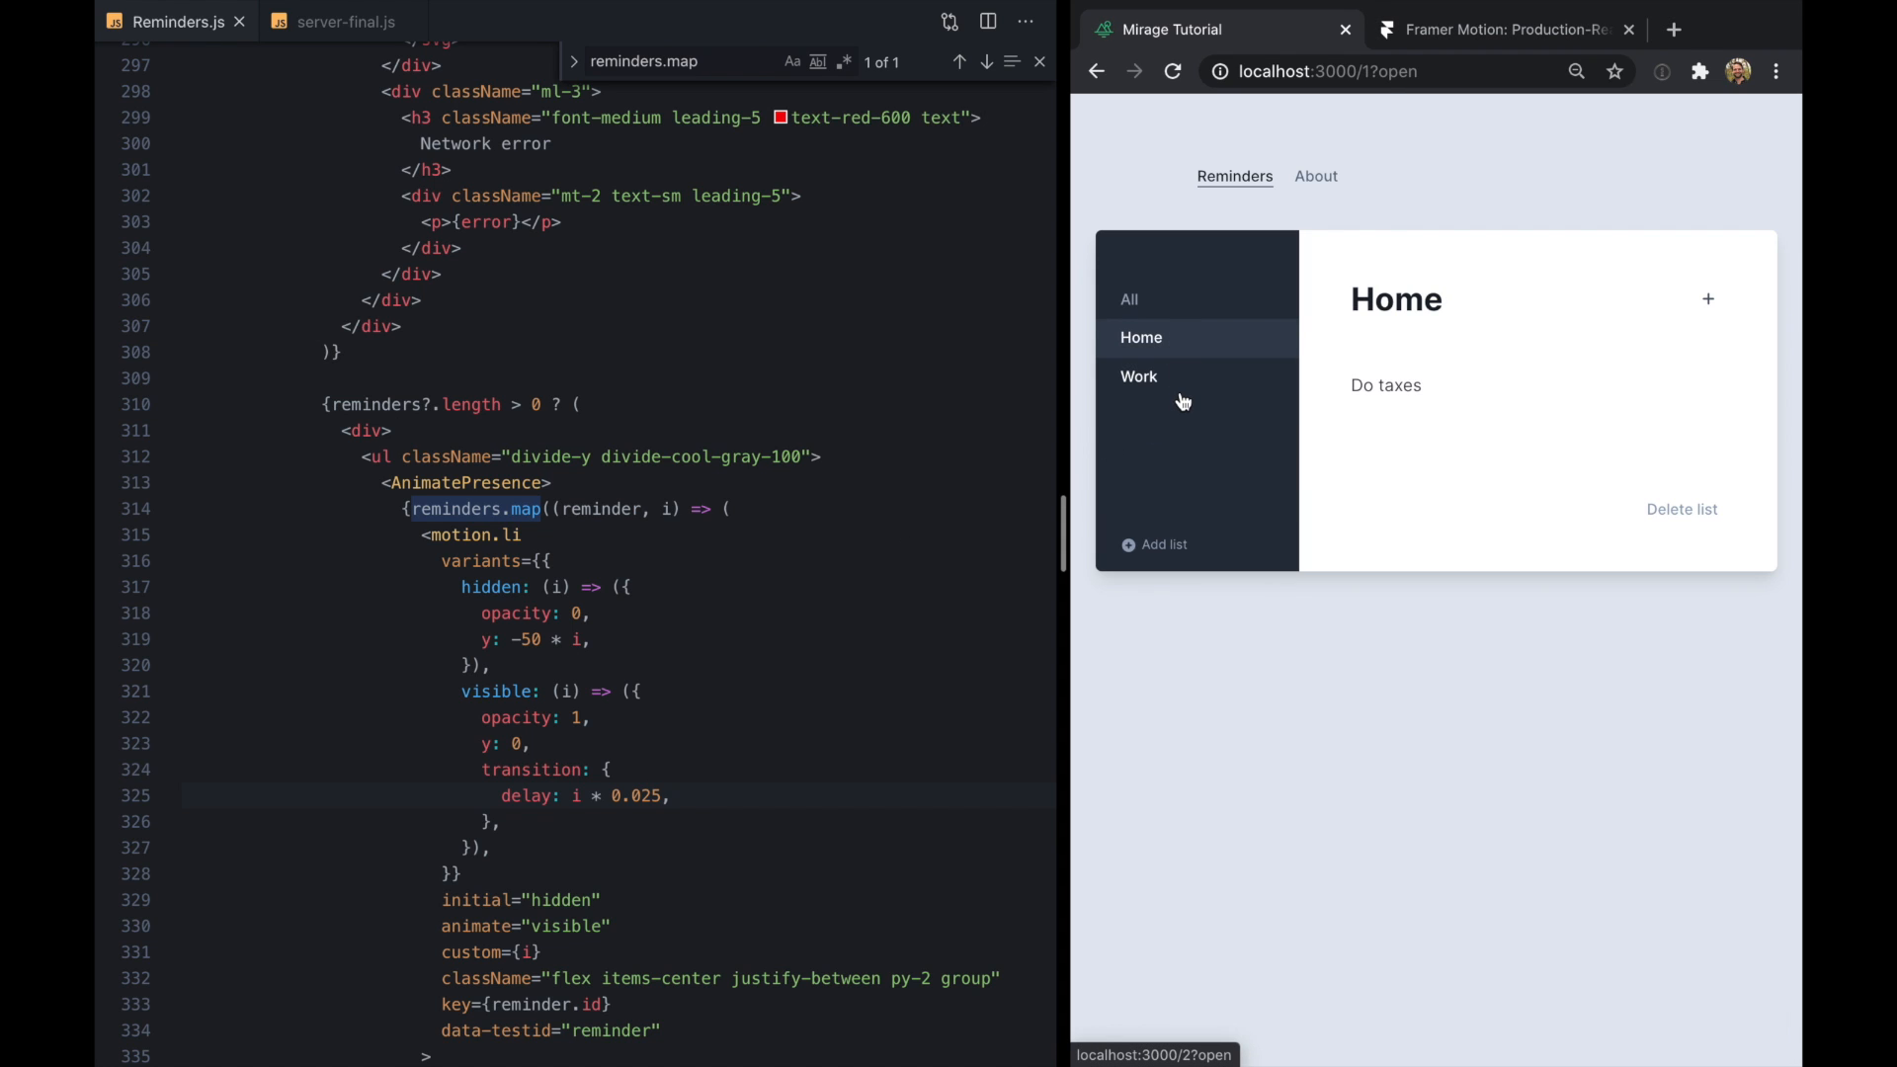
left_click(1128, 298)
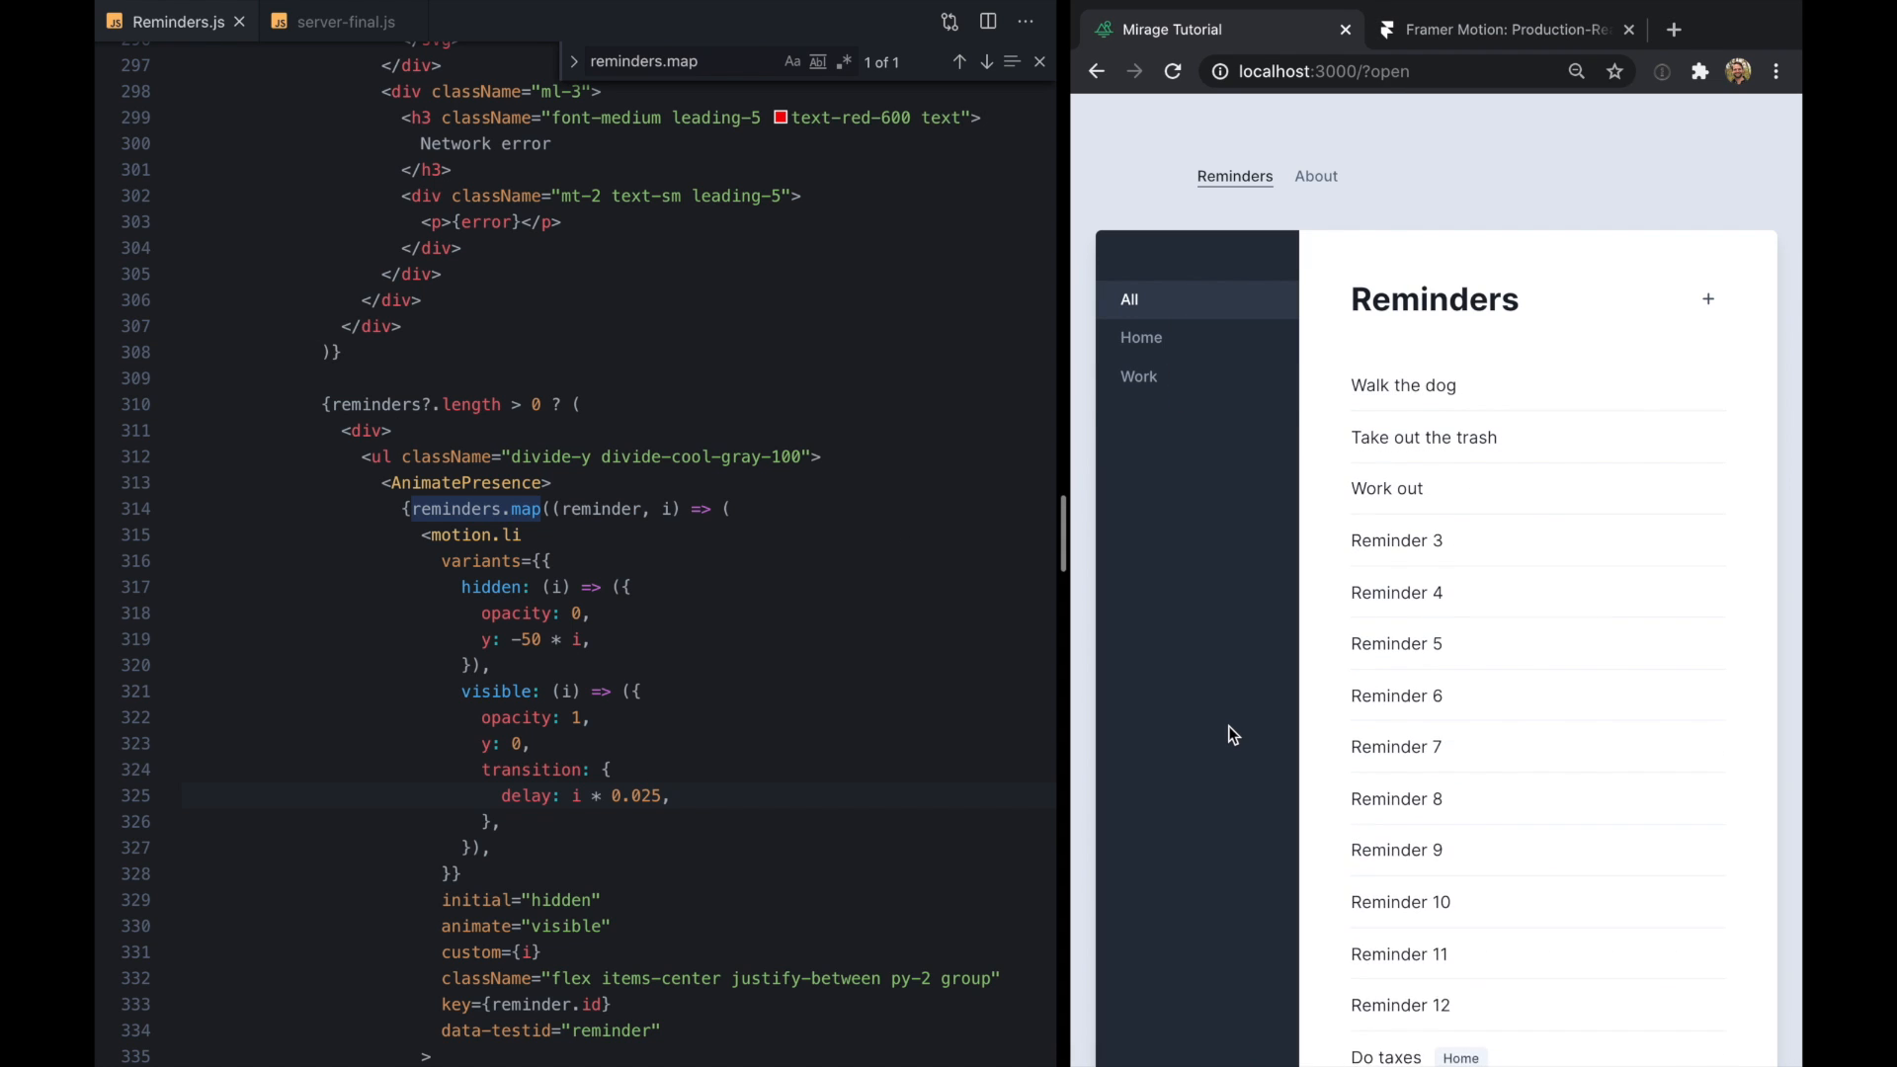
left_click(343, 21)
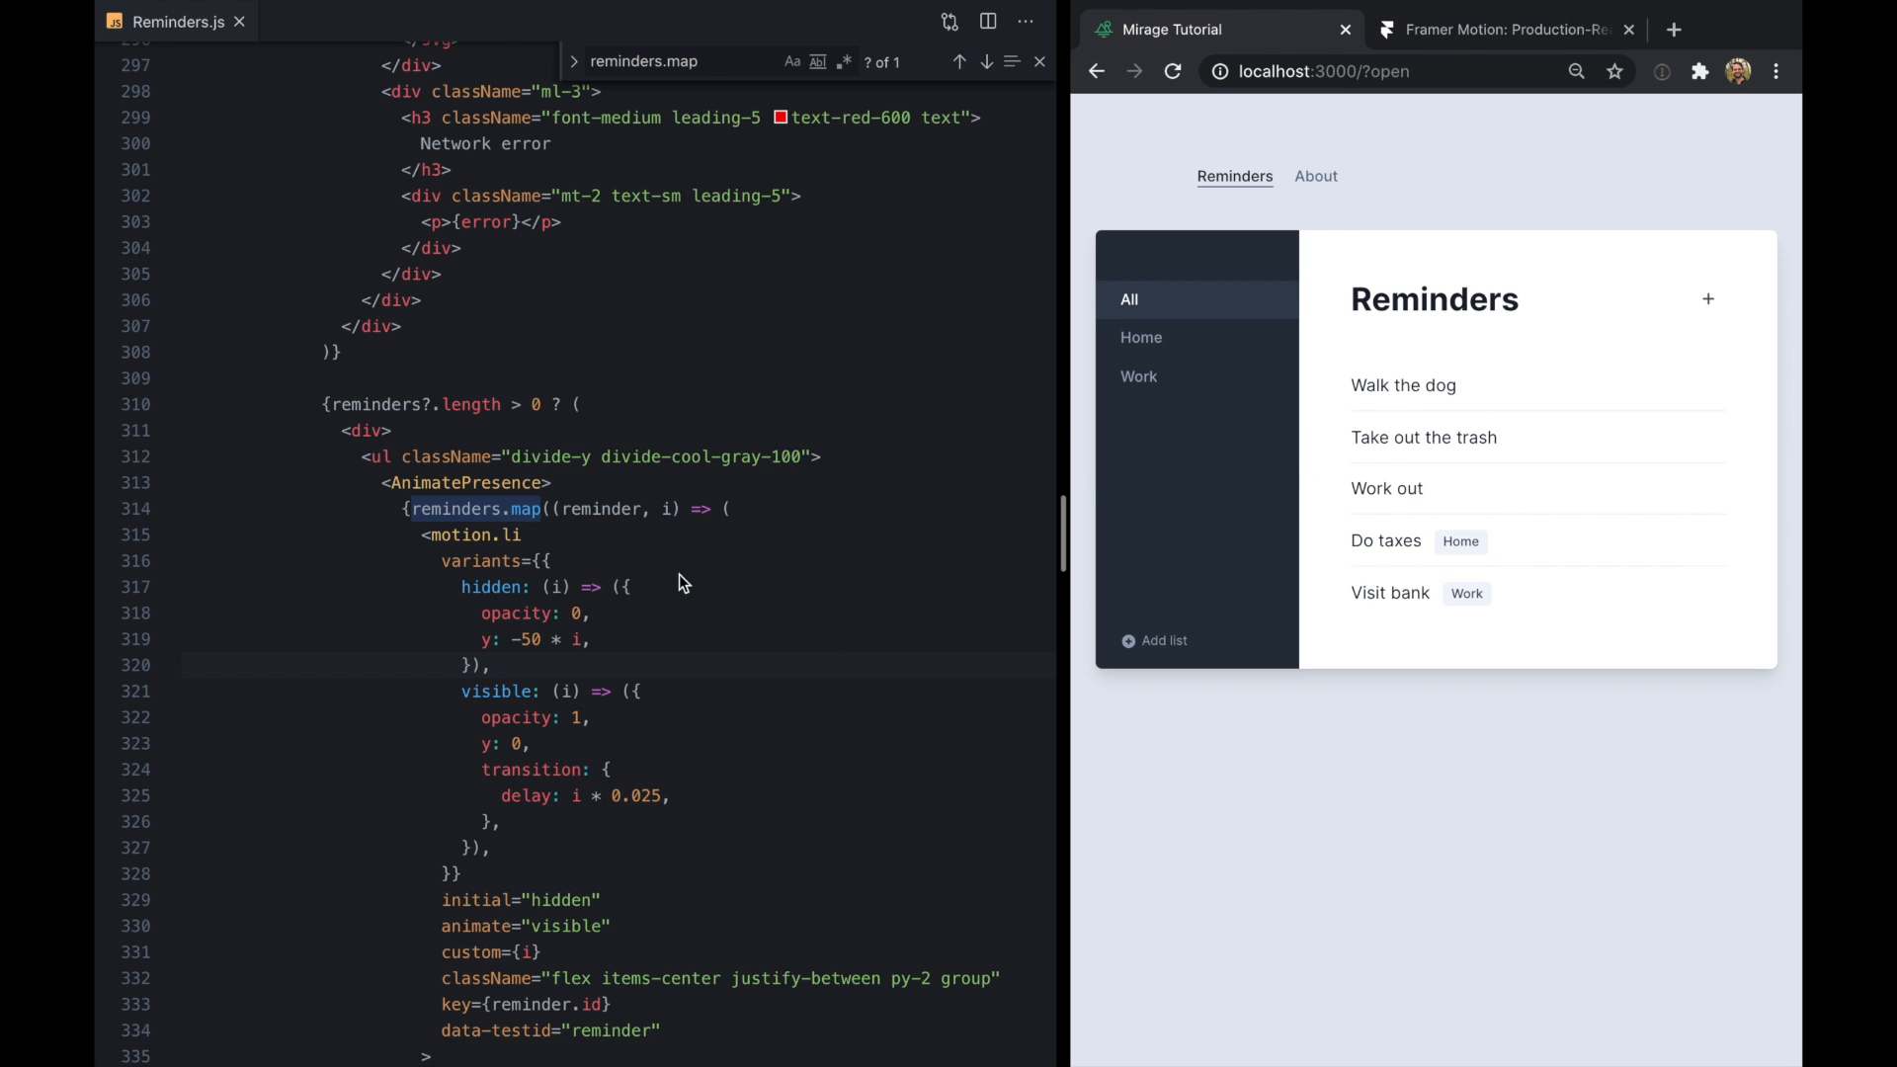
Add exit="removed" to motion.li and a removed variant with opacity 0
scroll("down", 3)
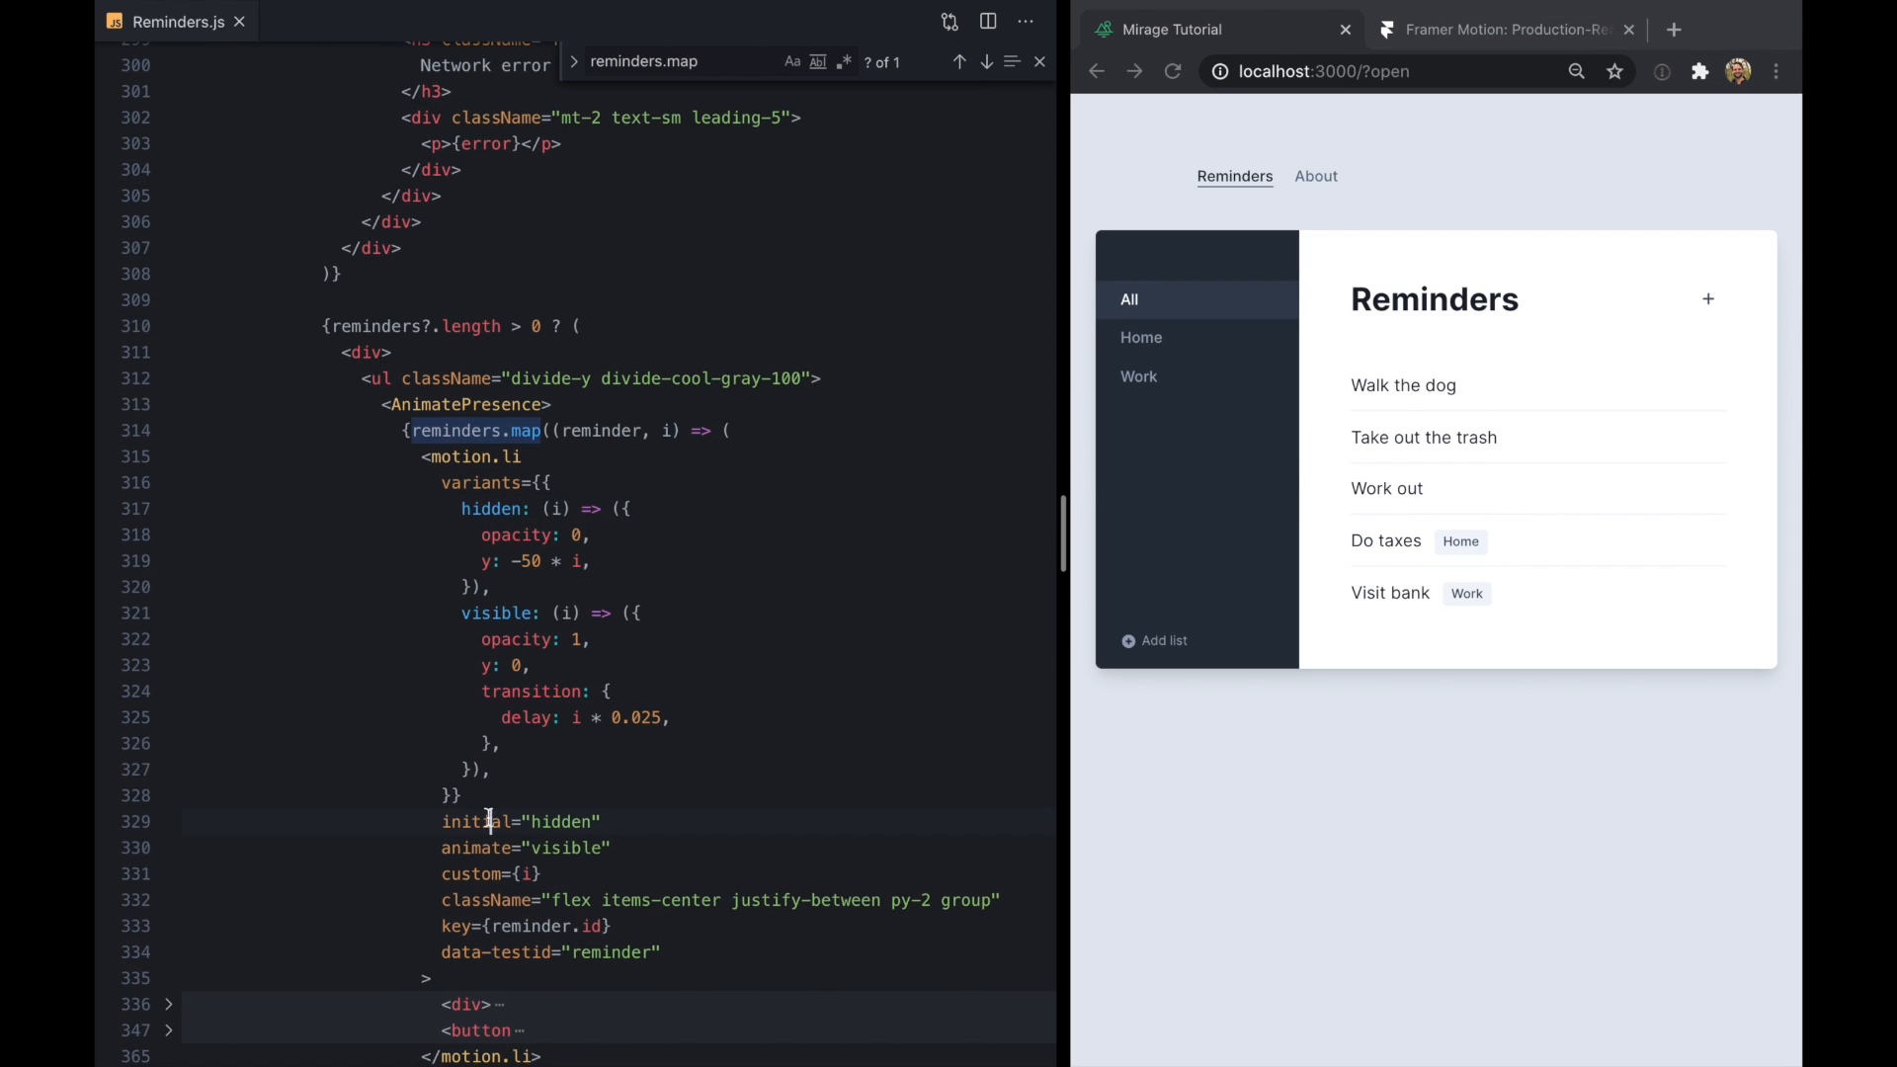
mouse_move(1645, 437)
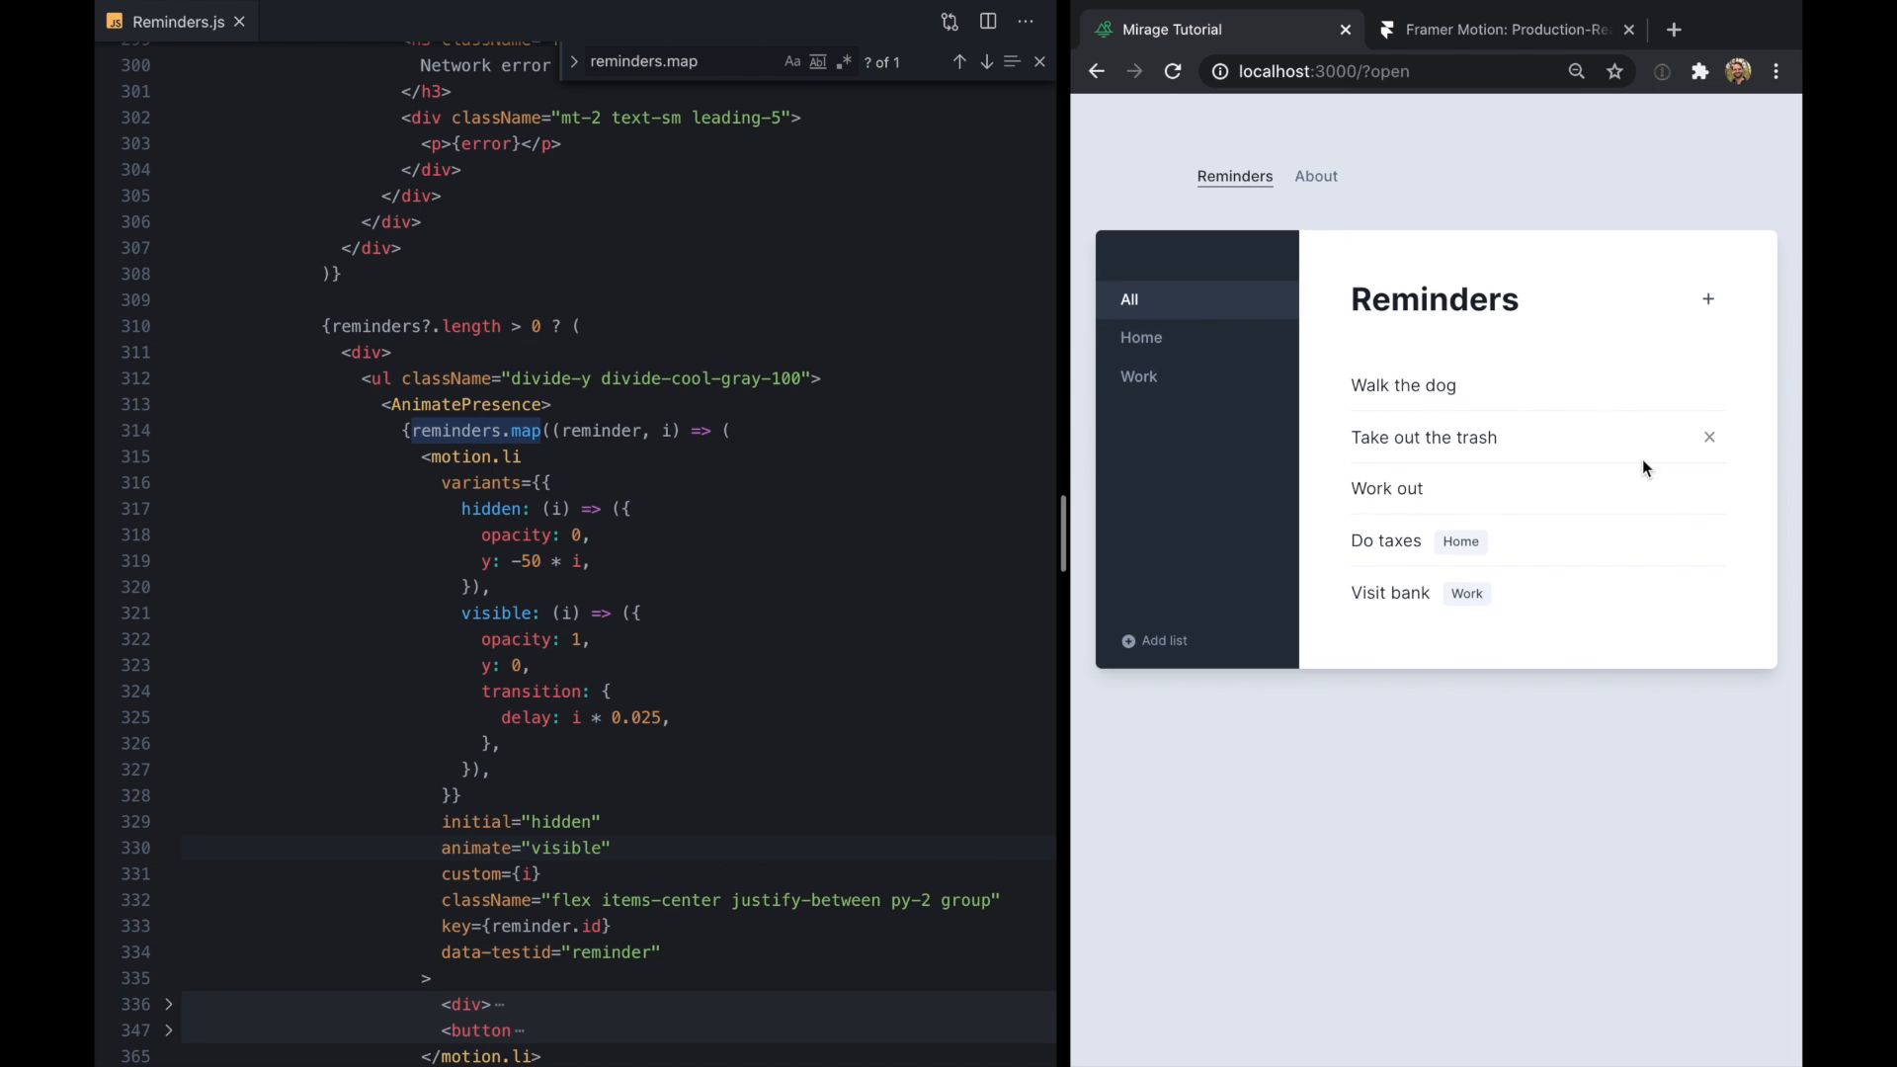
mouse_move(1715, 569)
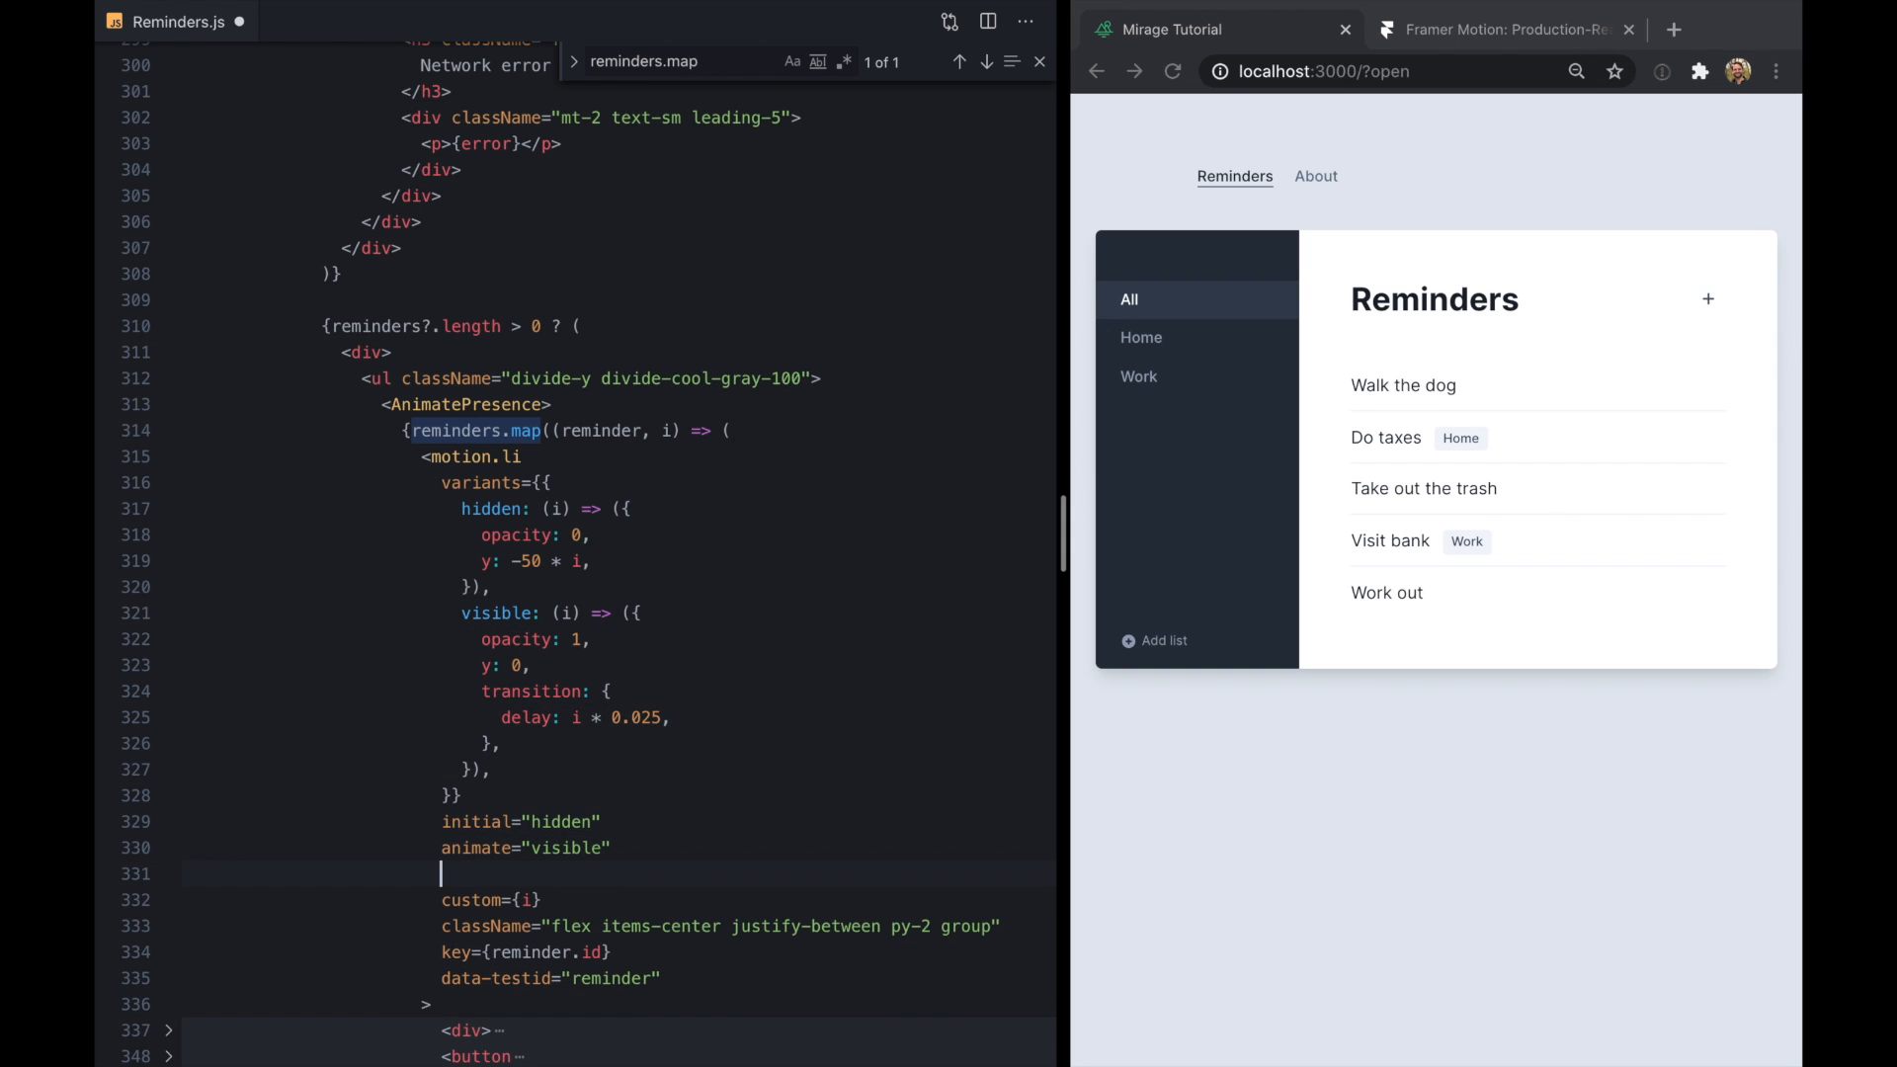
type("exit=\"")
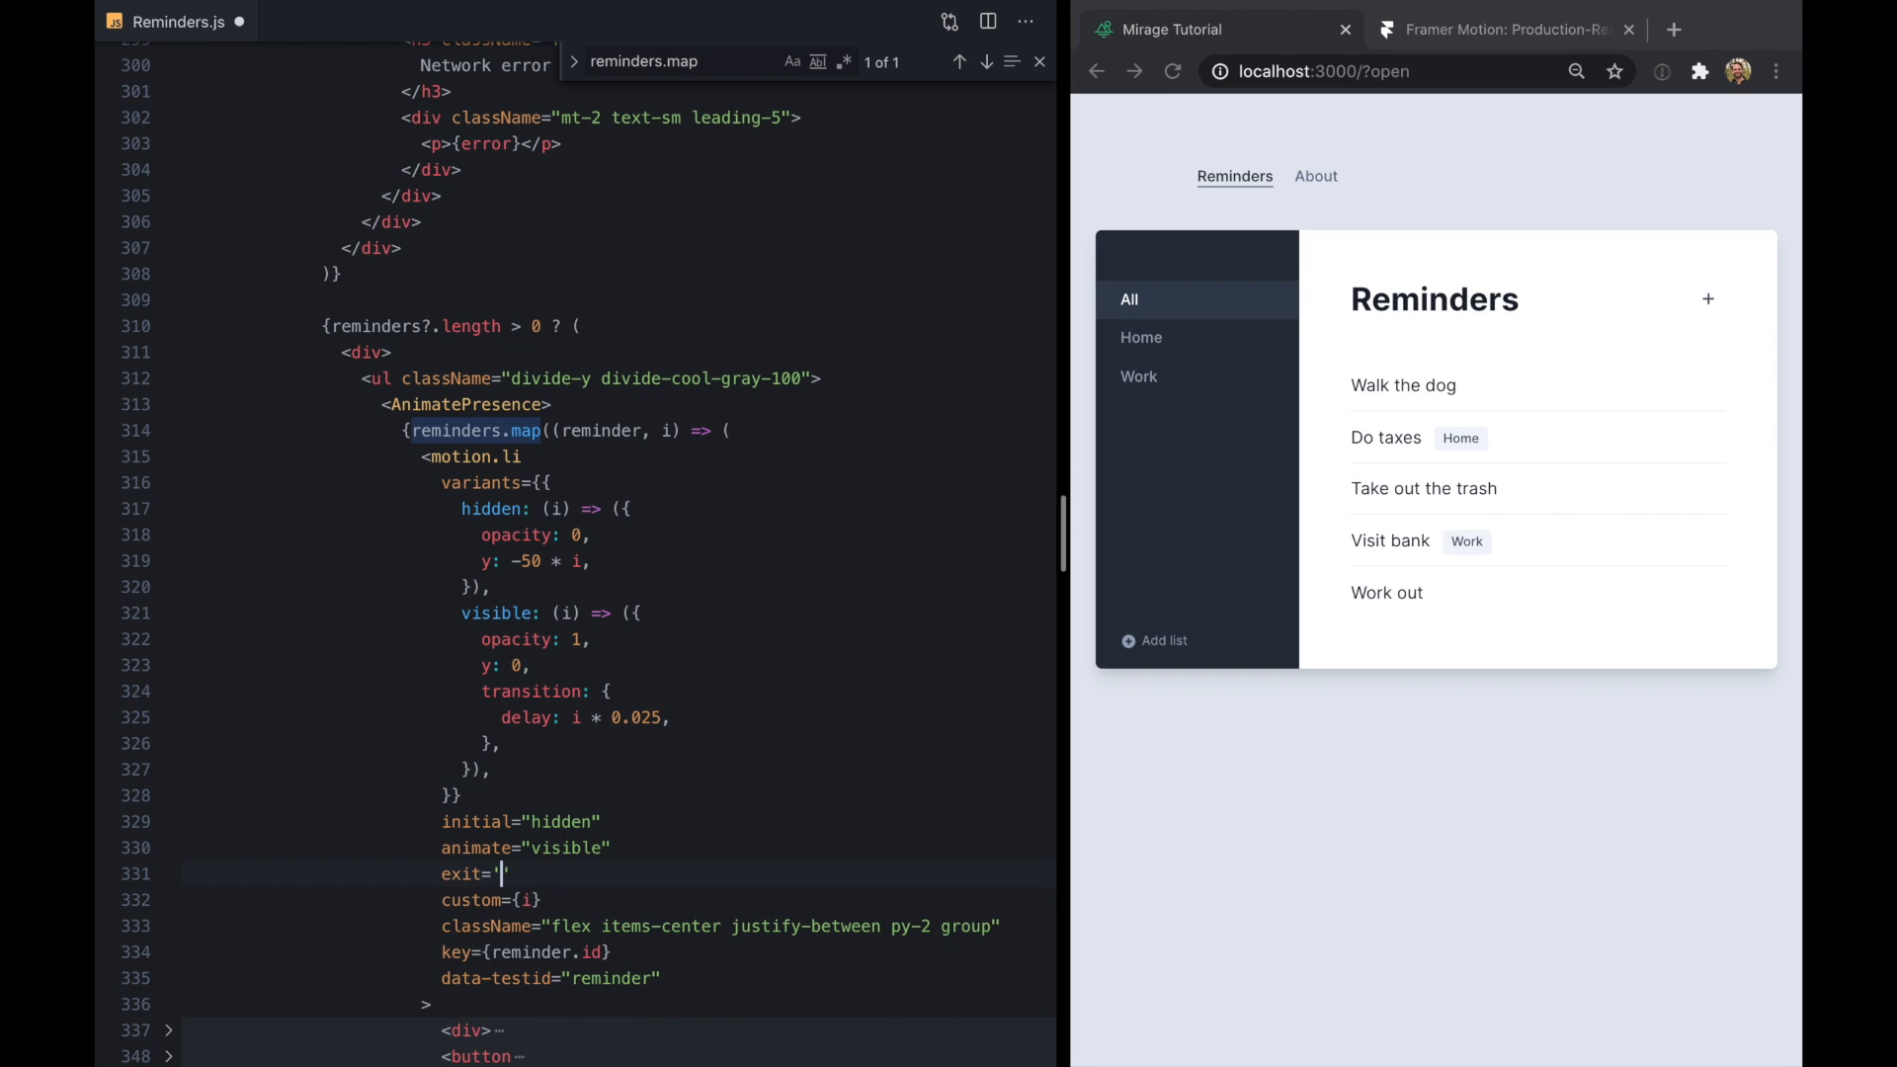
type("removed")
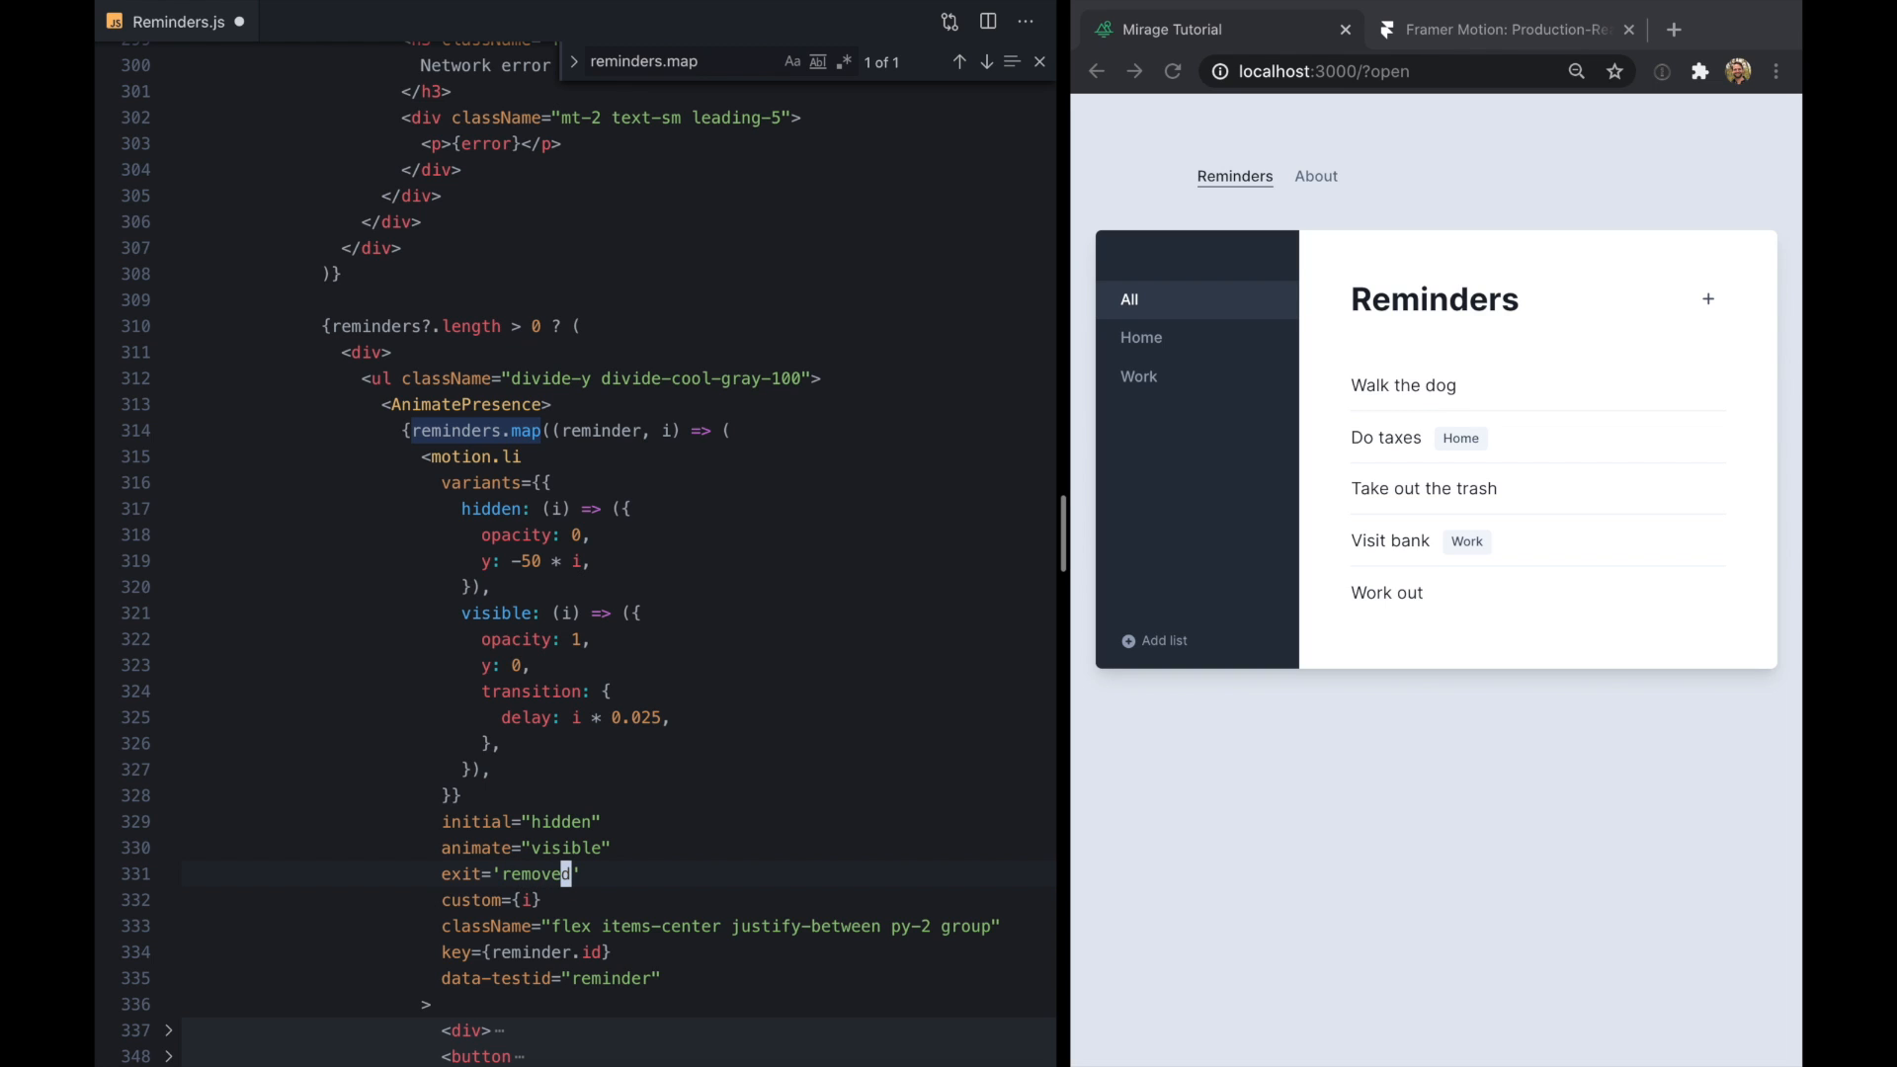
type("removed: {")
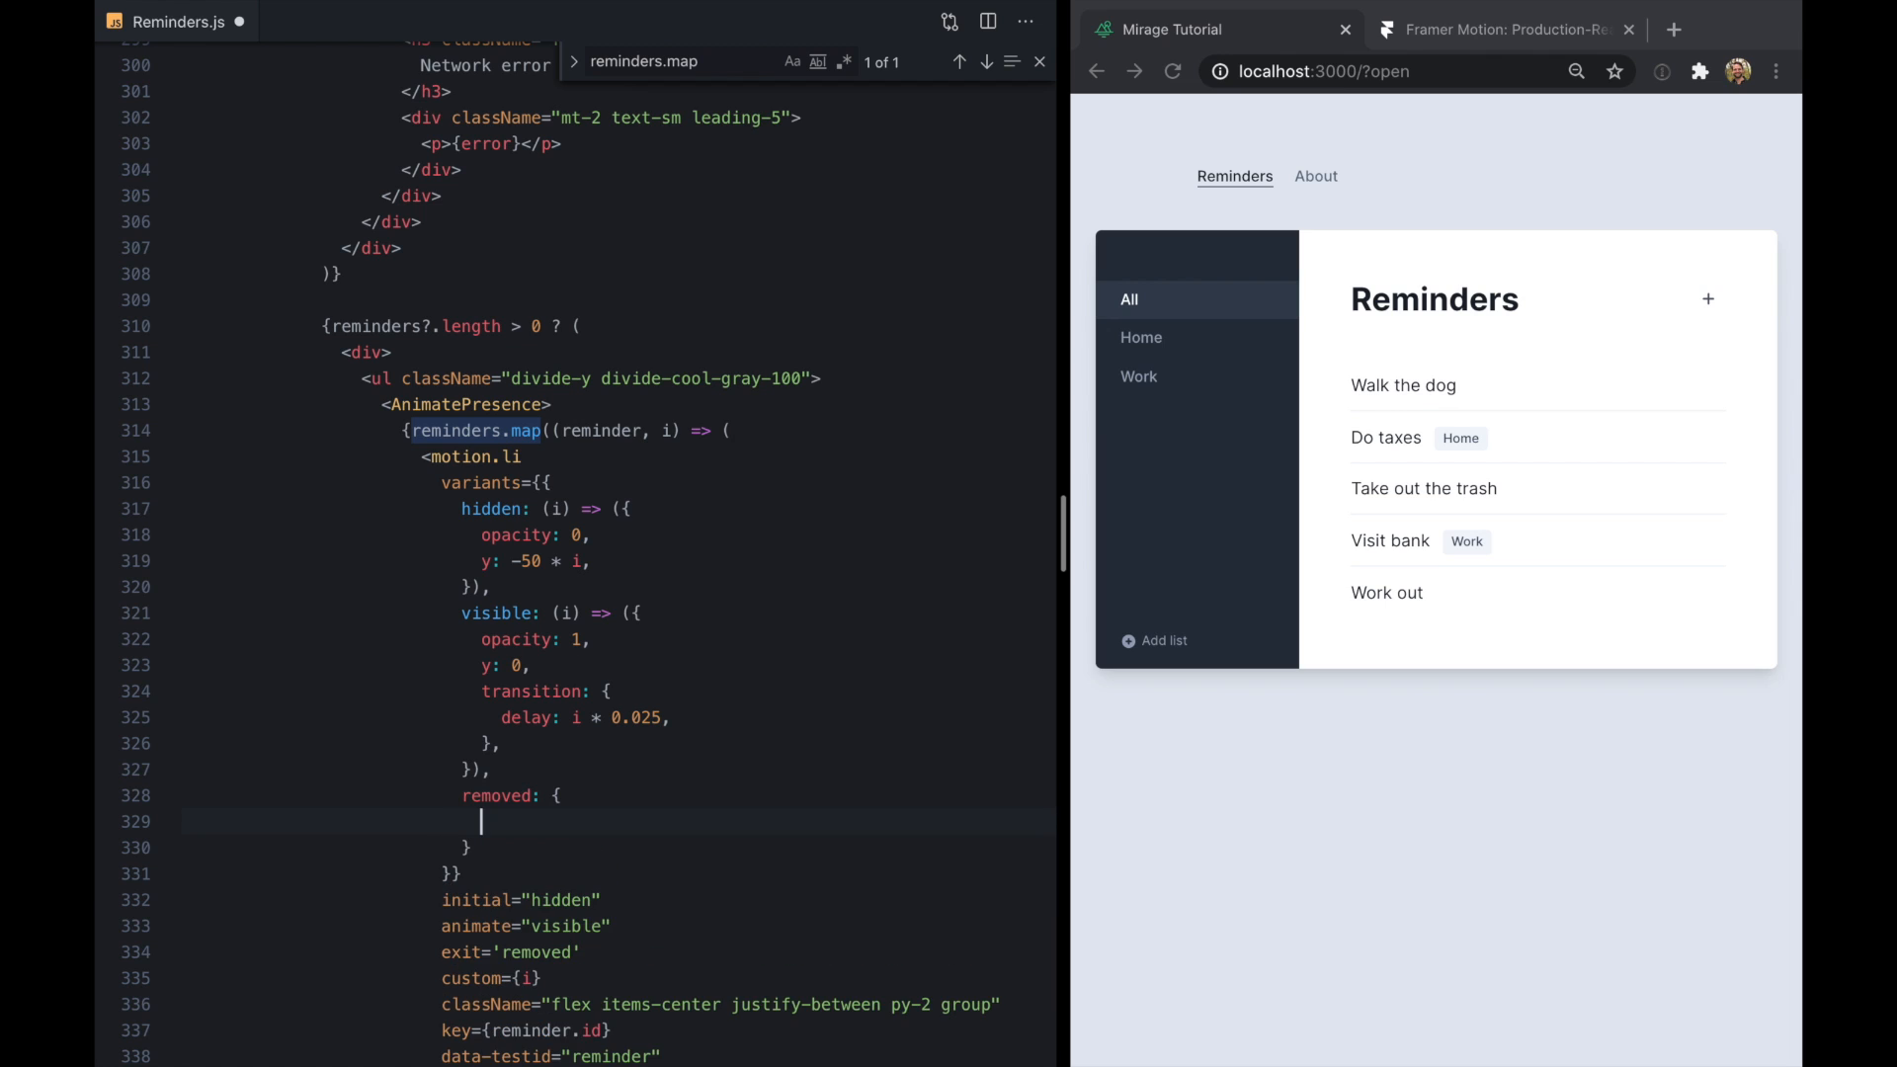
type("opacity: 0,")
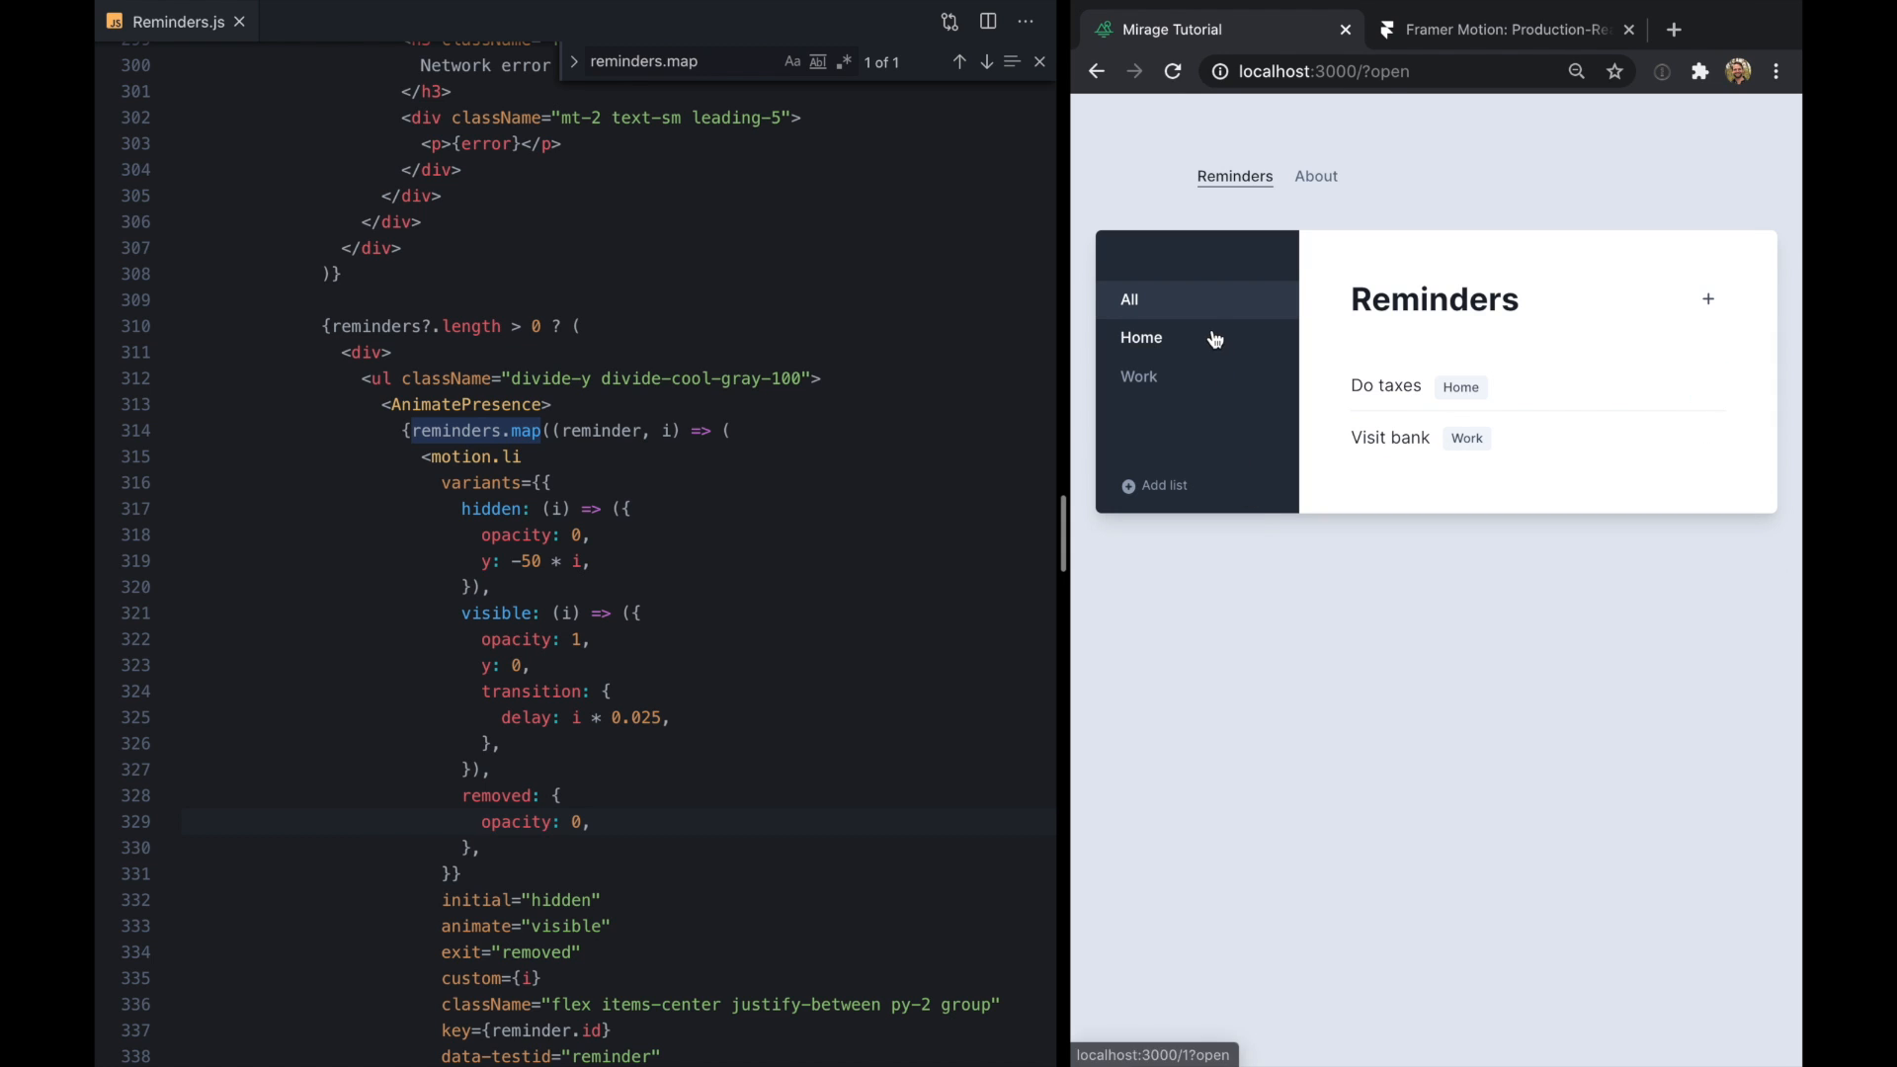
mouse_move(850, 661)
type("New")
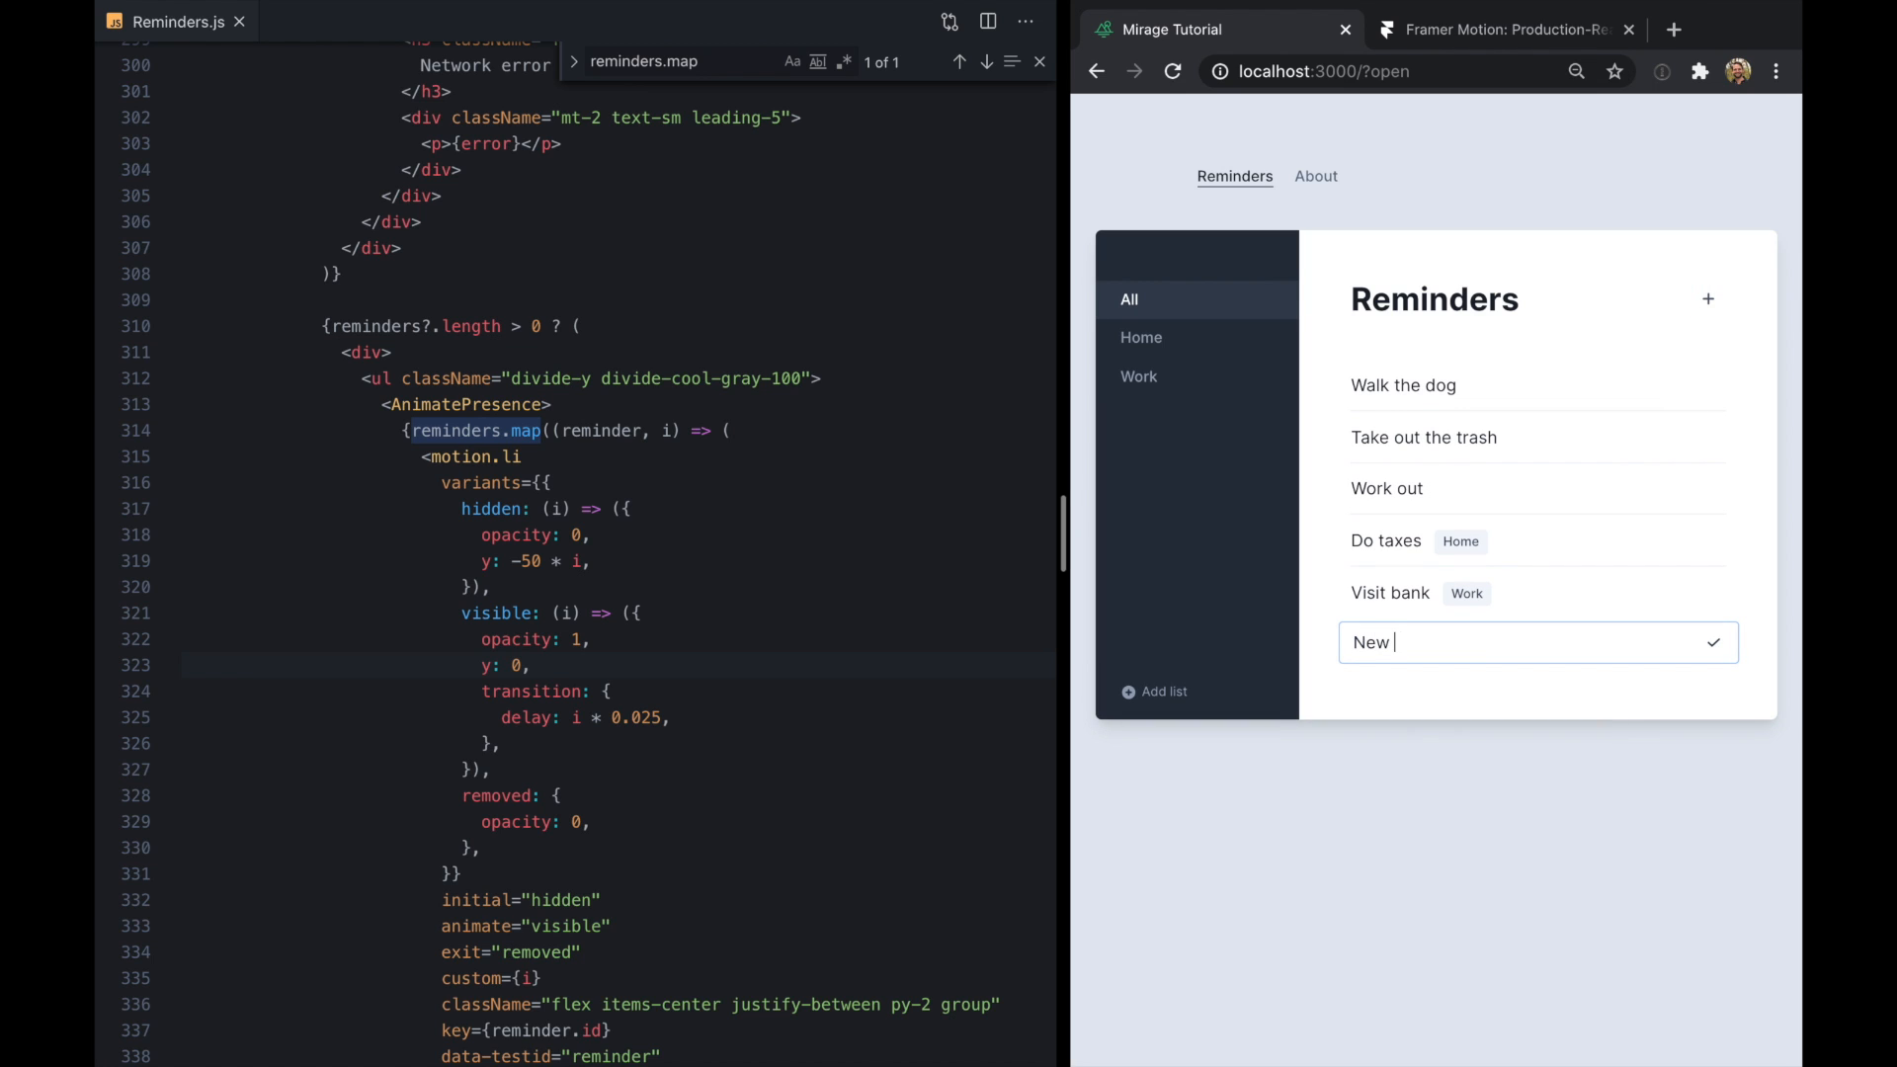
Add a 'New reminder' item to the reminders list and begin typing another entry, 'New it'
type("reminder")
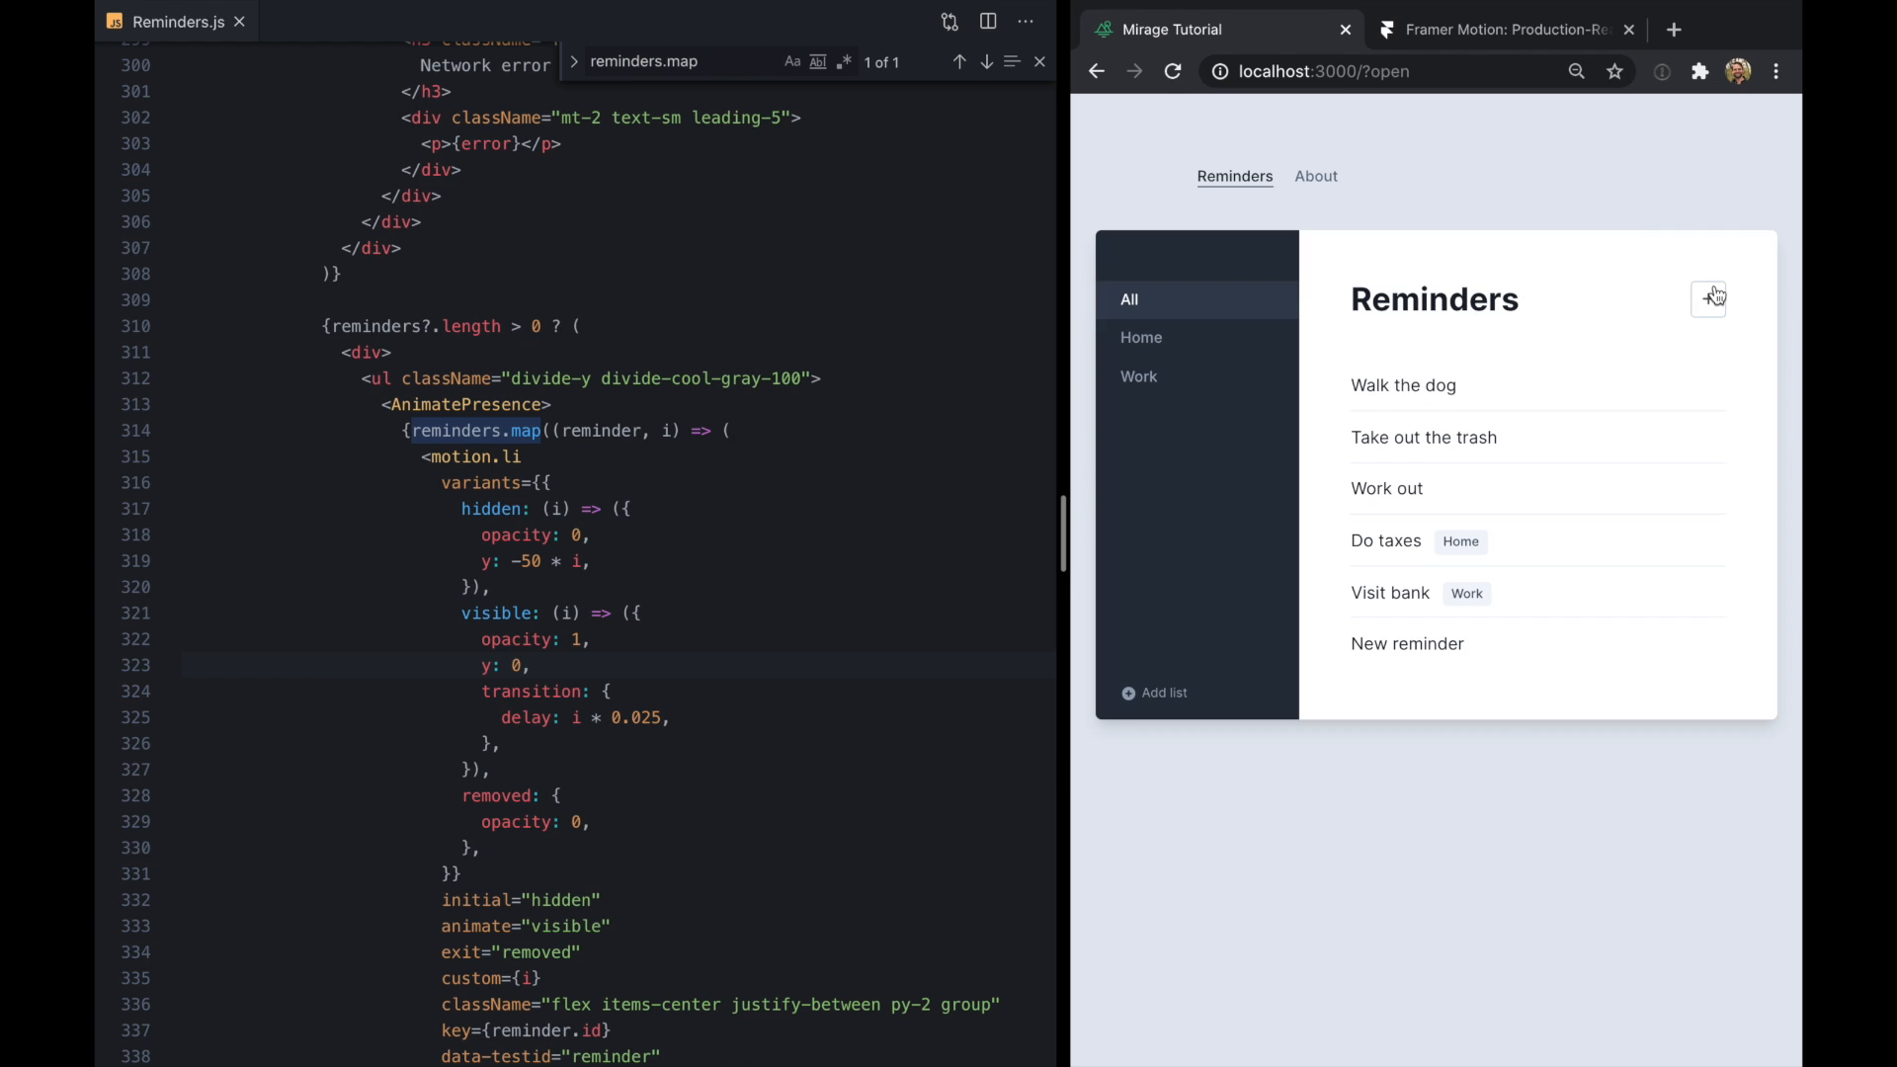
type("New it")
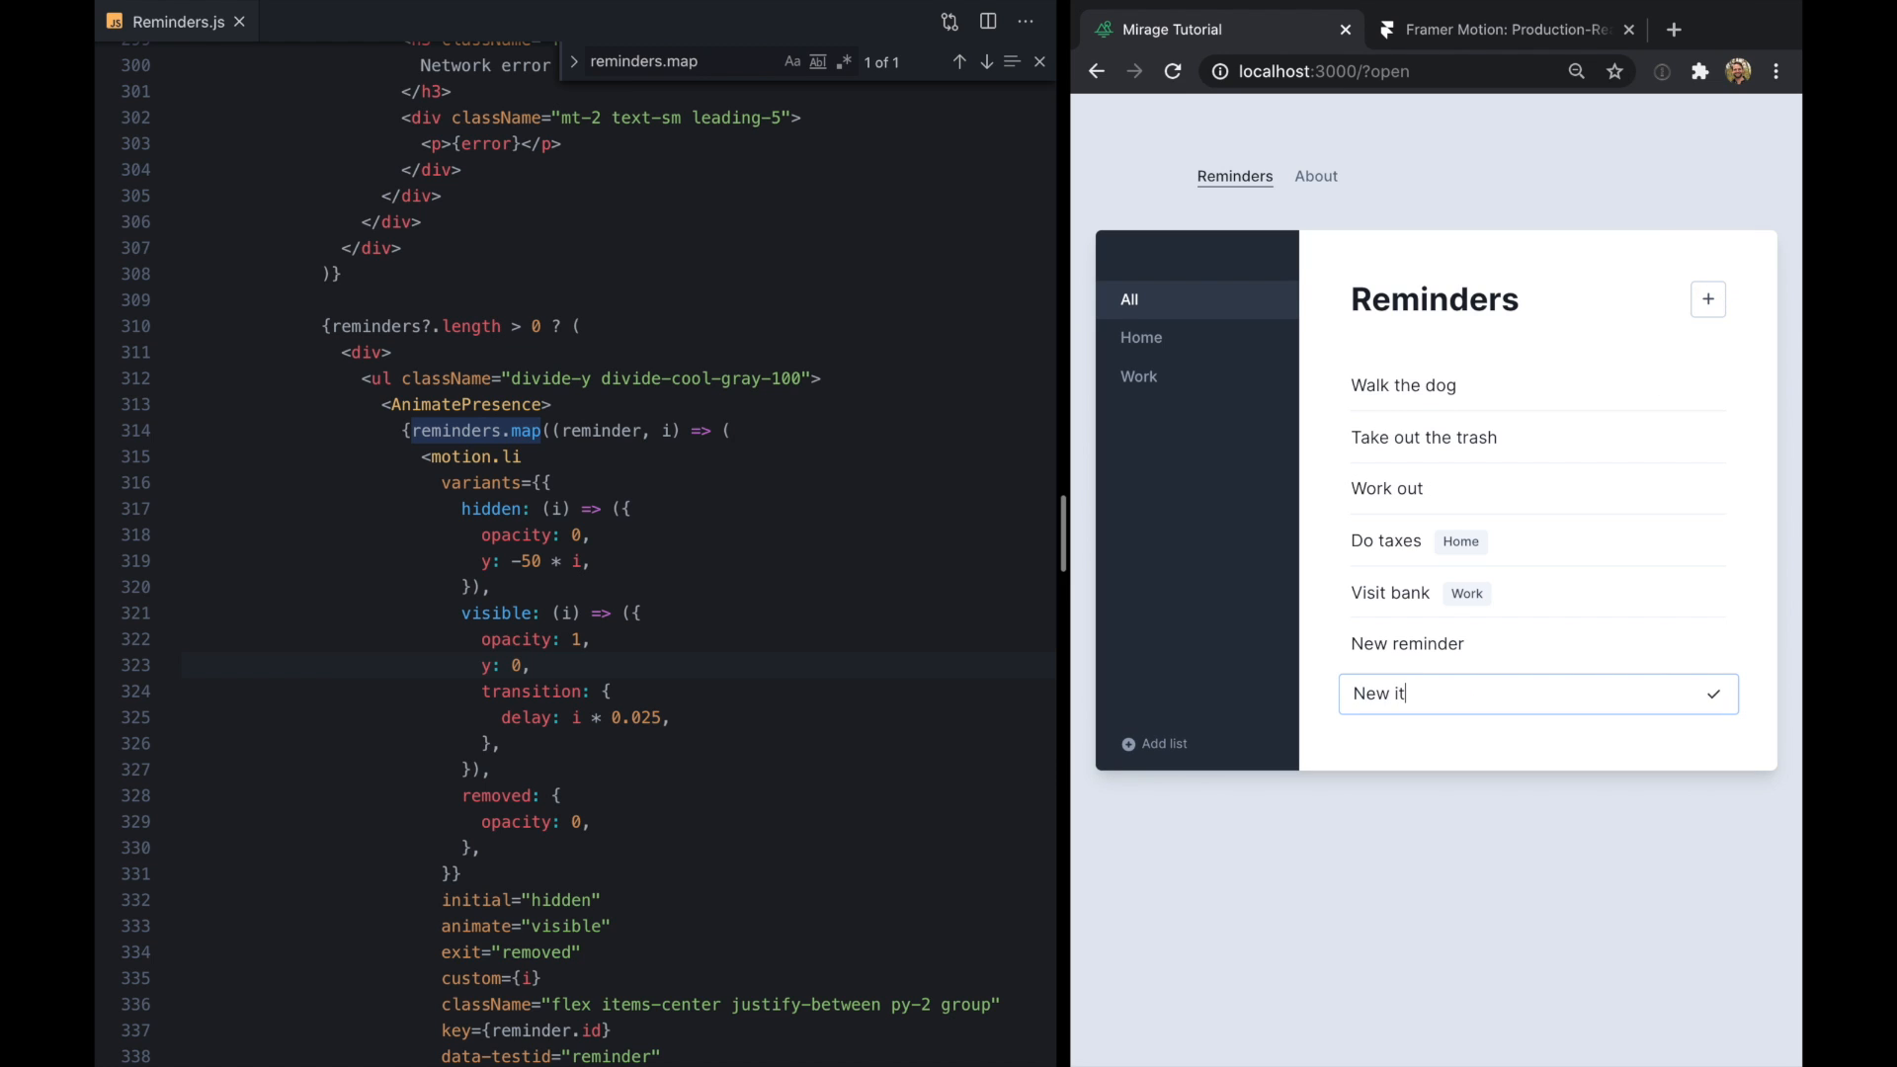